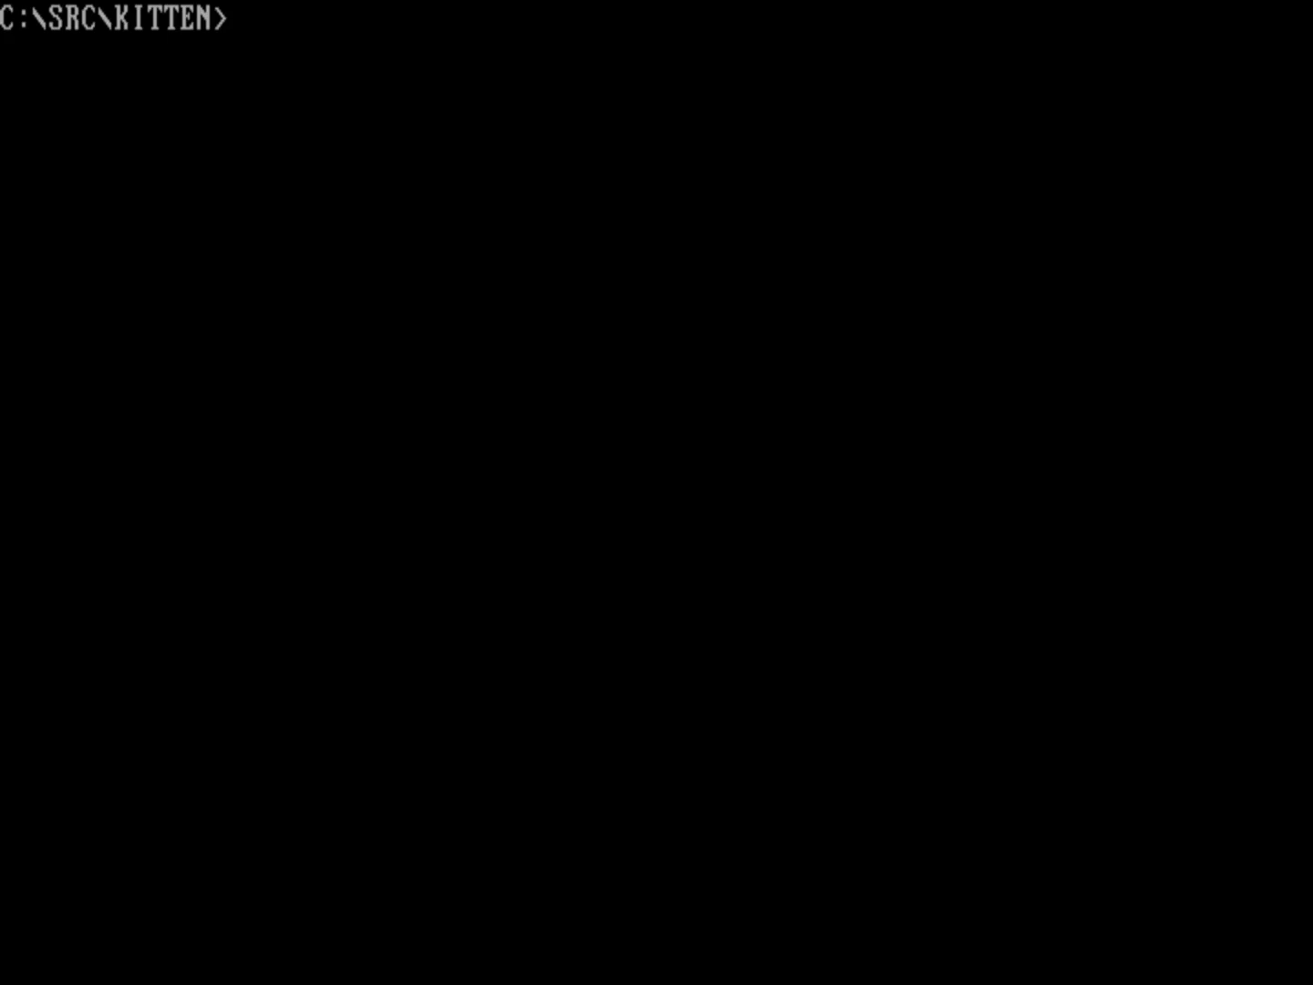
List the C:\SRC\KITTEN folder with dir and start FED on a new test.c file.
{"action": "type", "text": "dir"}
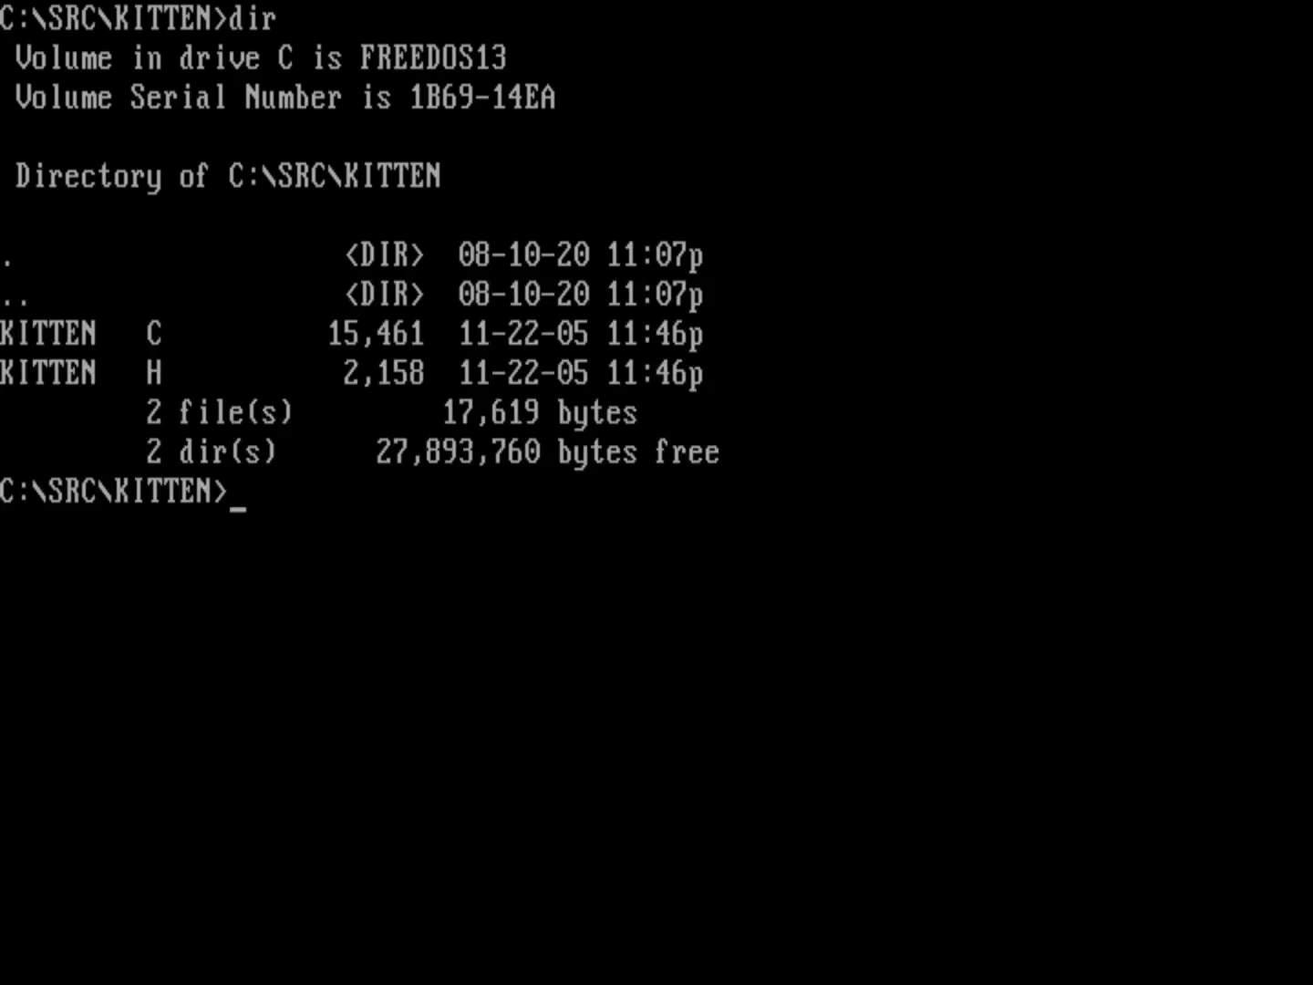
{"action": "type", "text": "fe"}
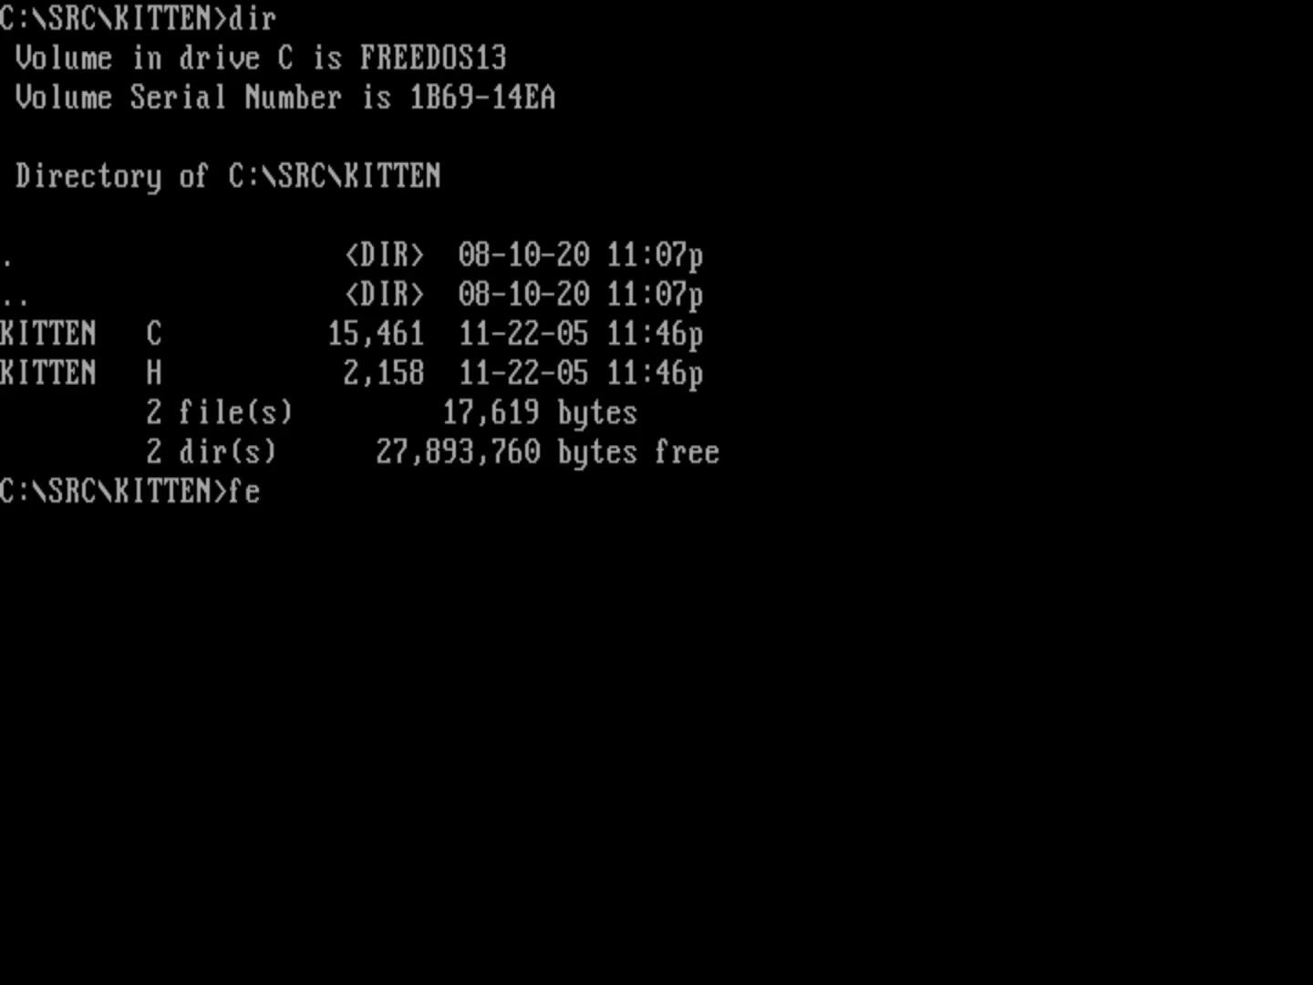
{"action": "type", "text": "d"}
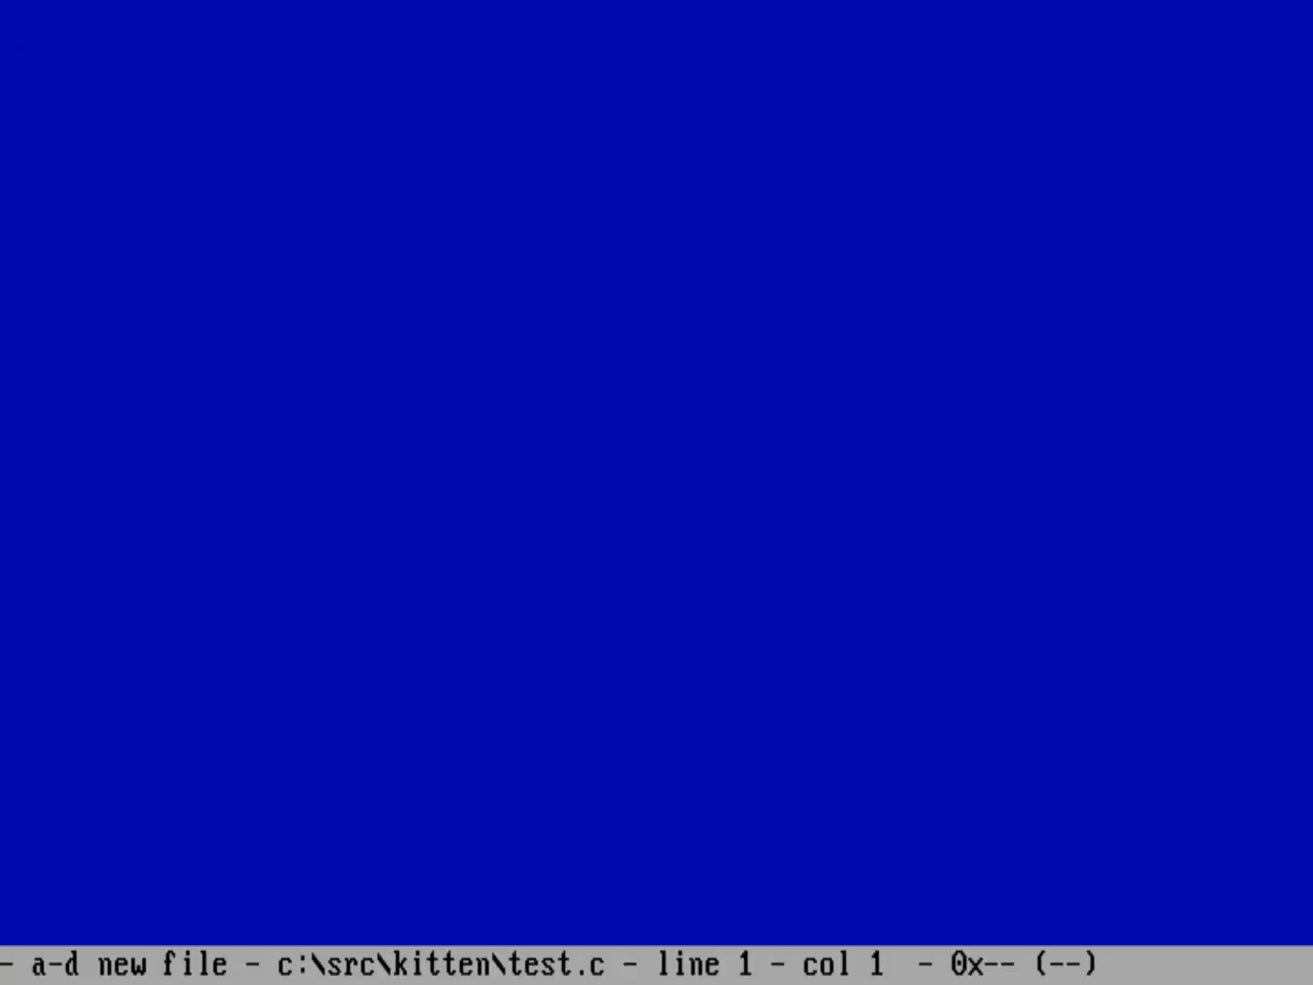
Begin a /* how to use Kitten */ comment with steps 1 open a message catalog and 2 get a string from the catalog.
{"action": "type", "text": "/*"}
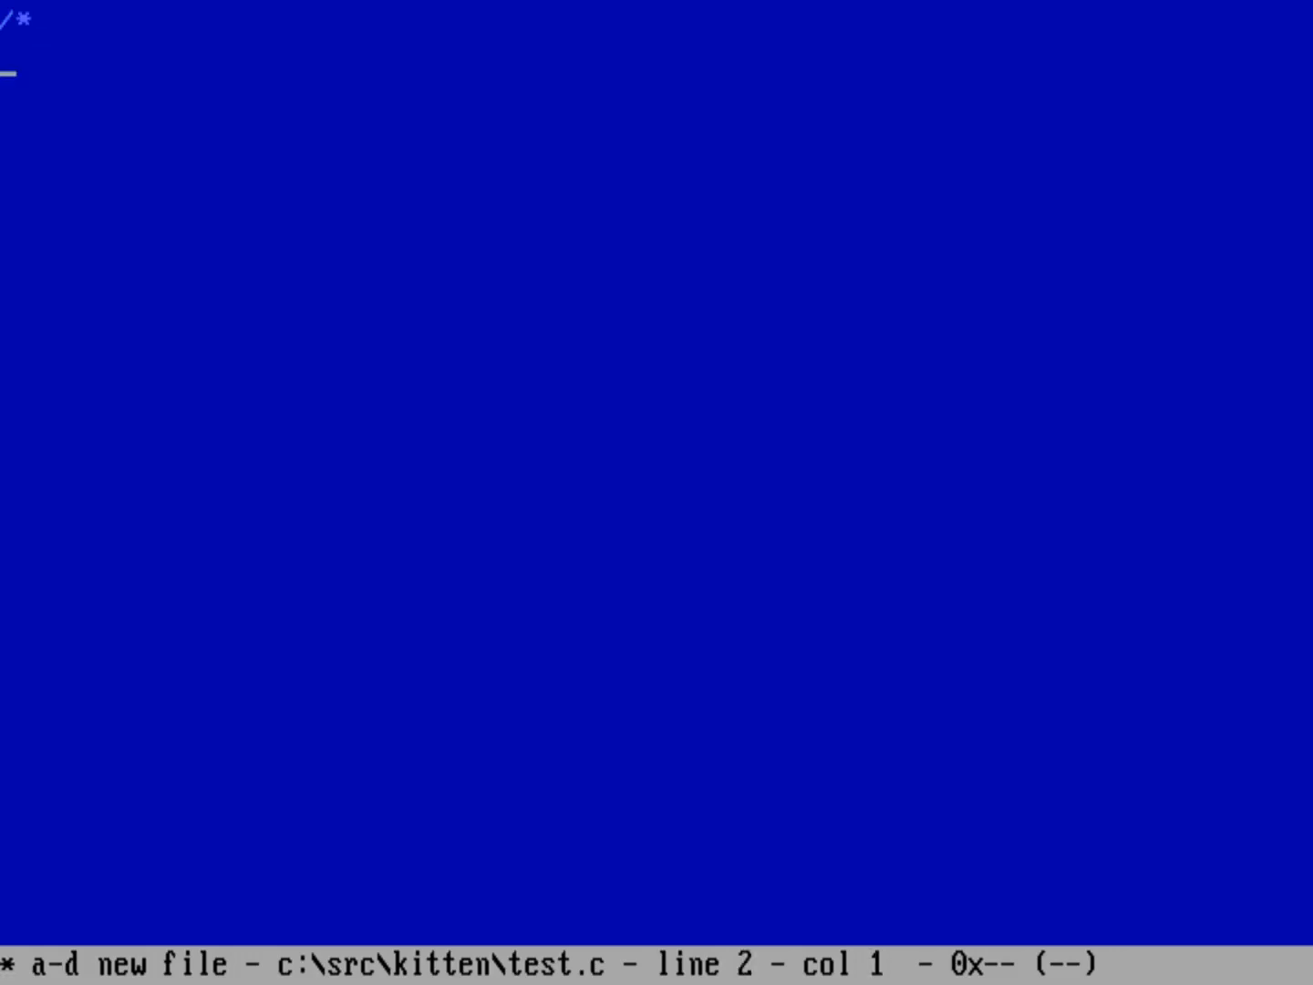
{"action": "type", "text": "how to use Kitten:"}
{"action": "left_click", "coordinate": [656, 139]}
{"action": "type", "text": "1"}
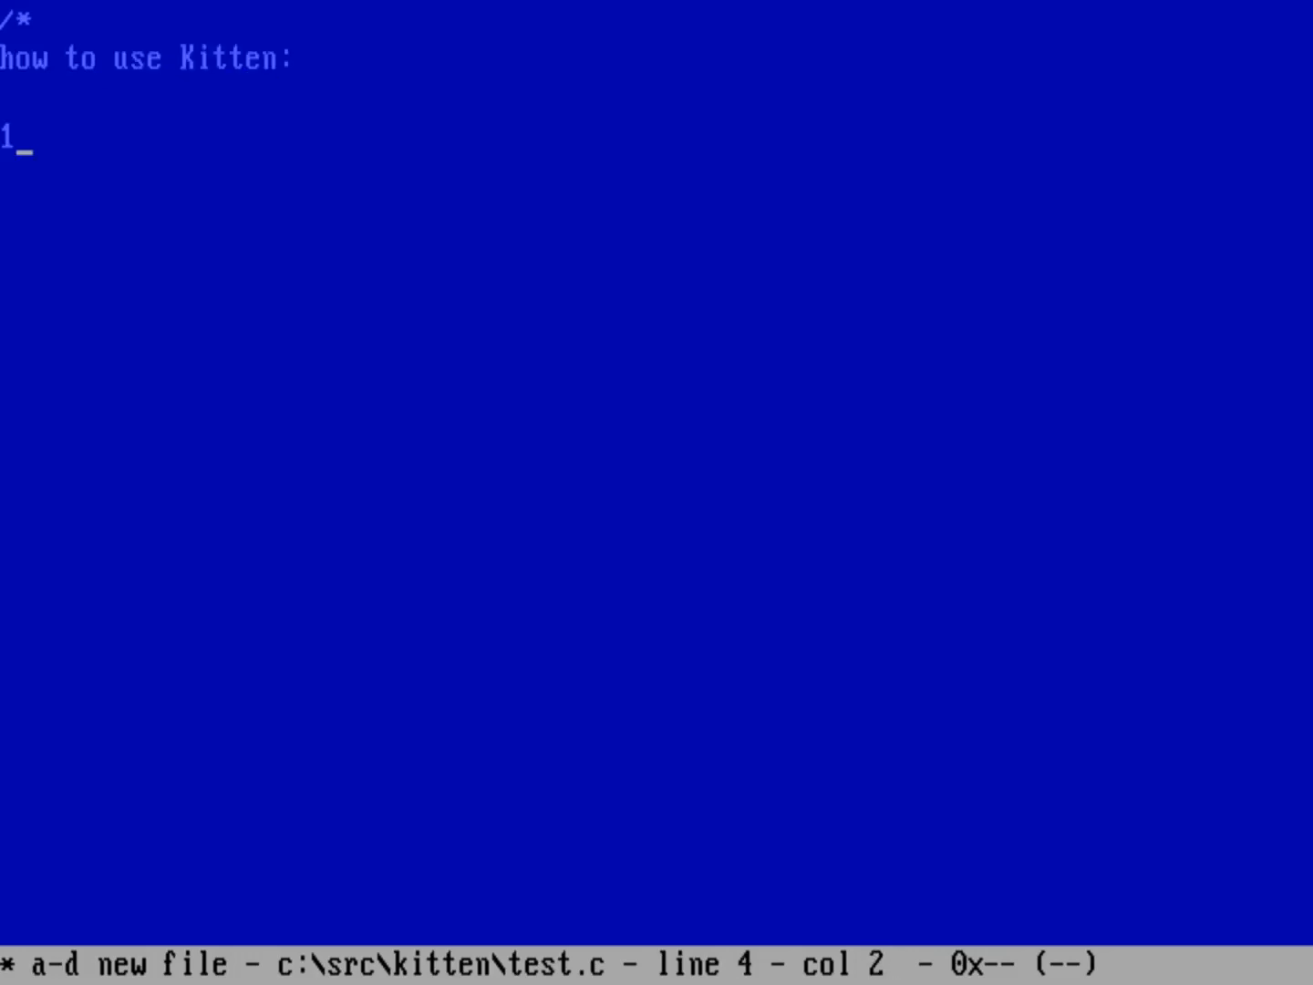
{"action": "type", "text": ". Open"}
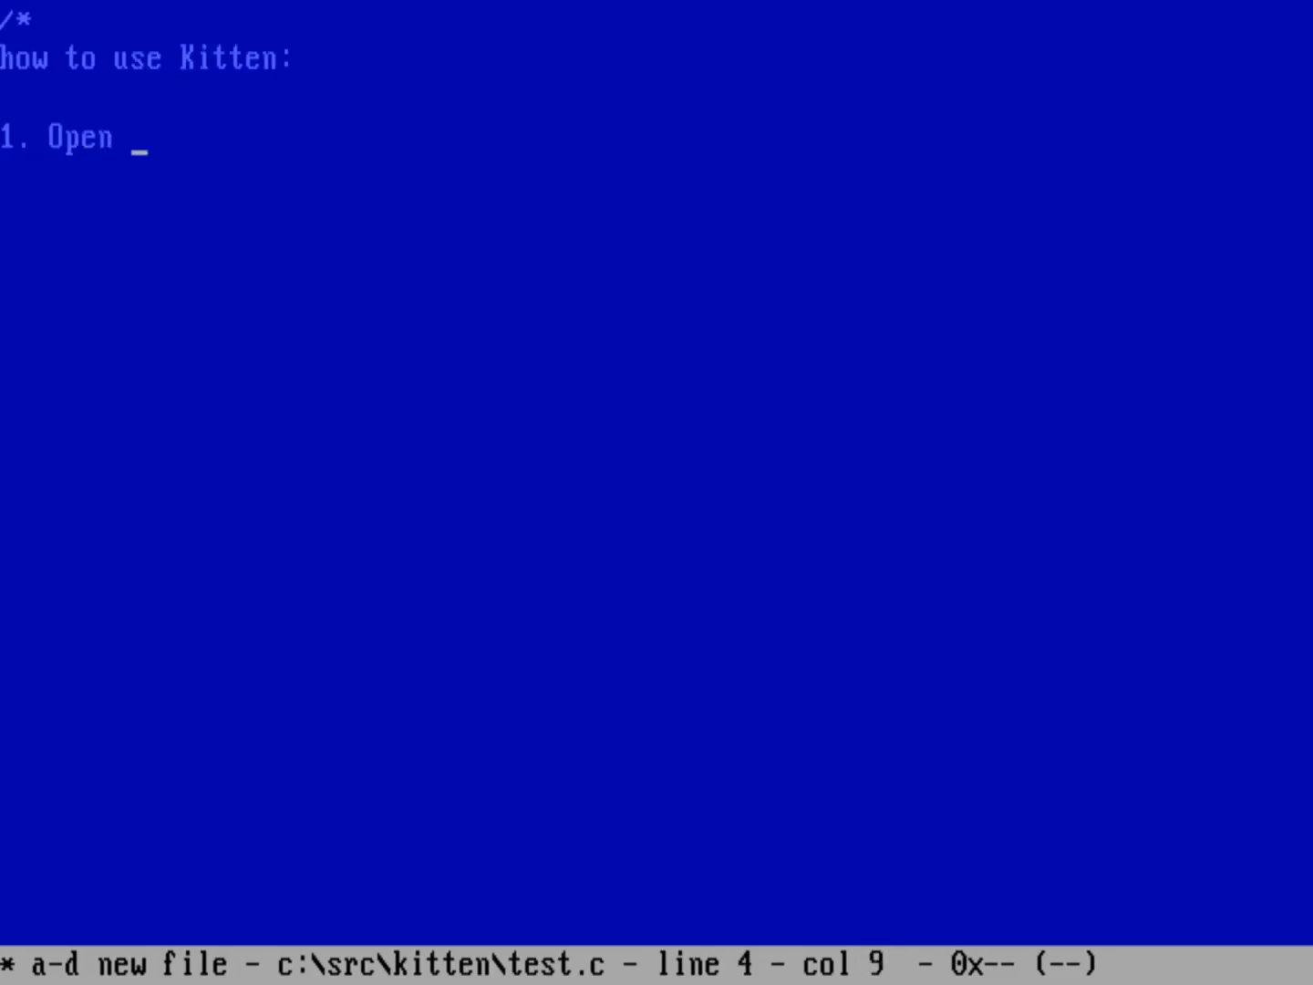
{"action": "type", "text": "a message catalog"}
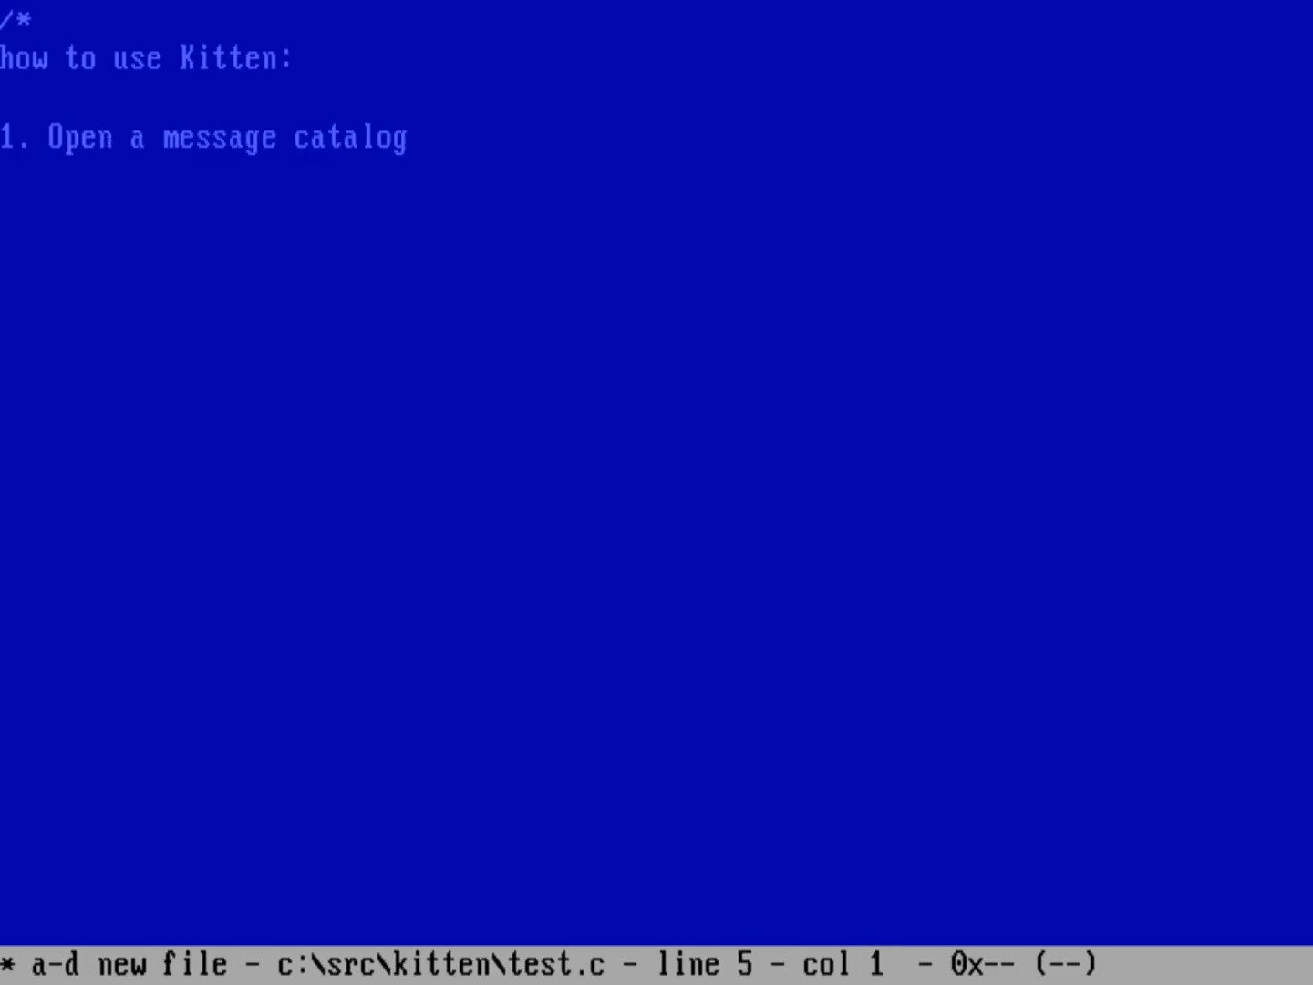
{"action": "type", "text": "2. Get a"}
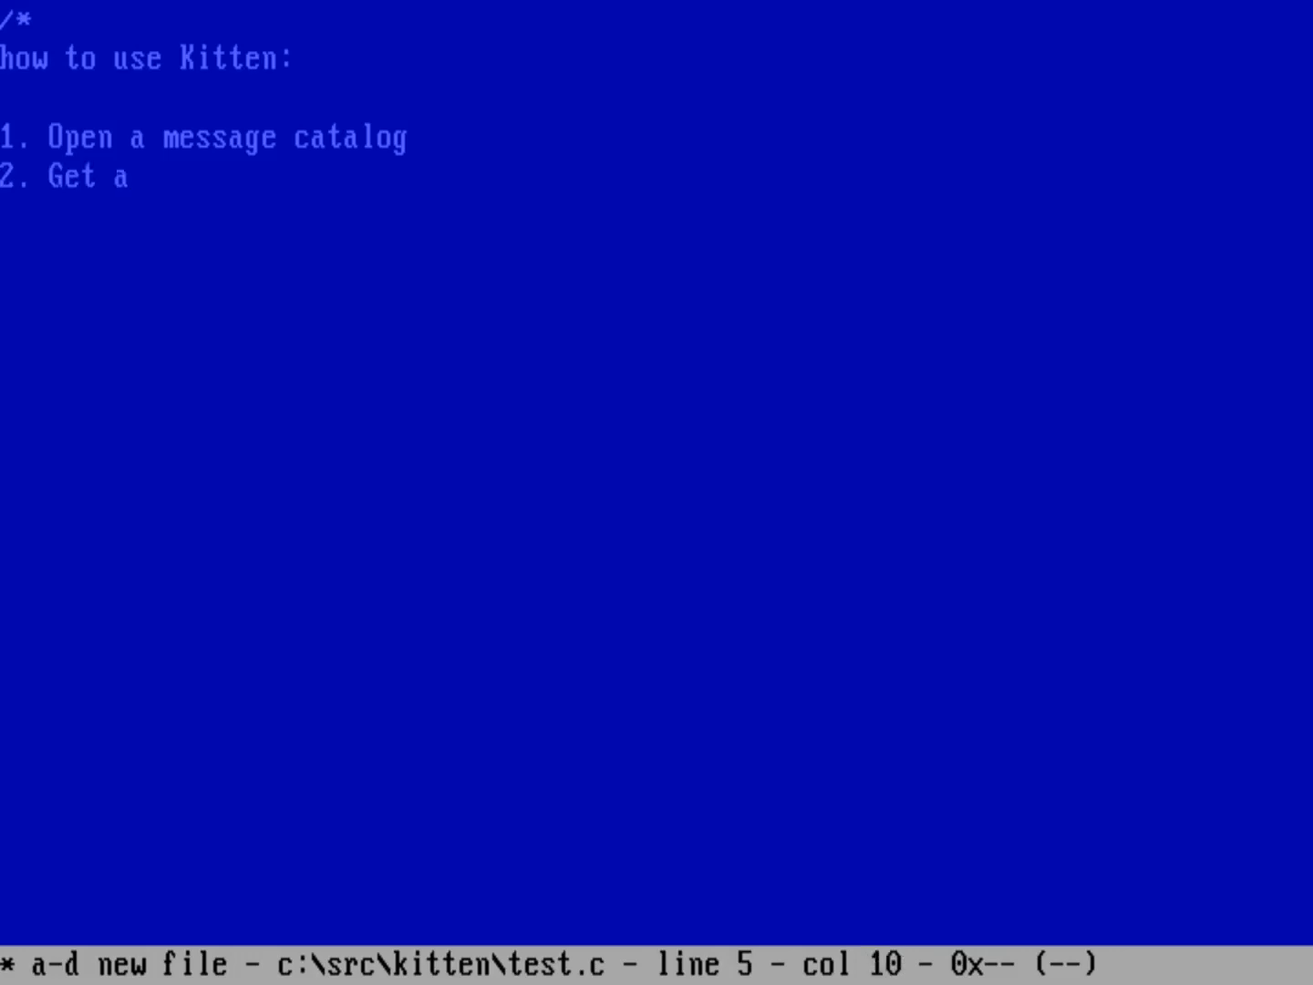
{"action": "type", "text": "string from the cata"}
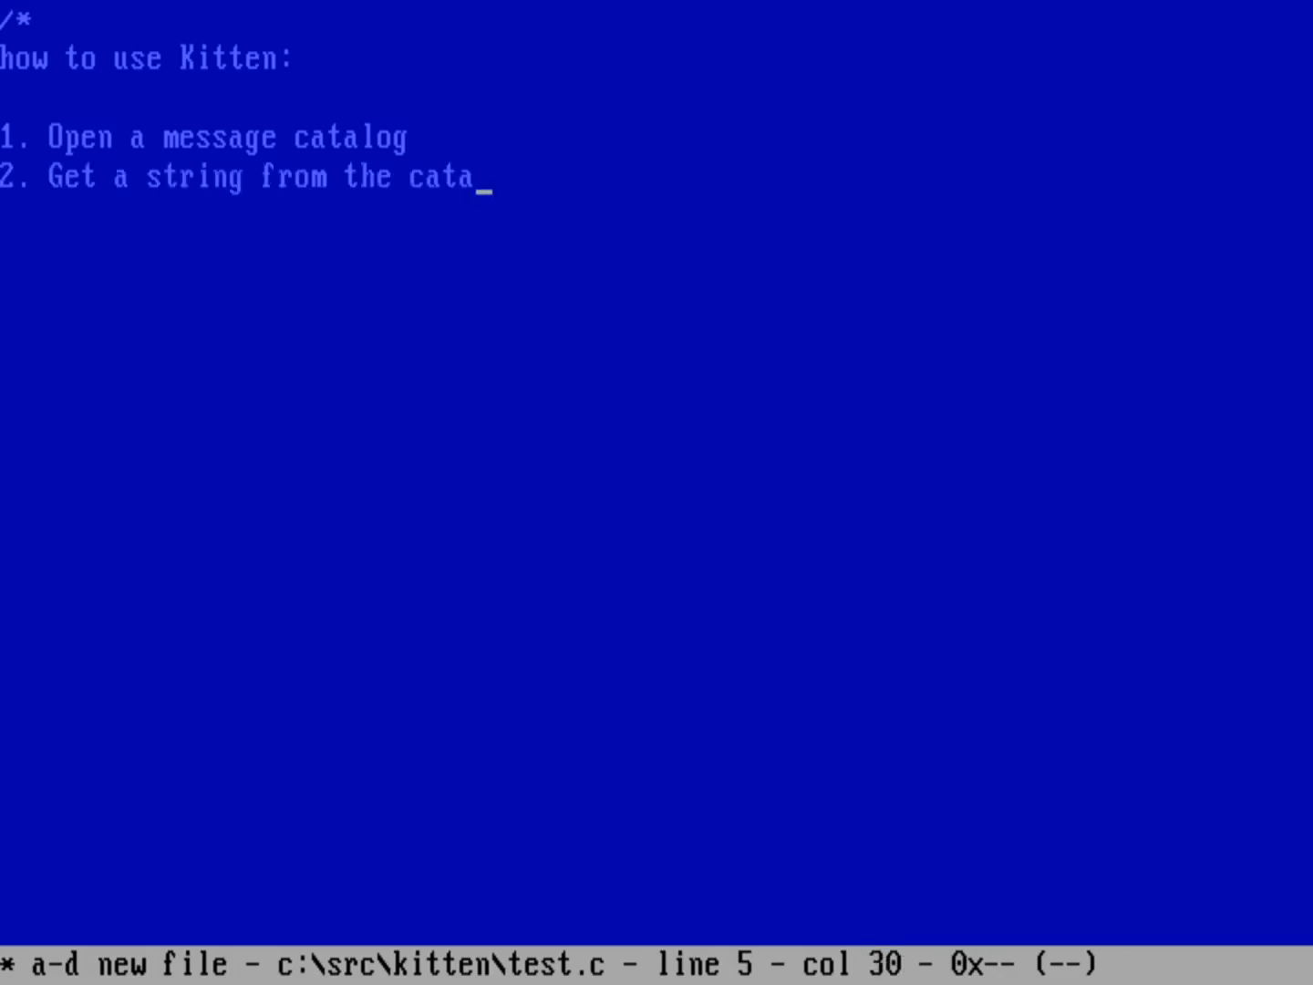
{"action": "type", "text": "log"}
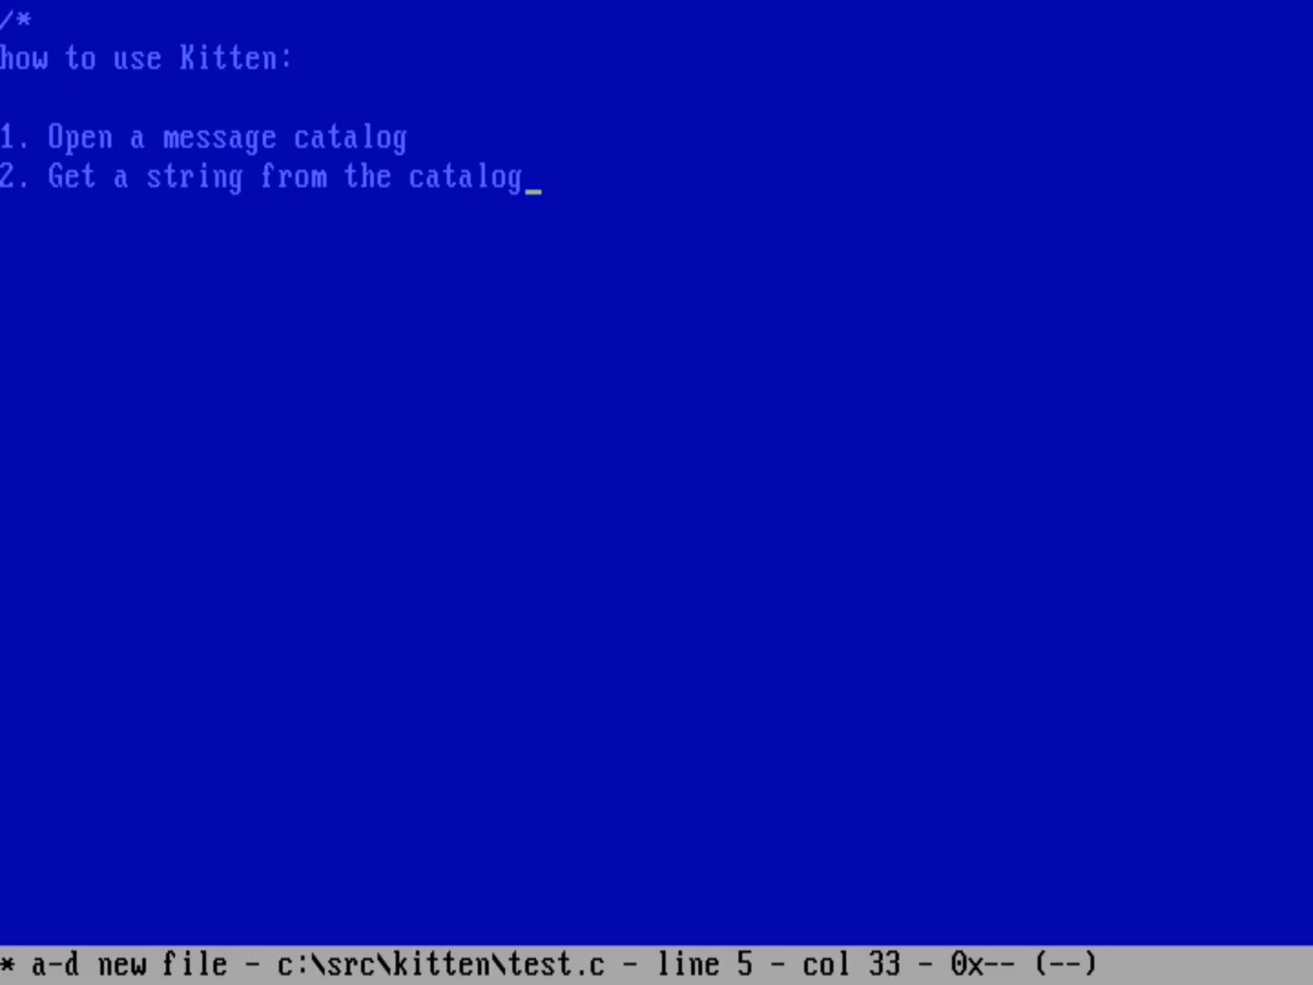
Add '(message set, message number)' to step 2, step 3 close the message catalog, and end the comment.
{"action": "type", "text": "("}
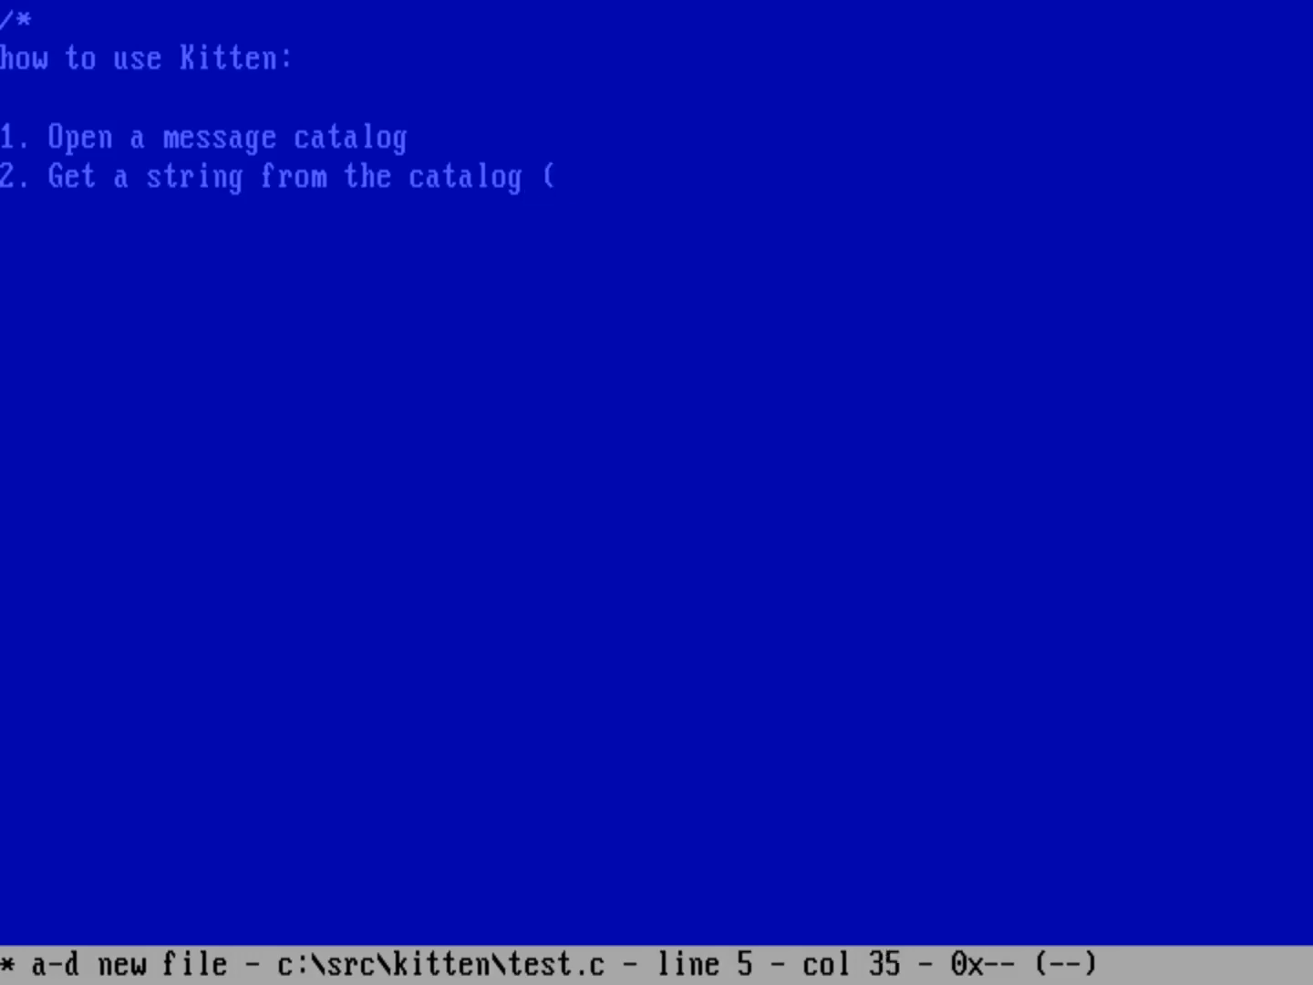
{"action": "type", "text": "message set"}
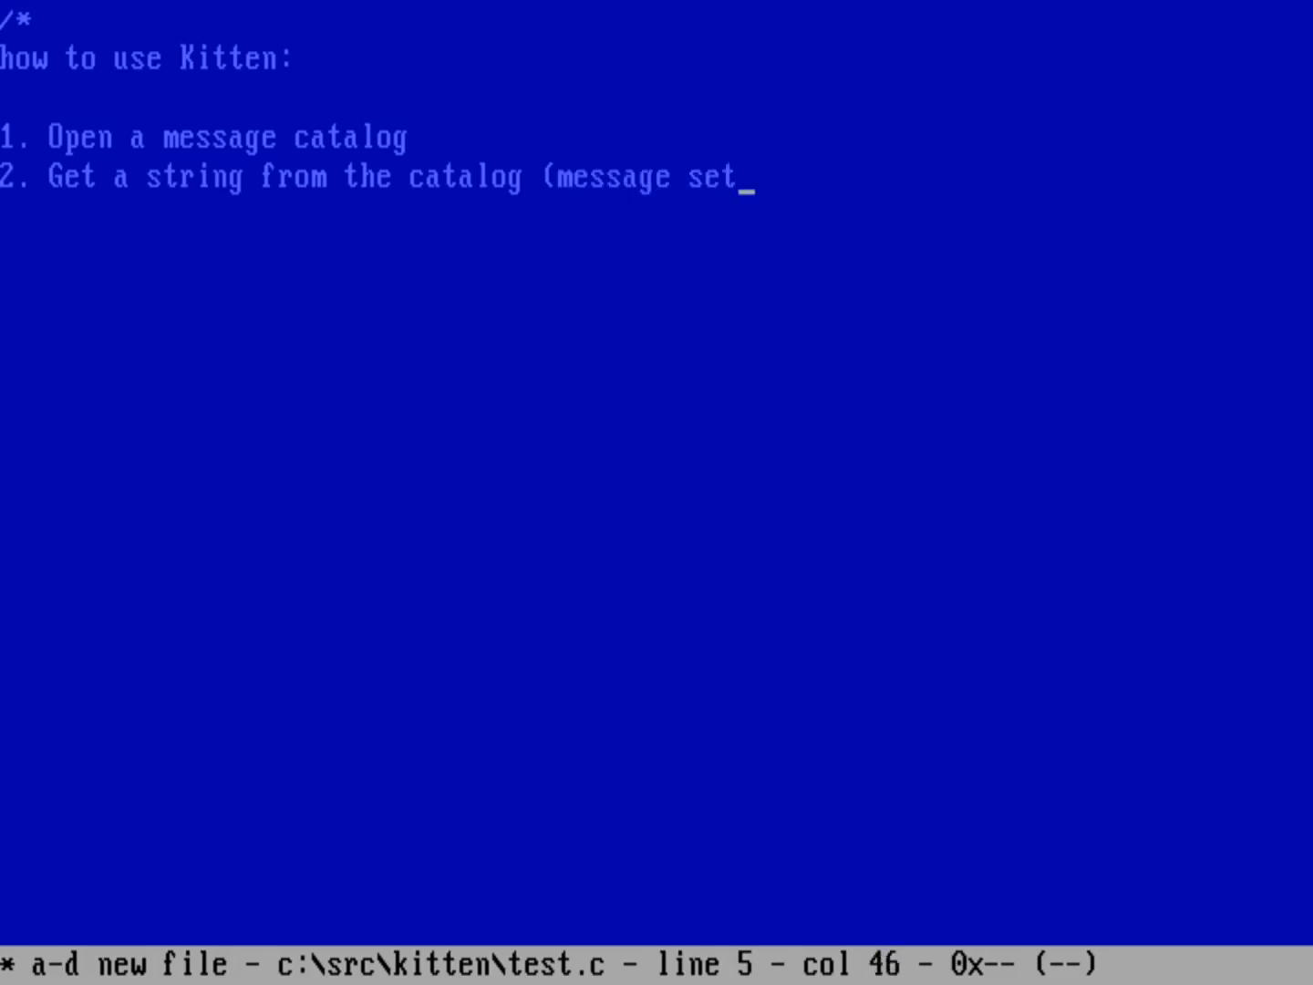
{"action": "type", "text": ", message nu"}
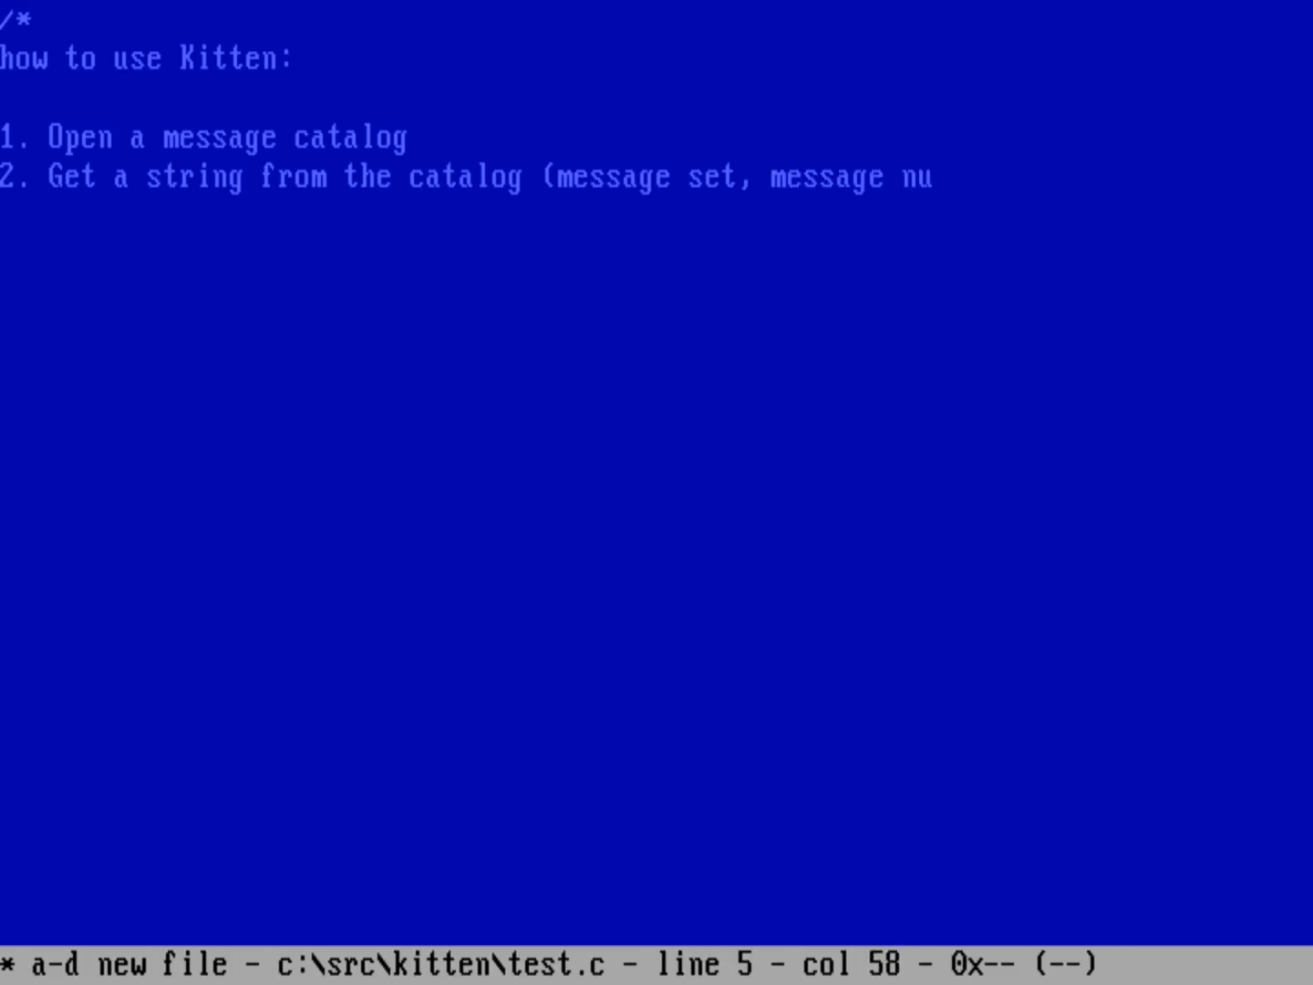
{"action": "type", "text": "mber"}
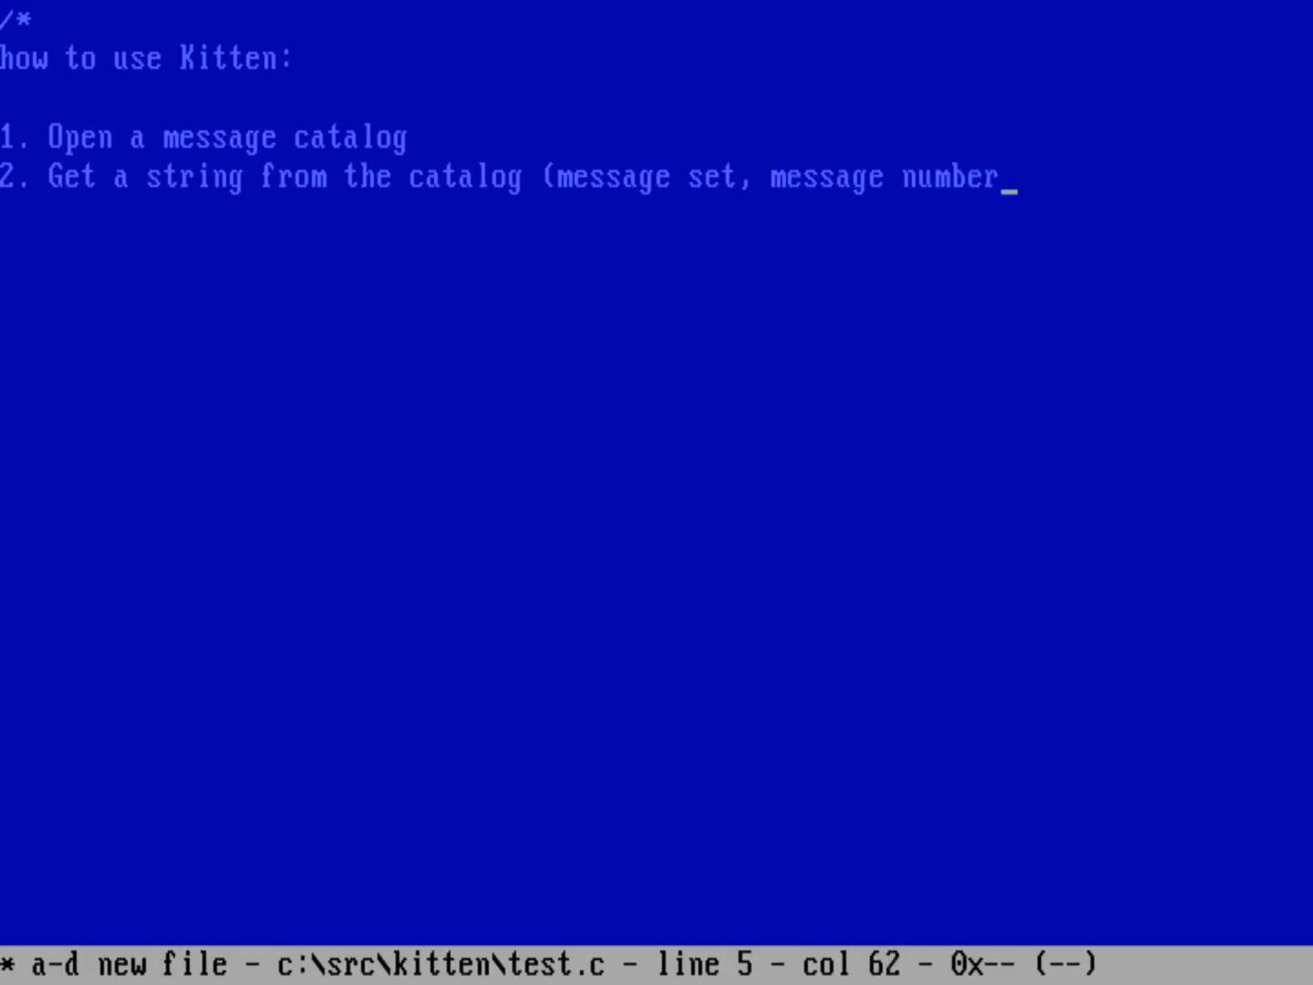
{"action": "type", "text": ")"}
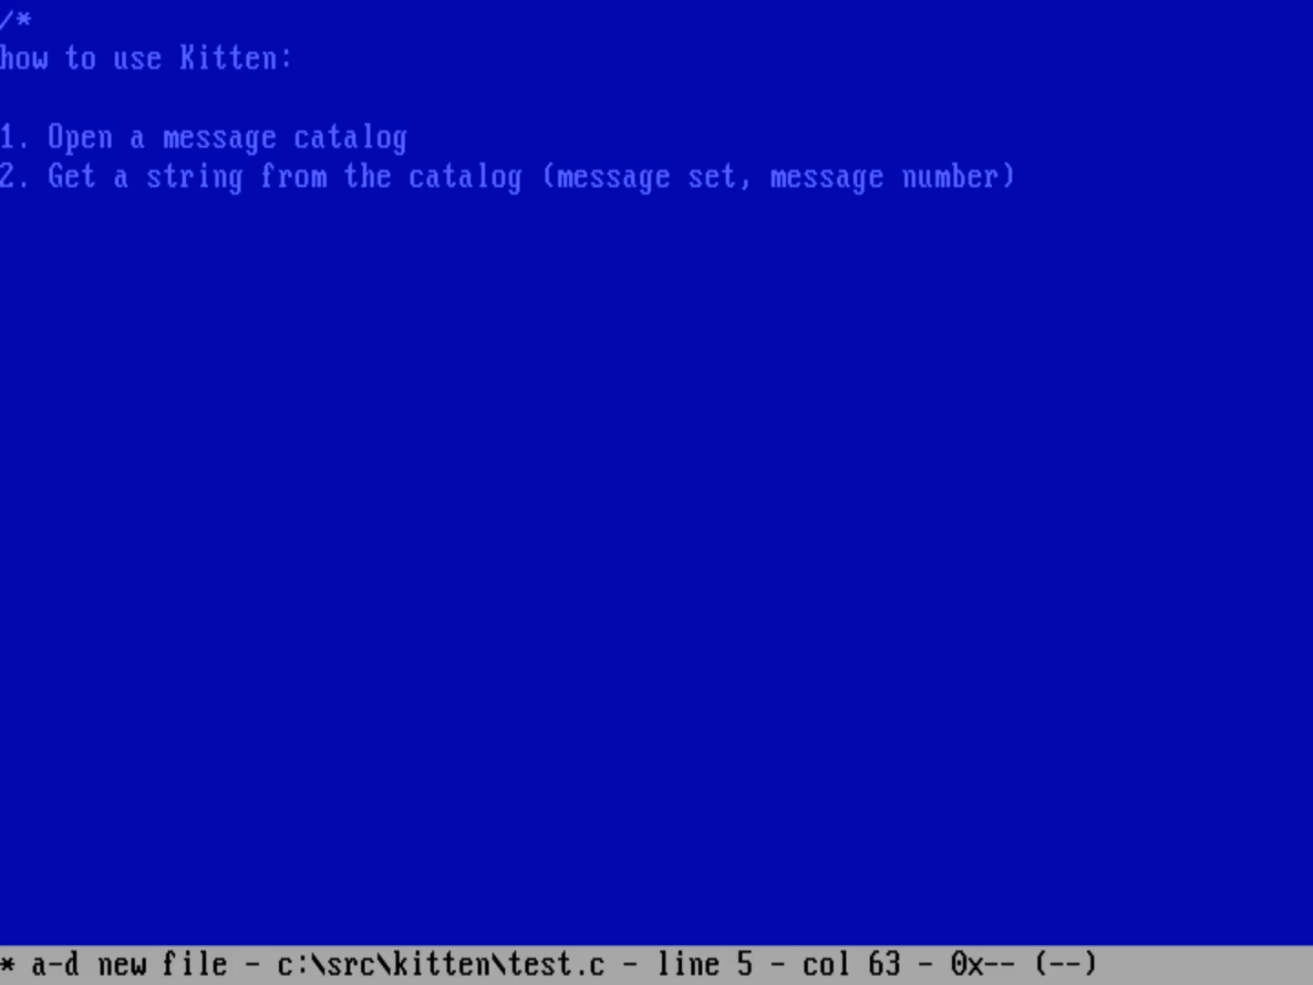
{"action": "type", "text": "3"}
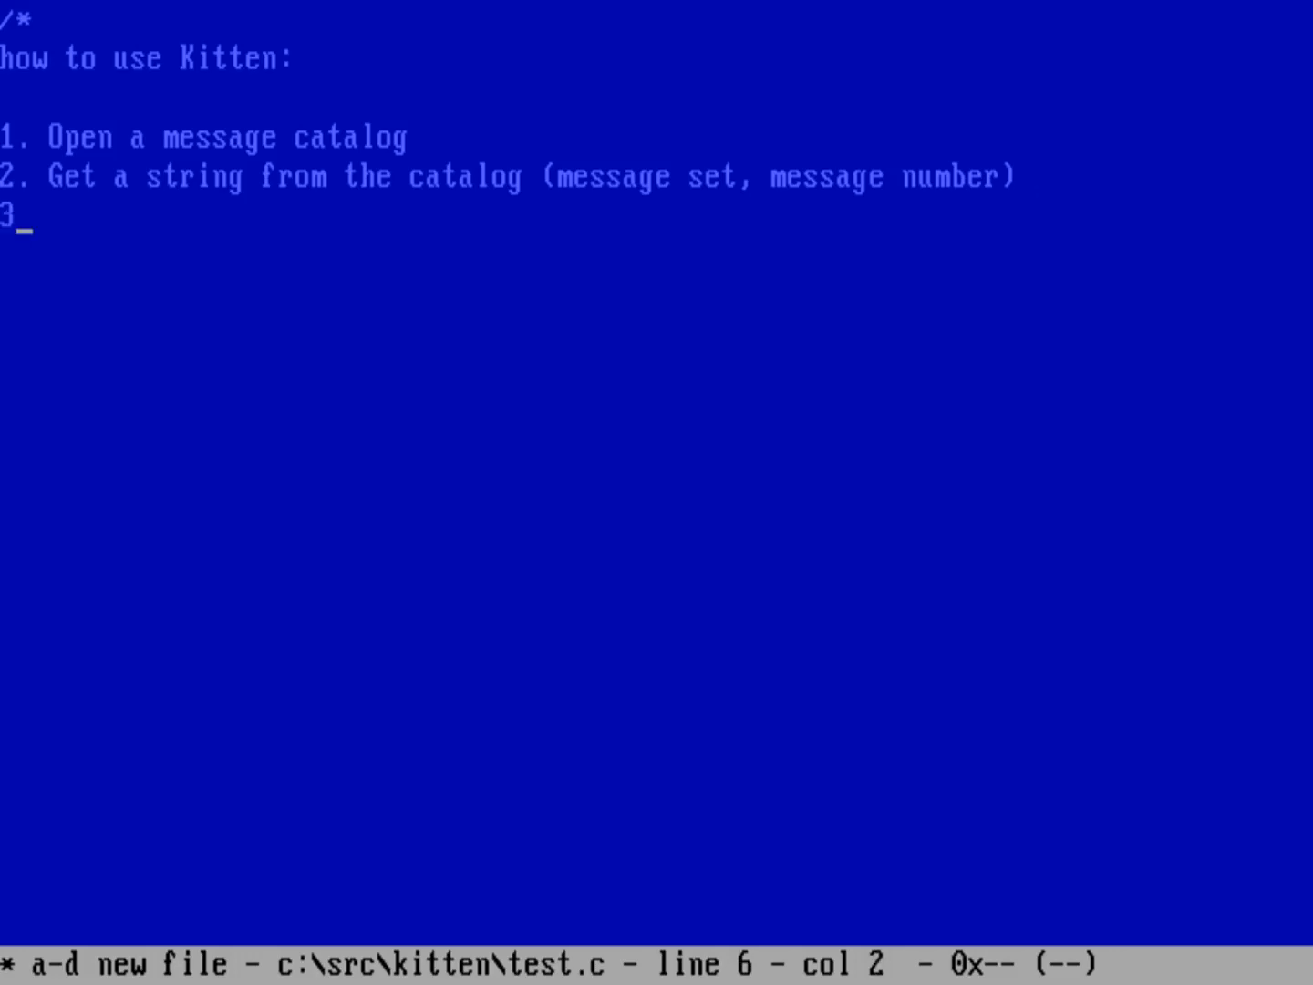
{"action": "type", "text": ". Close the m"}
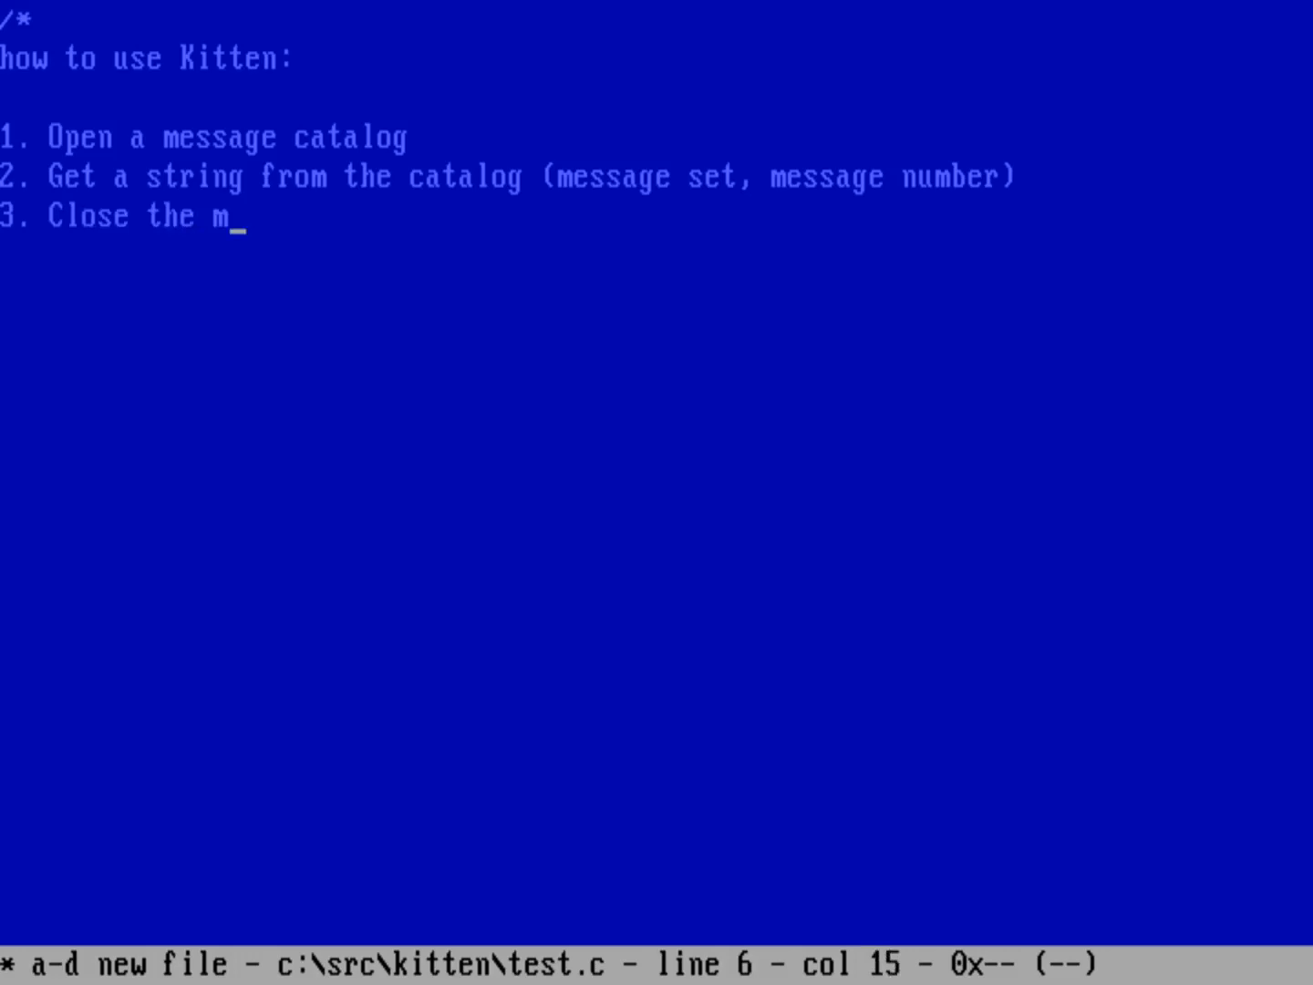
{"action": "type", "text": "essage catalog *"}
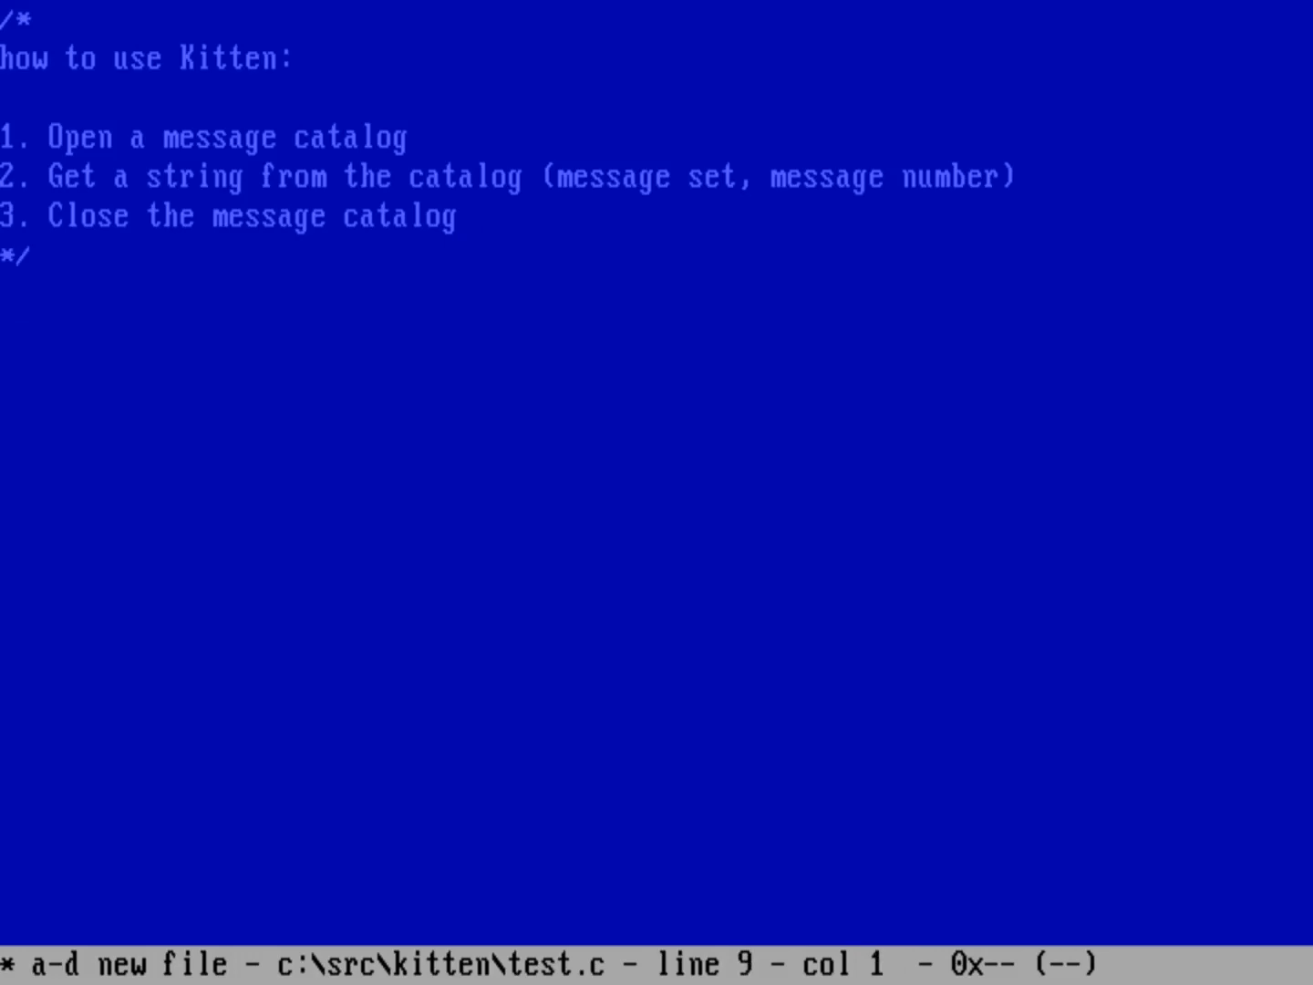
{"action": "type", "text": "#"}
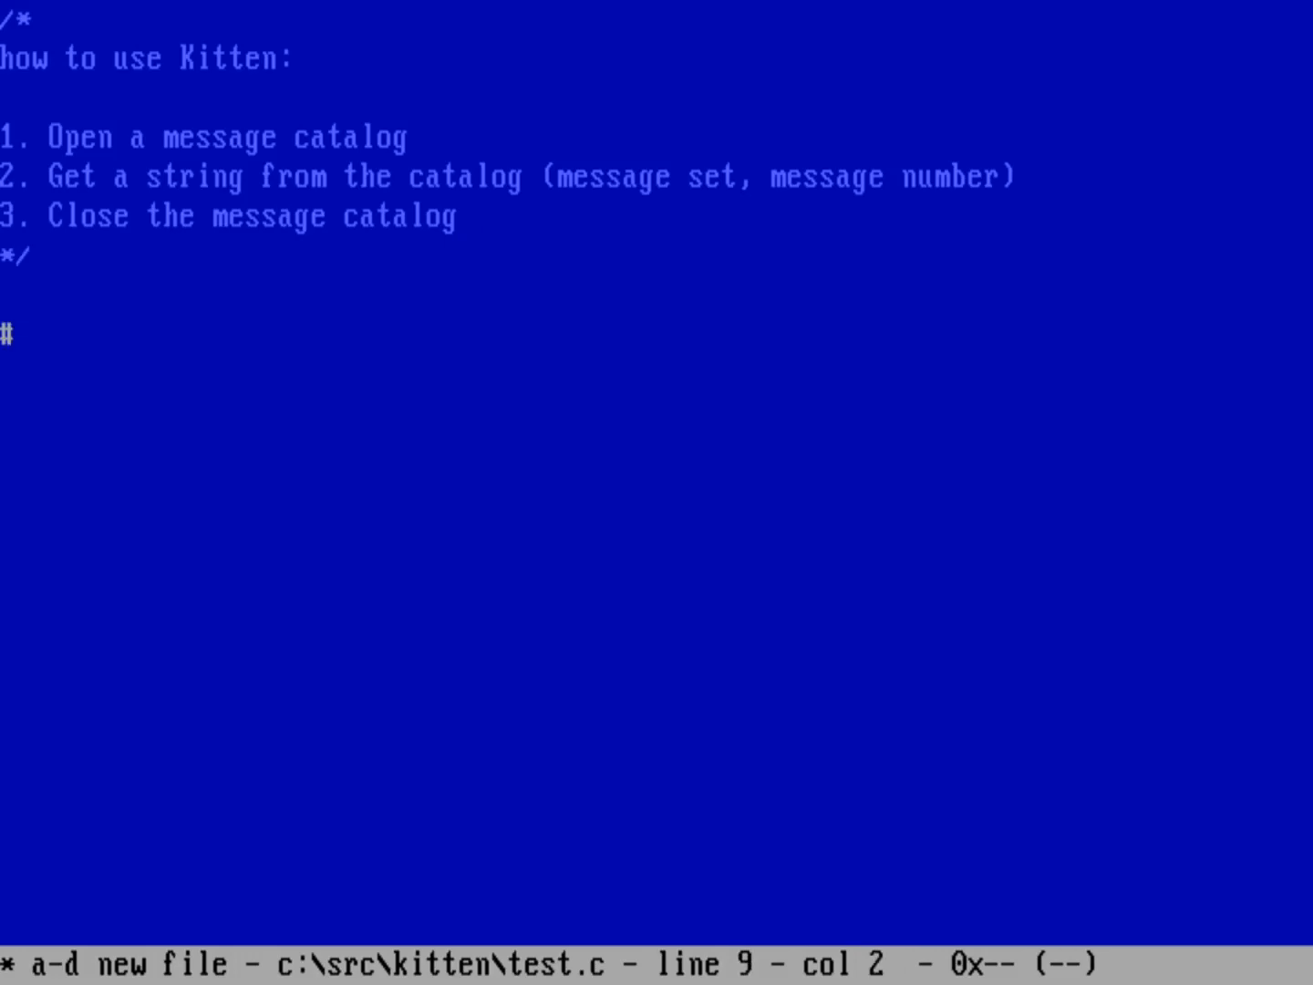
Add #include <stdio.h>, #include "kitten.h" and an empty int main() with braces.
{"action": "type", "text": "includ"}
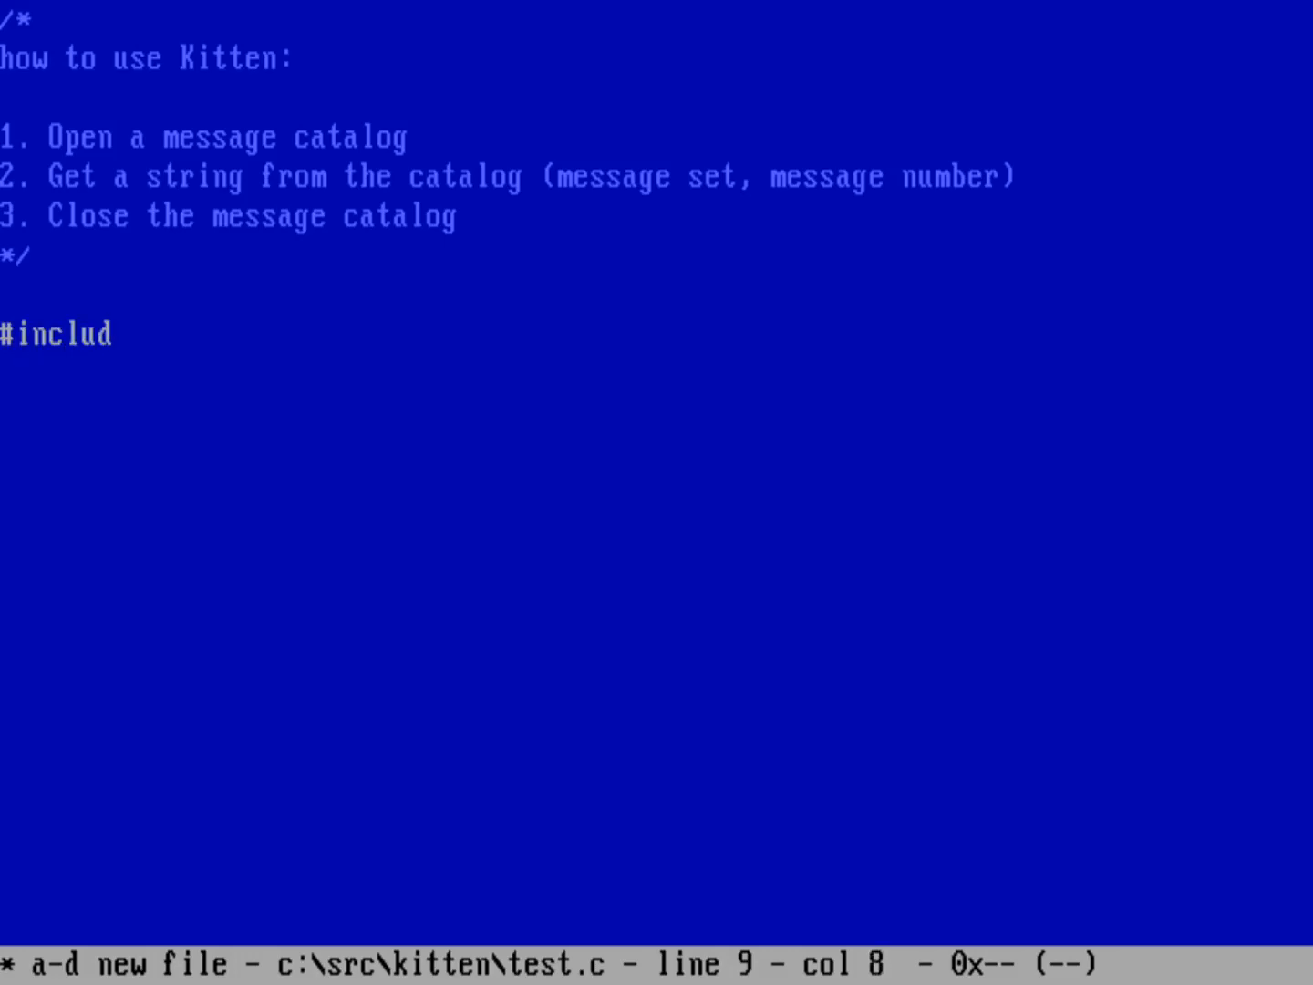
{"action": "type", "text": "e <stdio.h>"}
{"action": "left_click", "coordinate": [657, 374]}
{"action": "type", "text": "#inc"}
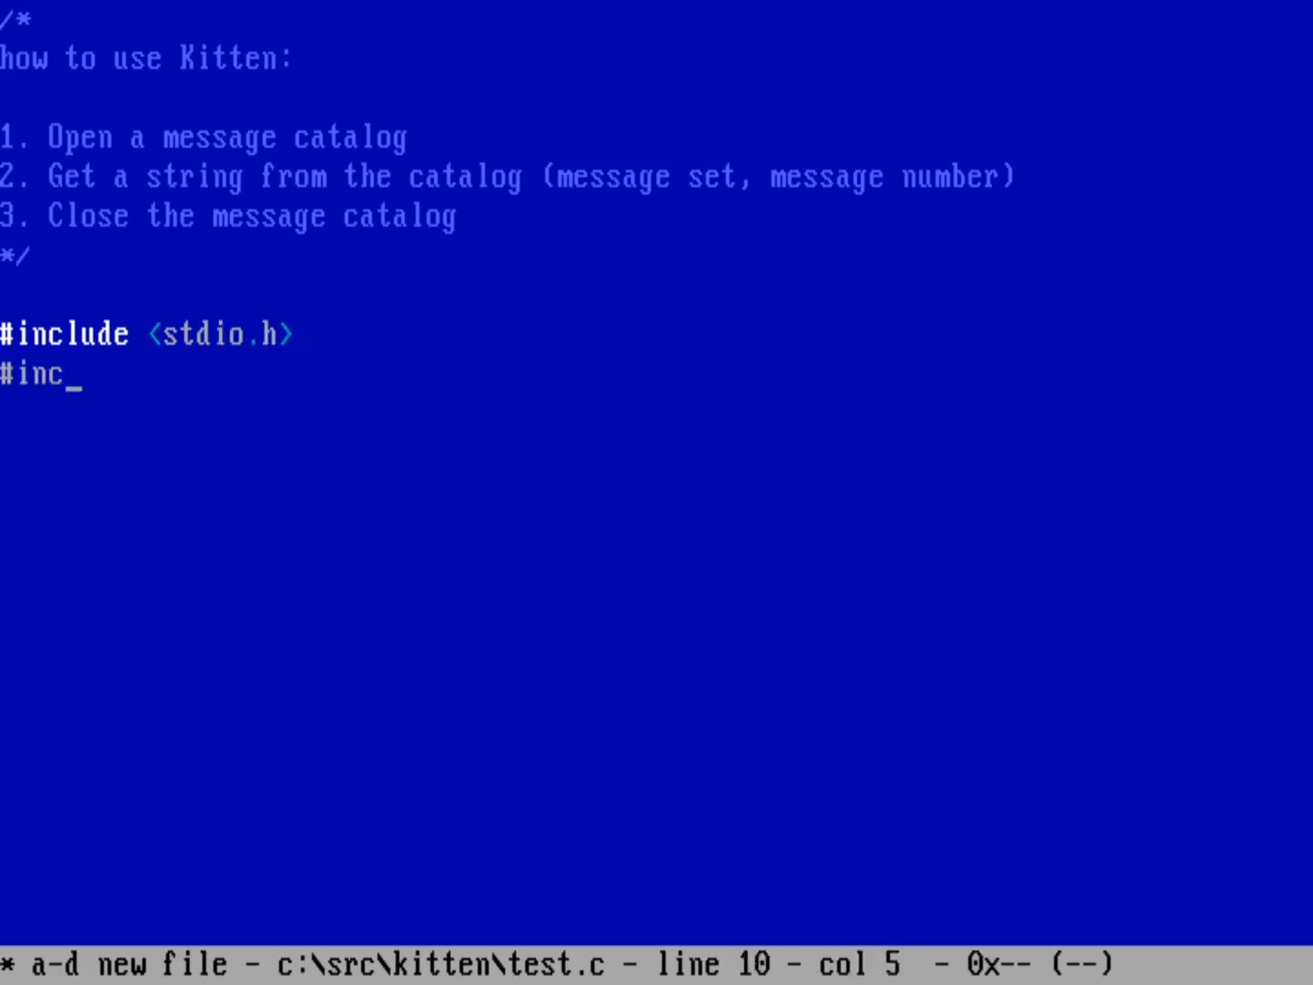
{"action": "type", "text": "lude \"kitt"}
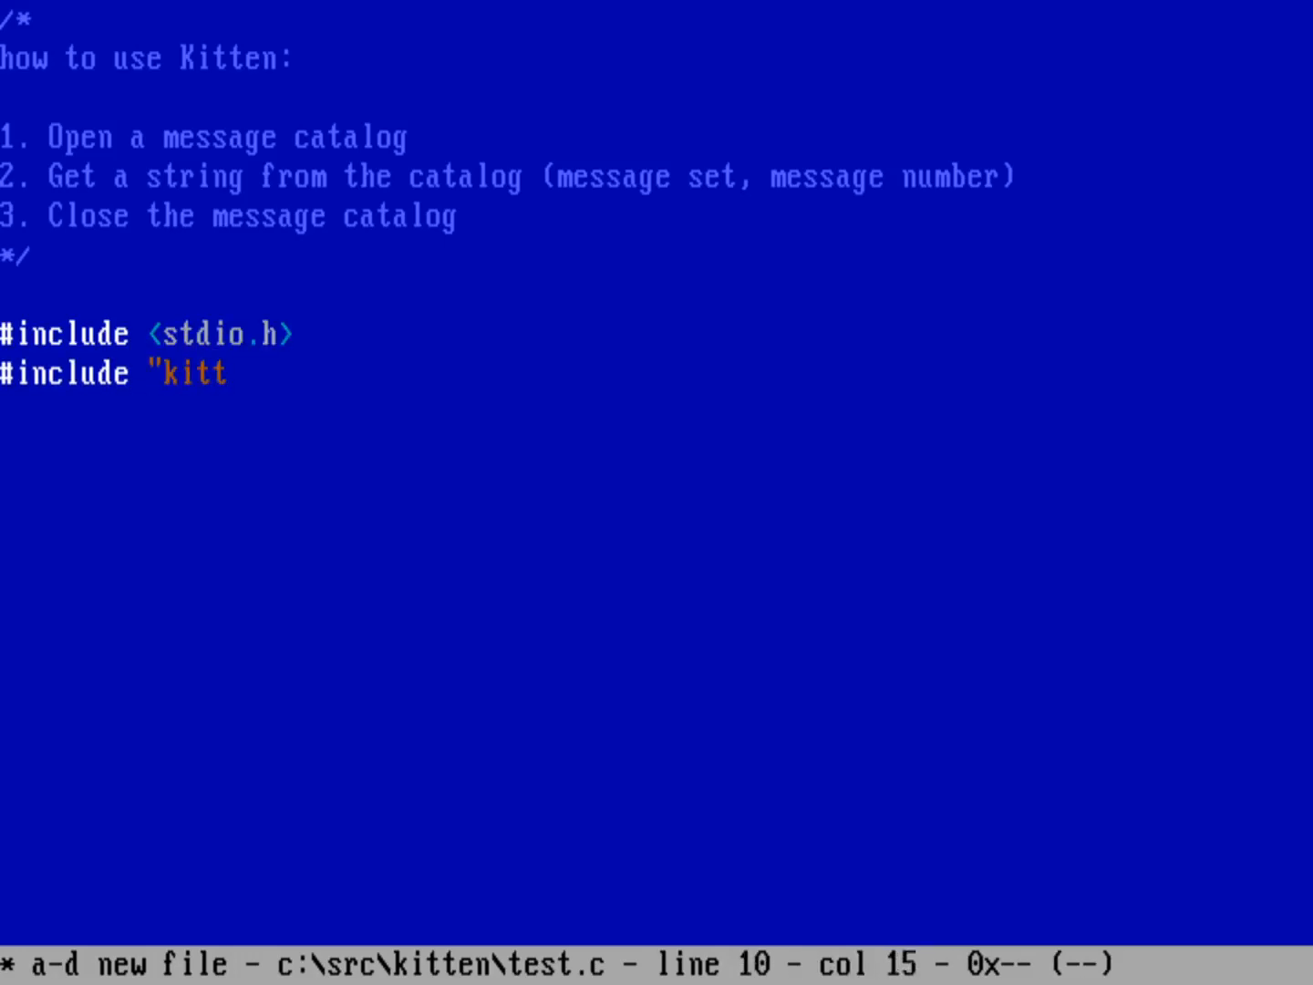
{"action": "type", "text": "en.h\""}
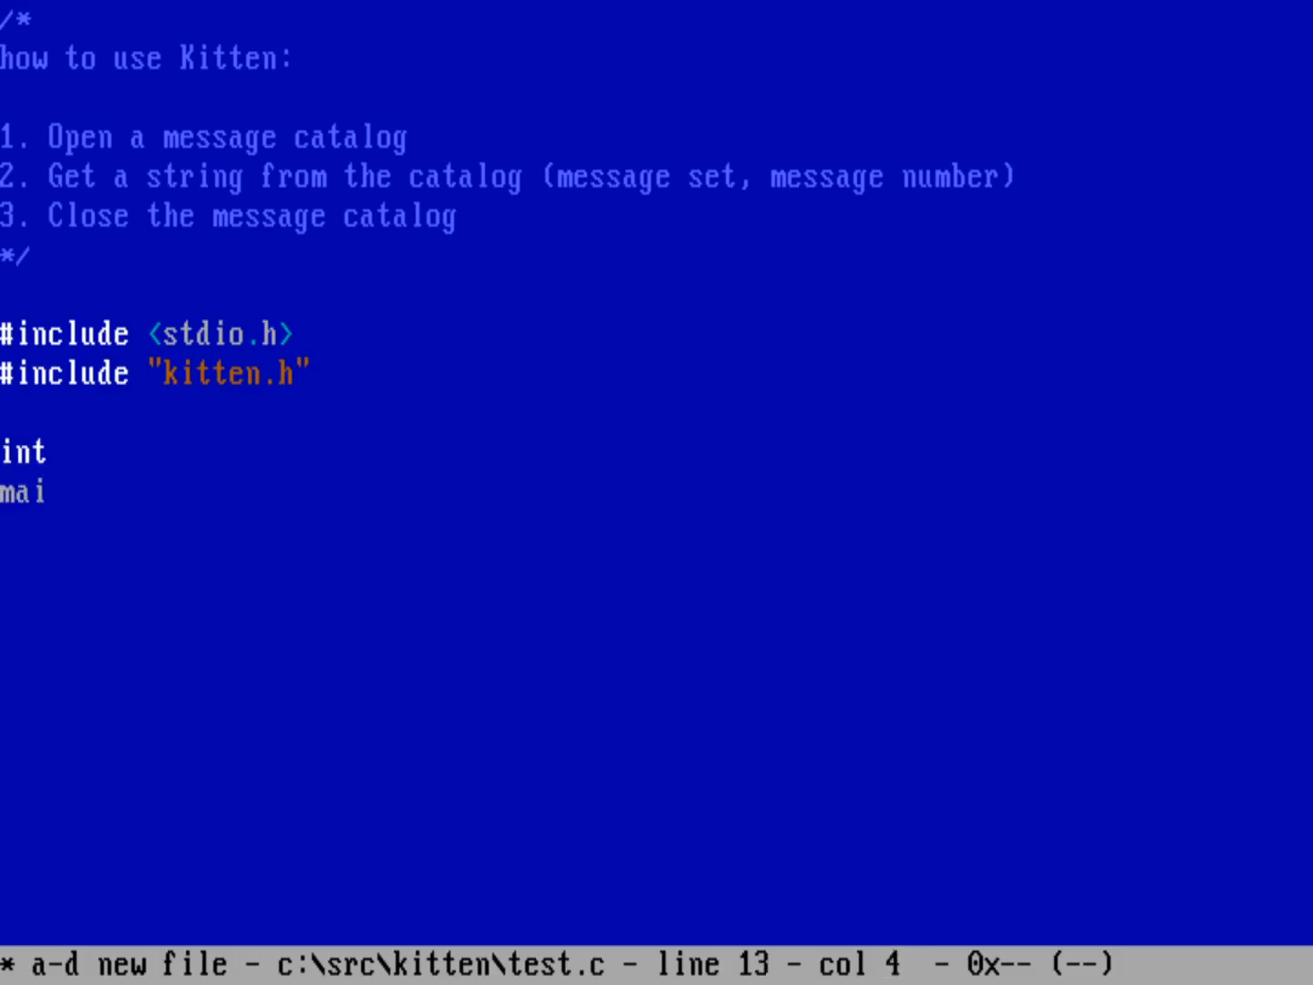
{"action": "type", "text": "n("}
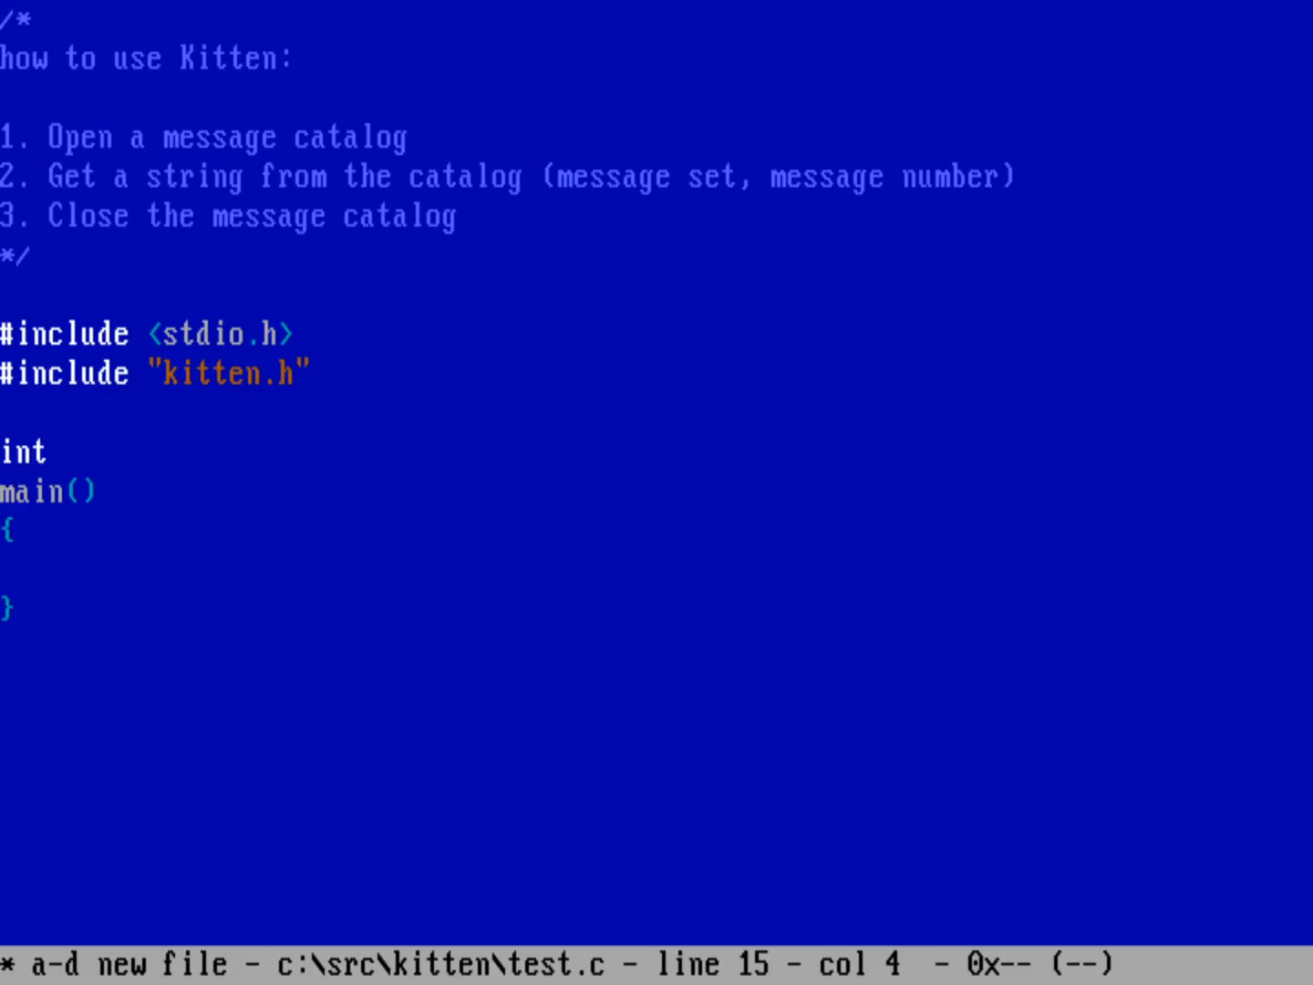
Declare 'char *str; /* pointer to a string */' in main and begin the 'open the catalog' comment.
{"action": "type", "text": "char *"}
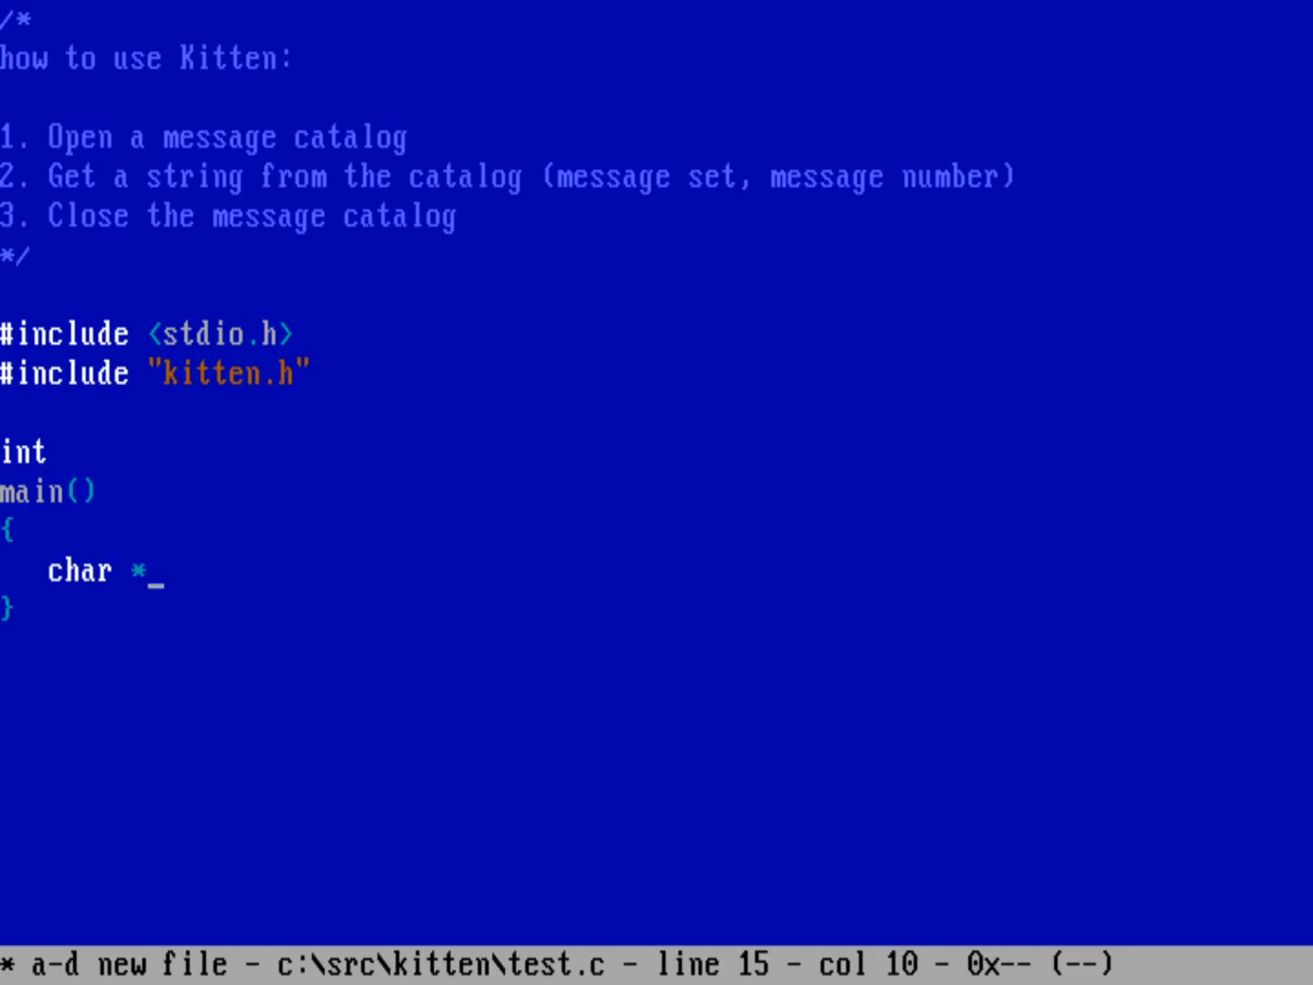
{"action": "type", "text": "str;"}
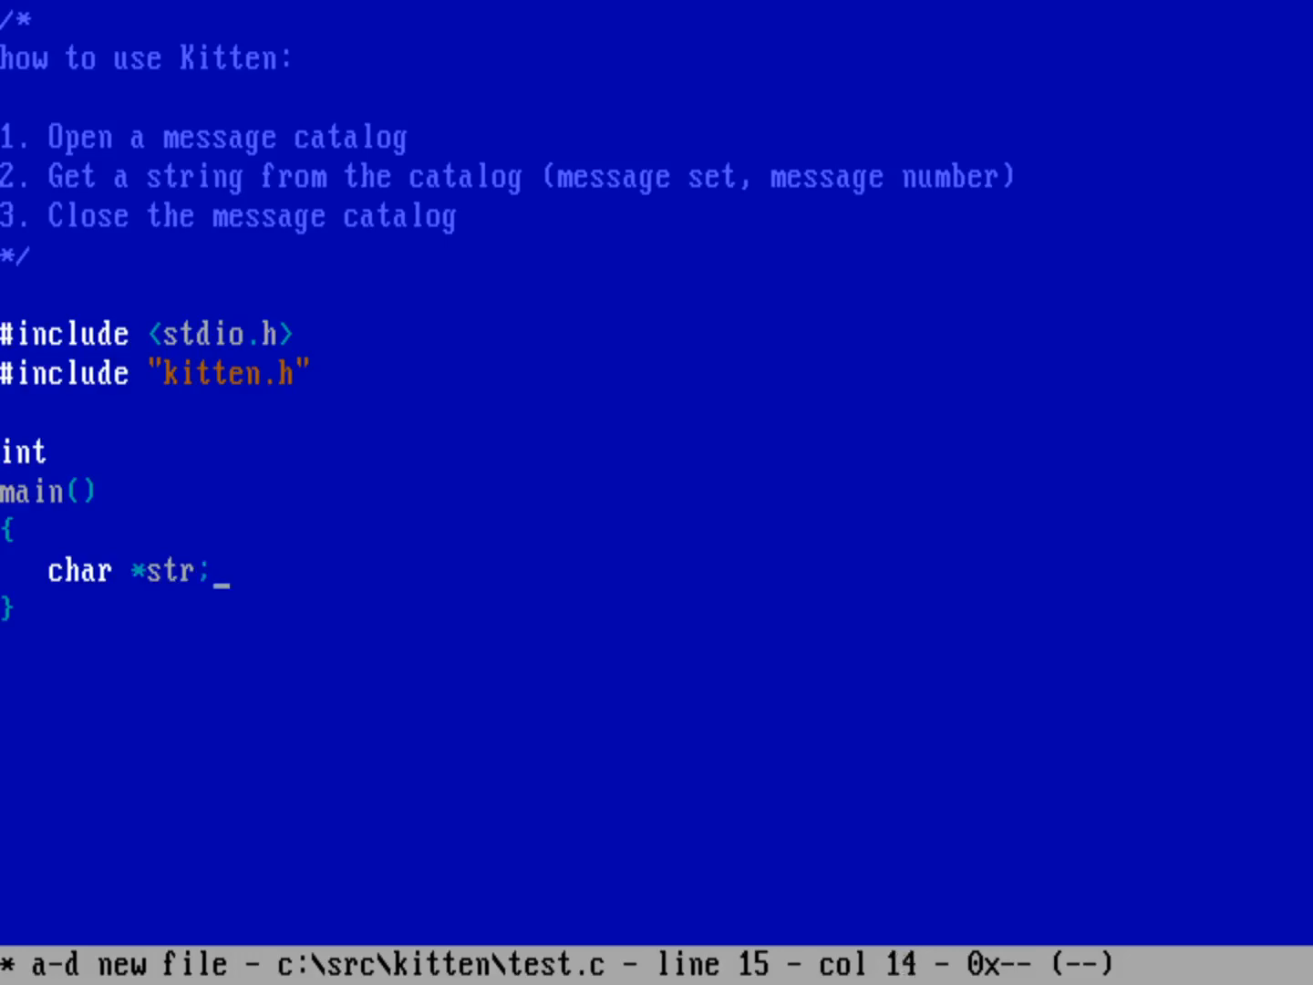
{"action": "type", "text": "/* p"}
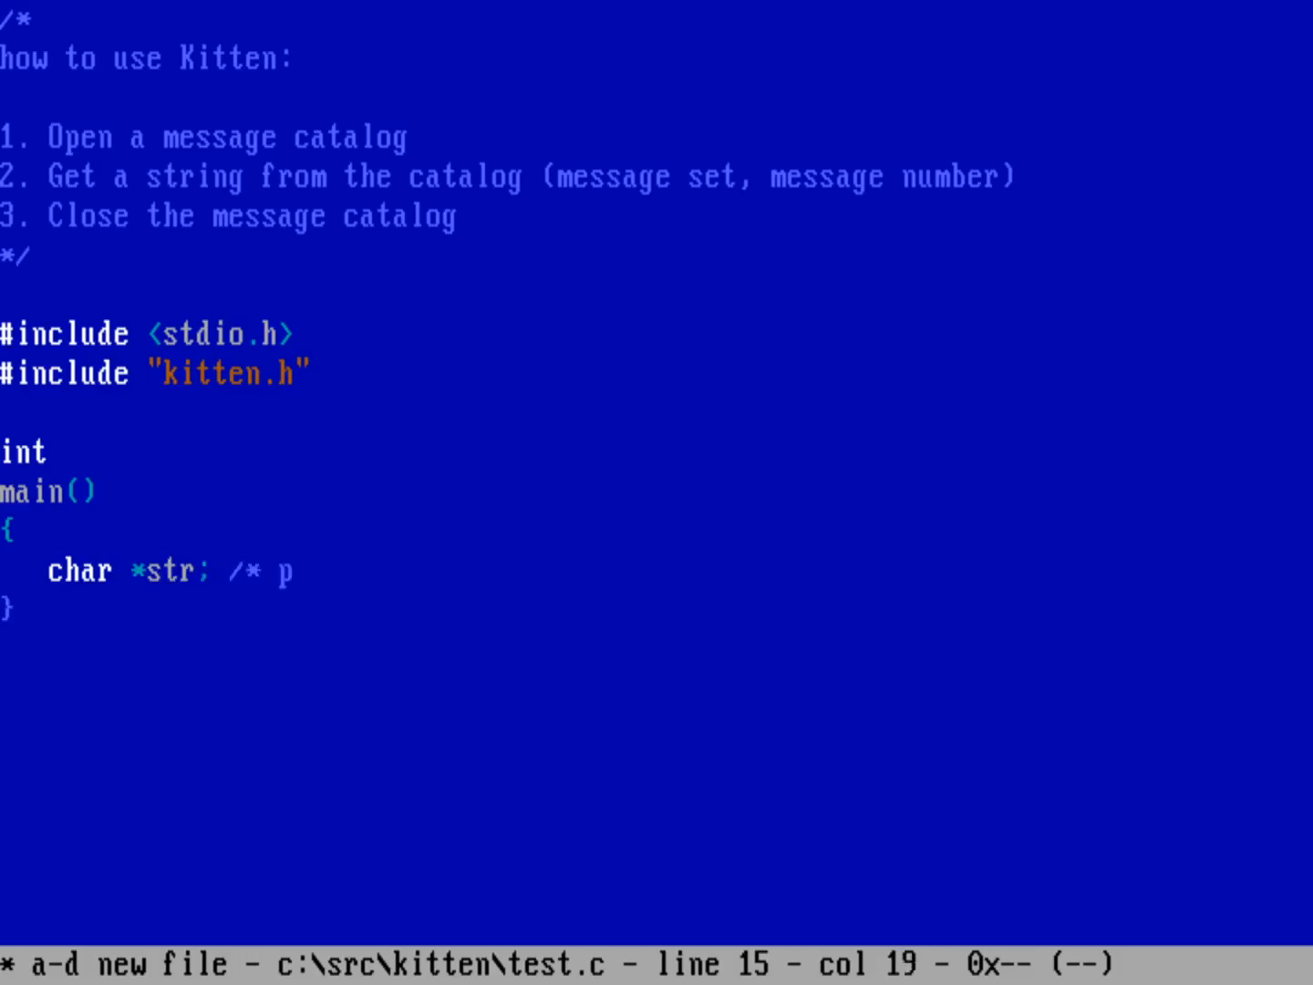
{"action": "type", "text": "o"}
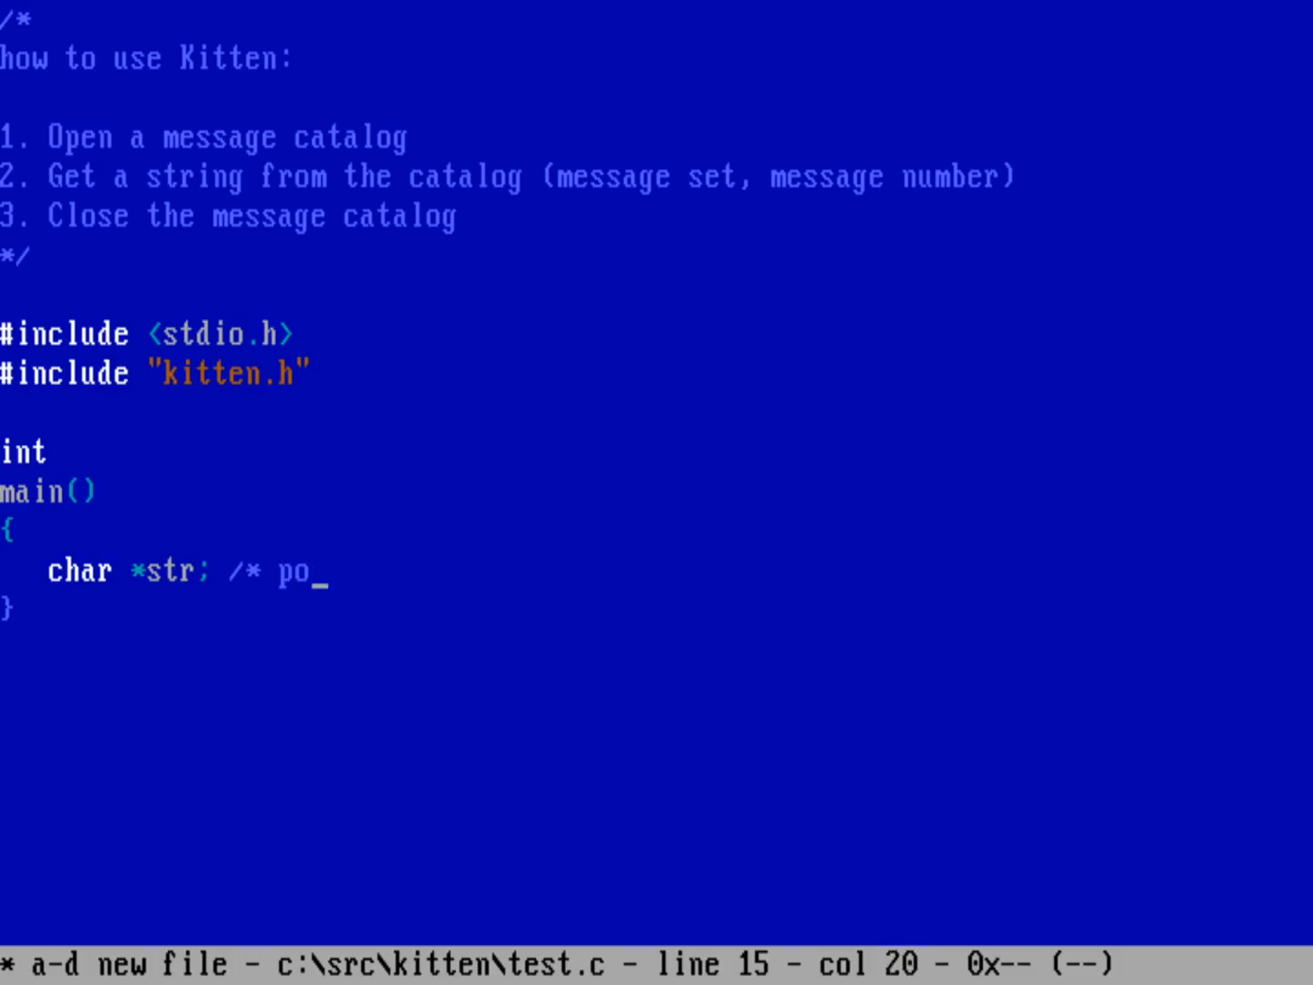
{"action": "type", "text": "inter to a stri"}
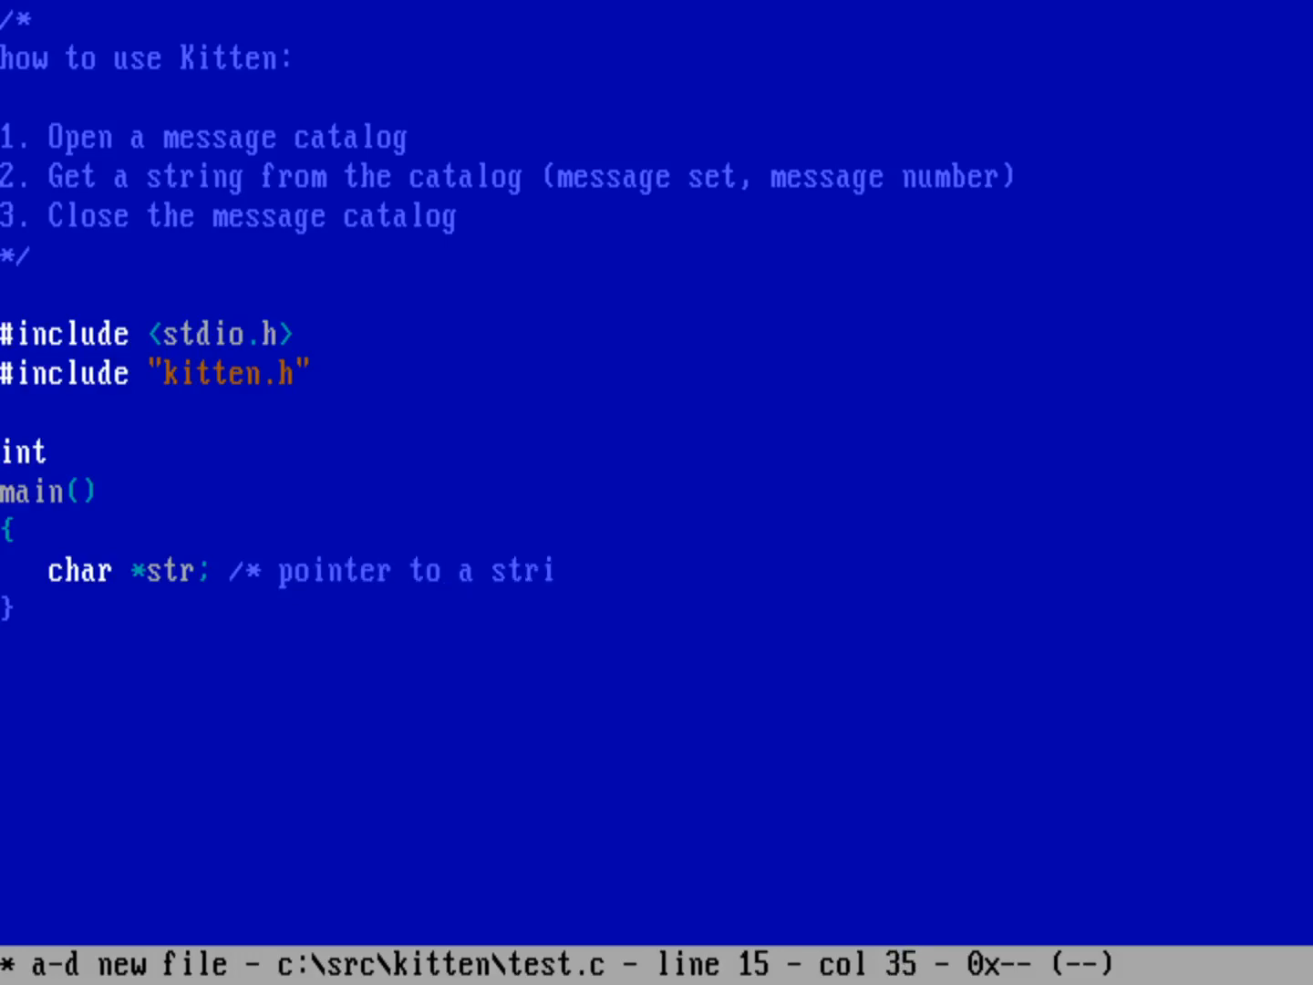
{"action": "type", "text": "ng */"}
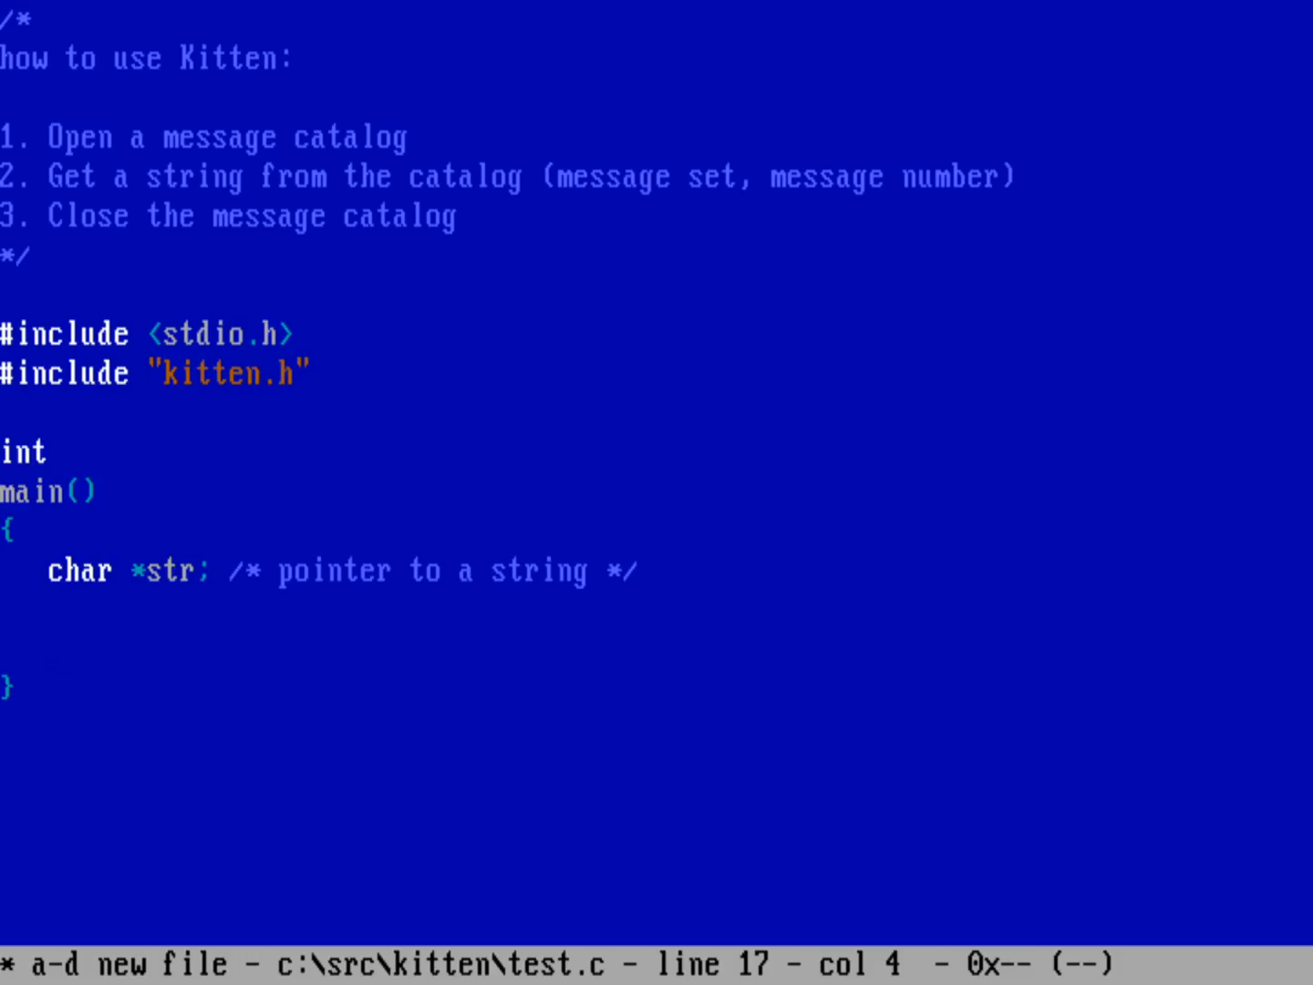
{"action": "type", "text": "/* open the catalog */"}
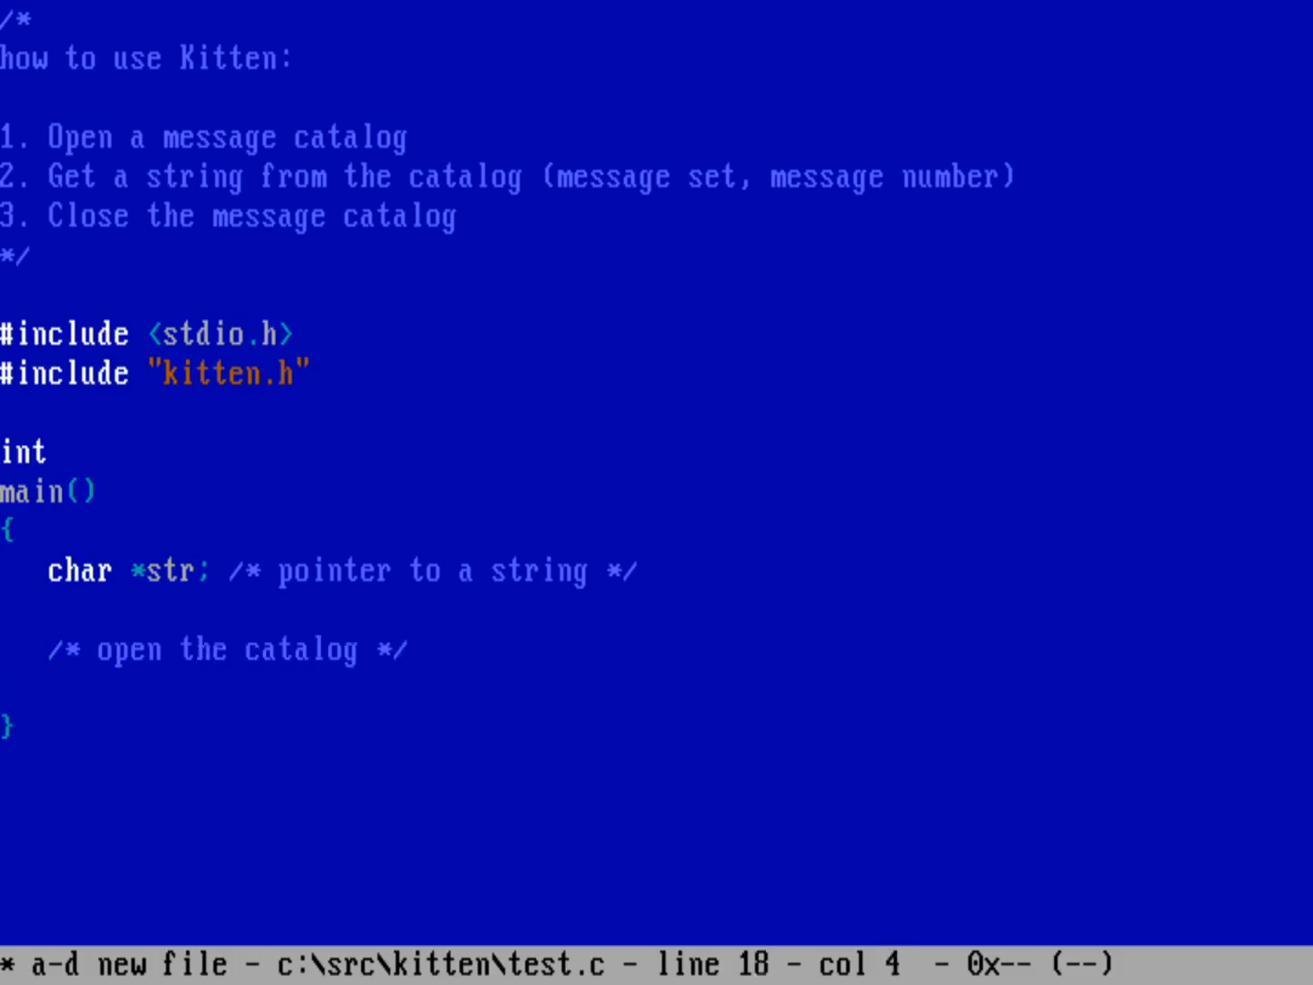
Call kittenopen("TEST"); under the open-the-catalog comment and begin the next comment.
{"action": "type", "text": "kitte"}
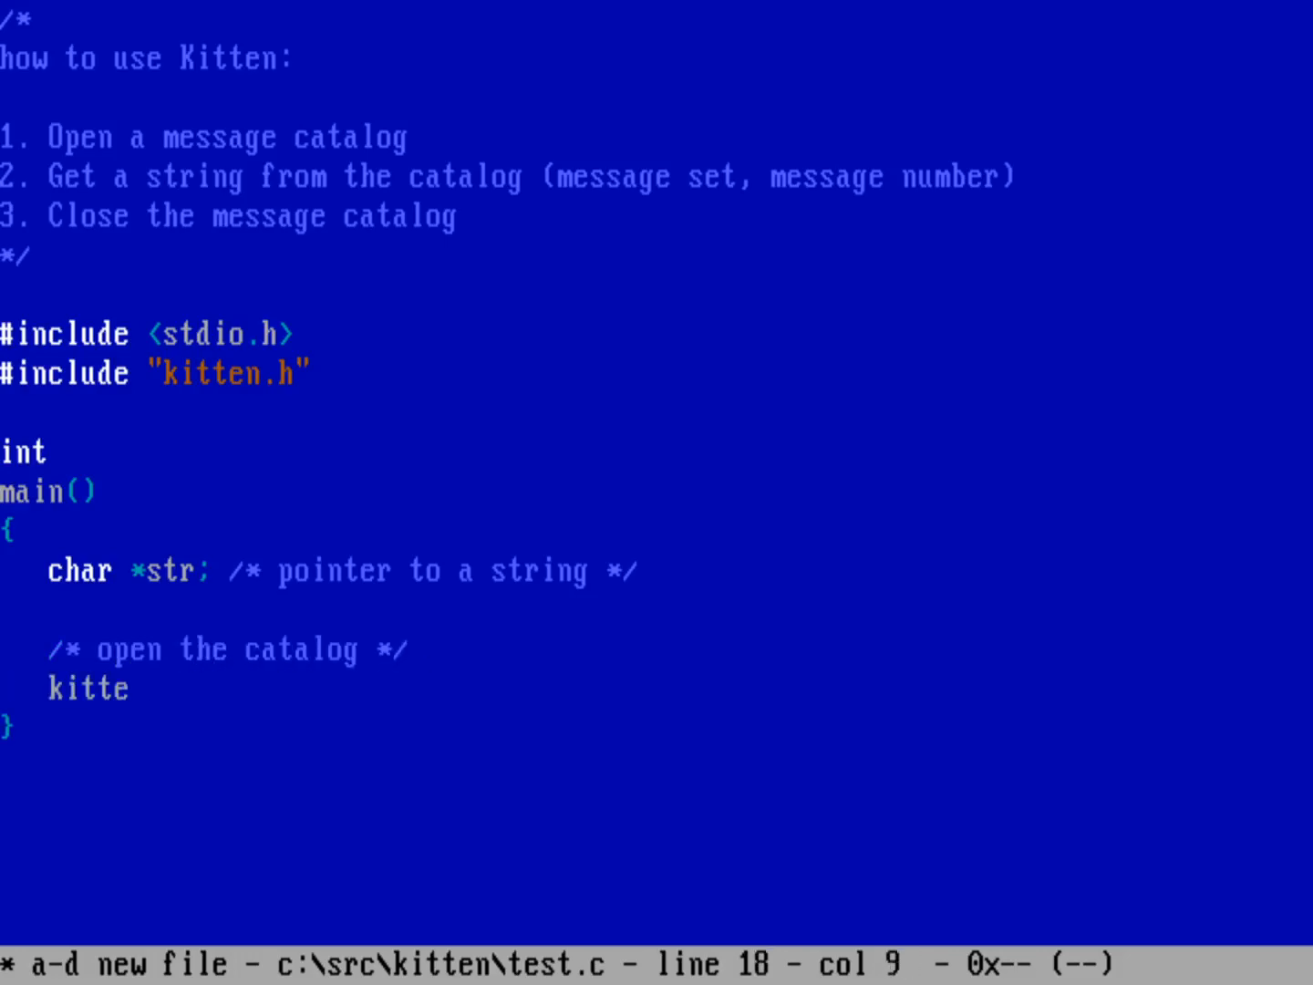
{"action": "type", "text": "nopen"}
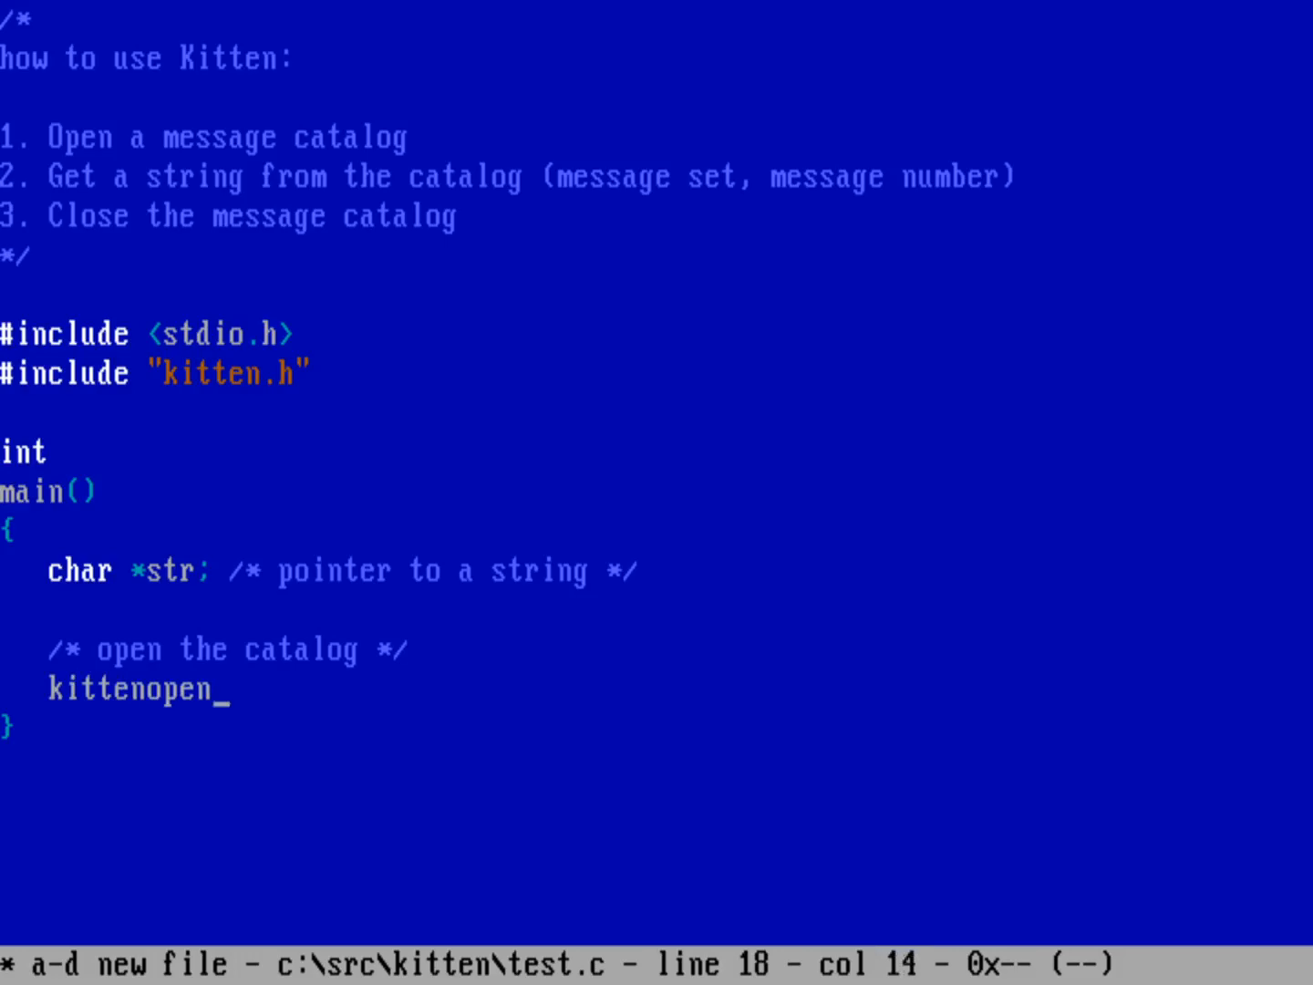
{"action": "type", "text": "("}
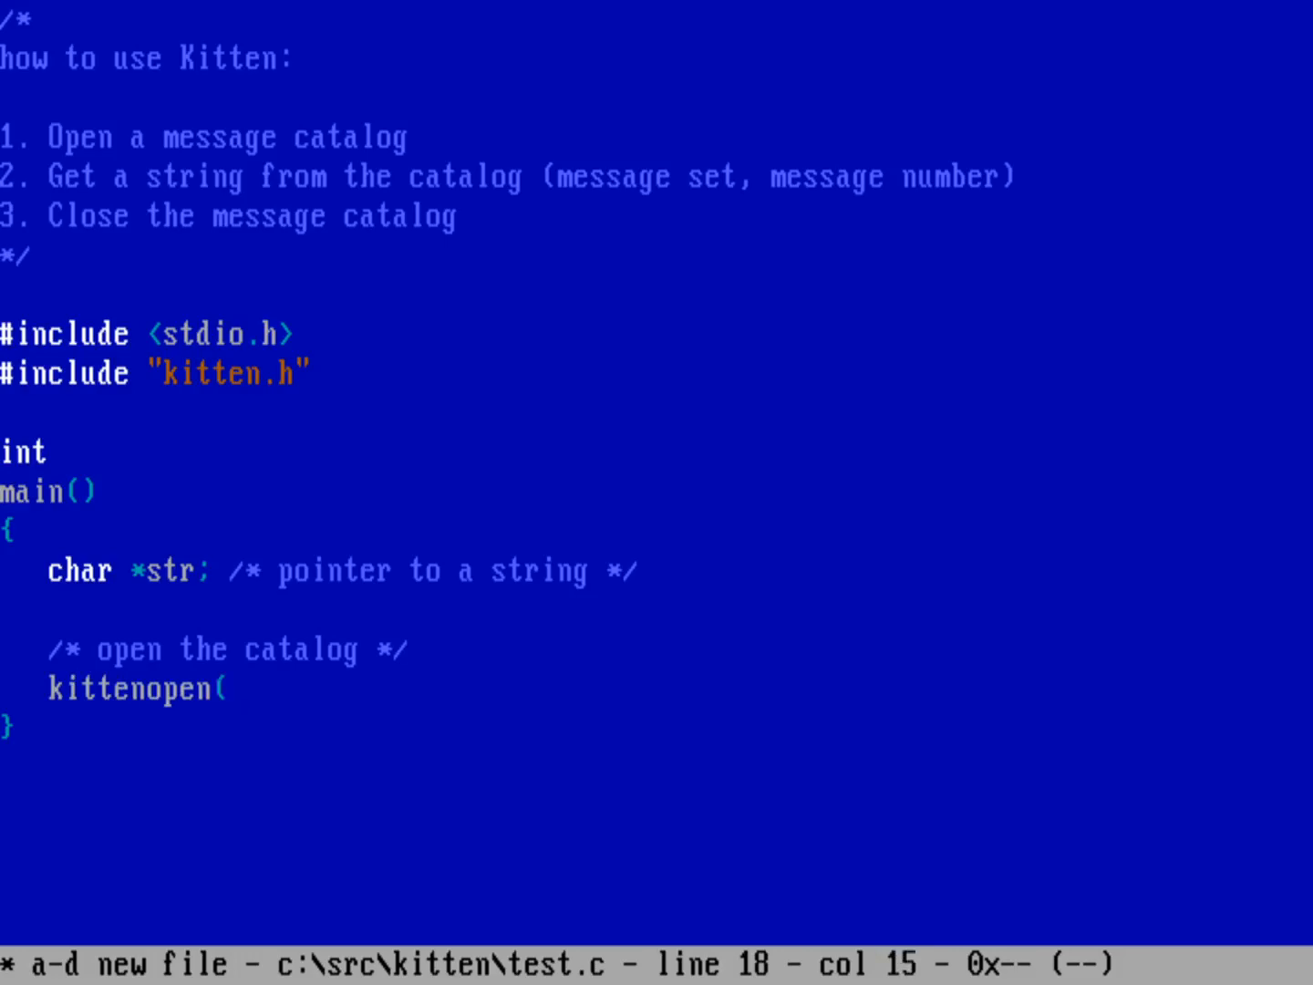
{"action": "type", "text": "\"TEST"}
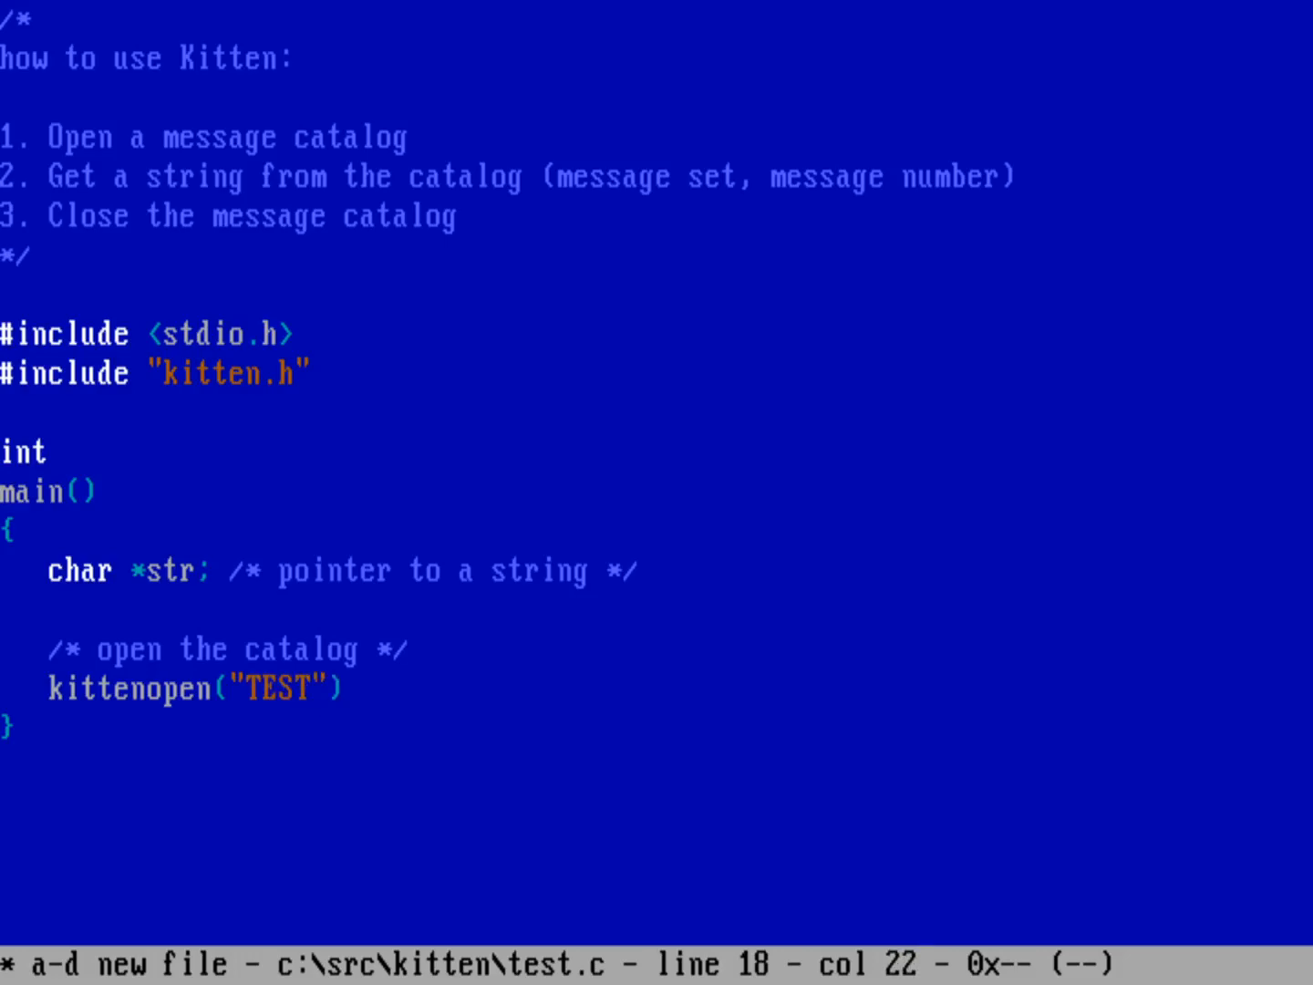
{"action": "type", "text": ";"}
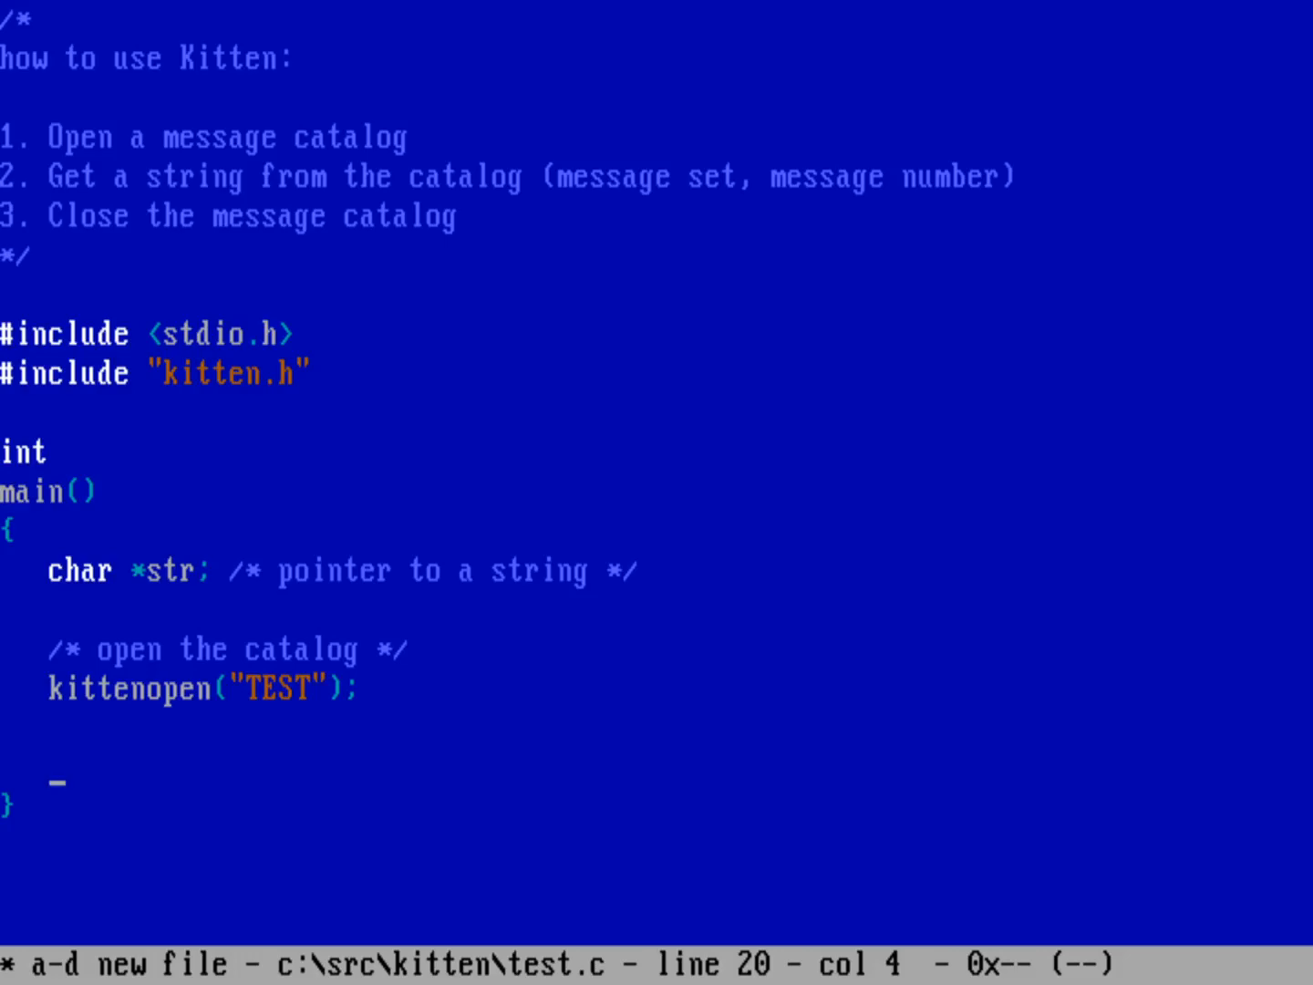
{"action": "type", "text": "/*"}
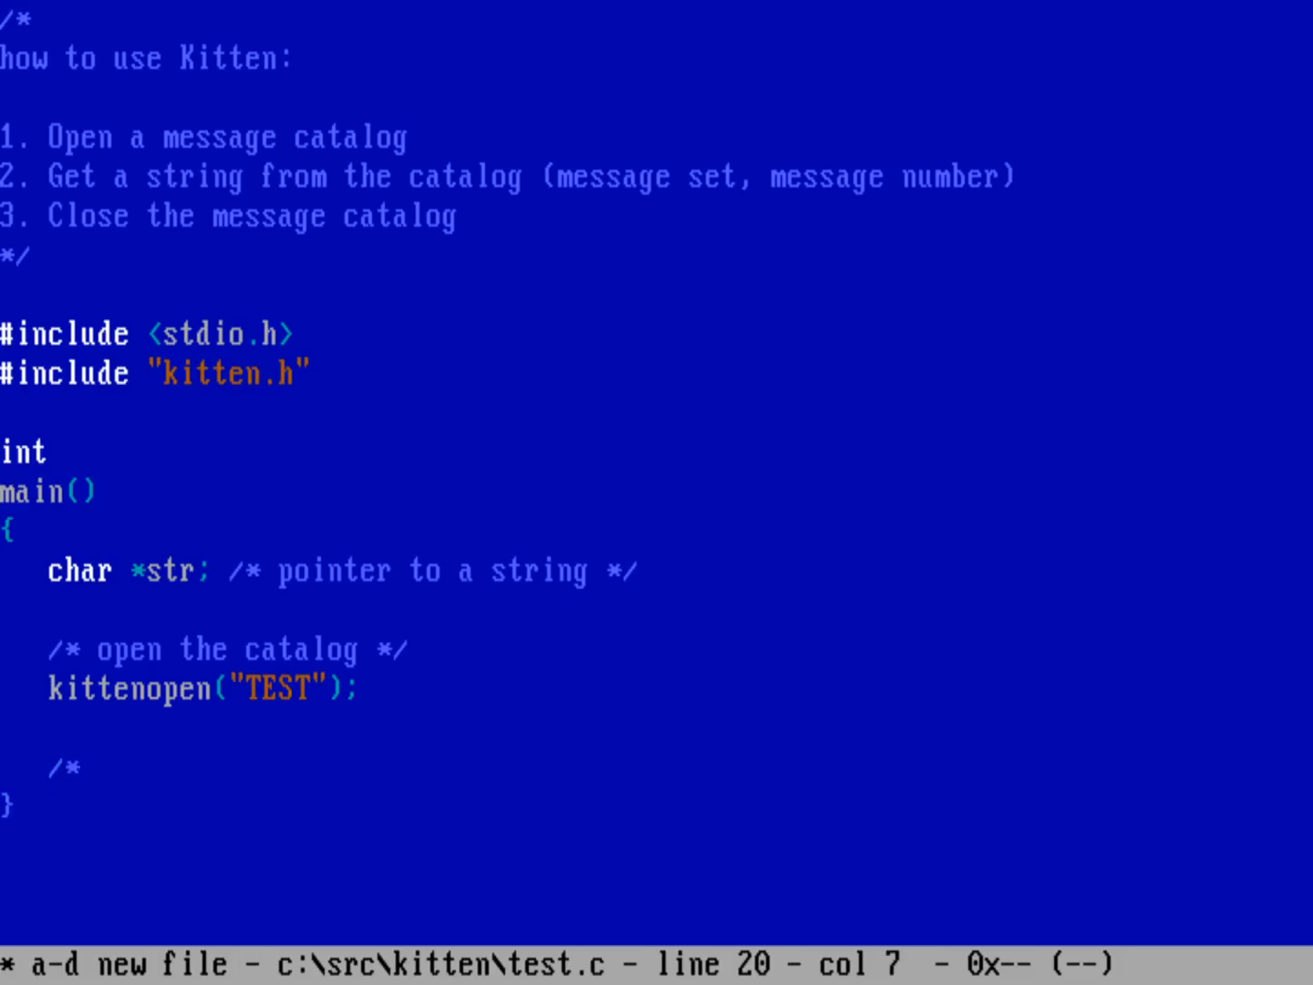
Under '/* print some strings */', write str = kittengets(1, 1, "Hello world");.
{"action": "type", "text": "print some"}
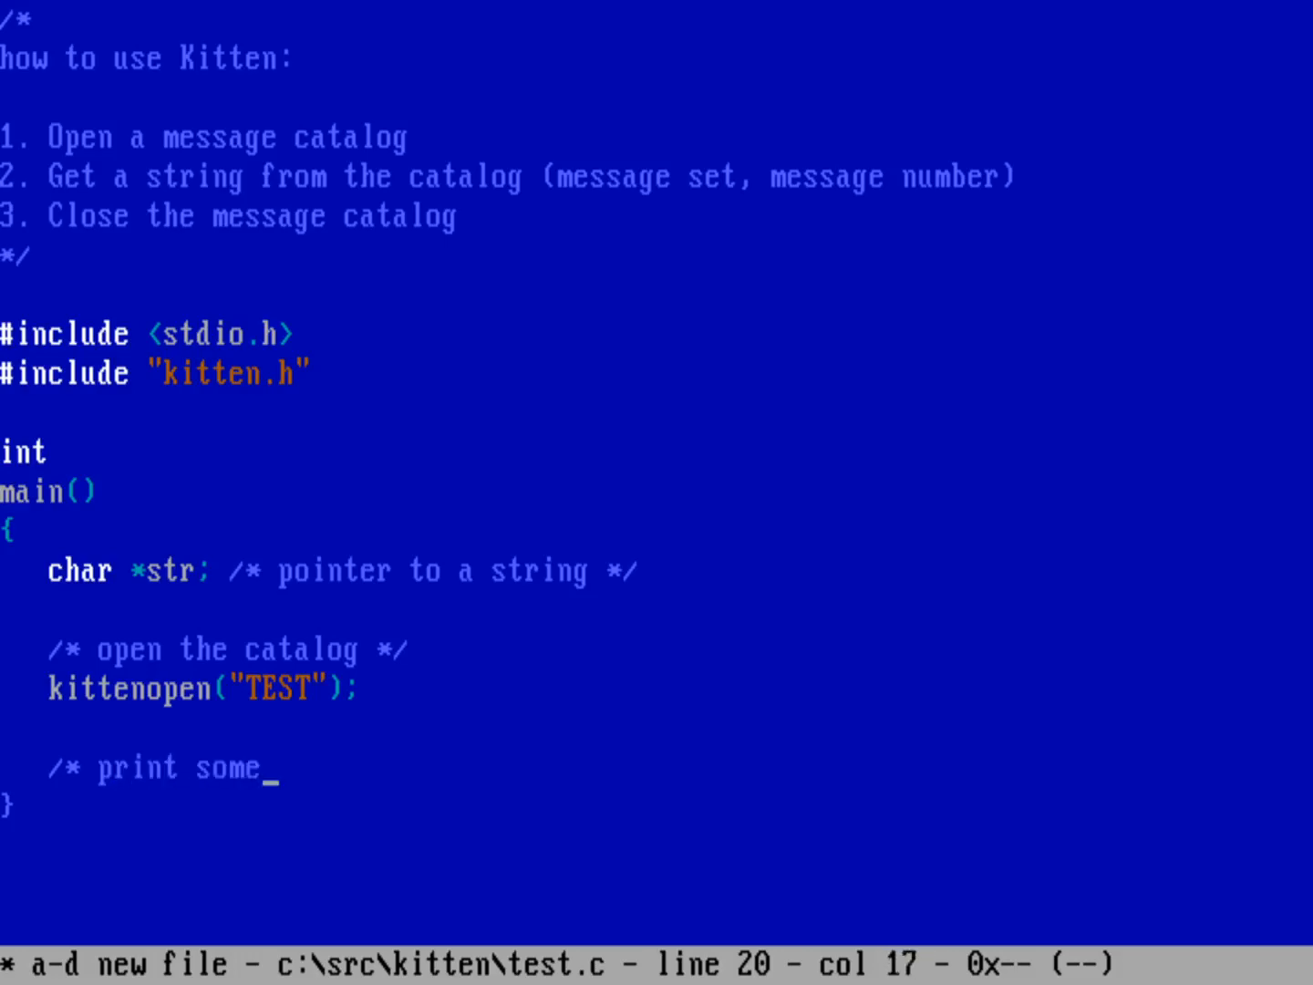
{"action": "type", "text": "strings */"}
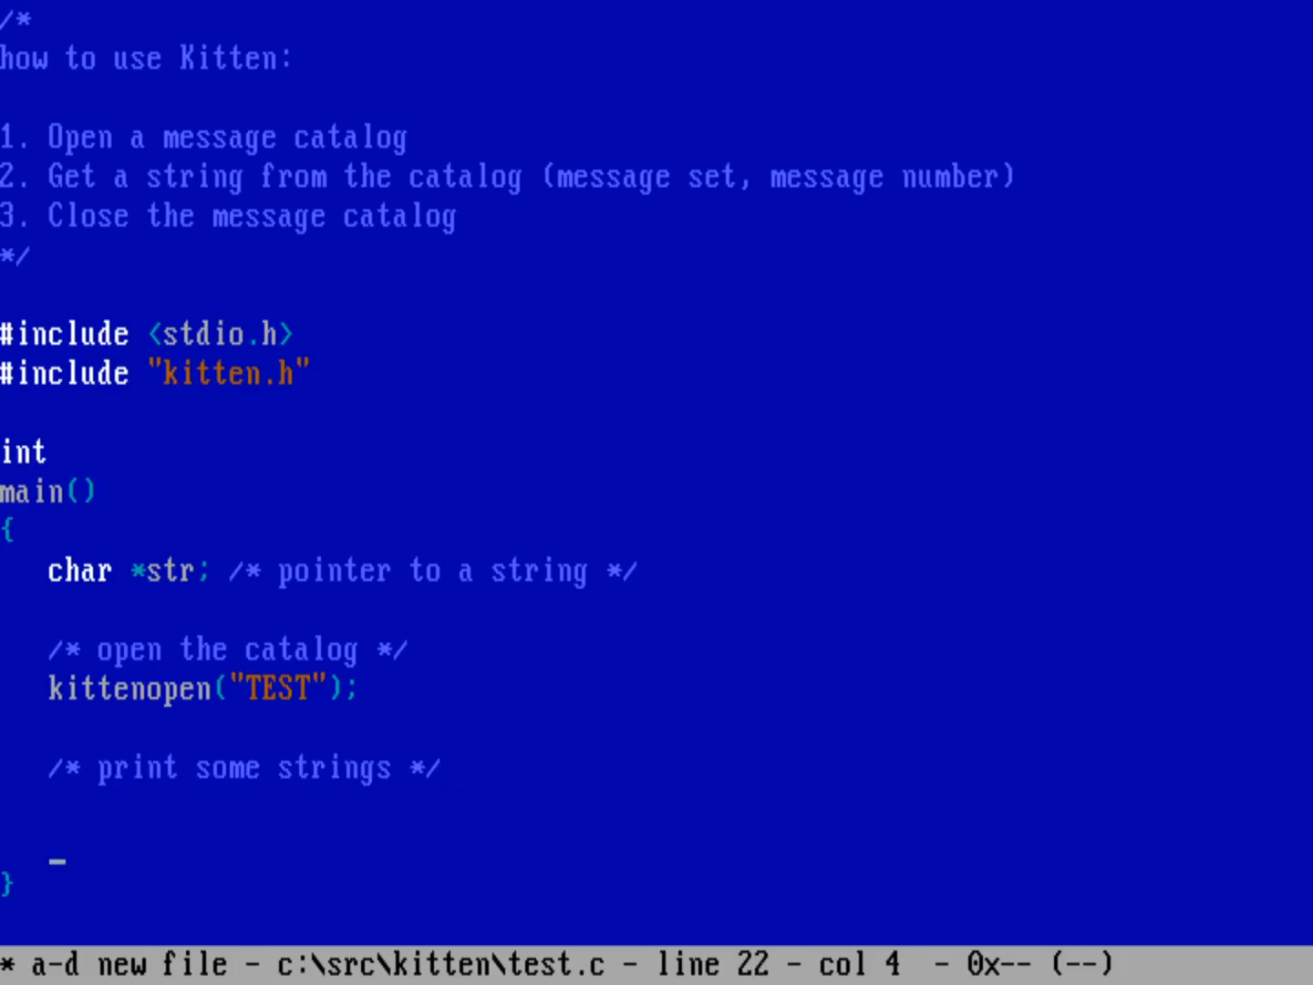
{"action": "type", "text": "ki"}
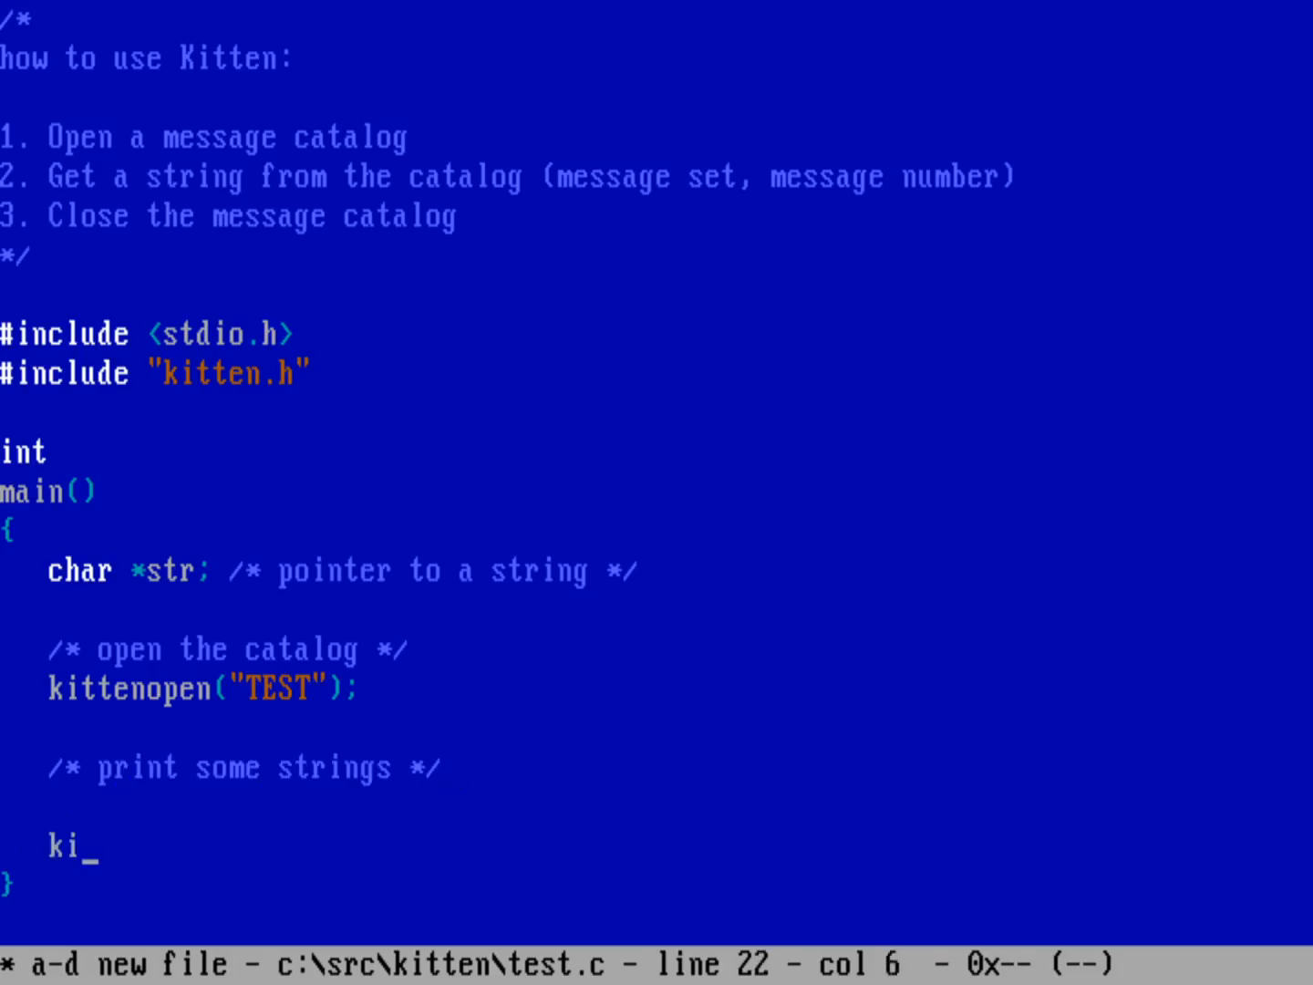
{"action": "type", "text": "ttengets"}
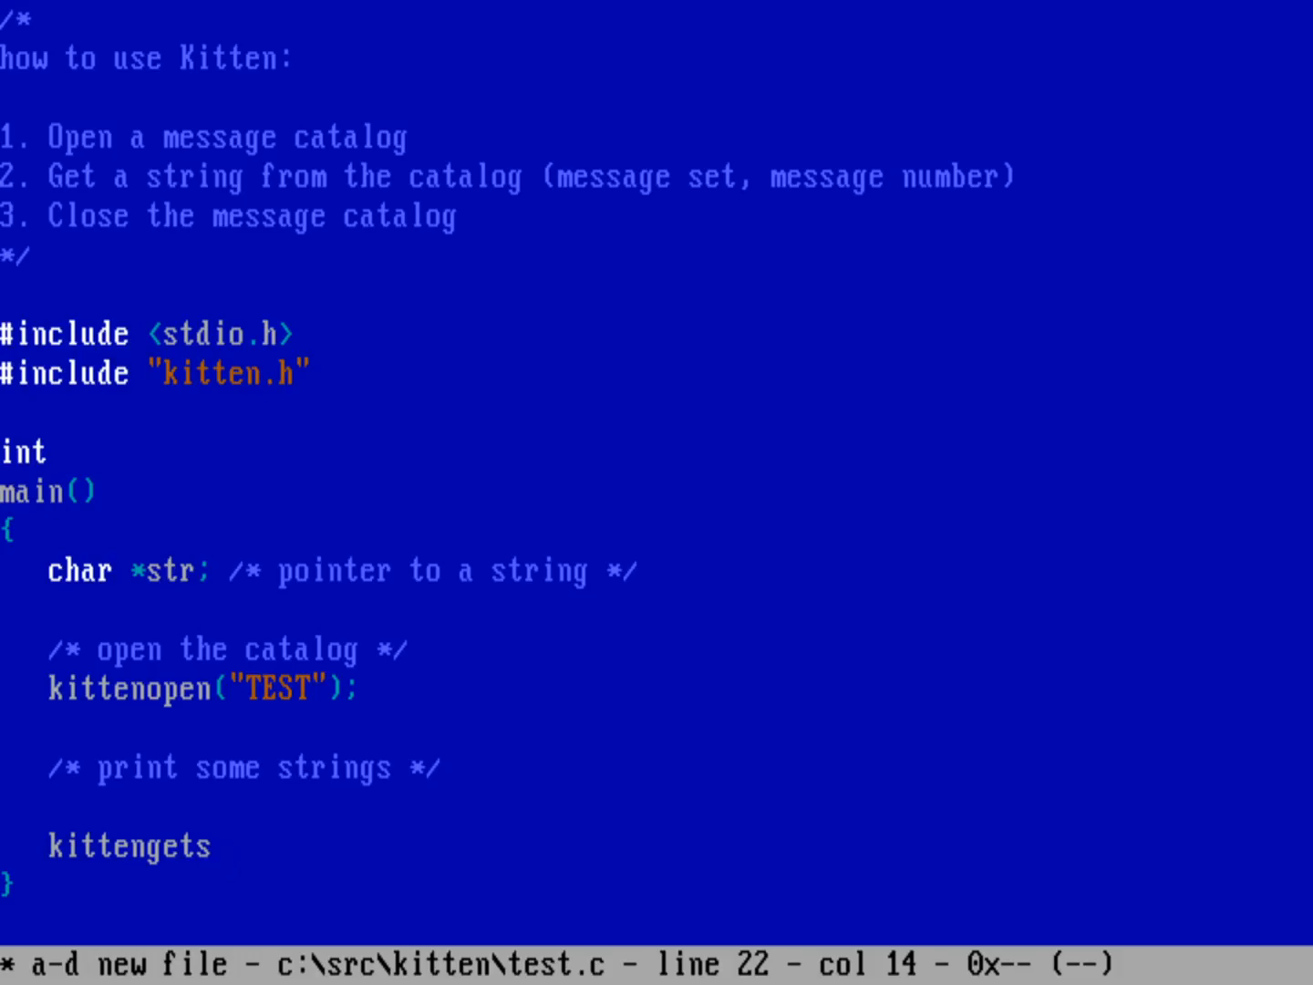
{"action": "type", "text": "("}
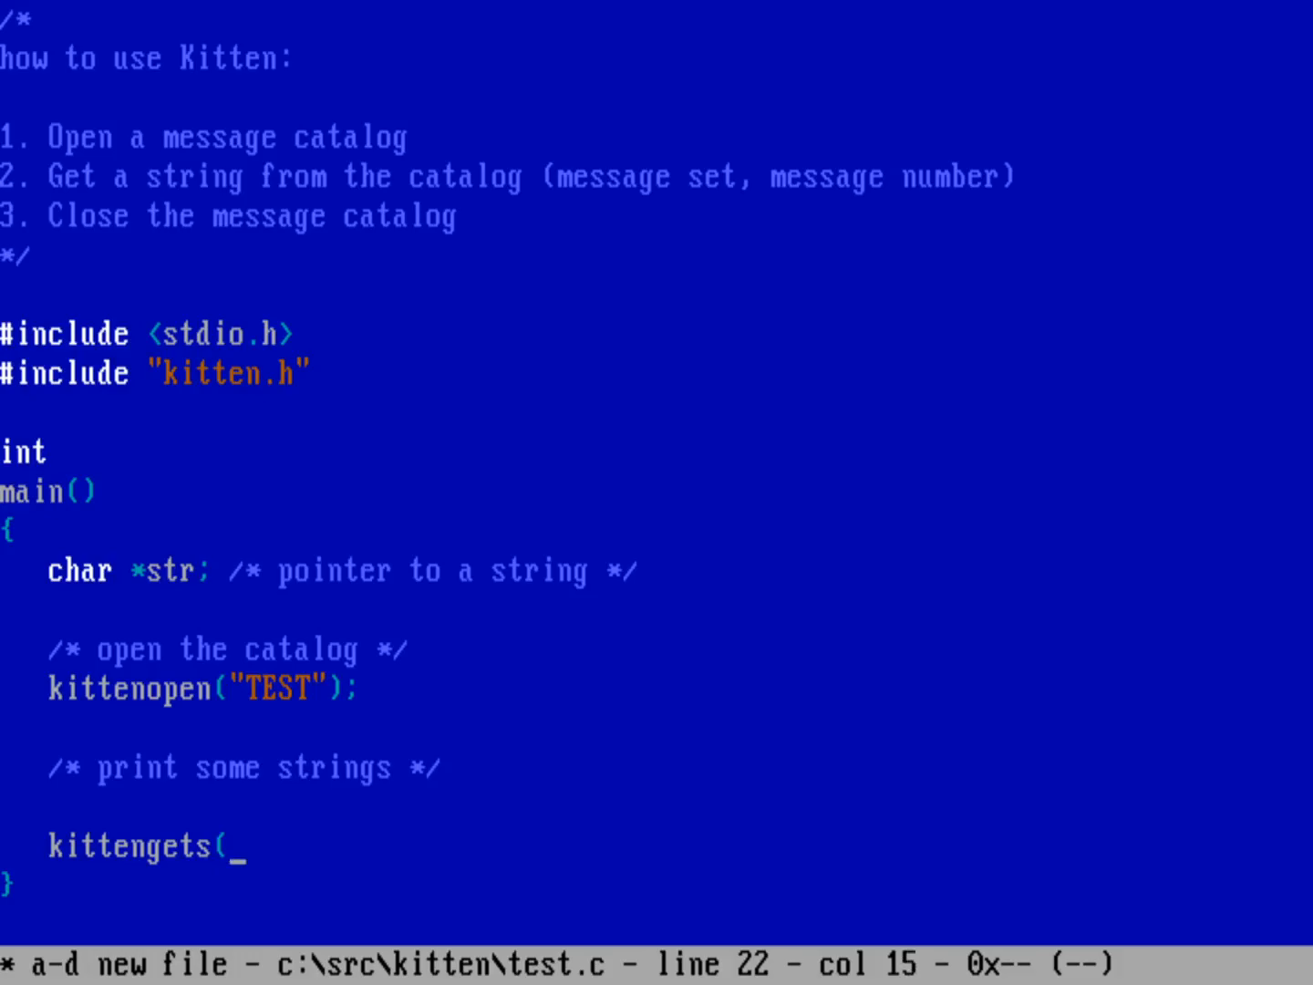
{"action": "type", "text": "1"}
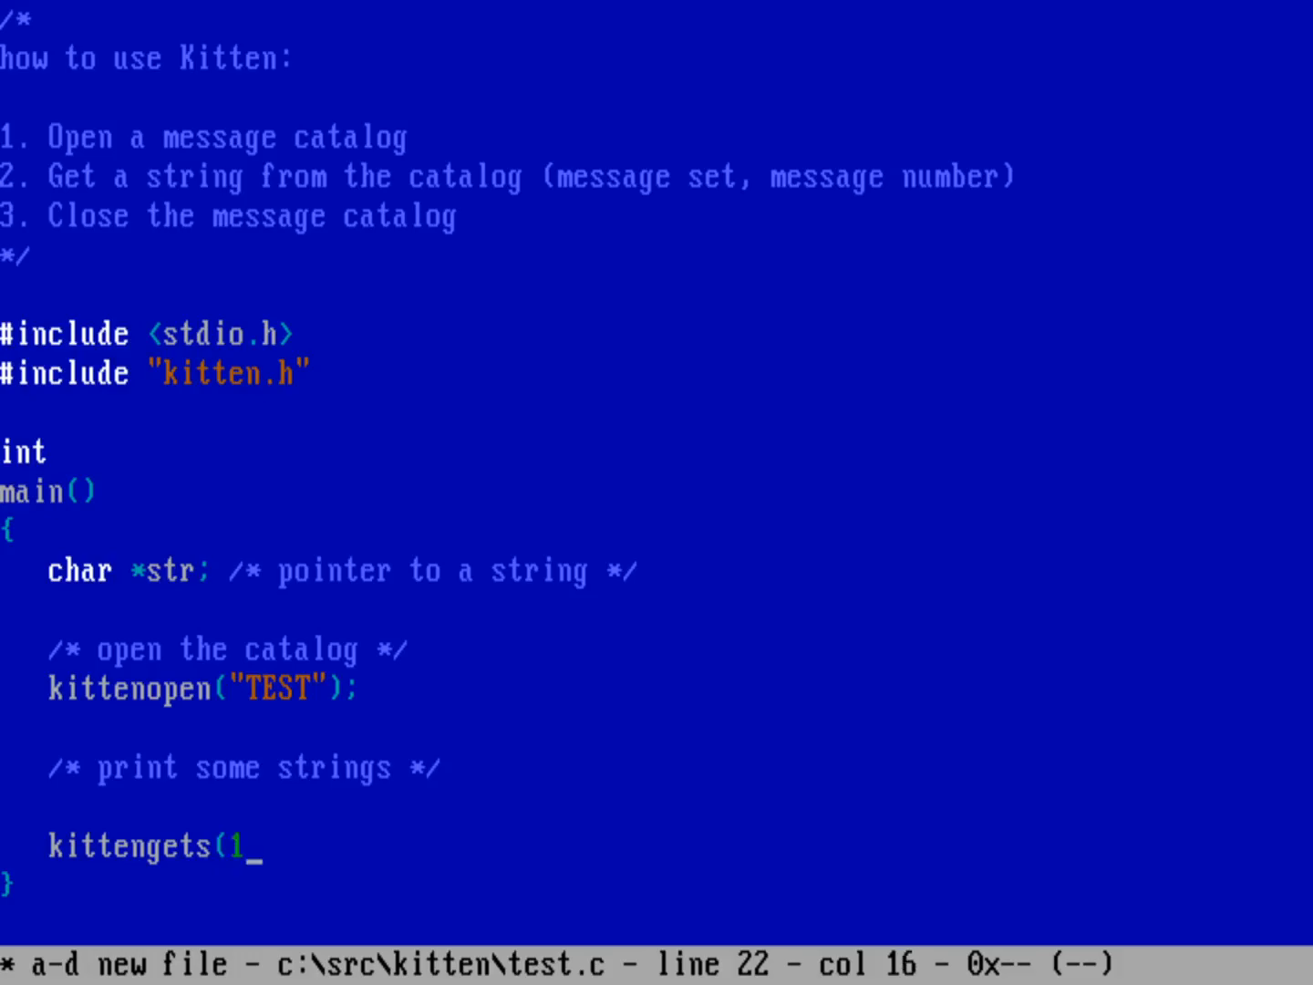
{"action": "type", "text": ","}
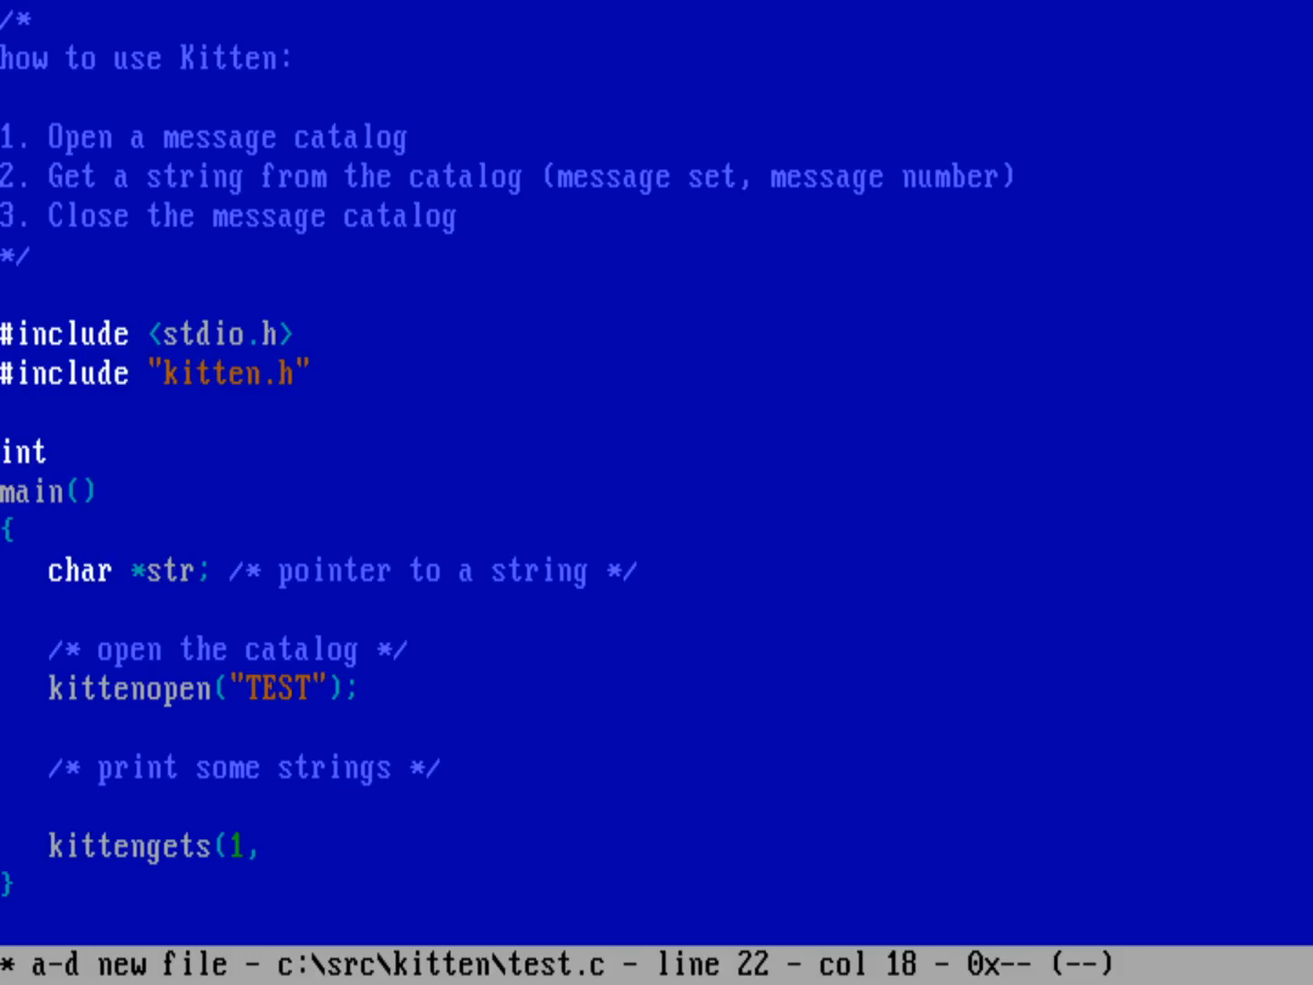
{"action": "type", "text": "1"}
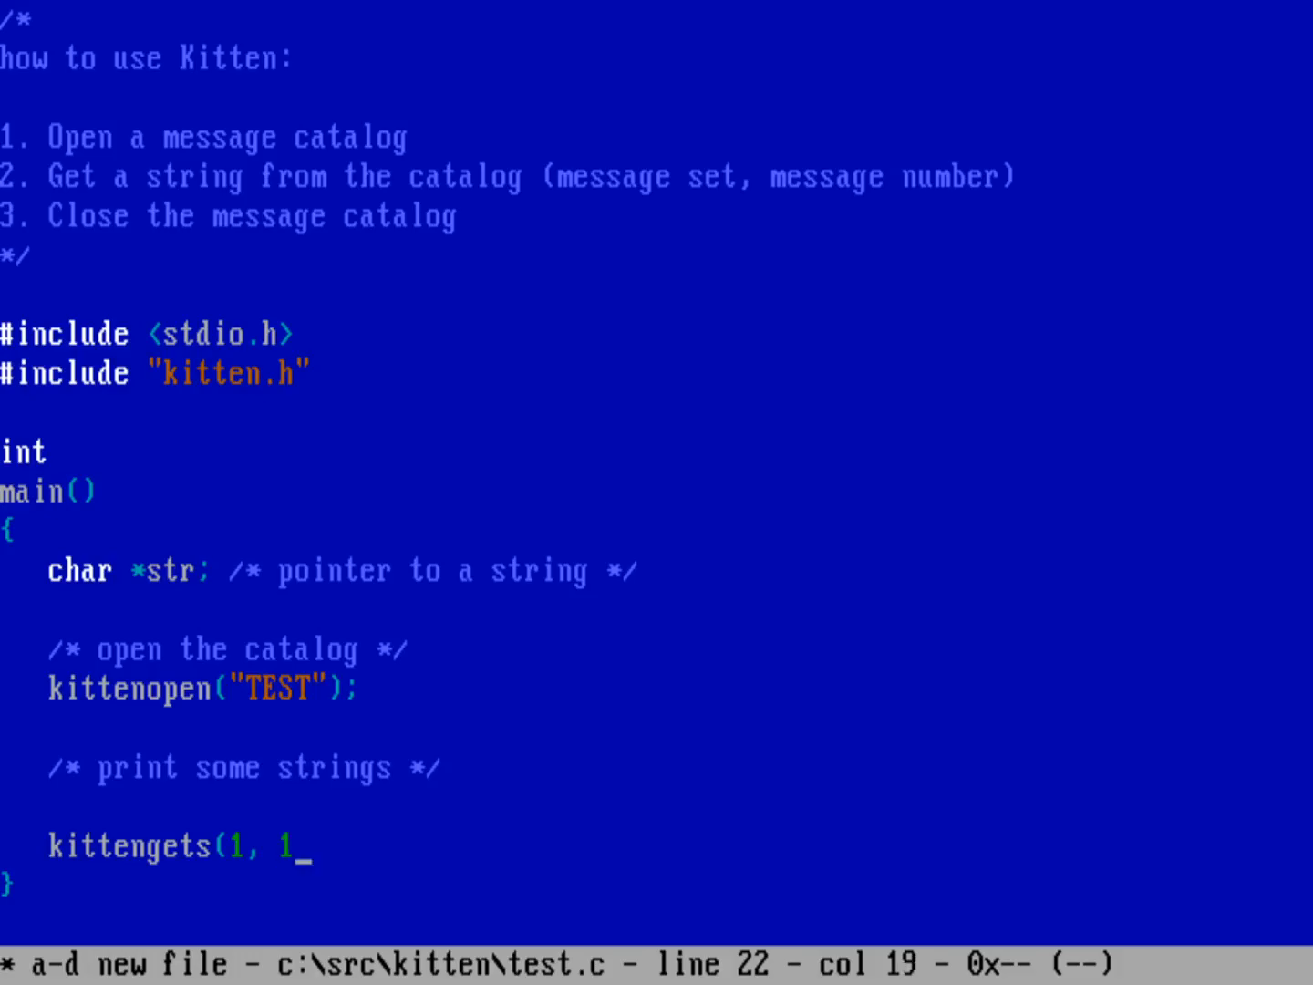
{"action": "type", "text": ","}
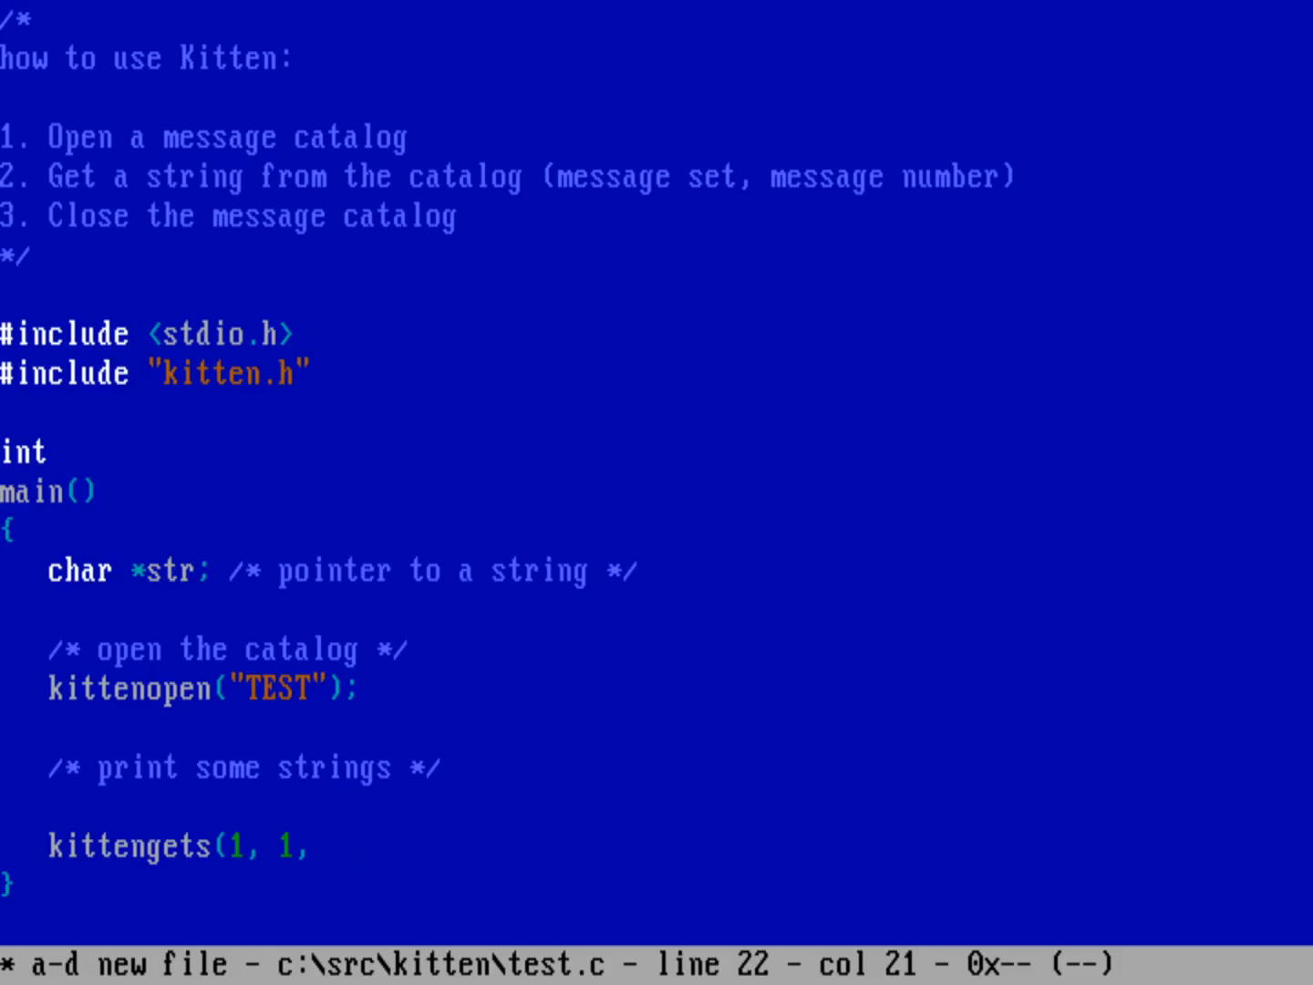
{"action": "type", "text": "\"Hell"}
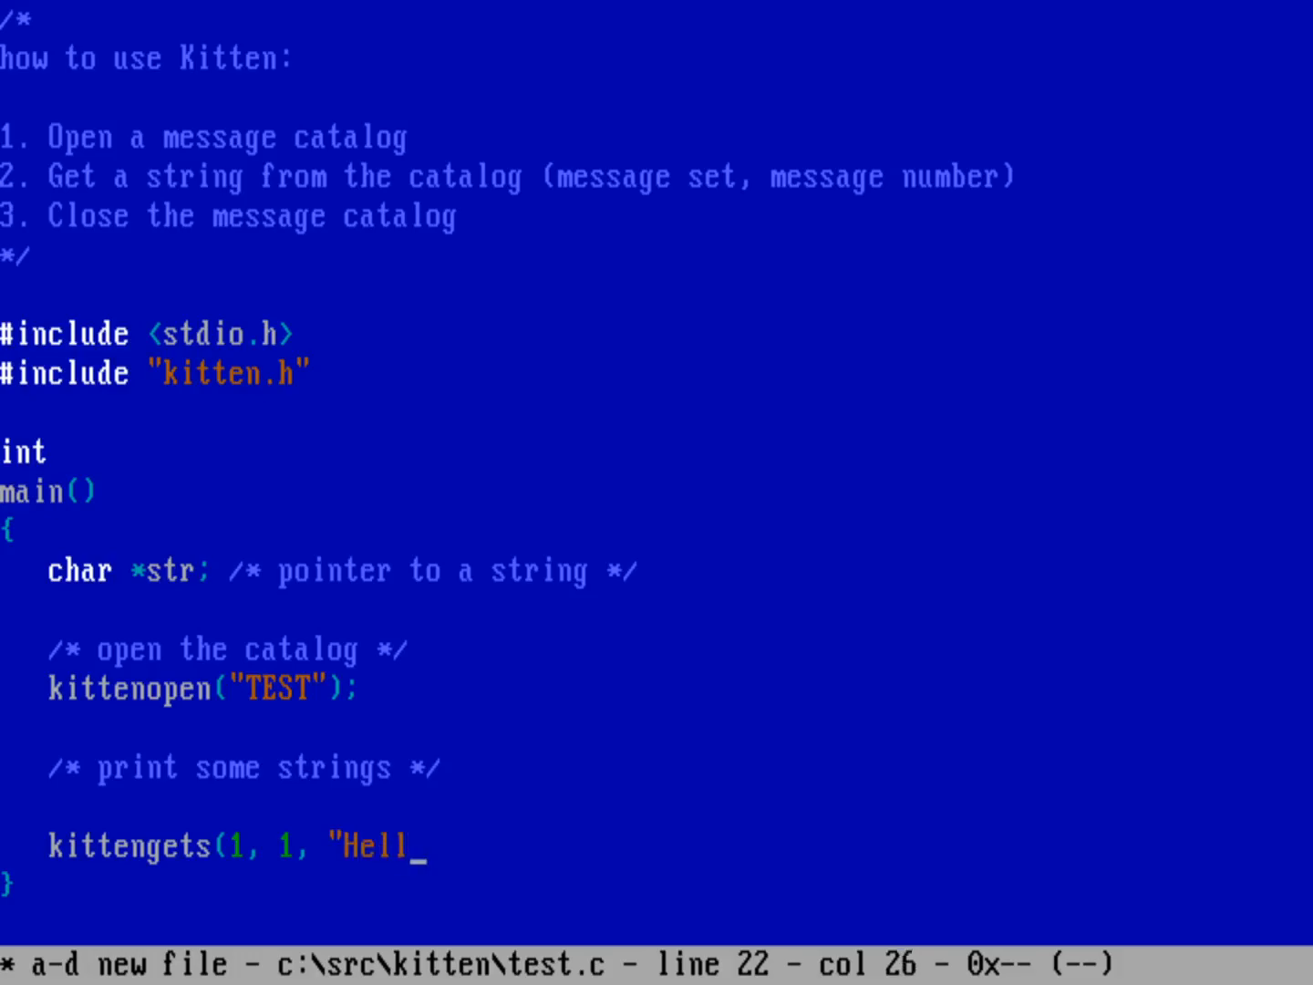
{"action": "type", "text": "o world\")"}
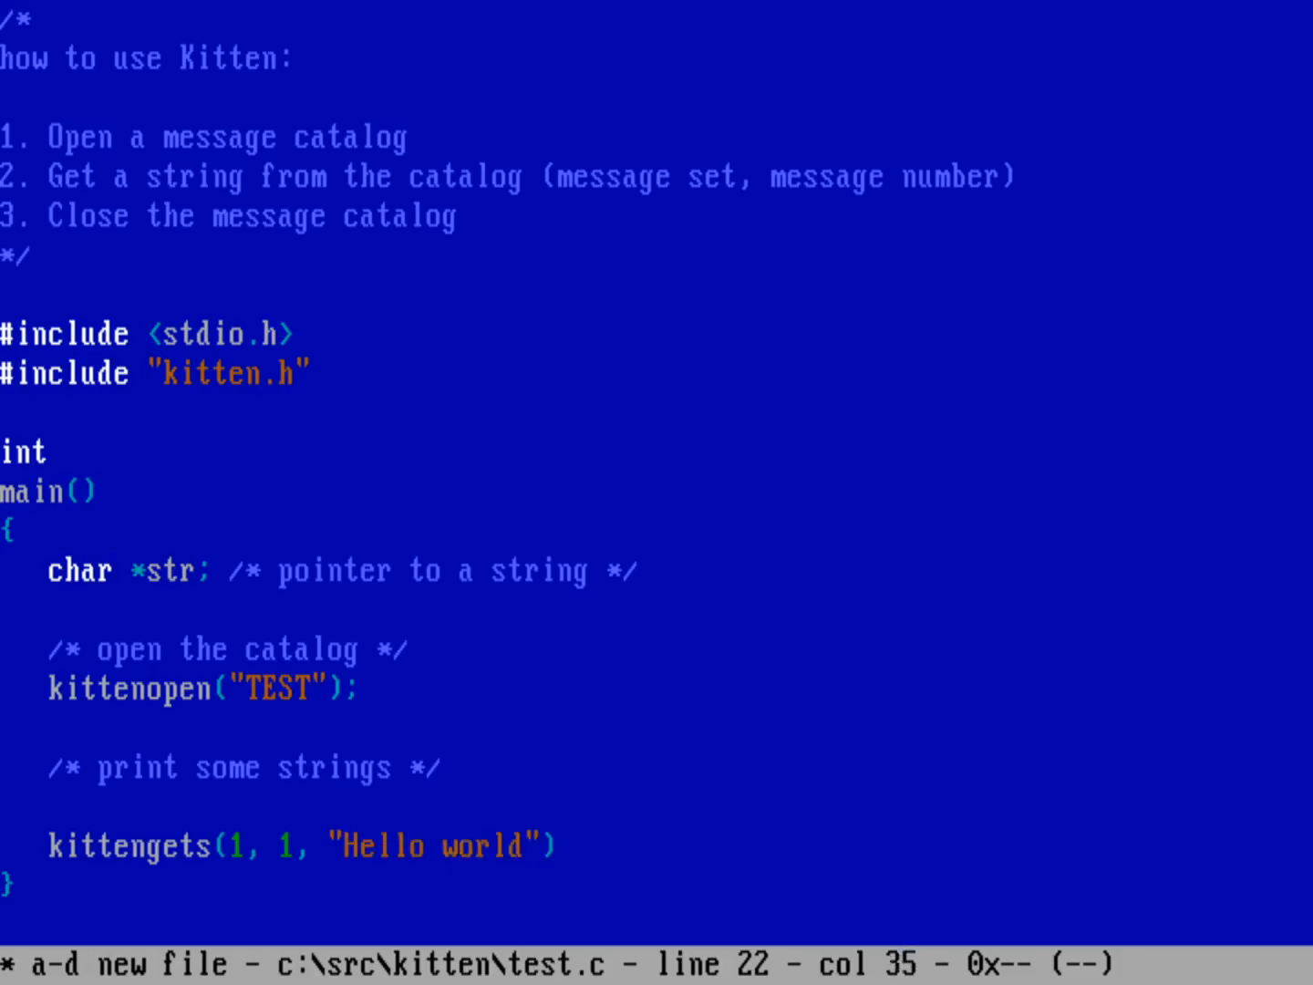
{"action": "type", "text": ";"}
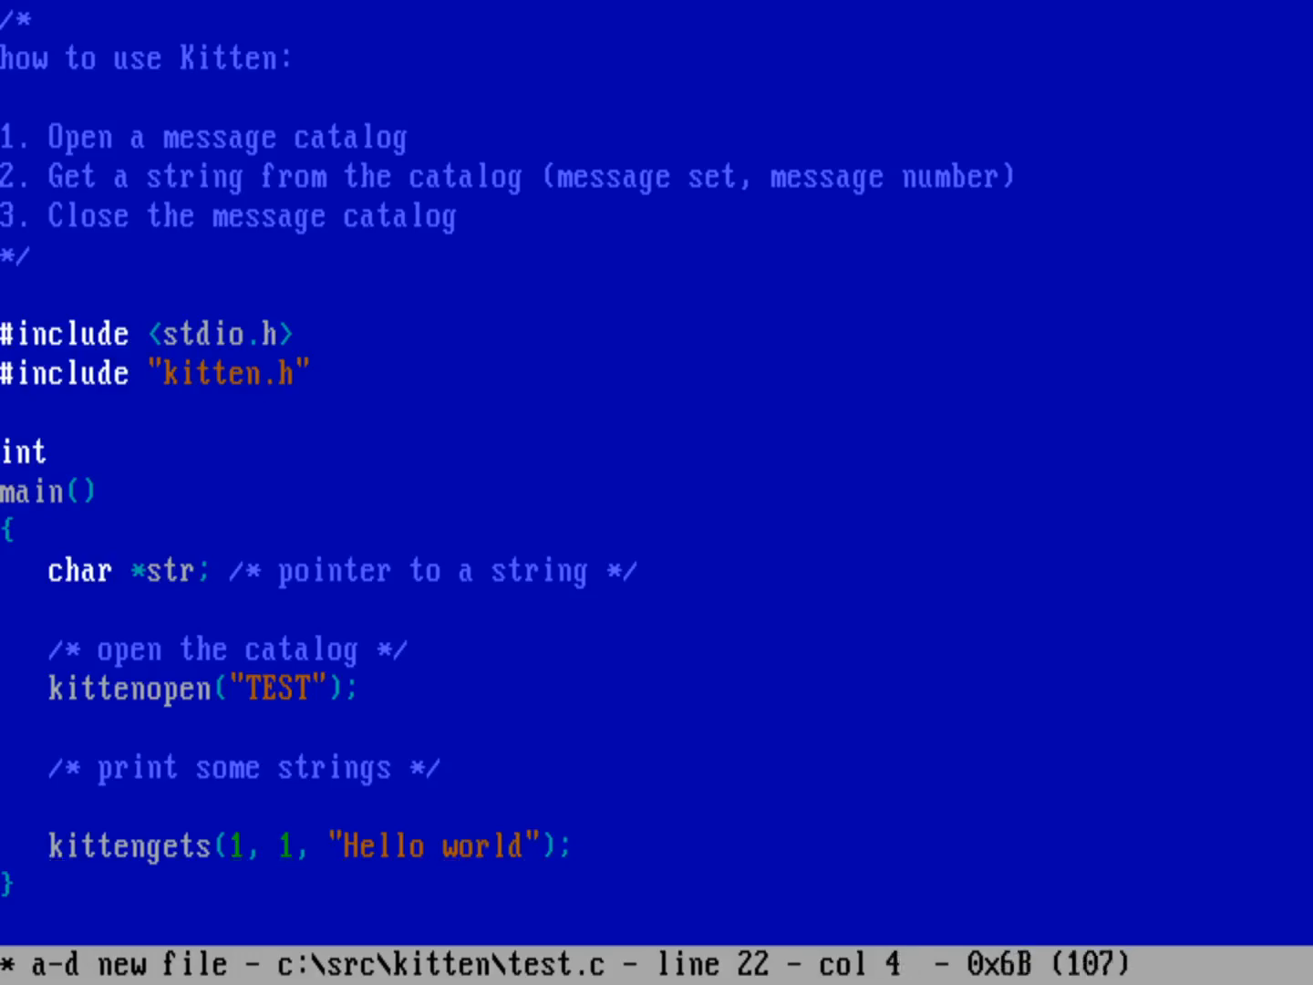
{"action": "type", "text": "str ="}
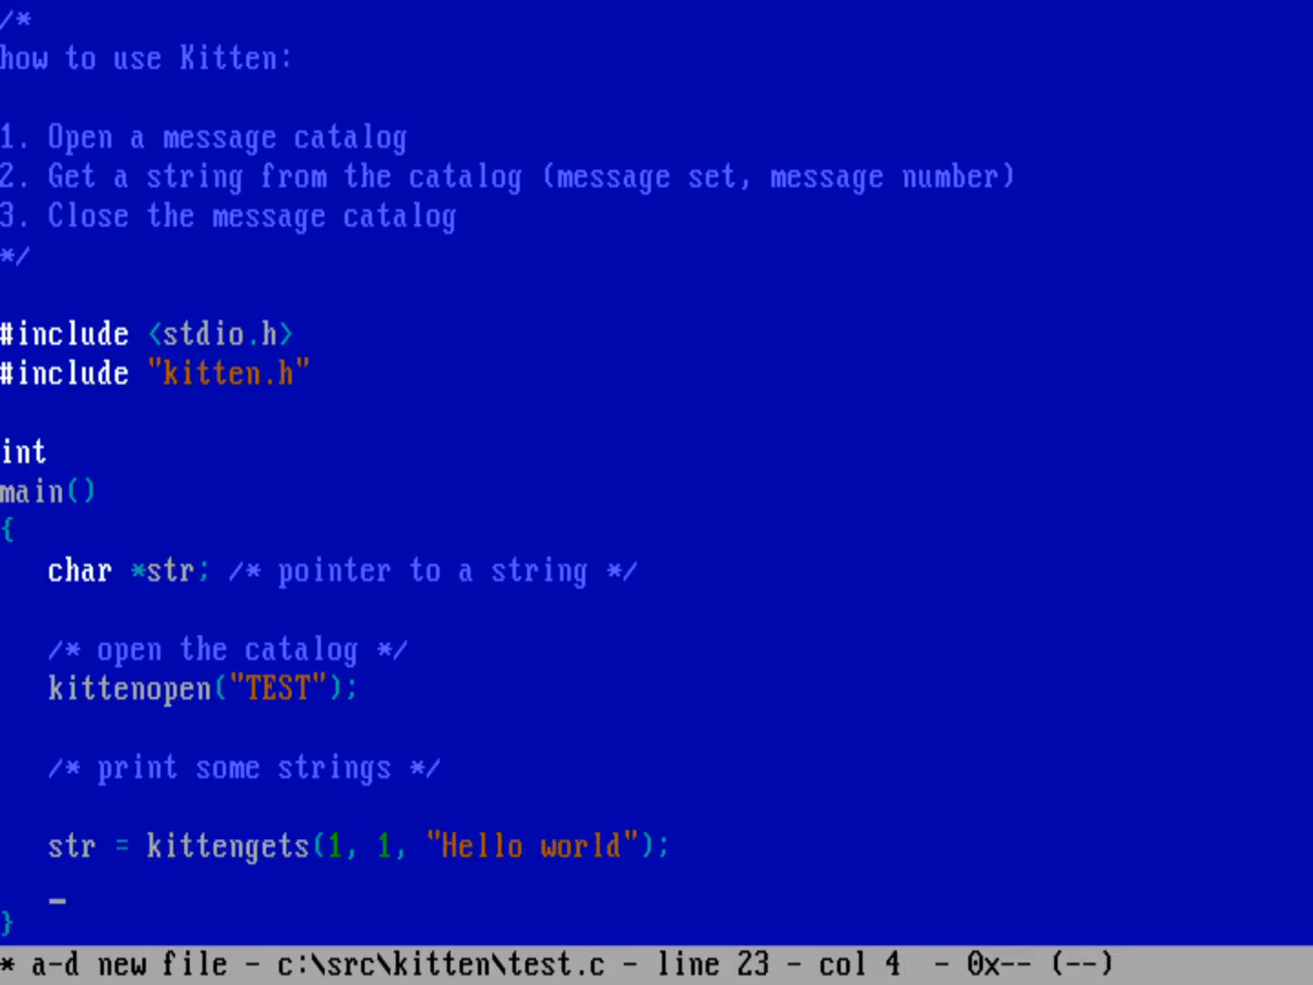
Print str with puts(str); then puts( kittengets(1, 2, "This is a test") ); and begin a /* .. placeholder comment.
{"action": "type", "text": "puts("}
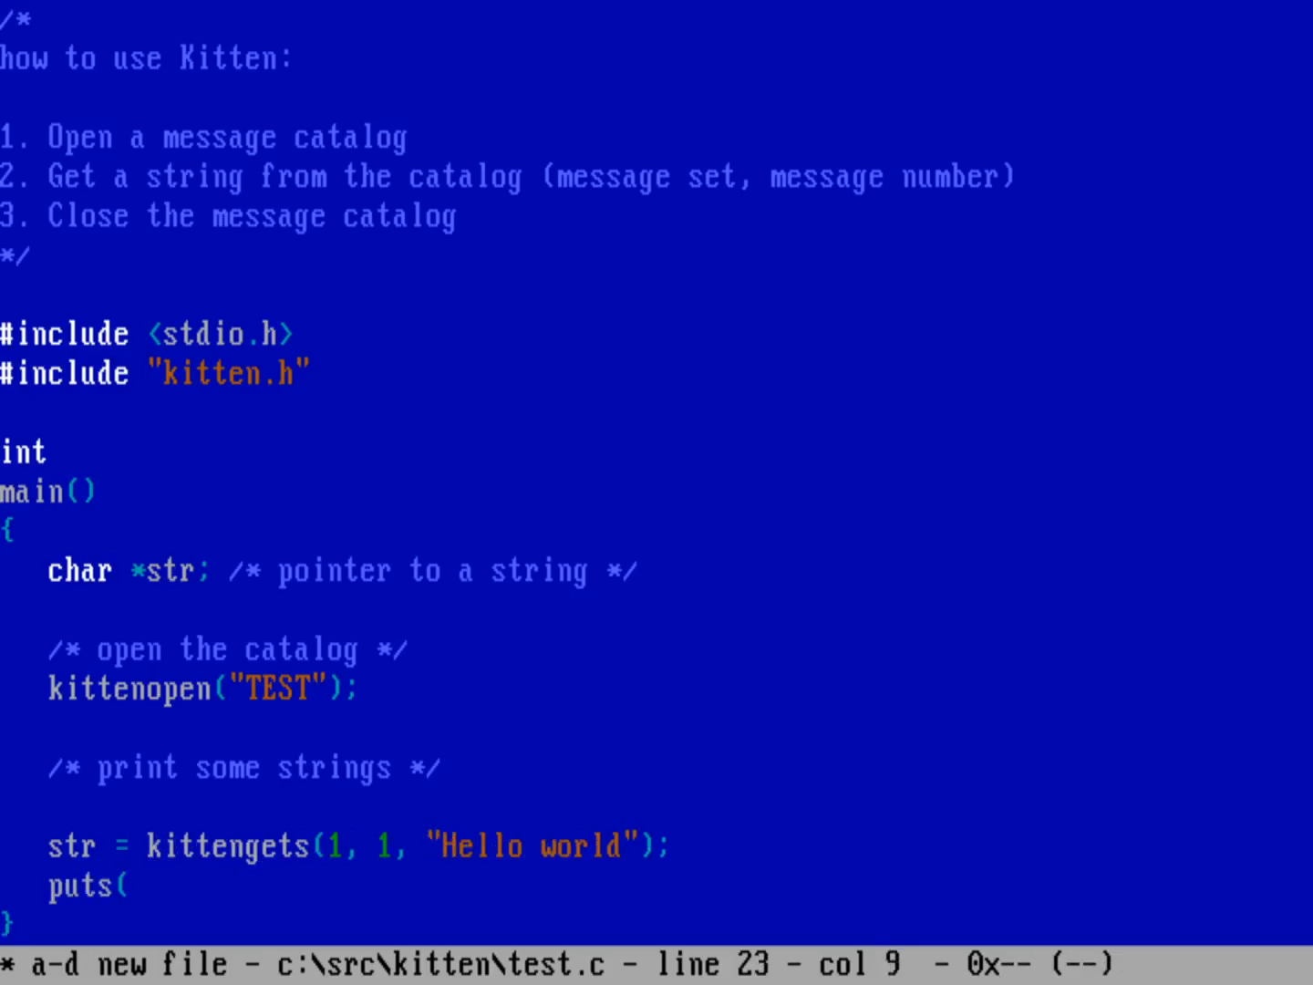
{"action": "type", "text": "str);"}
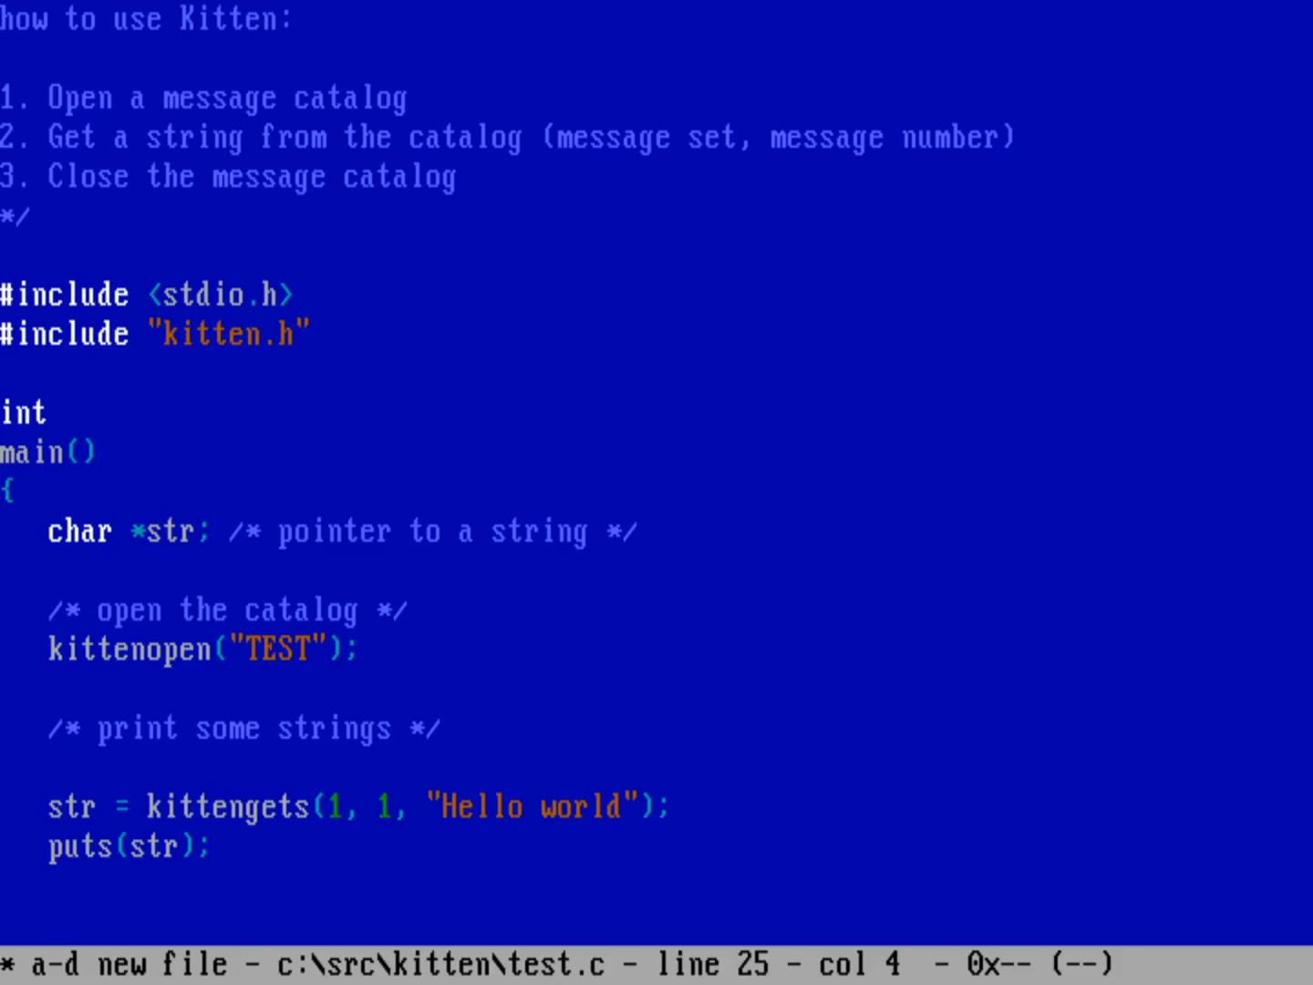
{"action": "type", "text": "puts"}
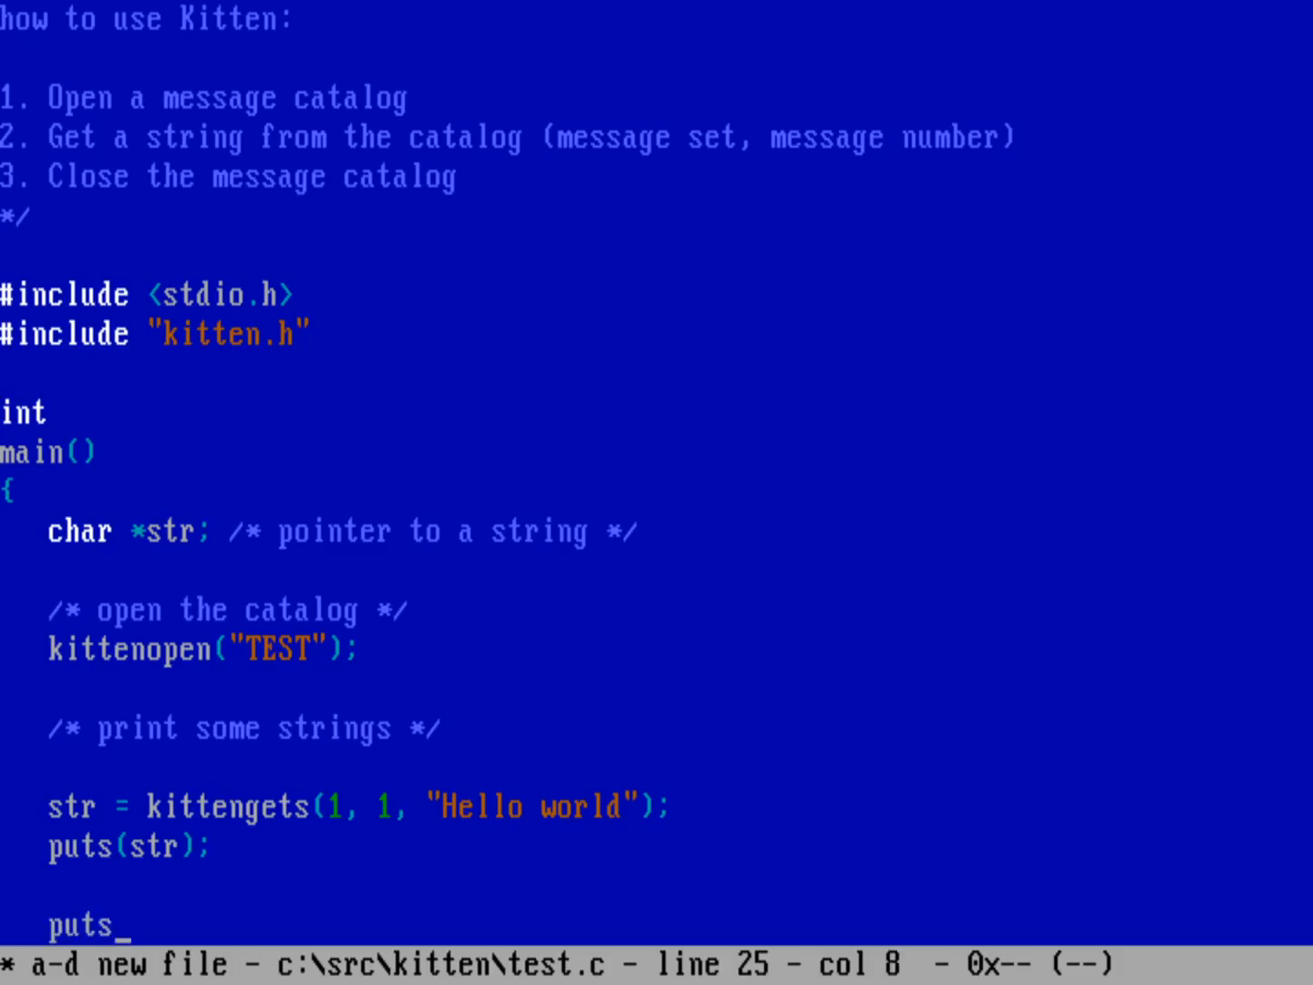
{"action": "type", "text": "( kitten"}
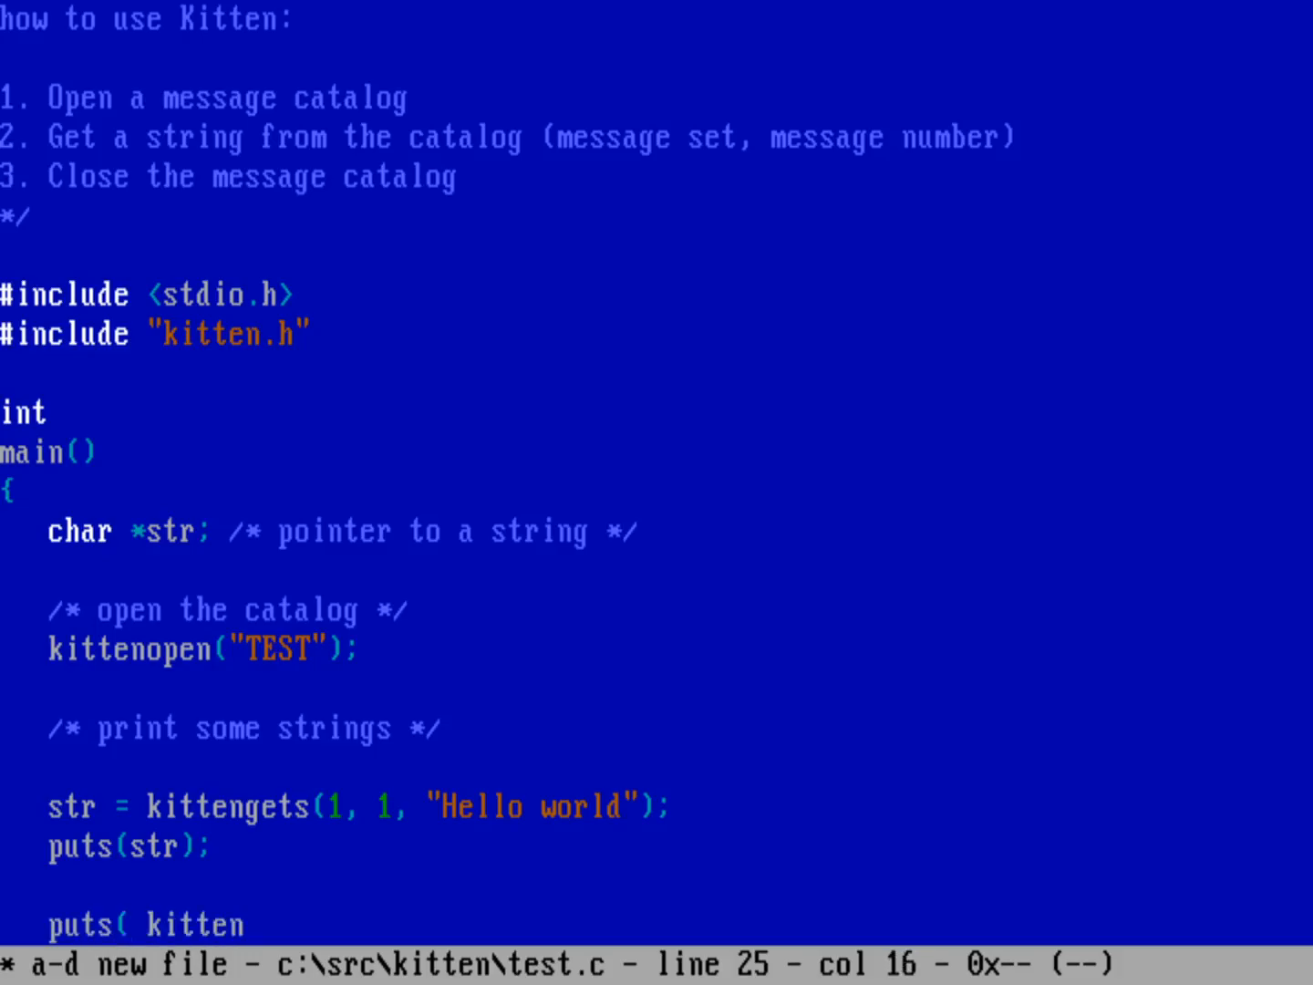
{"action": "type", "text": "gets"}
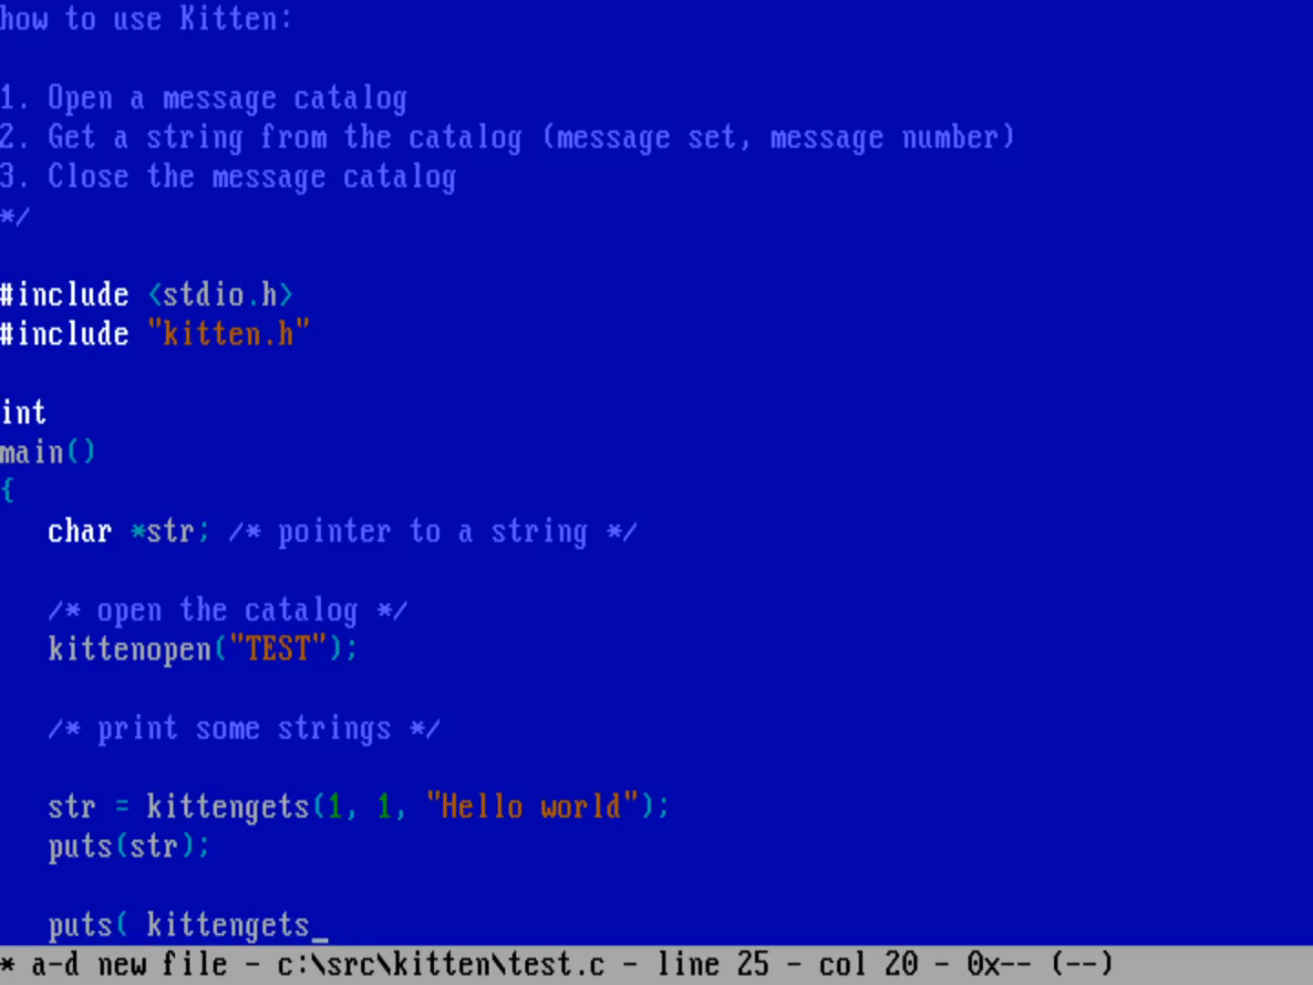
{"action": "type", "text": "("}
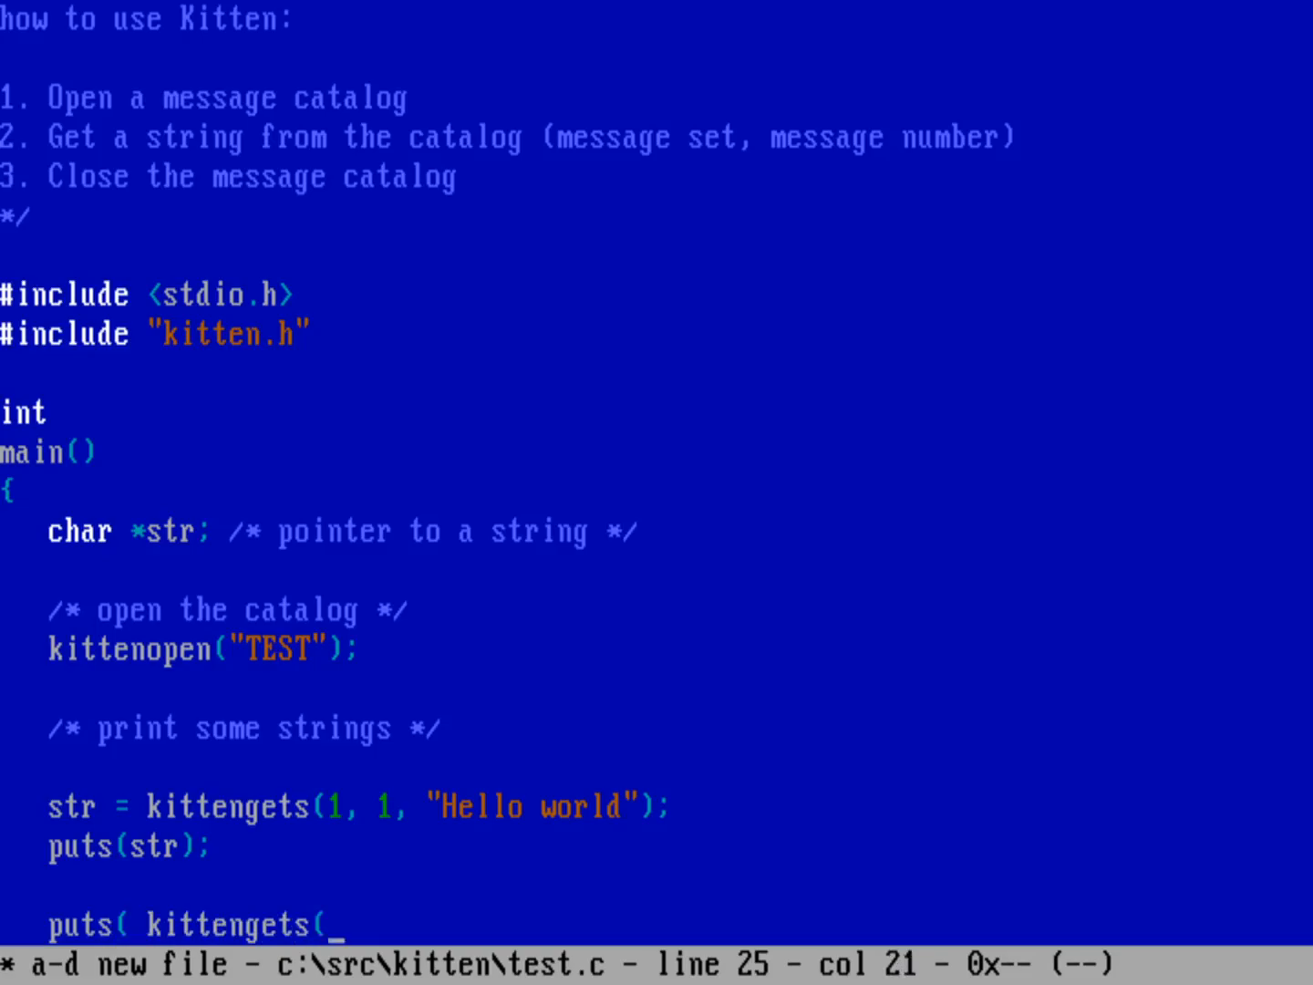
{"action": "type", "text": "1,"}
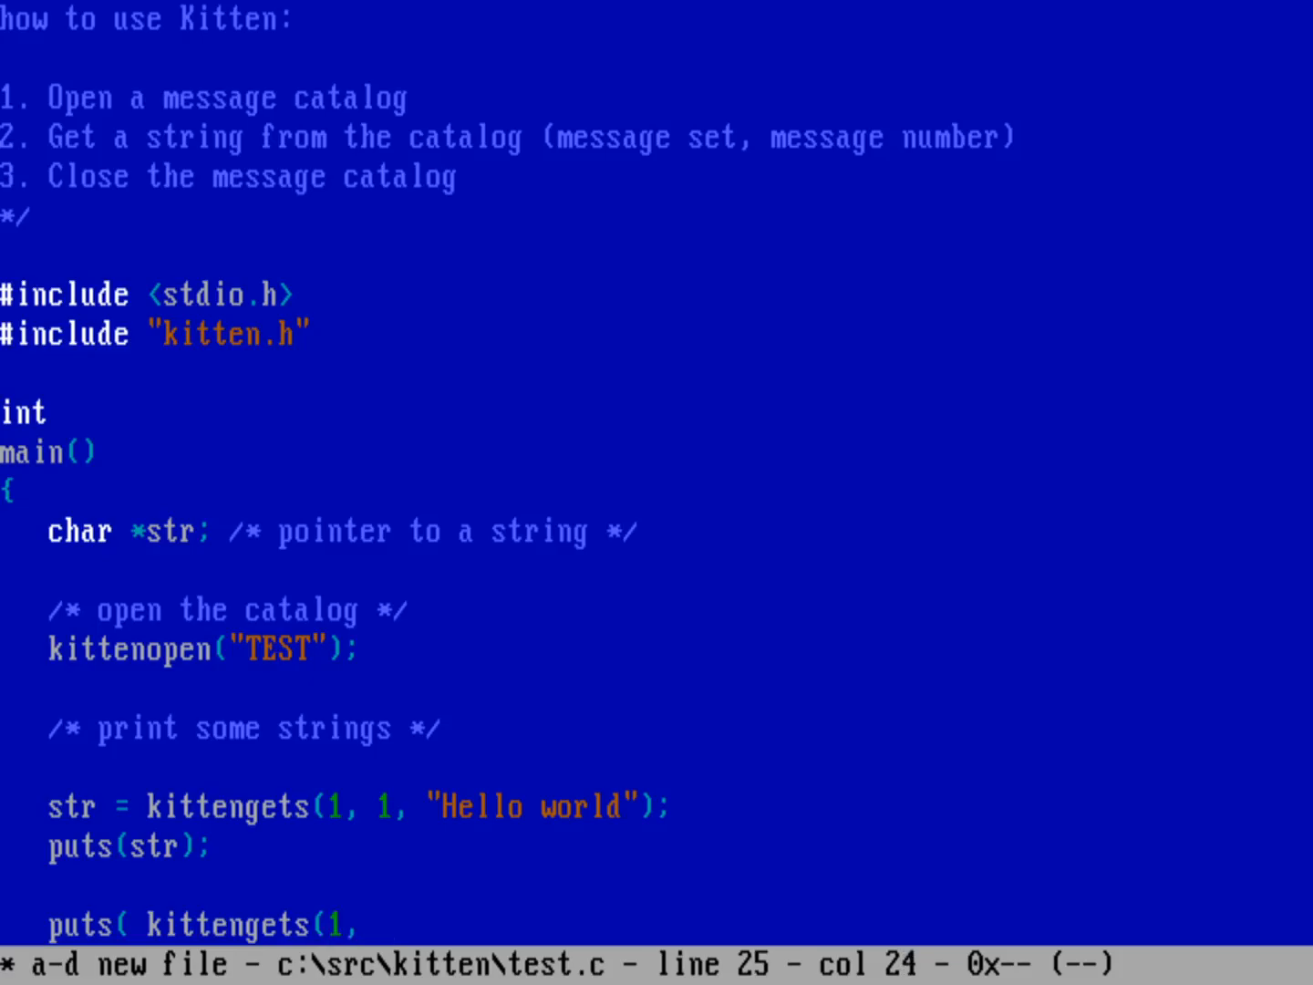
{"action": "type", "text": "2,"}
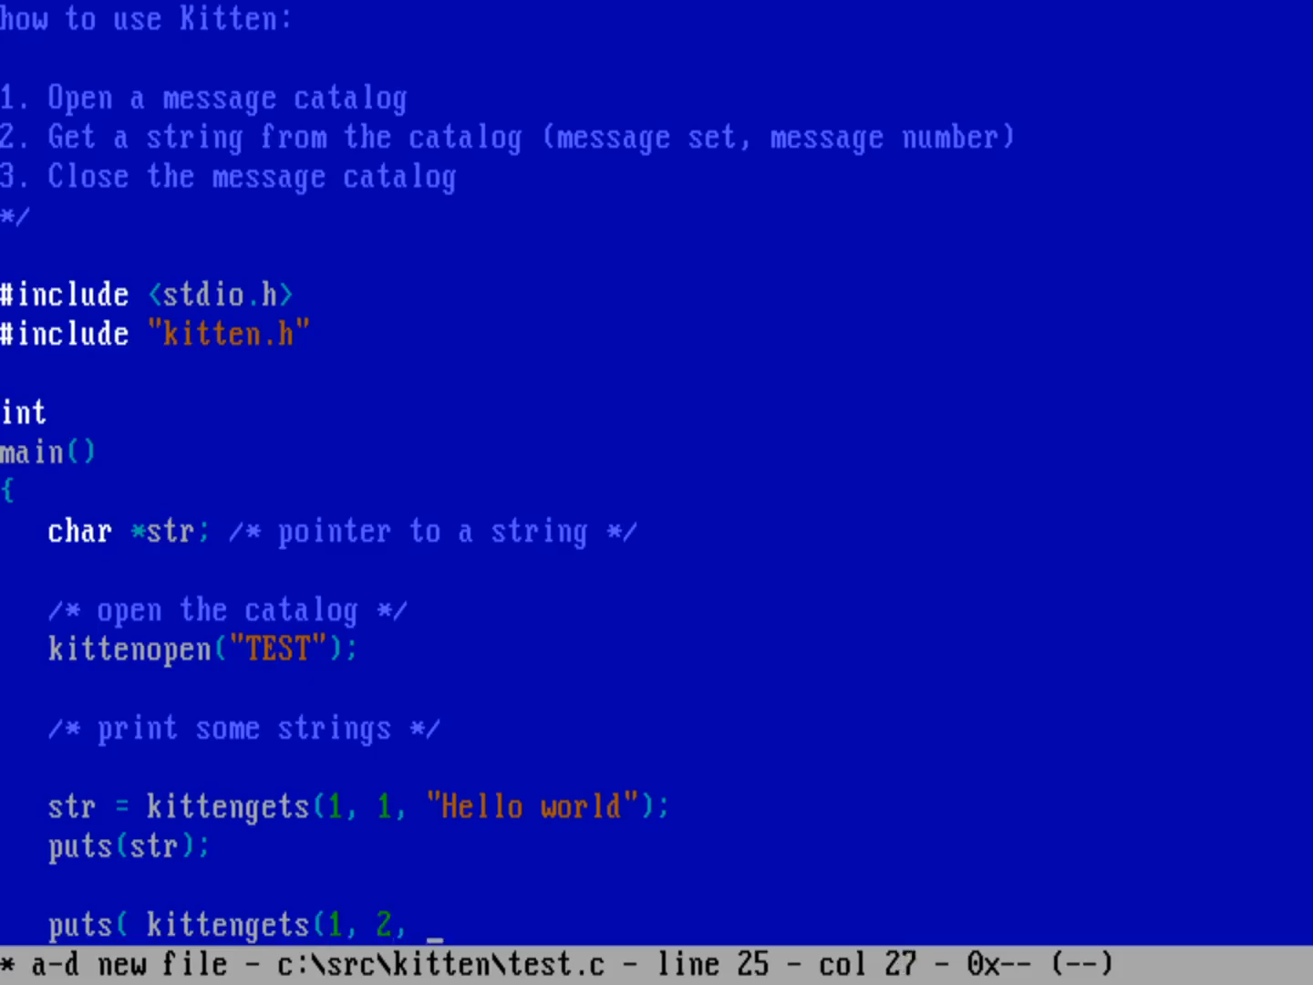
{"action": "type", "text": "\""}
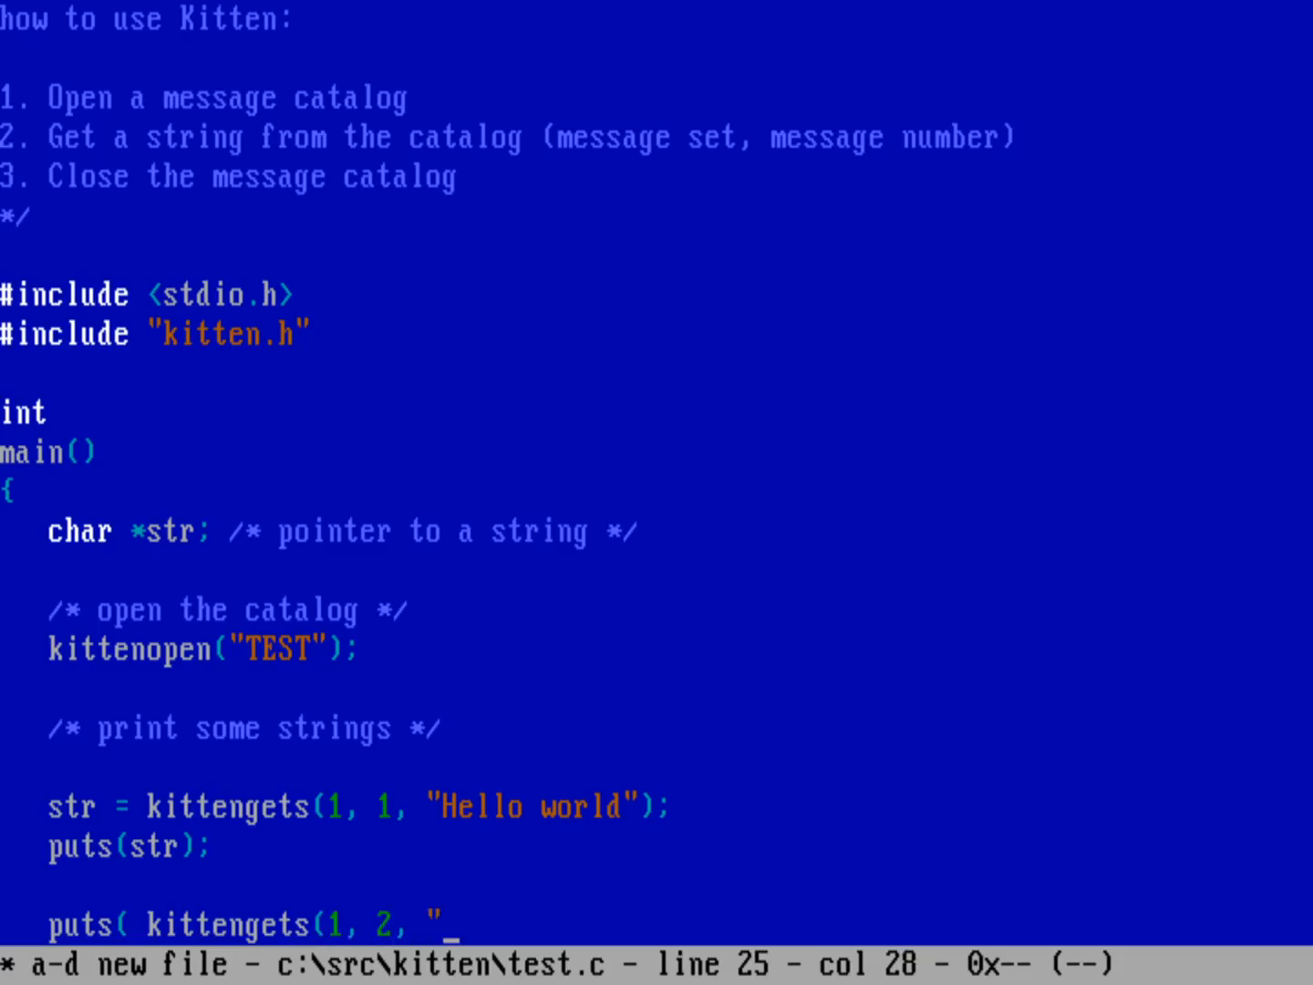
{"action": "type", "text": "This is a test\")"}
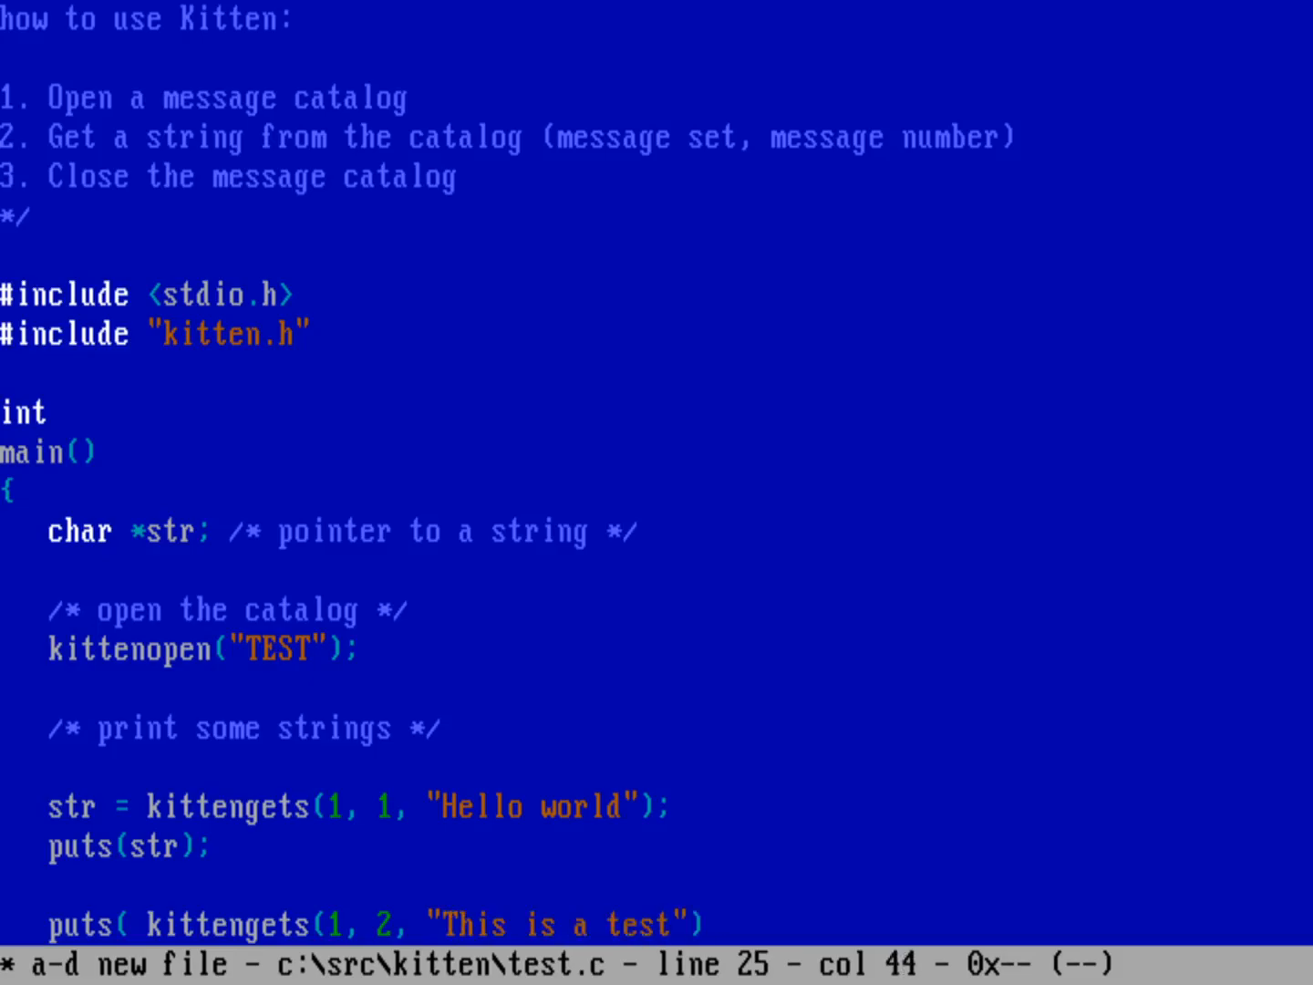
{"action": "type", "text": ")"}
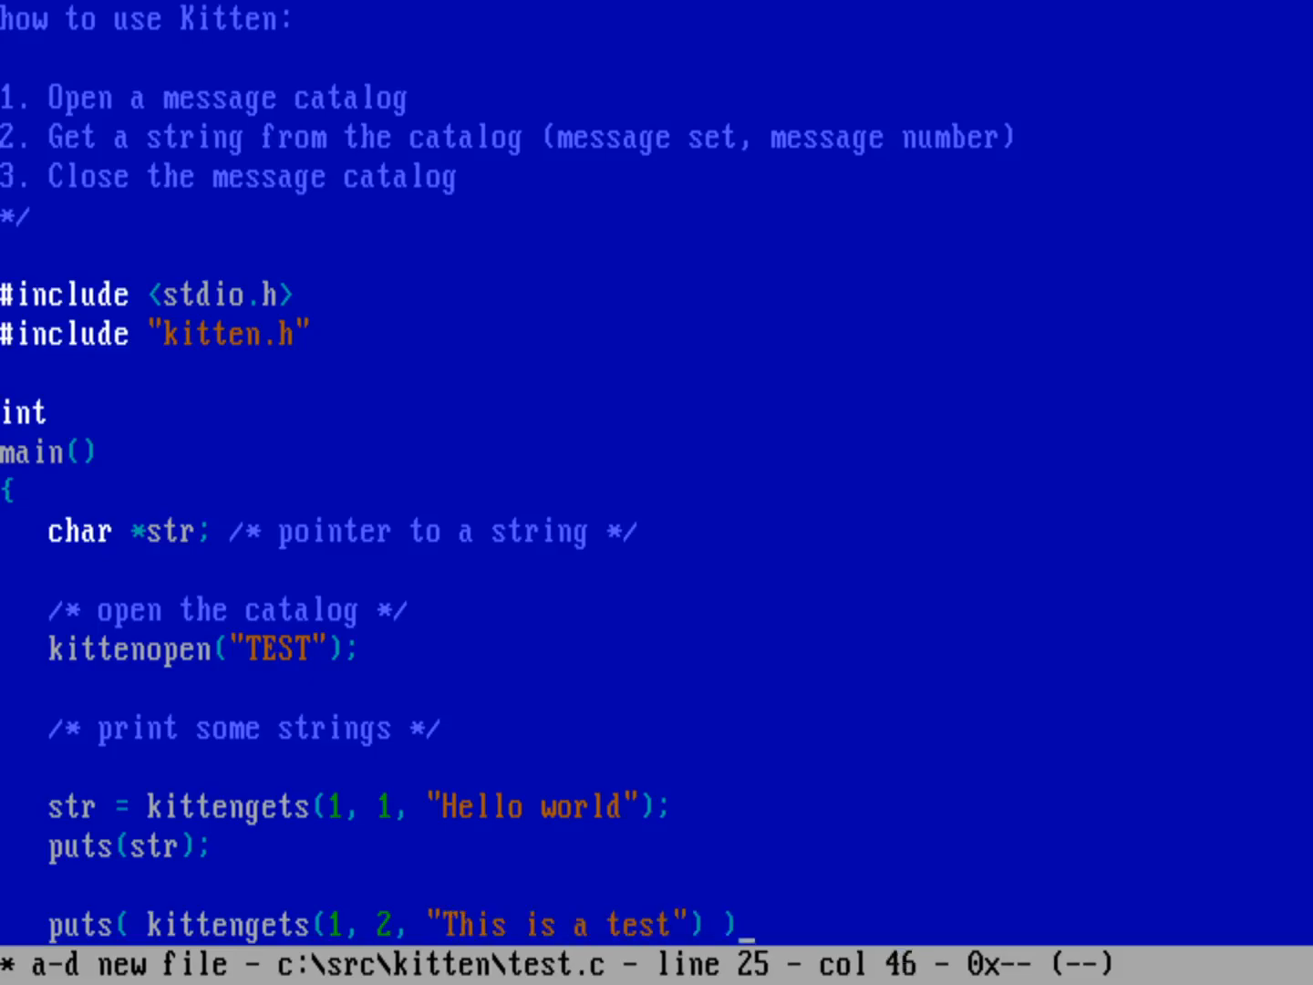
{"action": "type", "text": ";"}
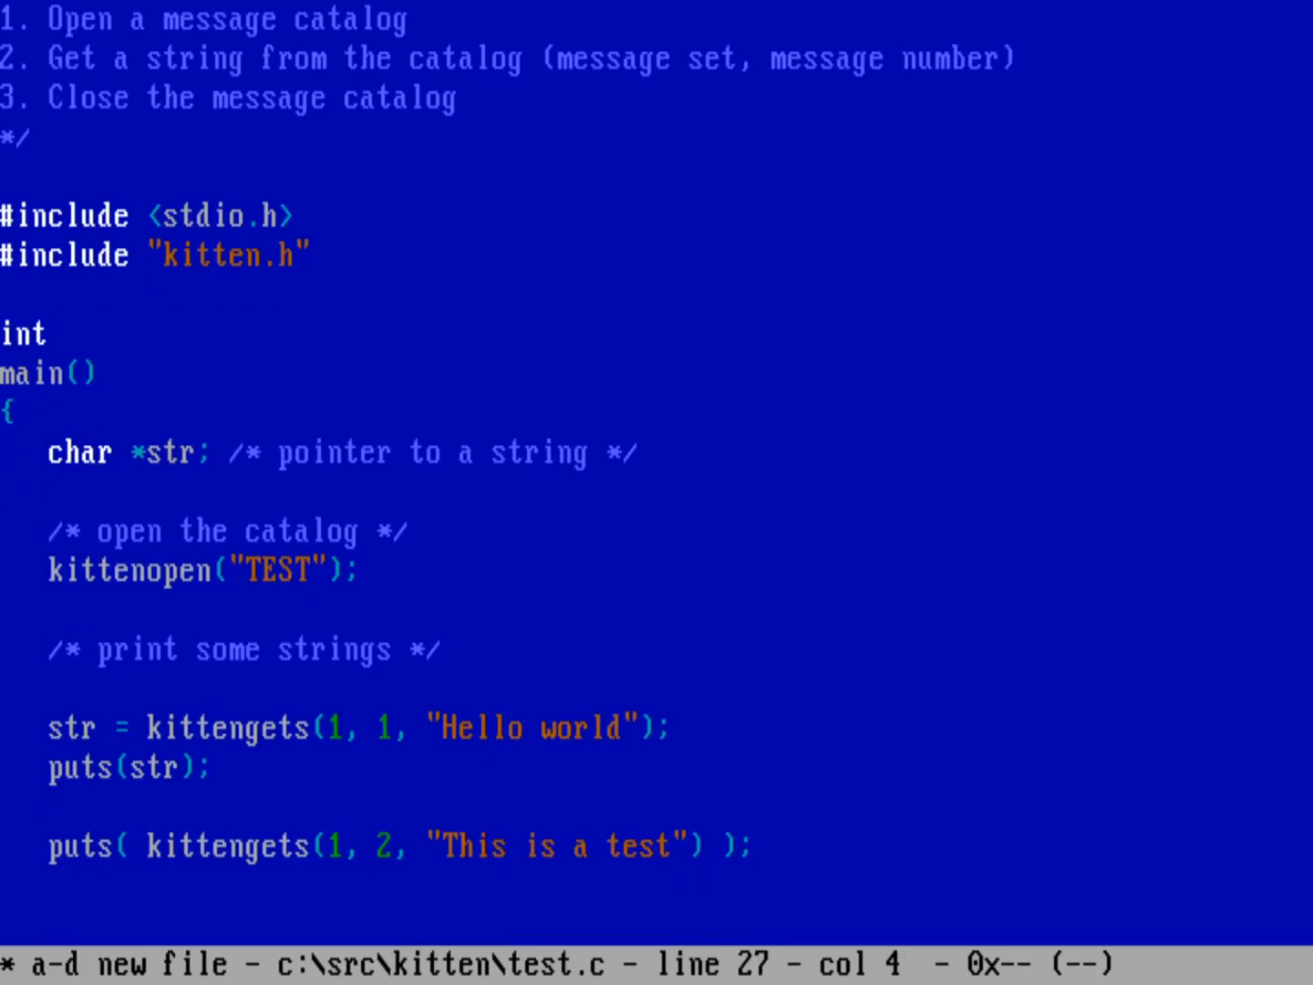
{"action": "type", "text": "/* ... */"}
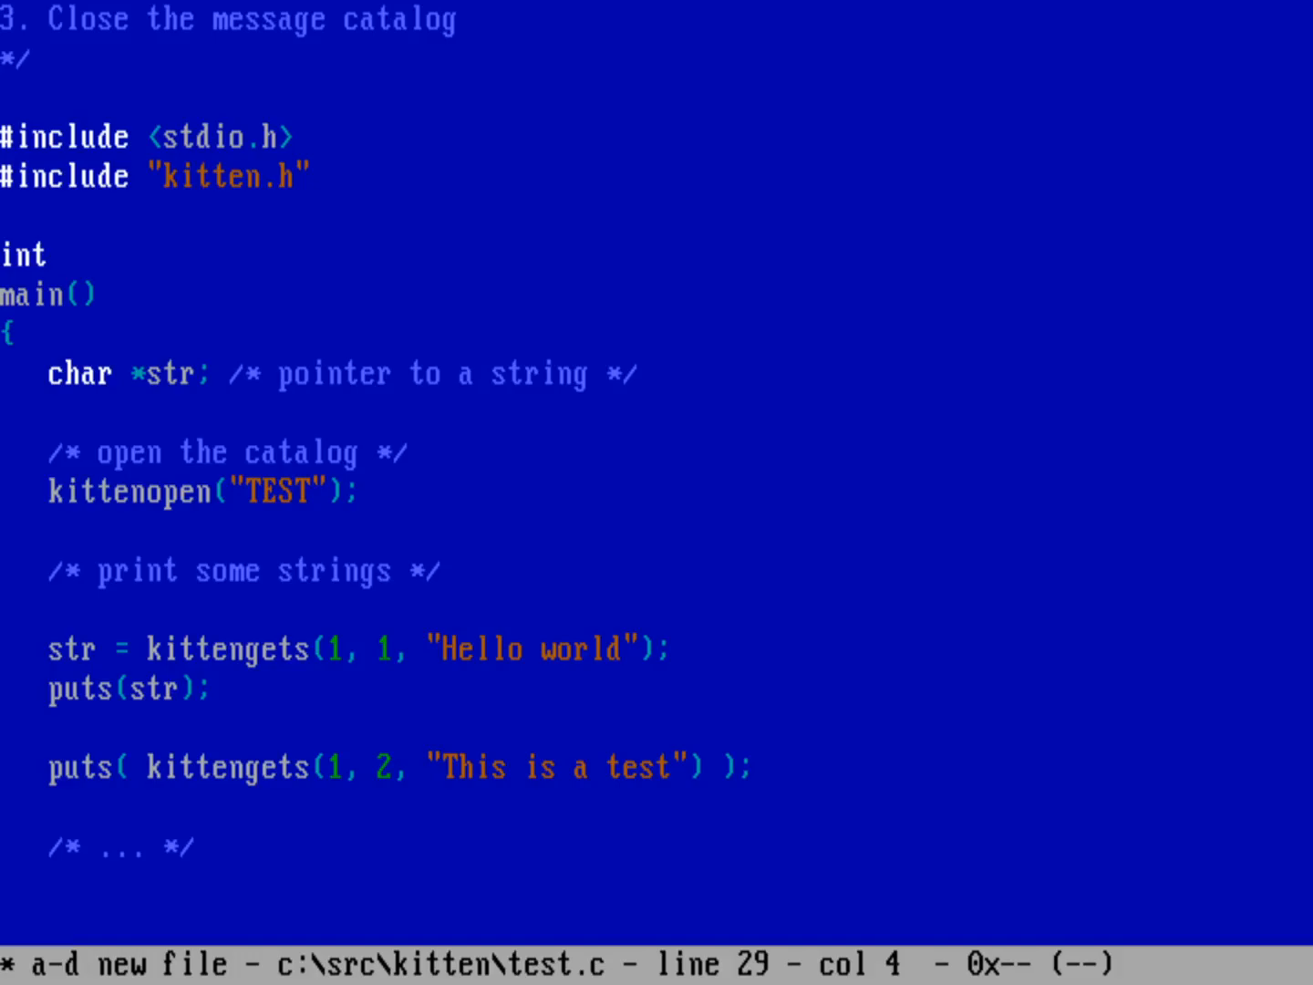
Add kittenclose(); after the placeholder comment and begin the return statement.
{"action": "type", "text": "kitten"}
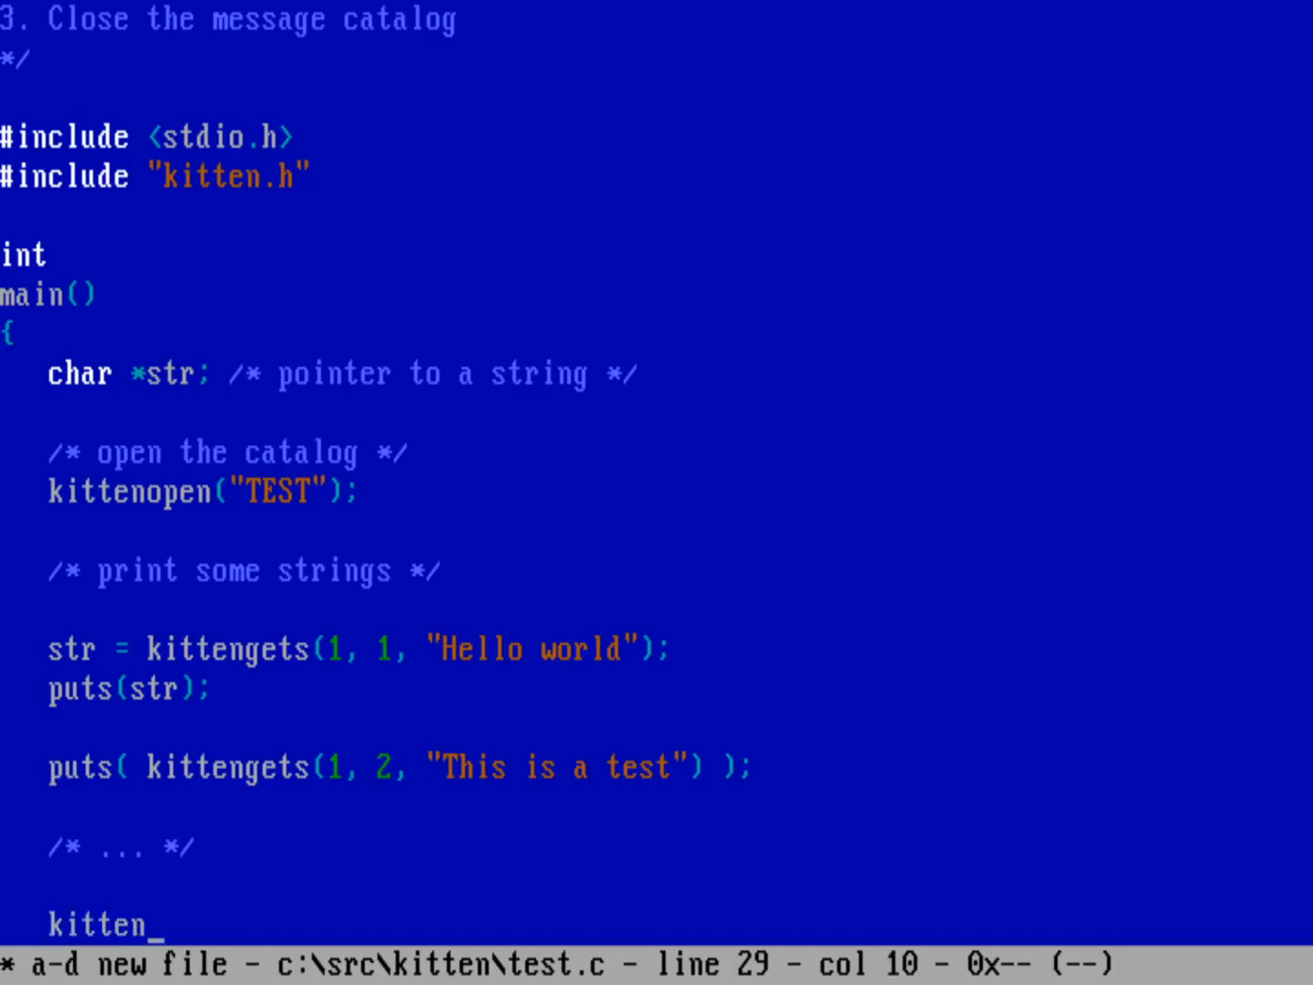
{"action": "type", "text": "close();"}
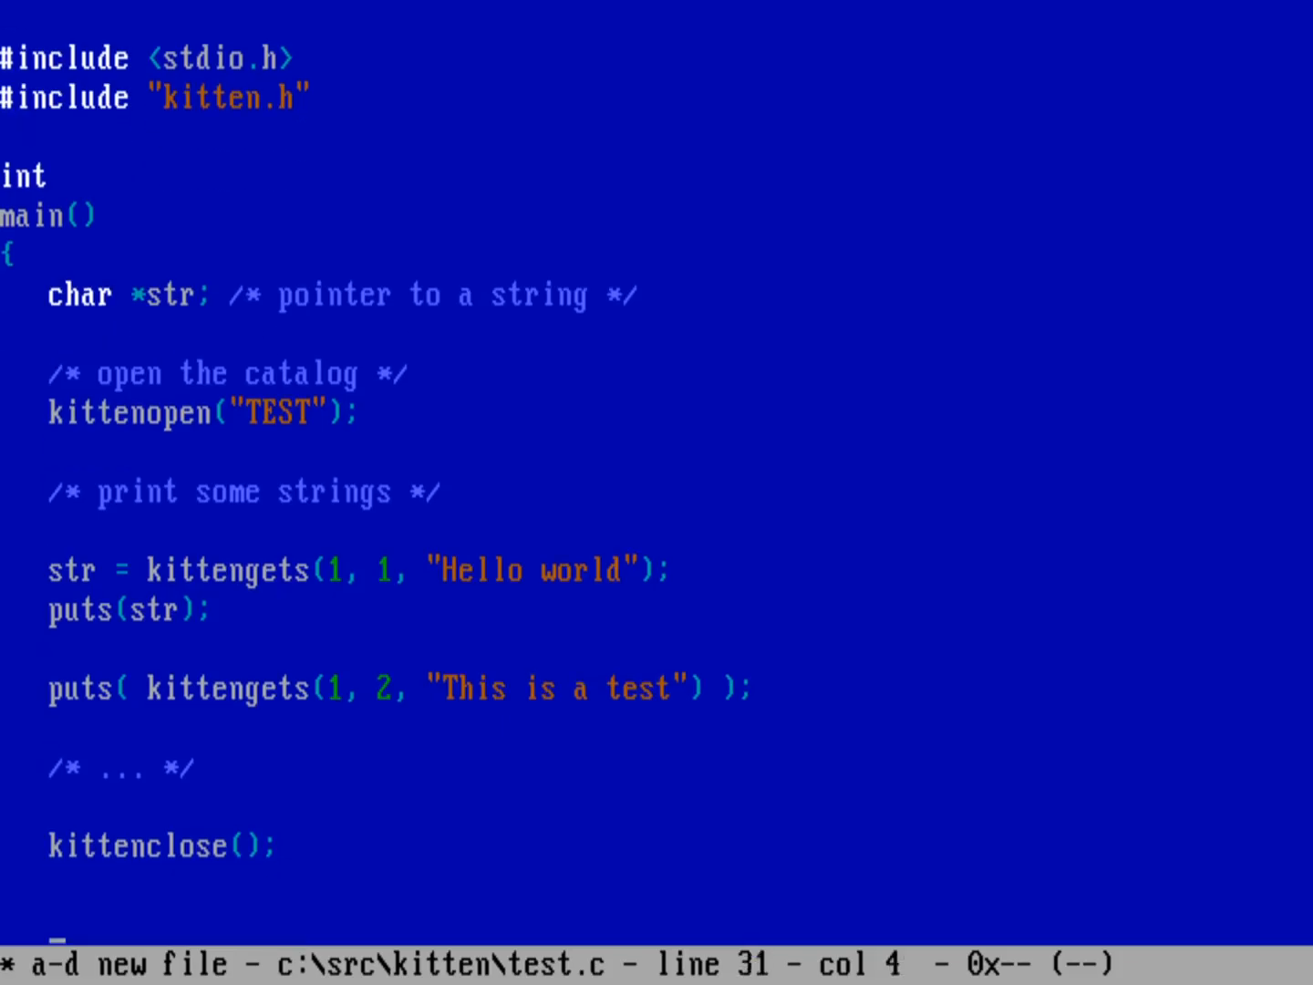
{"action": "type", "text": "return 0;"}
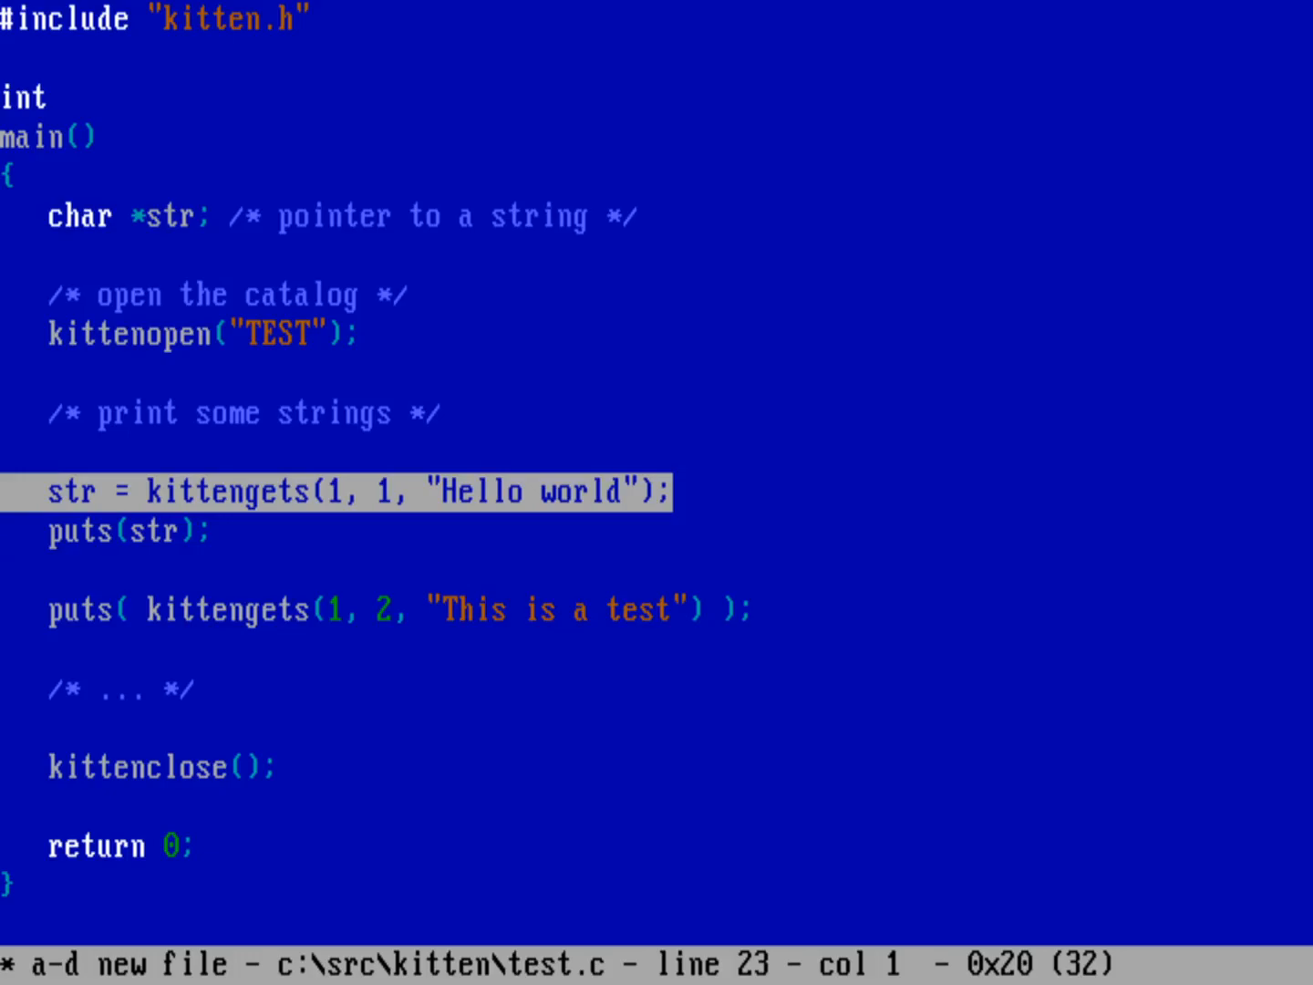
Finish with return 0; and the closing brace, then save test.c and exit FED to the prompt.
{"action": "key", "text": "Down"}
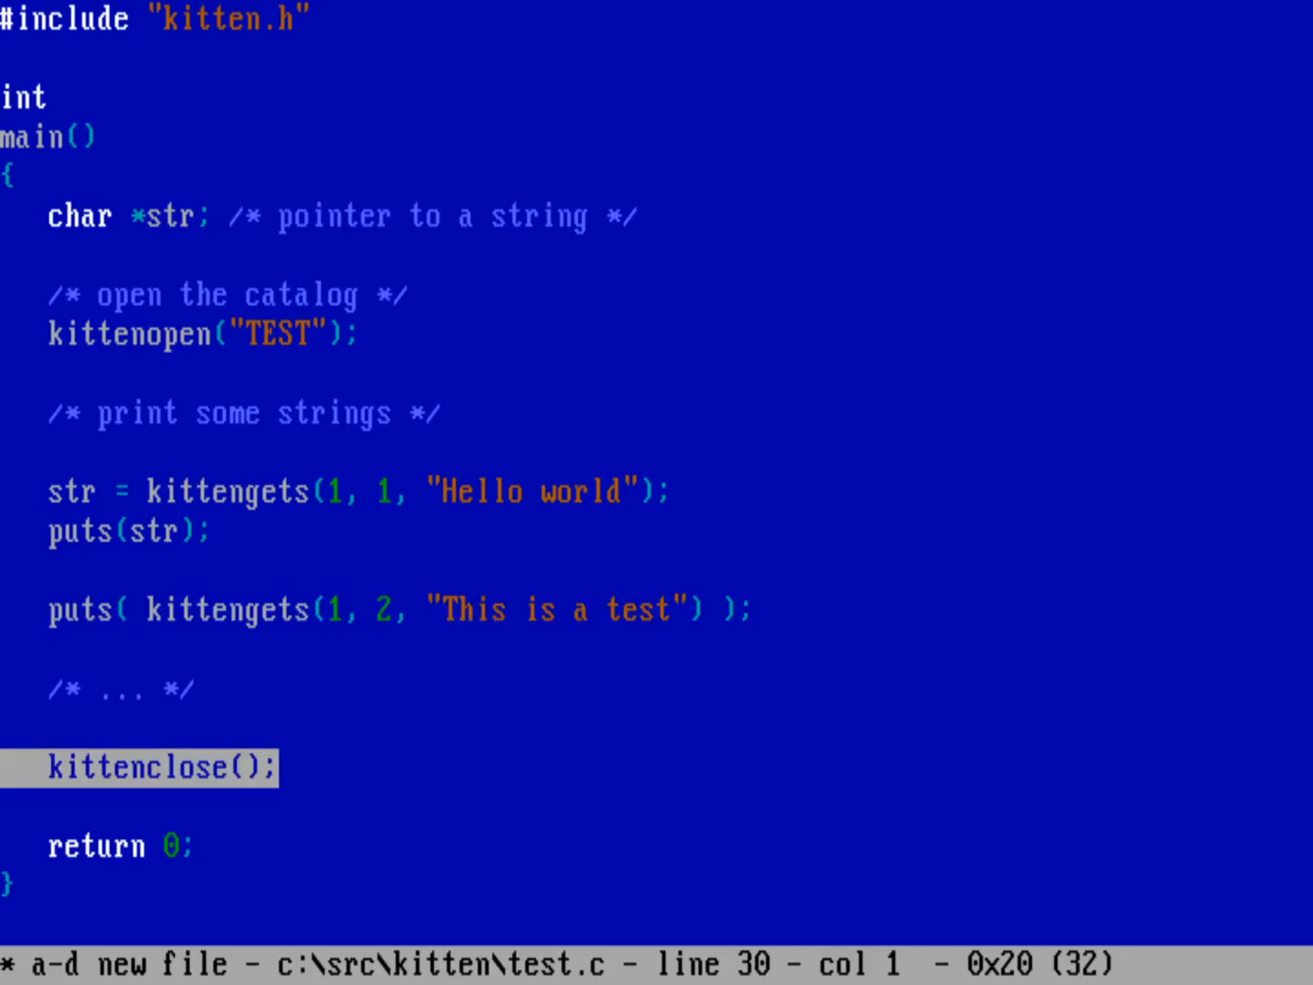
{"action": "left_click", "coordinate": [77, 18]}
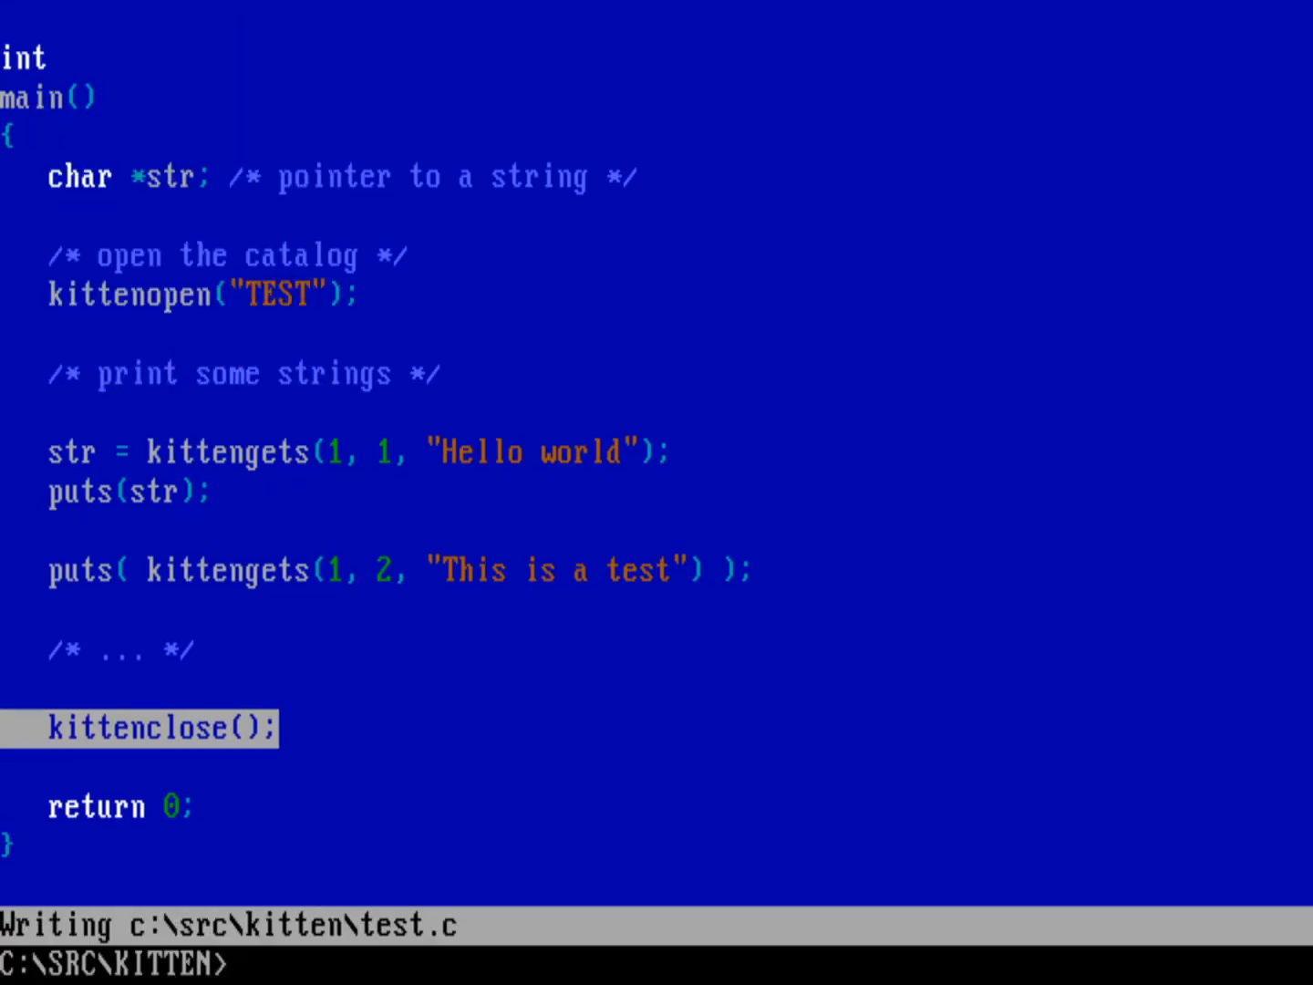
List the folder and compile test.c with kitten.c using wcl into TEST.EXE.
{"action": "type", "text": "dir"}
{"action": "type", "text": "w"}
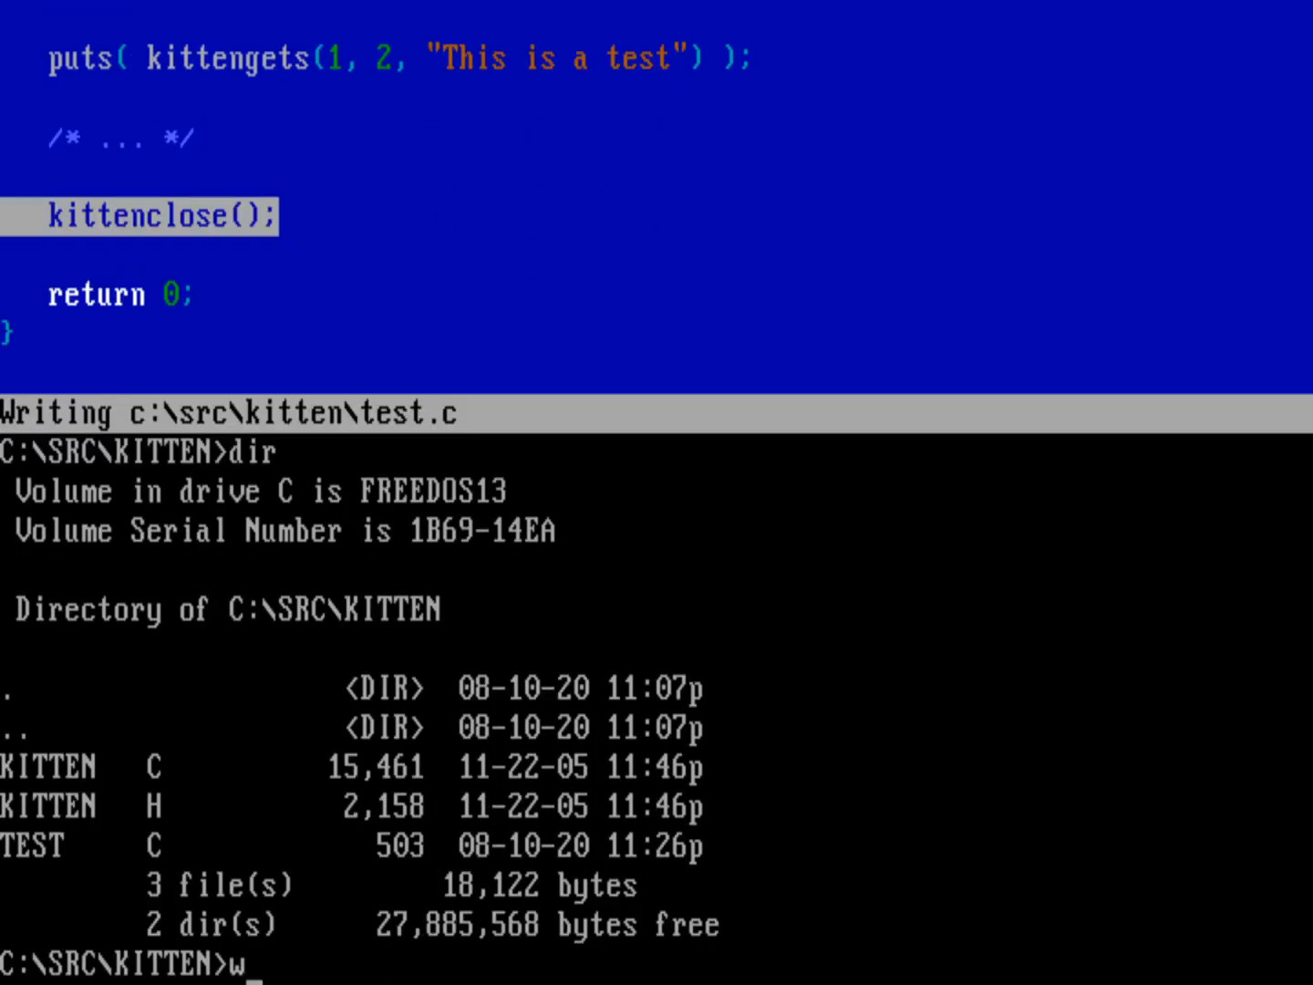
{"action": "type", "text": "cl t"}
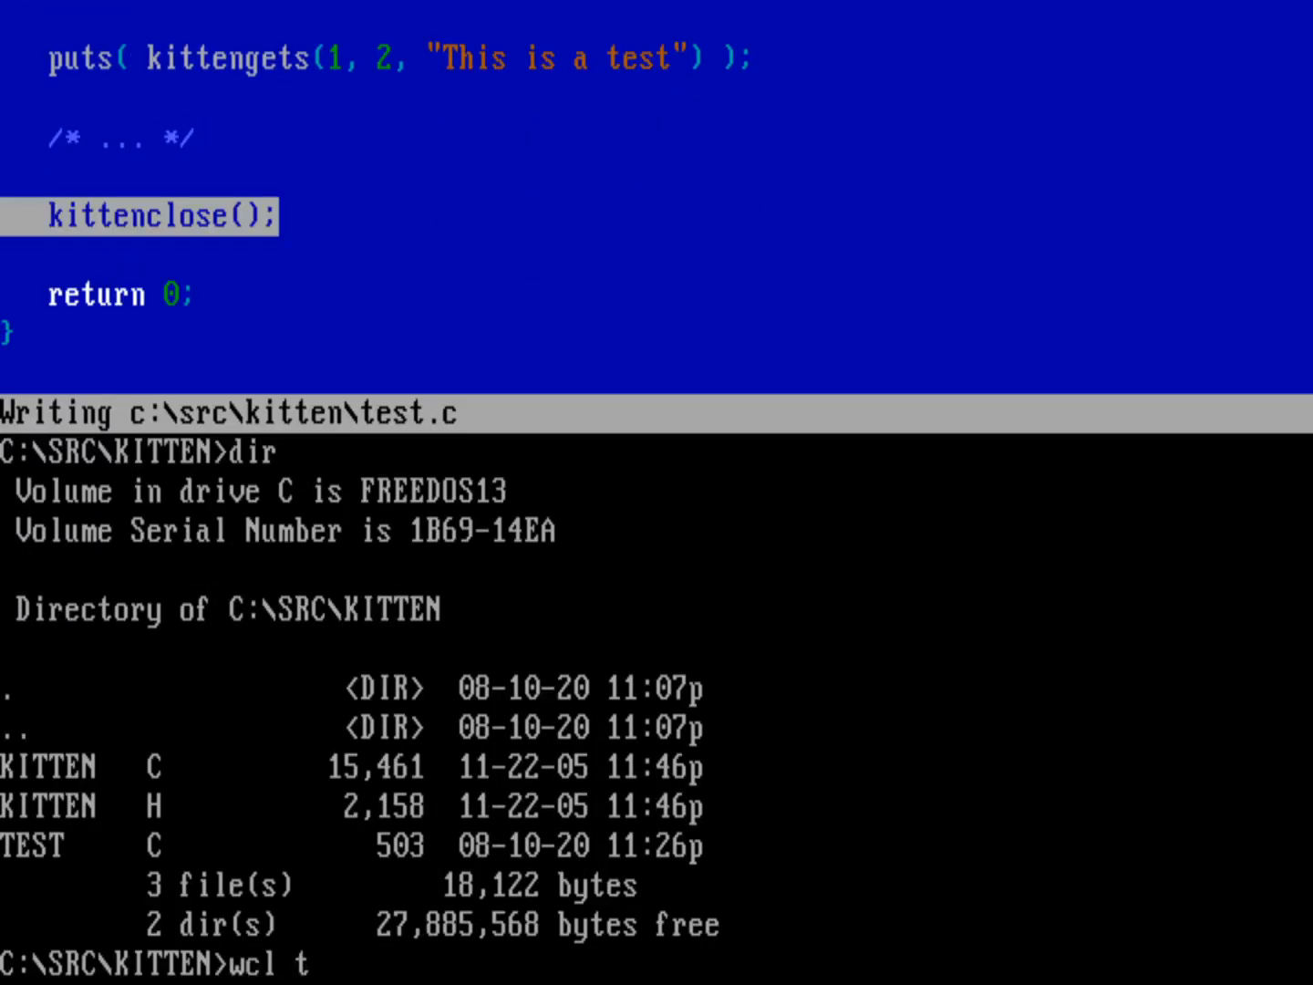
{"action": "type", "text": "est.c ki"}
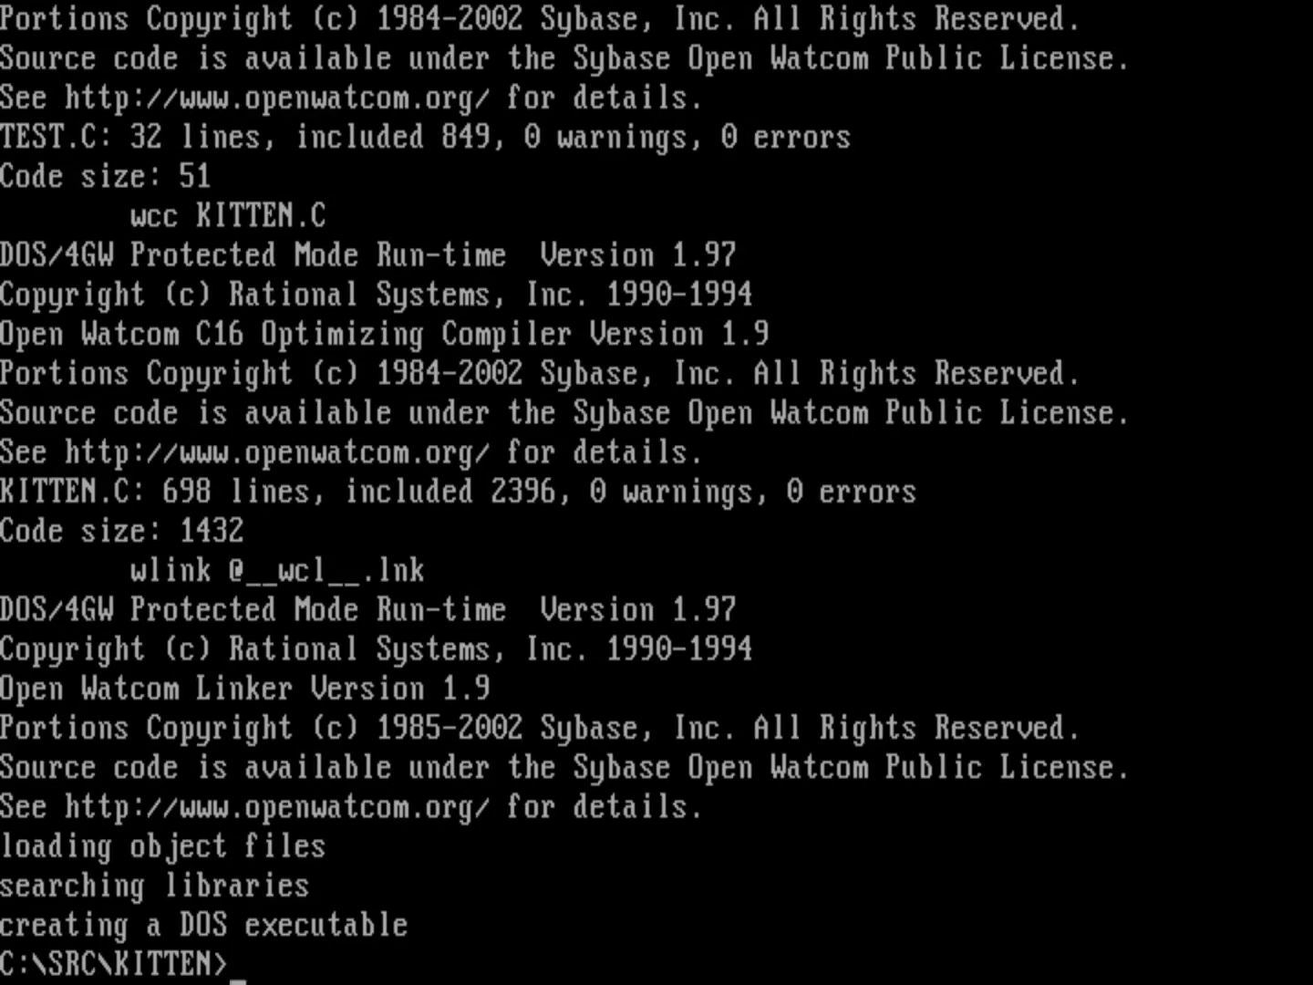
Confirm TEST.EXE with dir and run test, printing the defaults 'Hello world' and 'This is a test'.
{"action": "type", "text": "dir"}
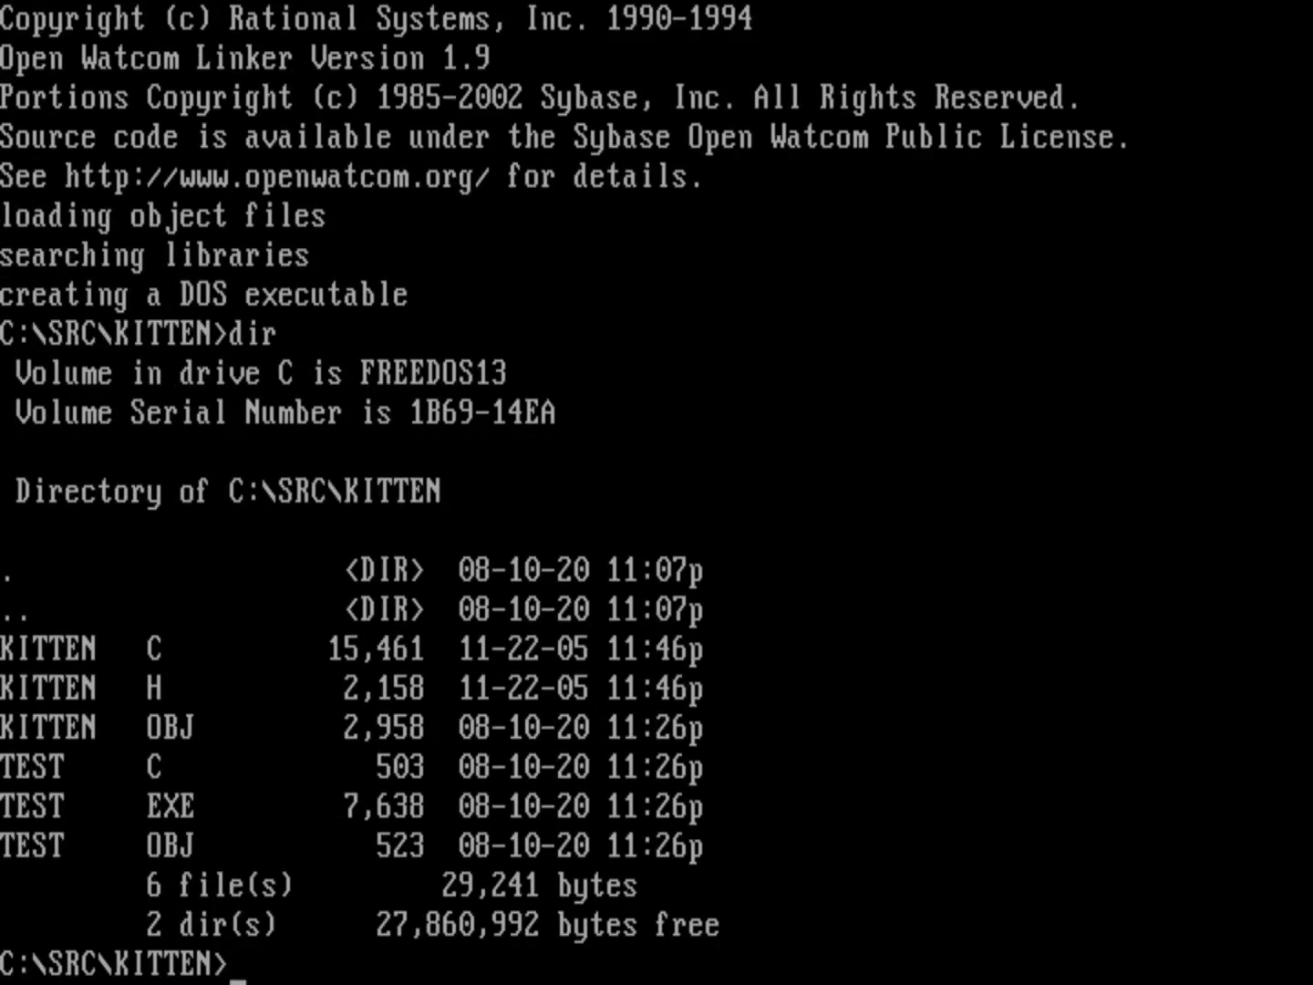
{"action": "type", "text": "test"}
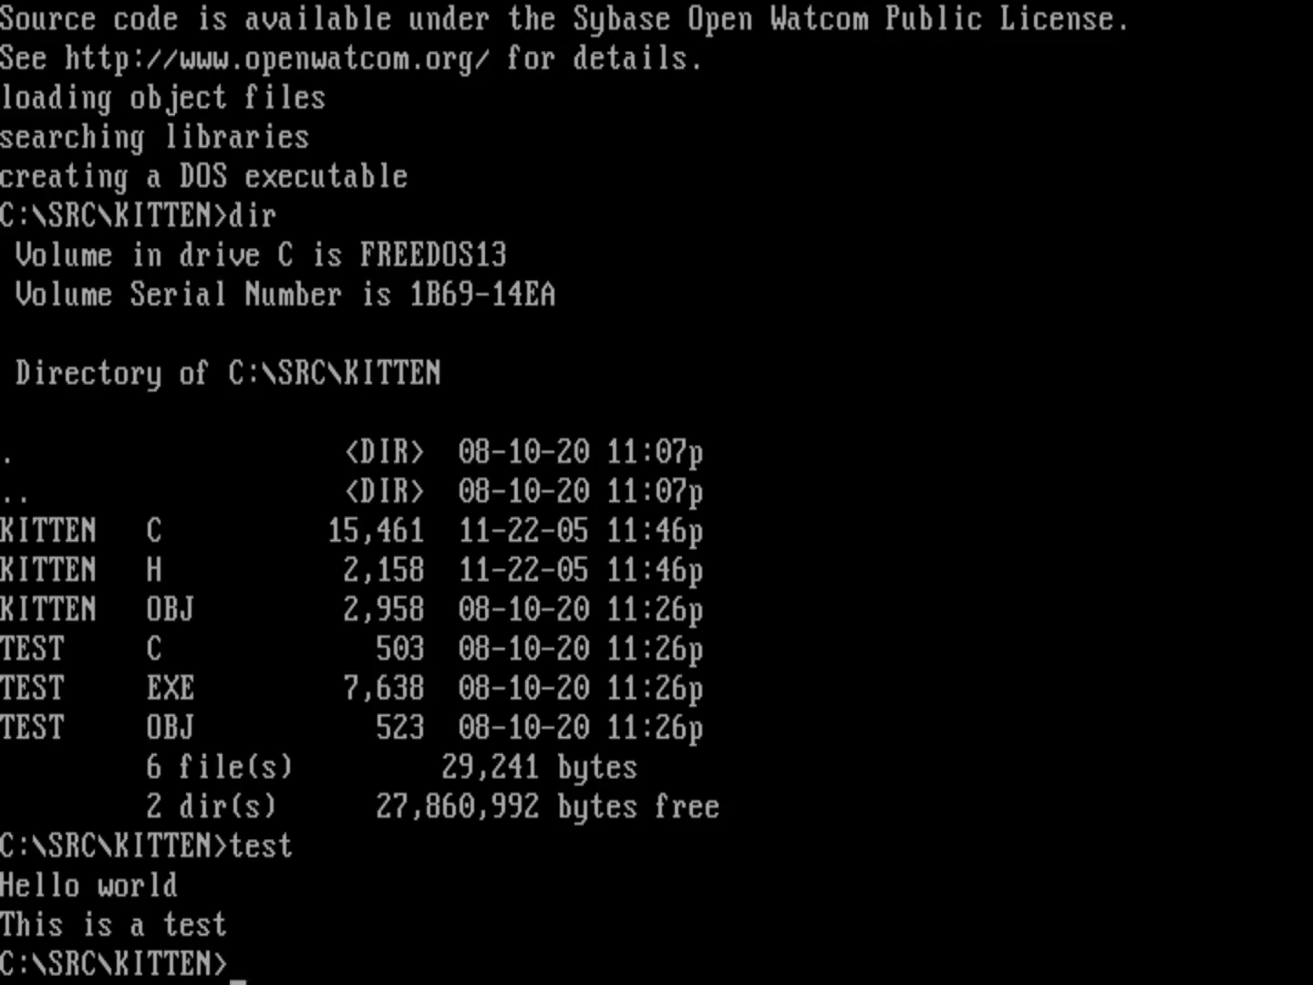
{"action": "type", "text": "copy"}
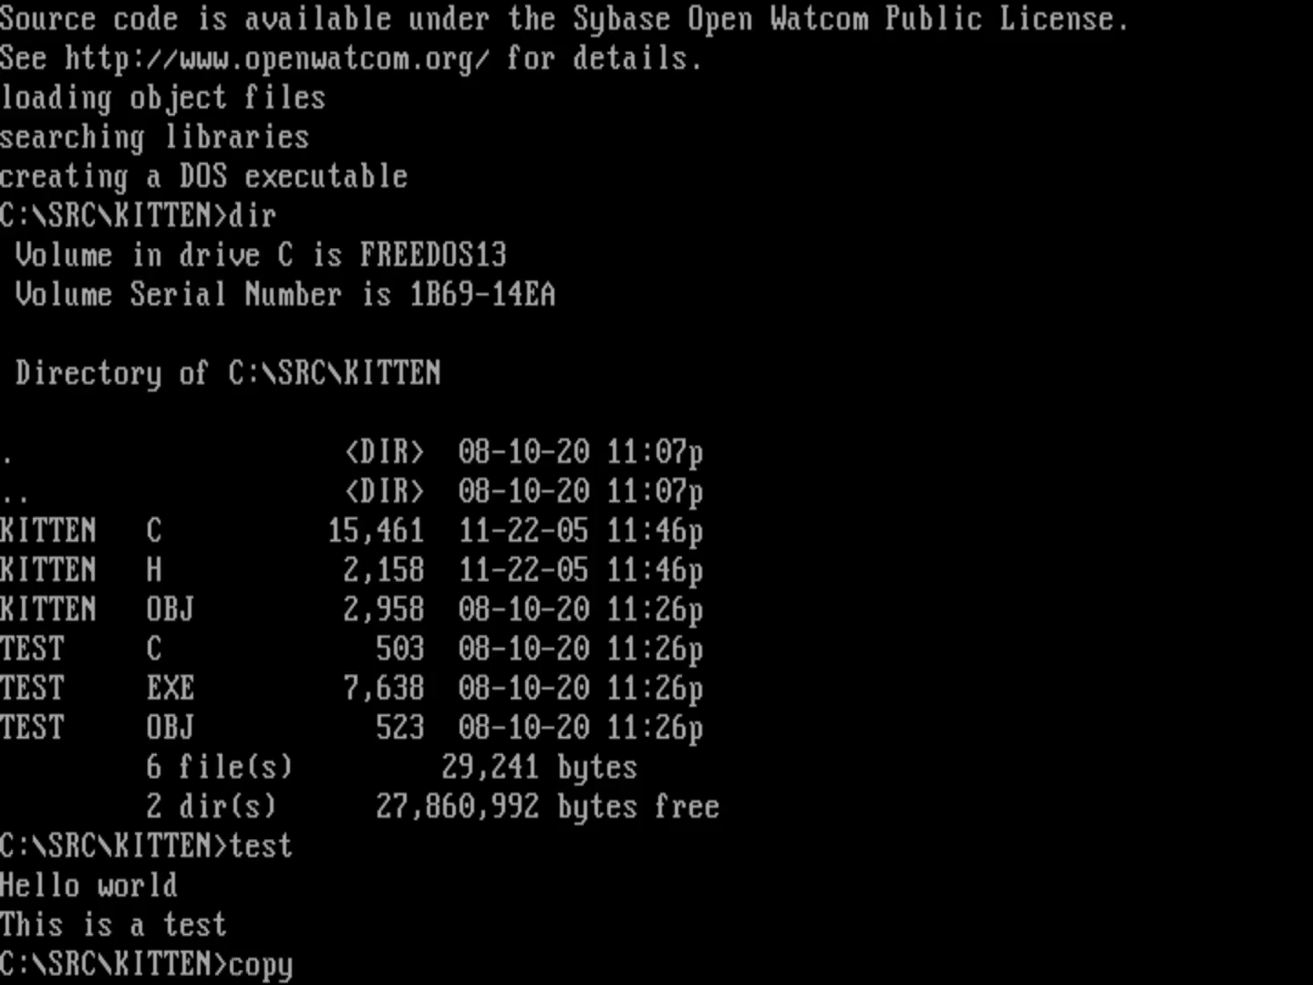
Start writing a new test.en catalog from the console with copy con.
{"action": "type", "text": "con: test"}
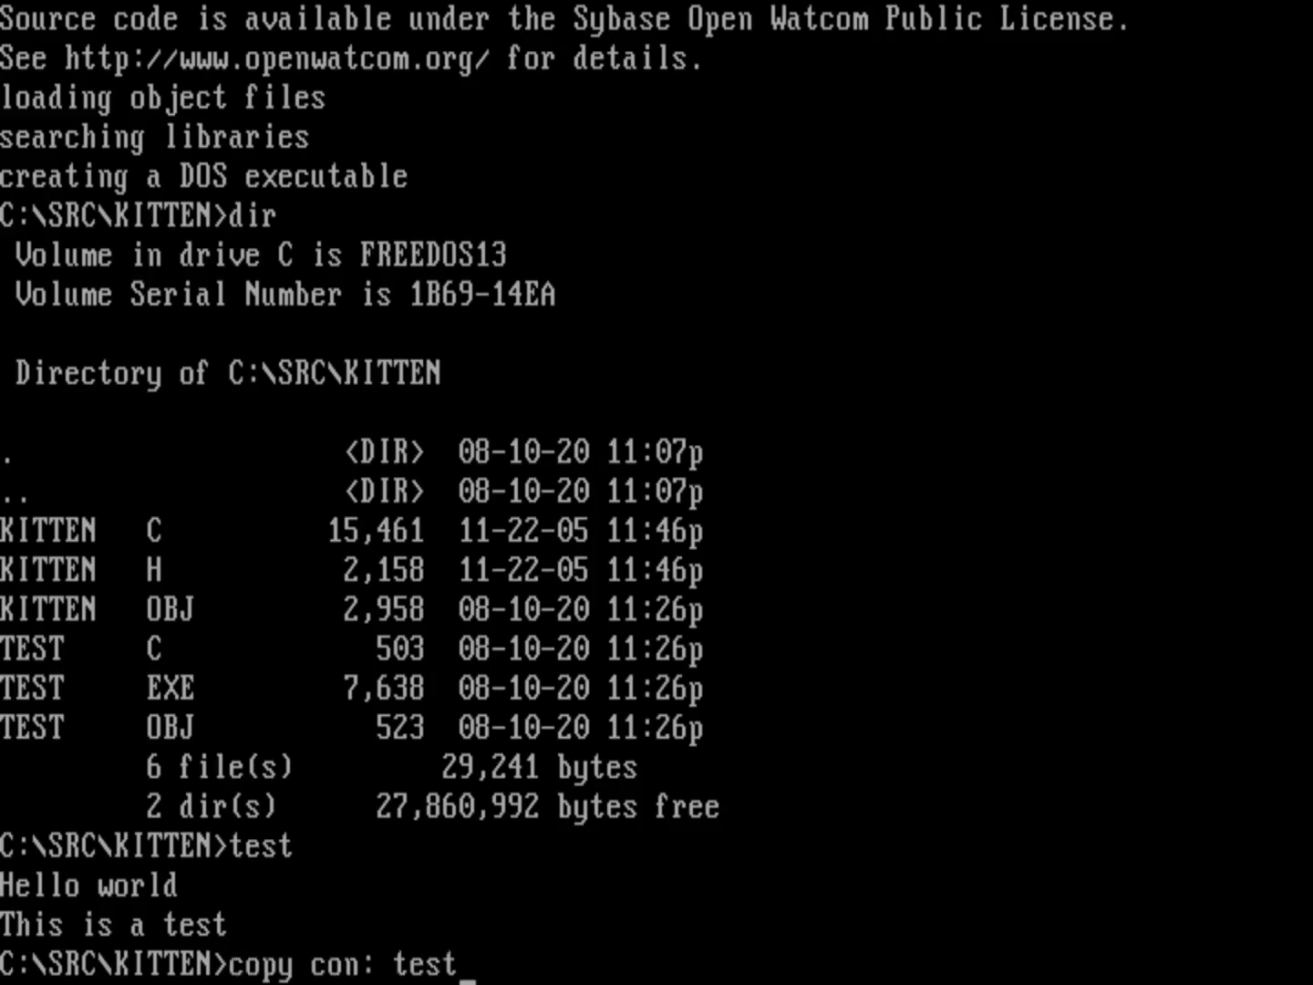
{"action": "type", "text": "."}
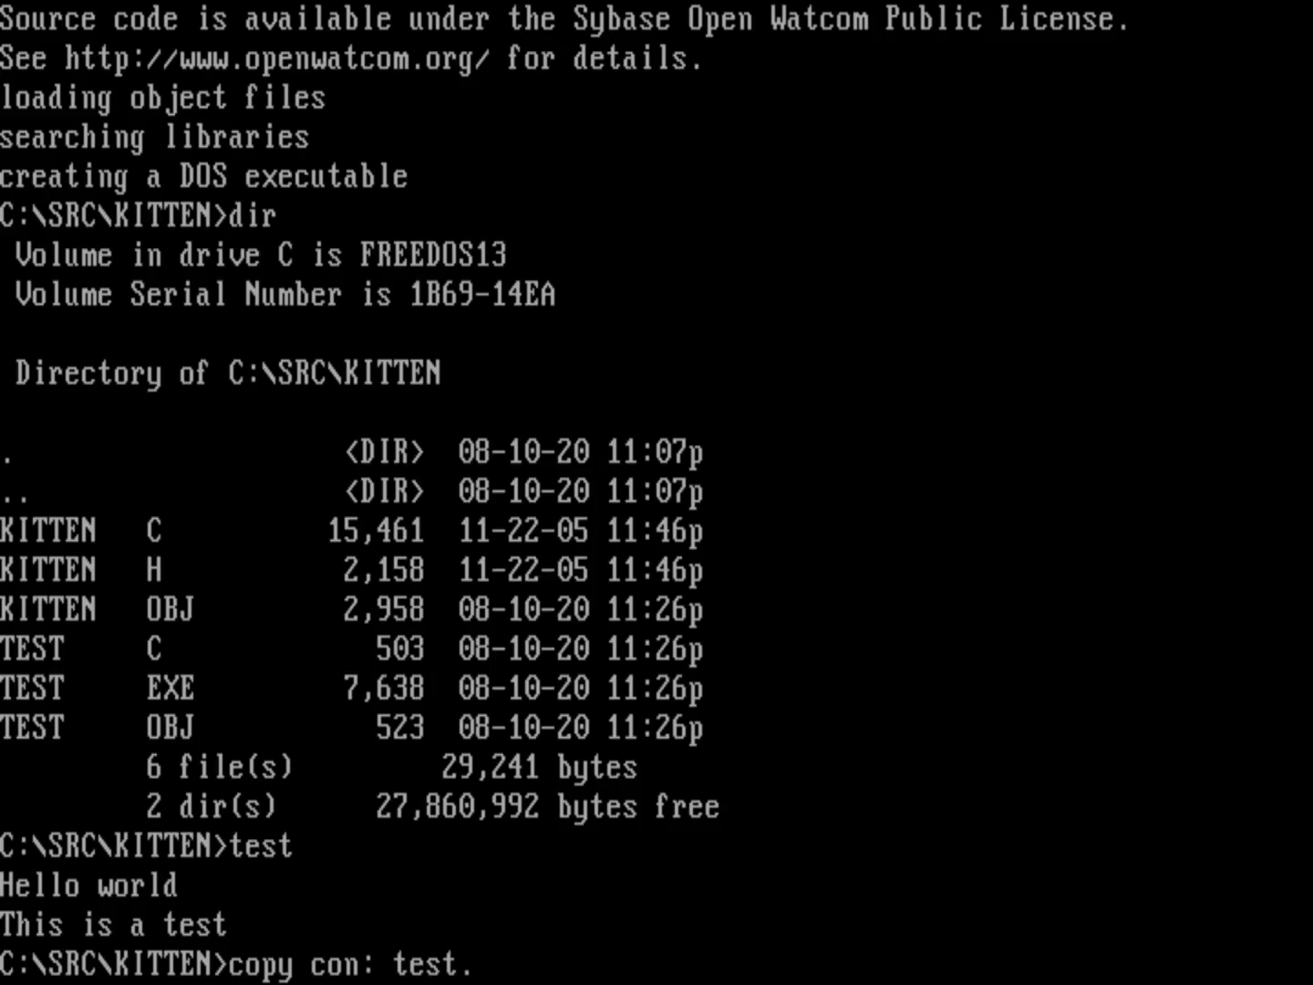
{"action": "type", "text": "en"}
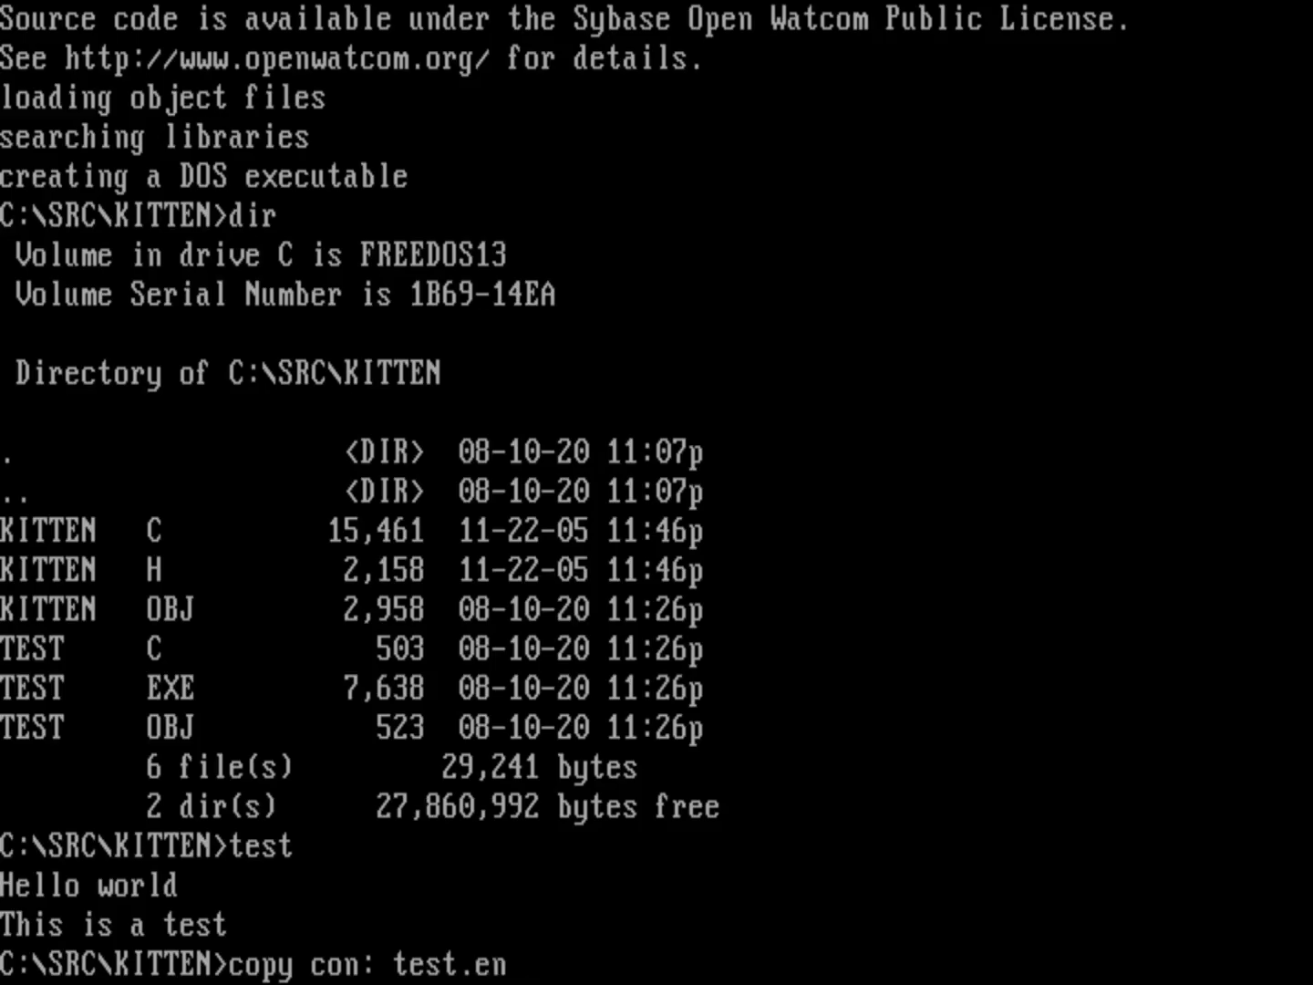
{"action": "key", "text": "Enter"}
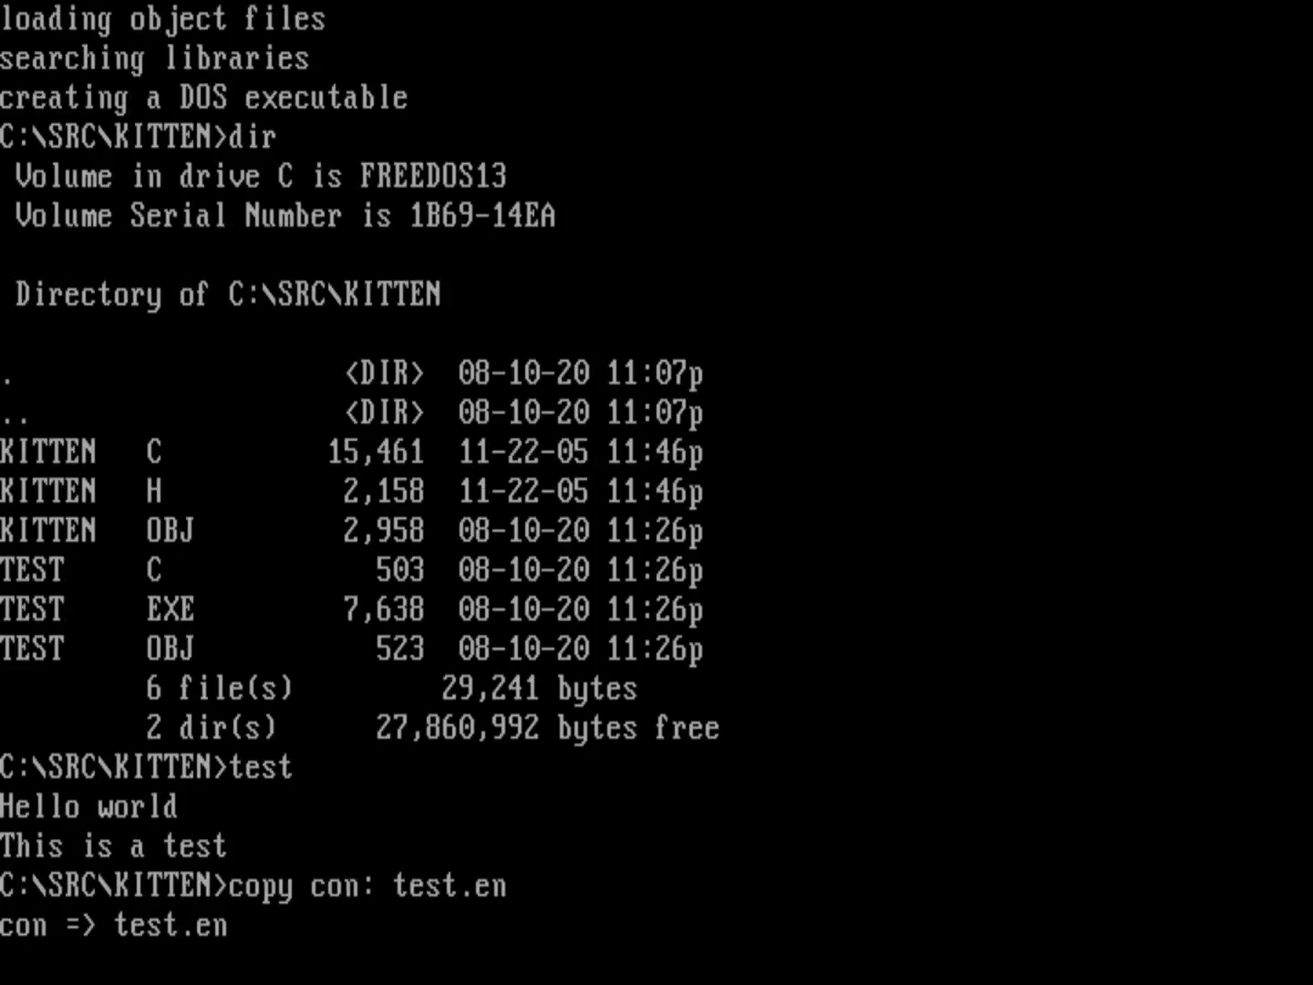
Enter catalog lines 1.1:HELLO WORLD and 1.2:THIS IS A TEST, then begin entry 2.1.
{"action": "type", "text": "1"}
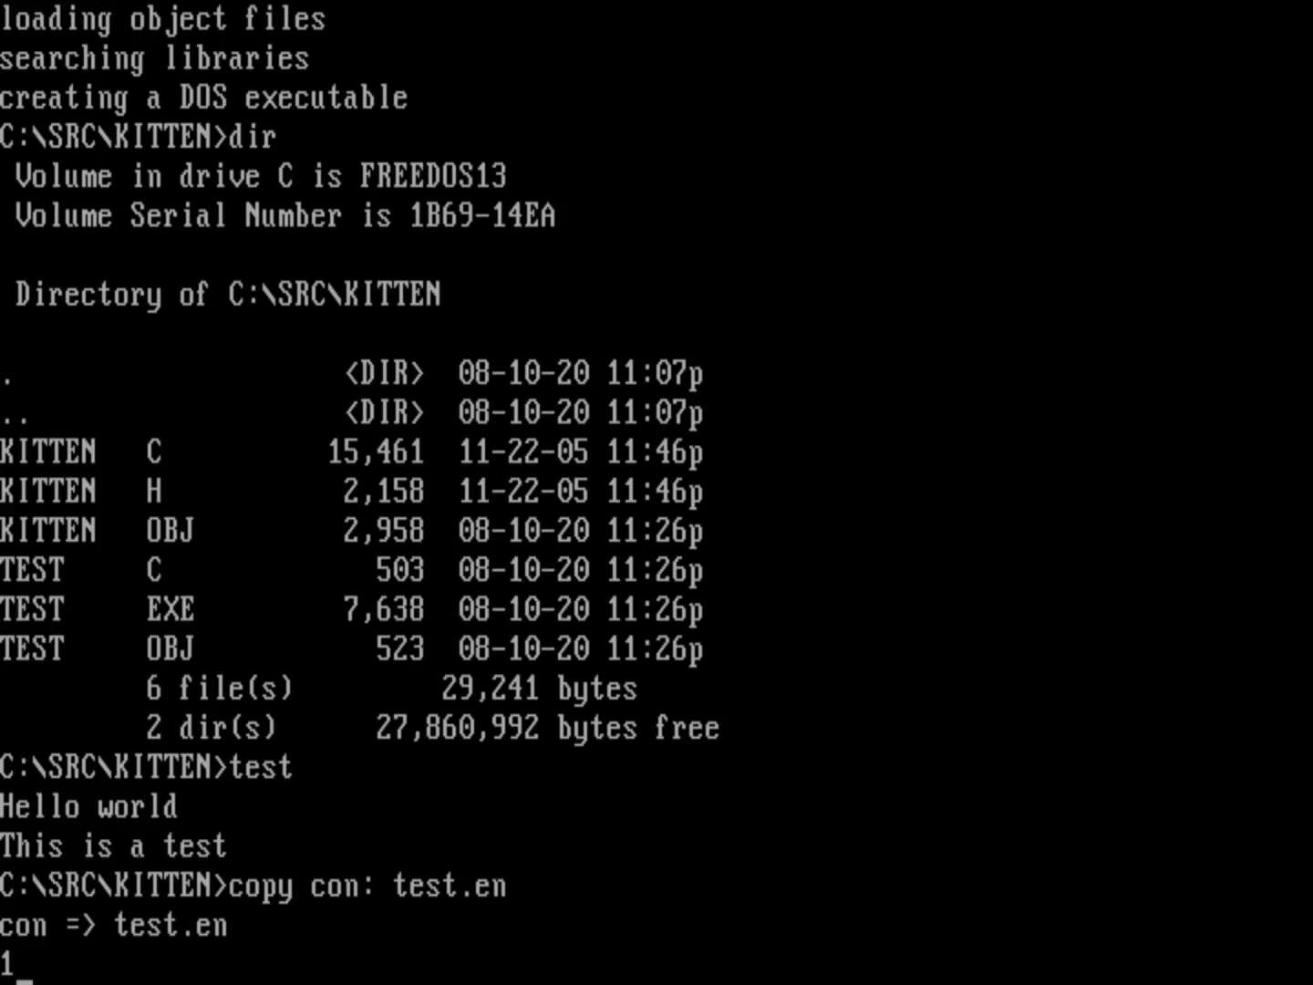
{"action": "type", "text": ".1"}
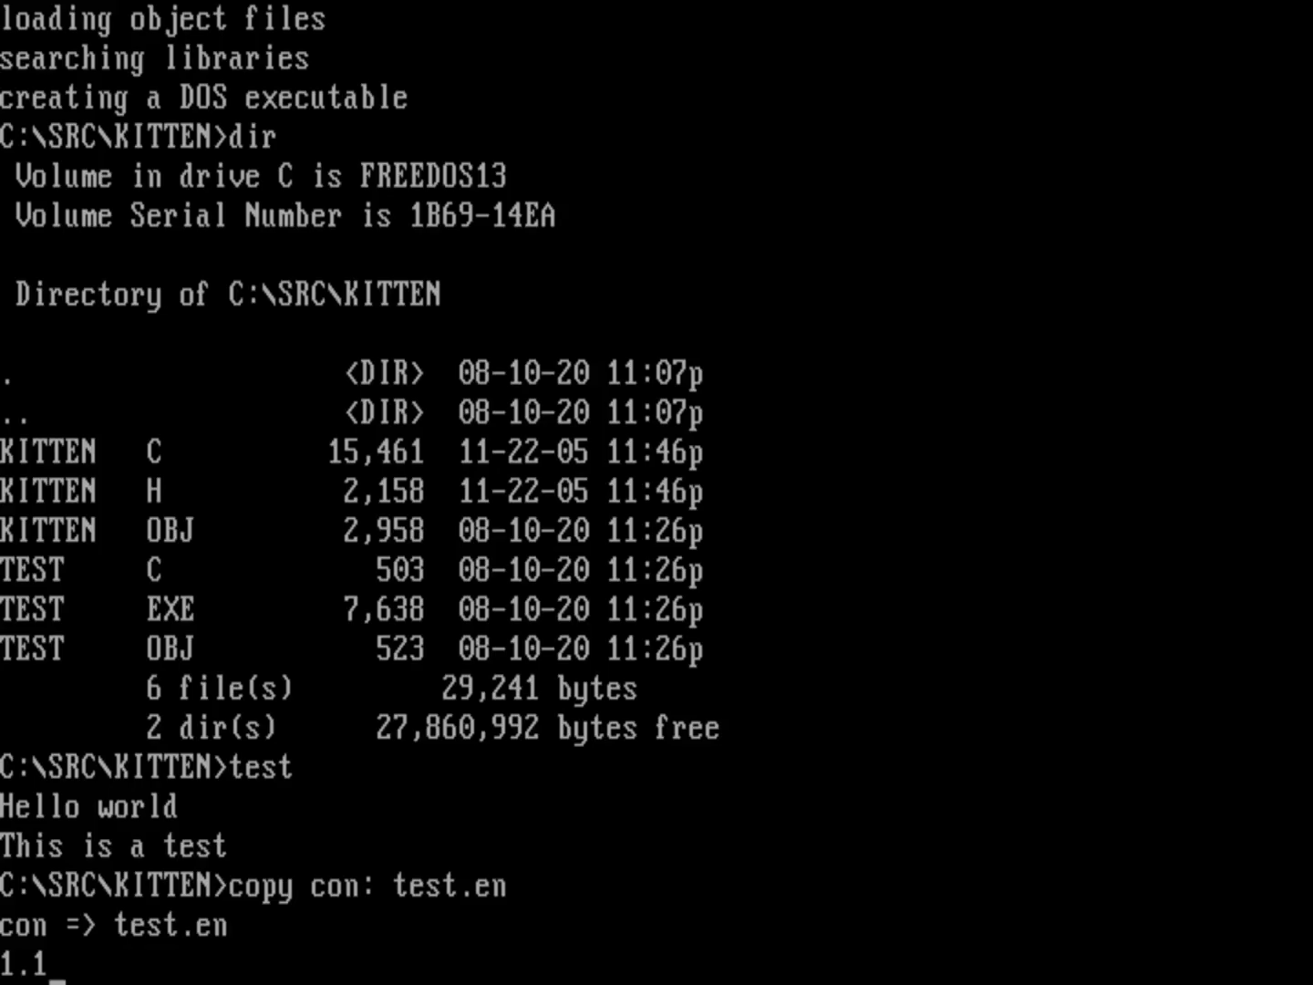
{"action": "type", "text": ":"}
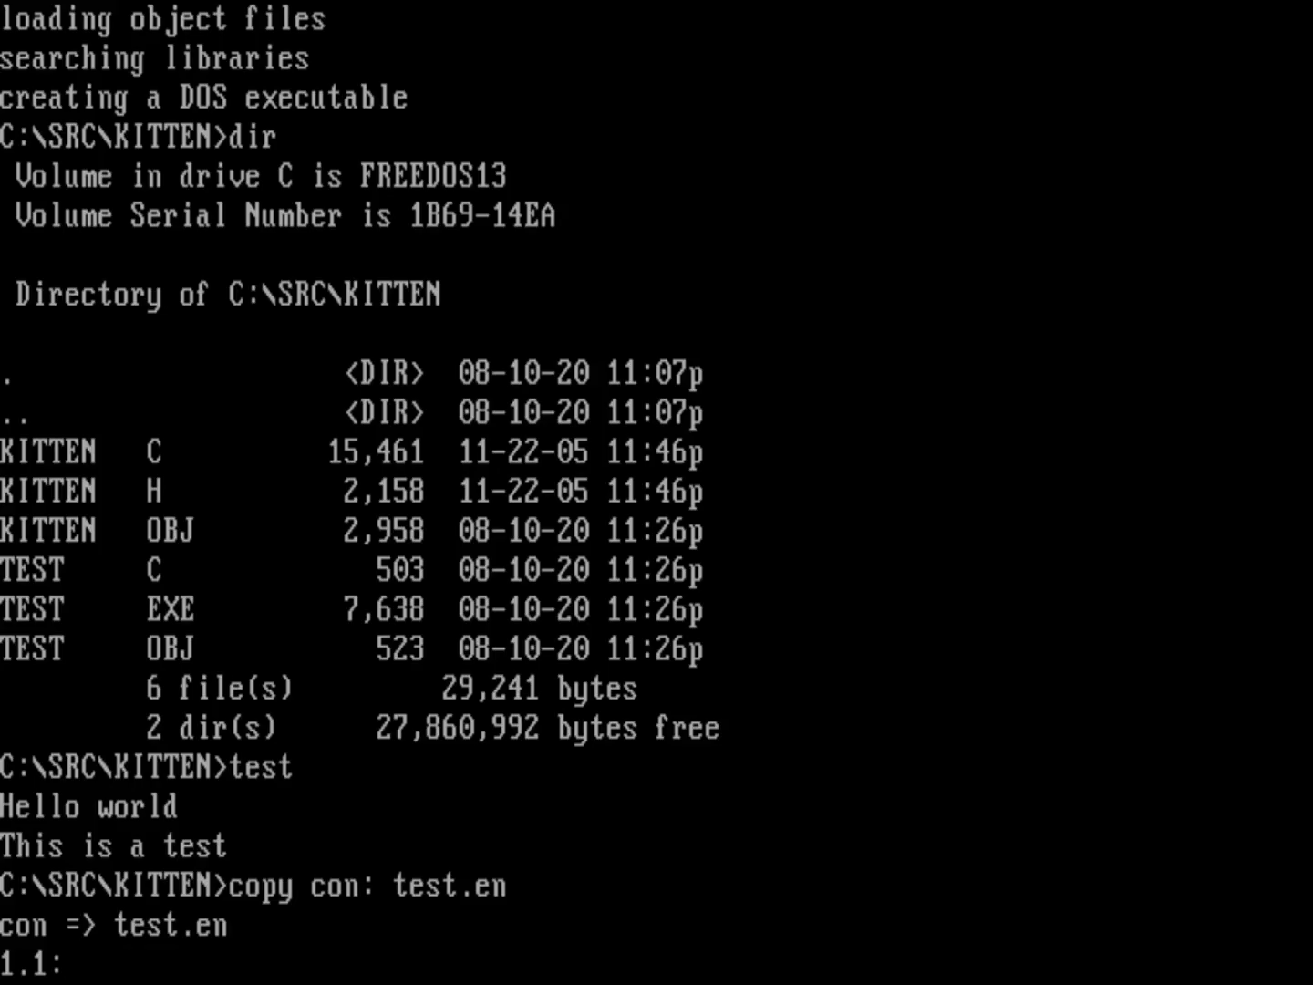
{"action": "type", "text": "HELLO"}
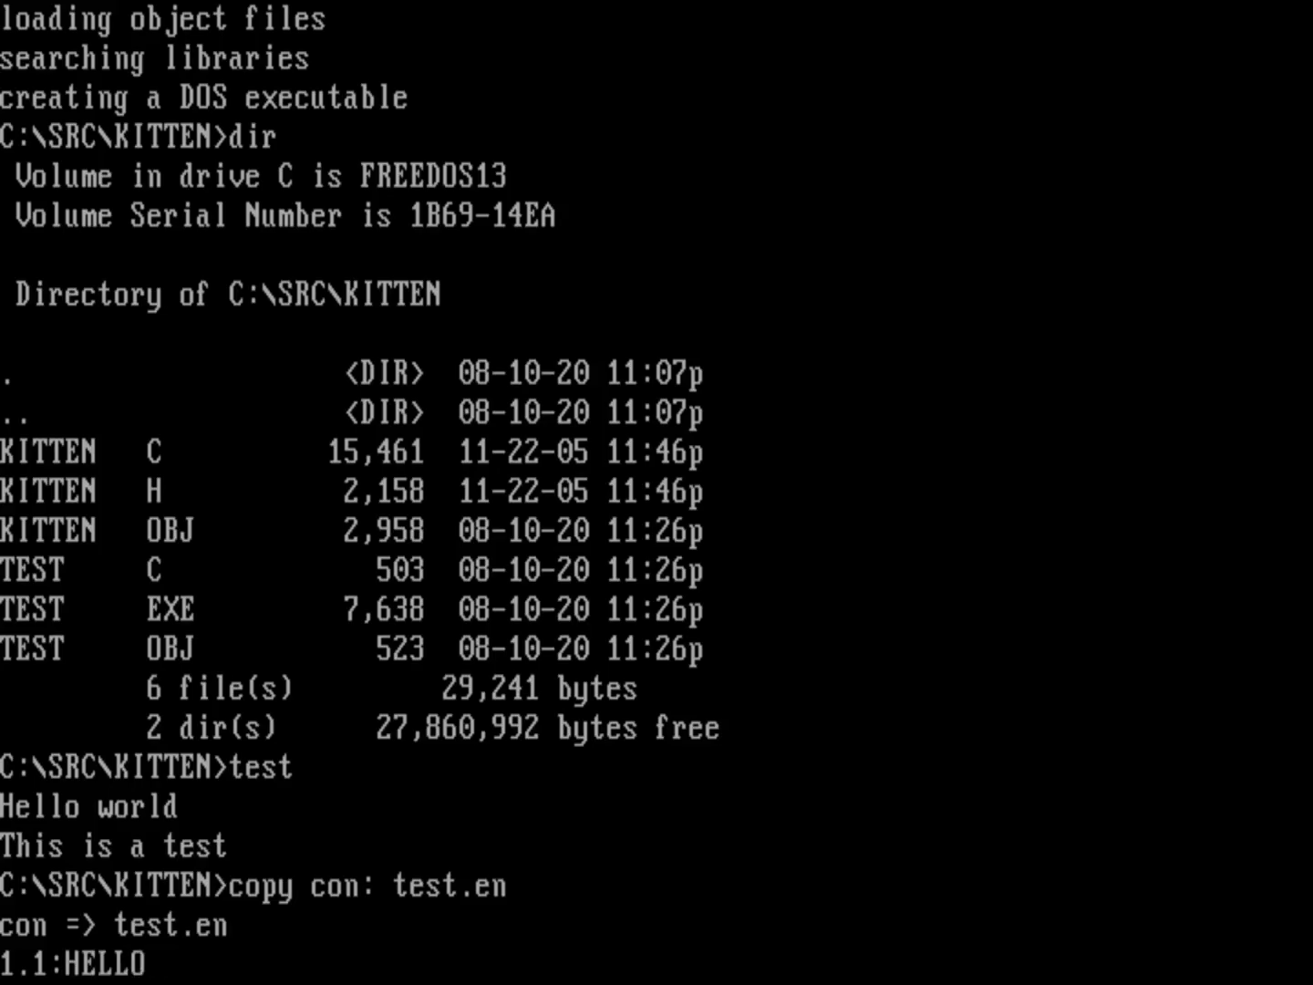
{"action": "type", "text": "WORLD"}
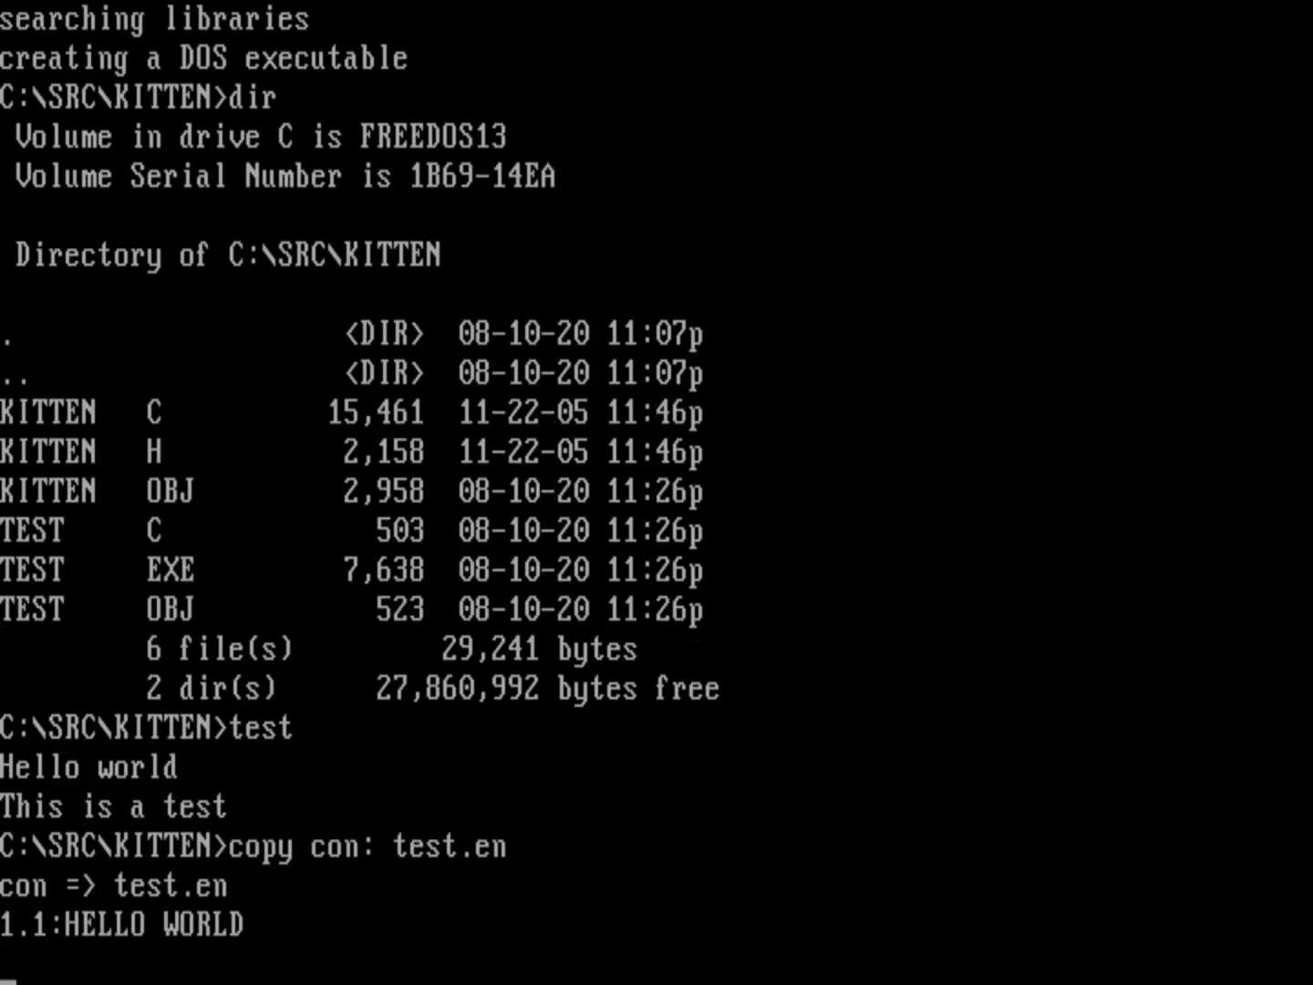
{"action": "type", "text": "1.2:"}
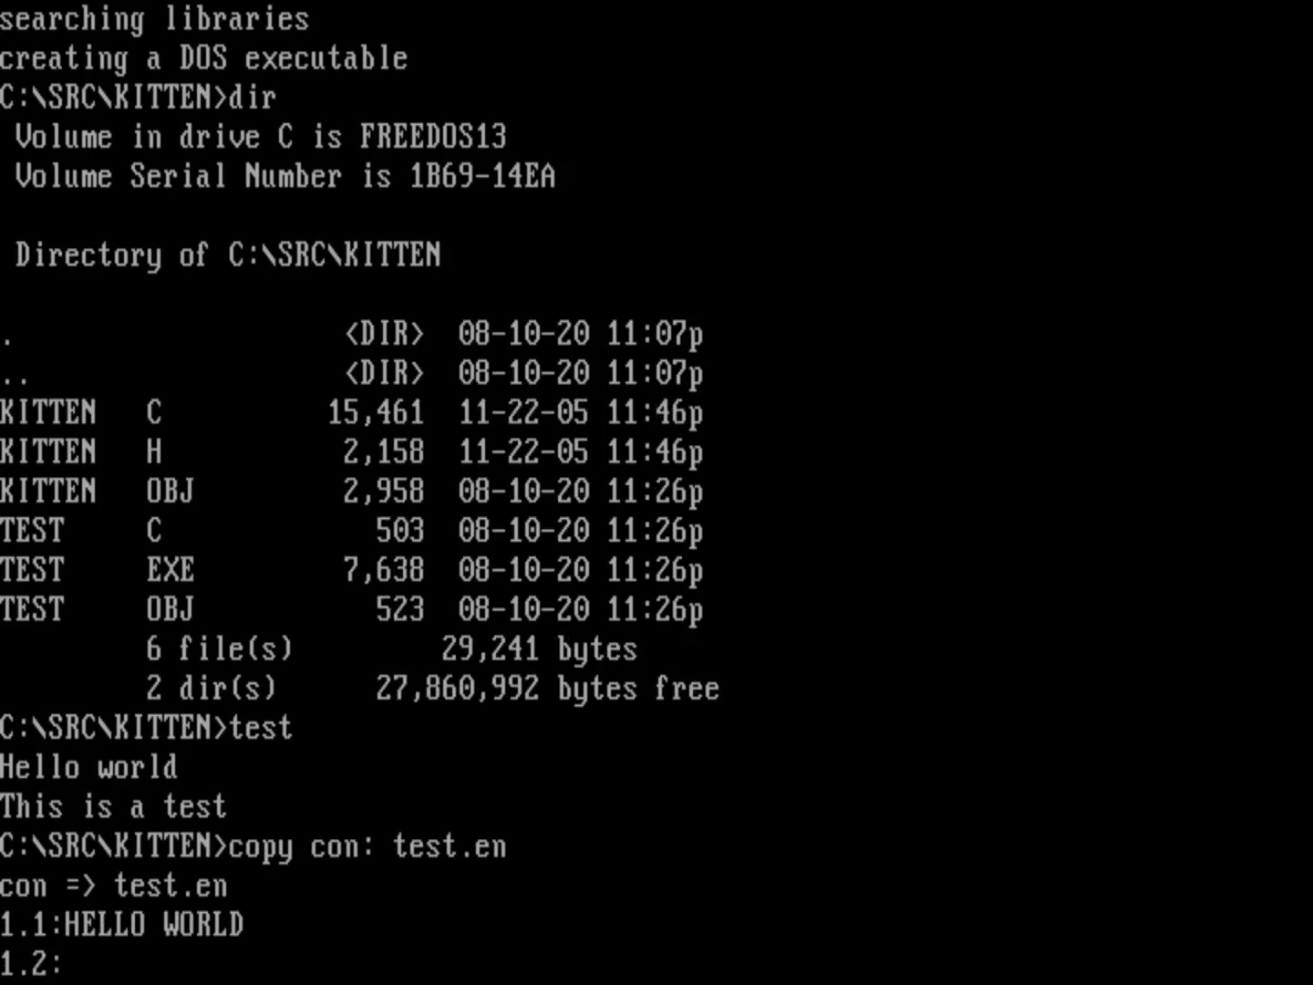
{"action": "type", "text": "THIS IS A TEST"}
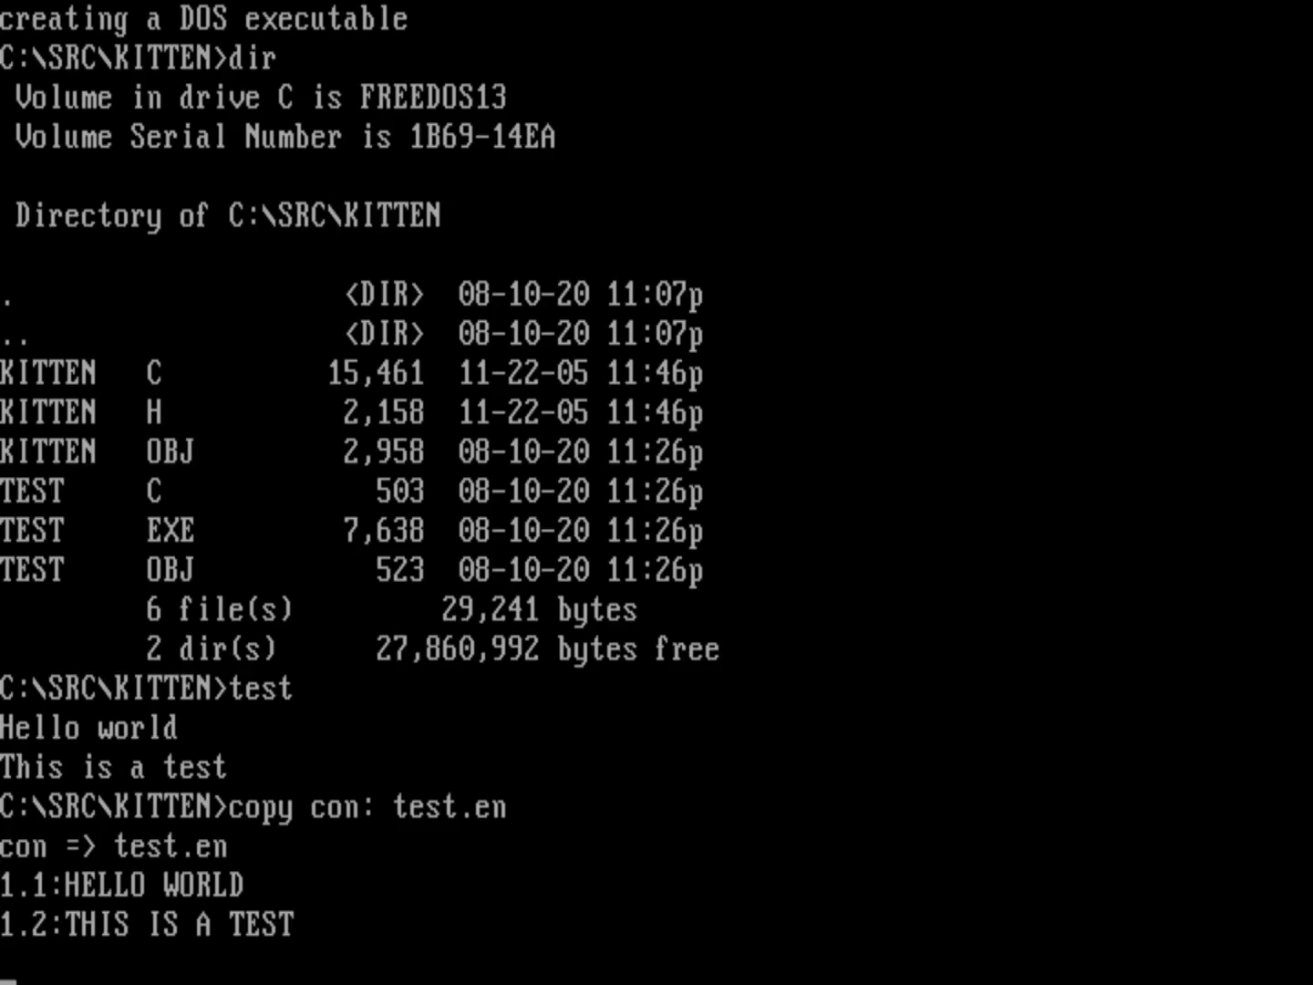
{"action": "type", "text": "2.1"}
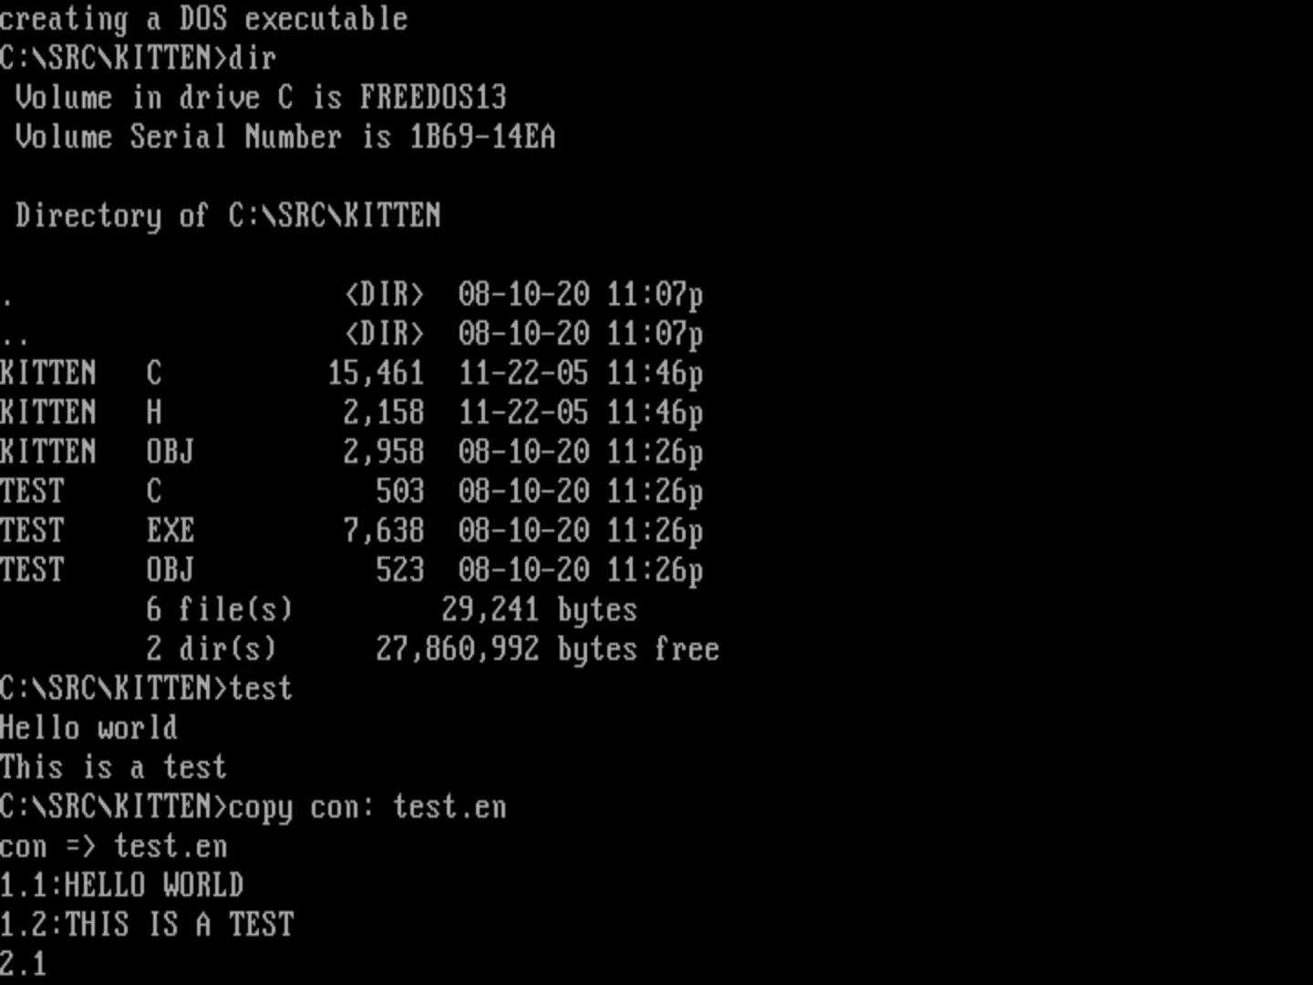
Add the 2.x error messages and 3.1 Press Q to quit, 3.2 Press F1 for help, then end the file with Ctrl+Z.
{"action": "type", "text": ":File not found"}
{"action": "type", "text": "2.2:Could not open file"}
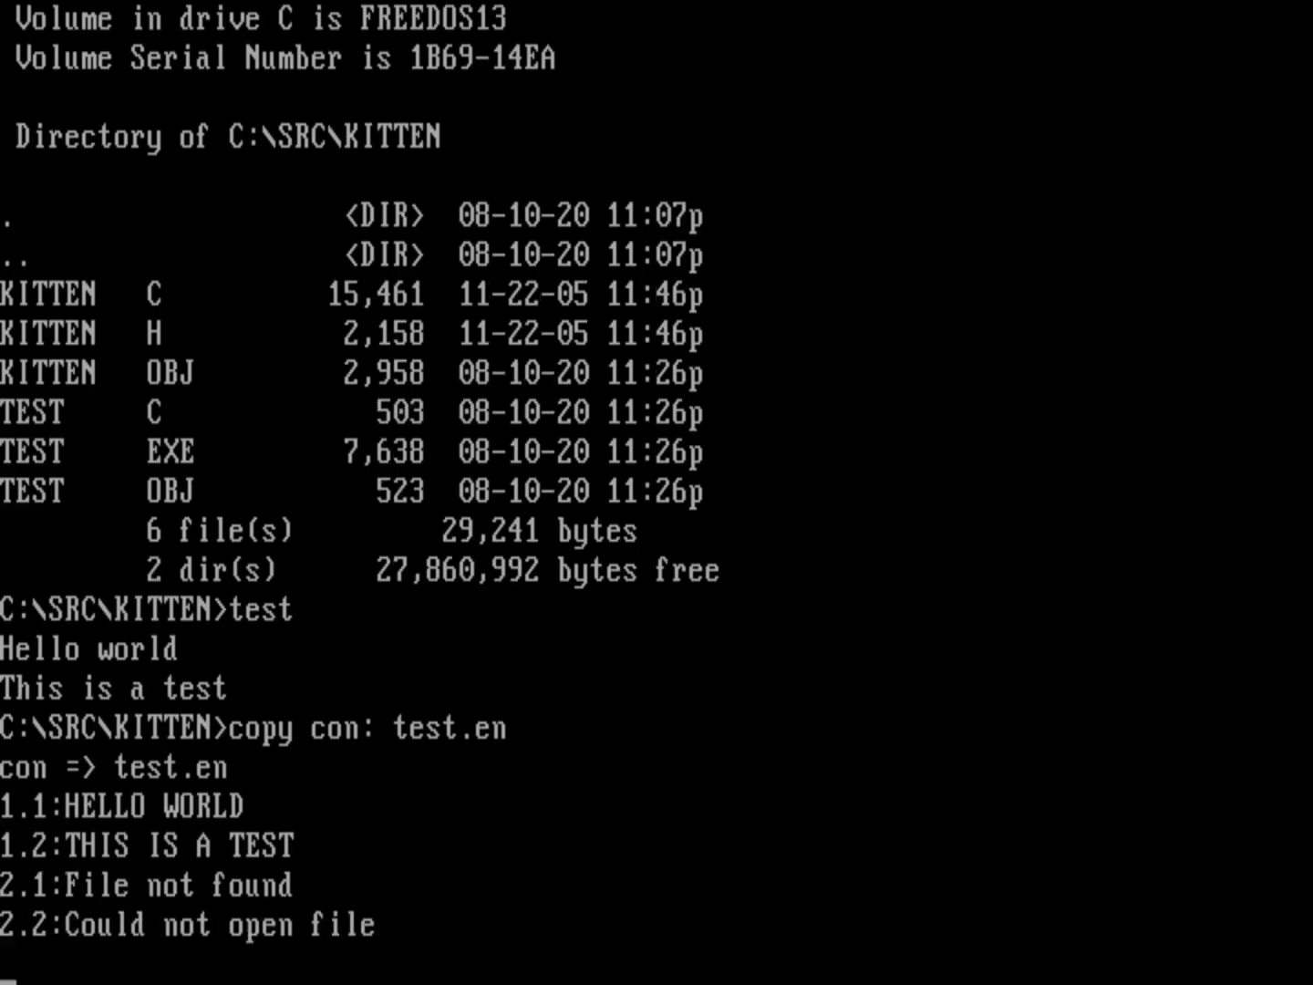
{"action": "type", "text": "Not enough memory"}
{"action": "type", "text": "3"}
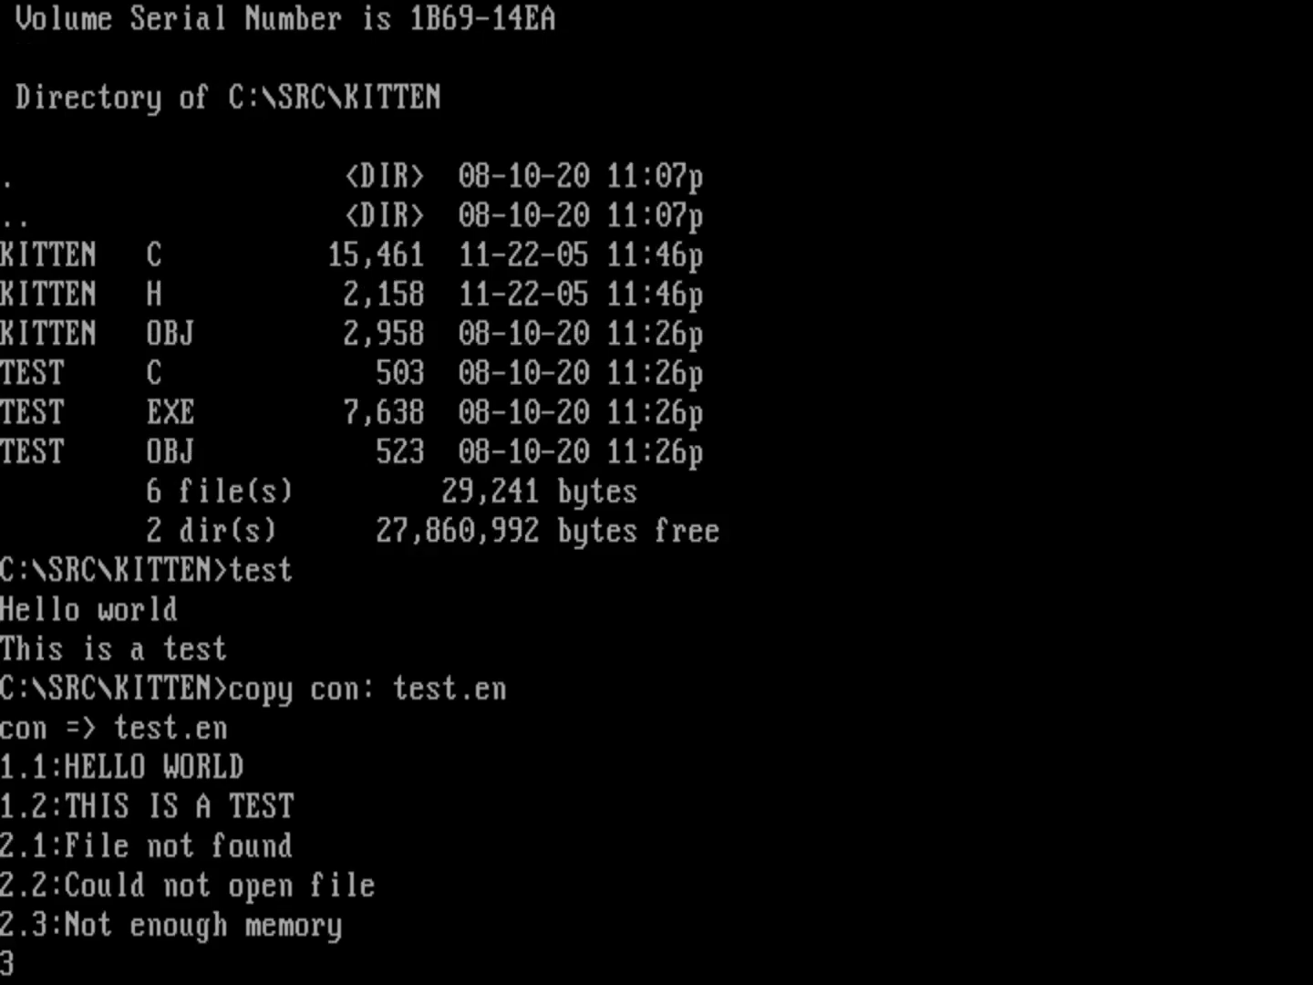
{"action": "type", "text": ".1"}
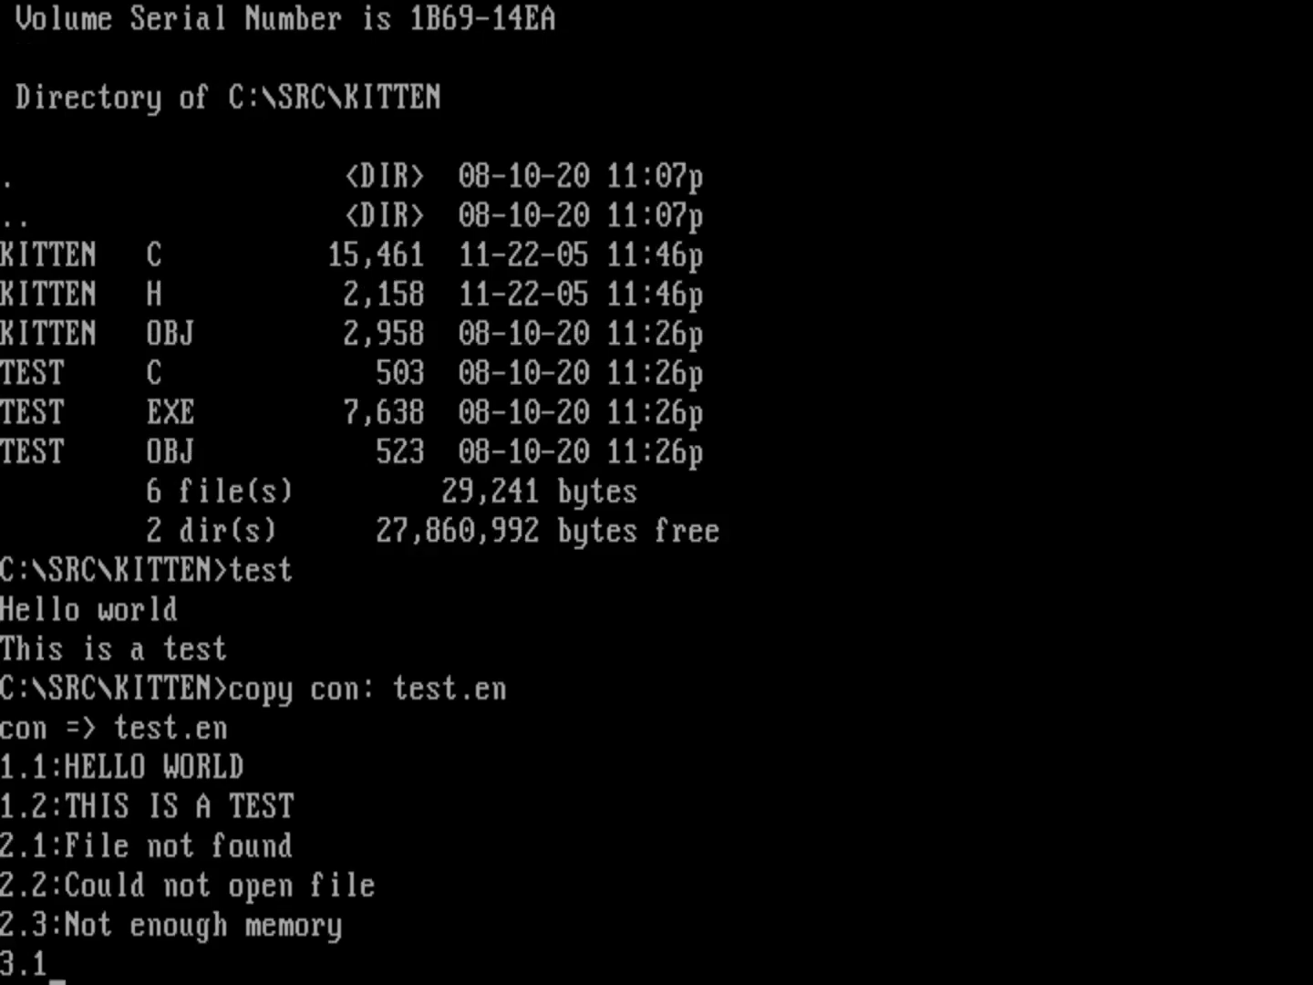
{"action": "type", "text": "Pre"}
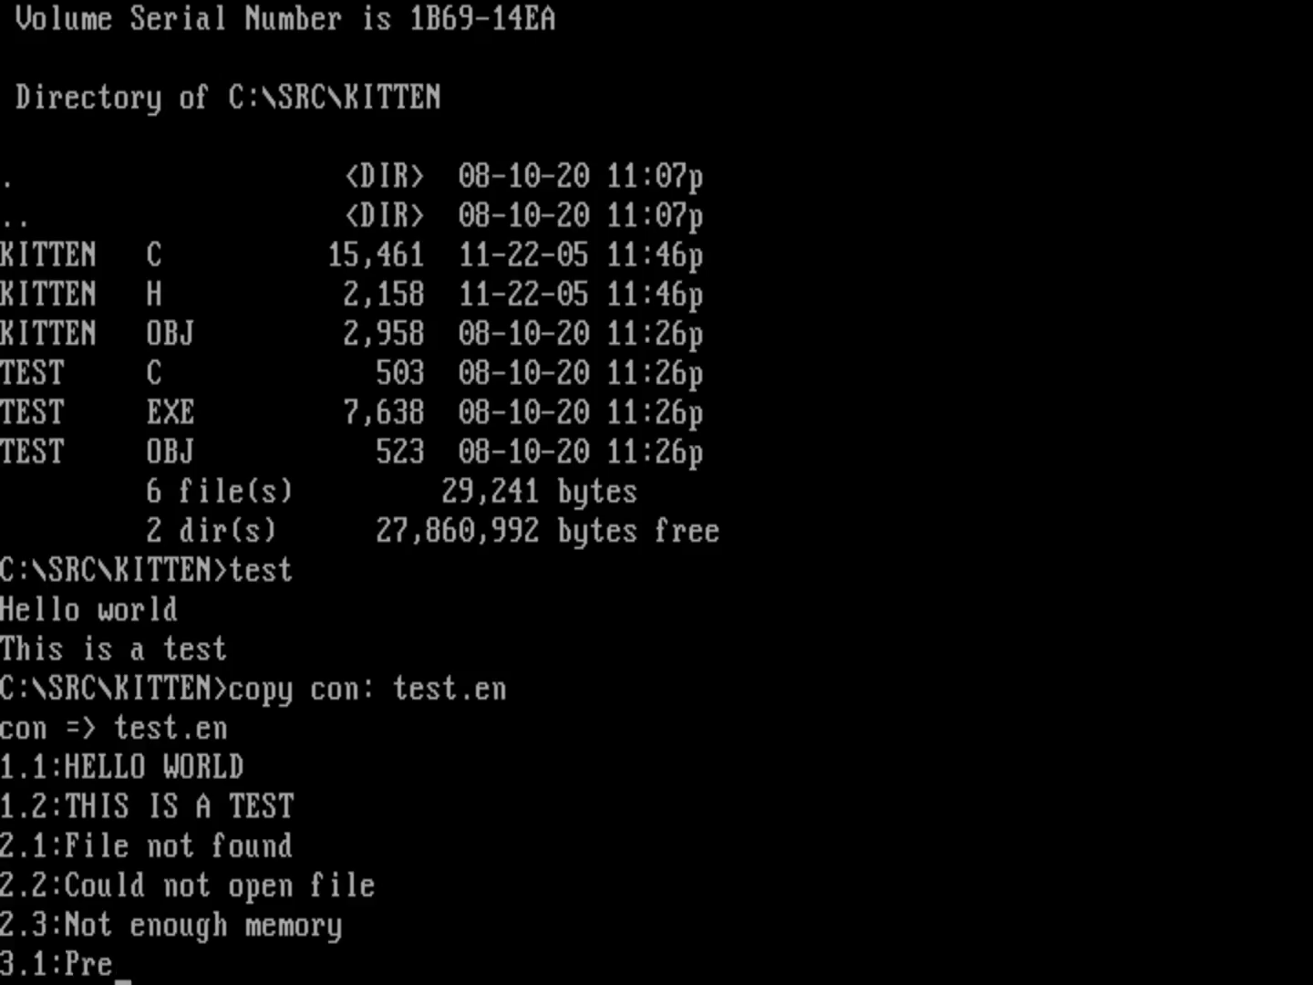
{"action": "type", "text": "ss Q to quit"}
{"action": "type", "text": "3.2:"}
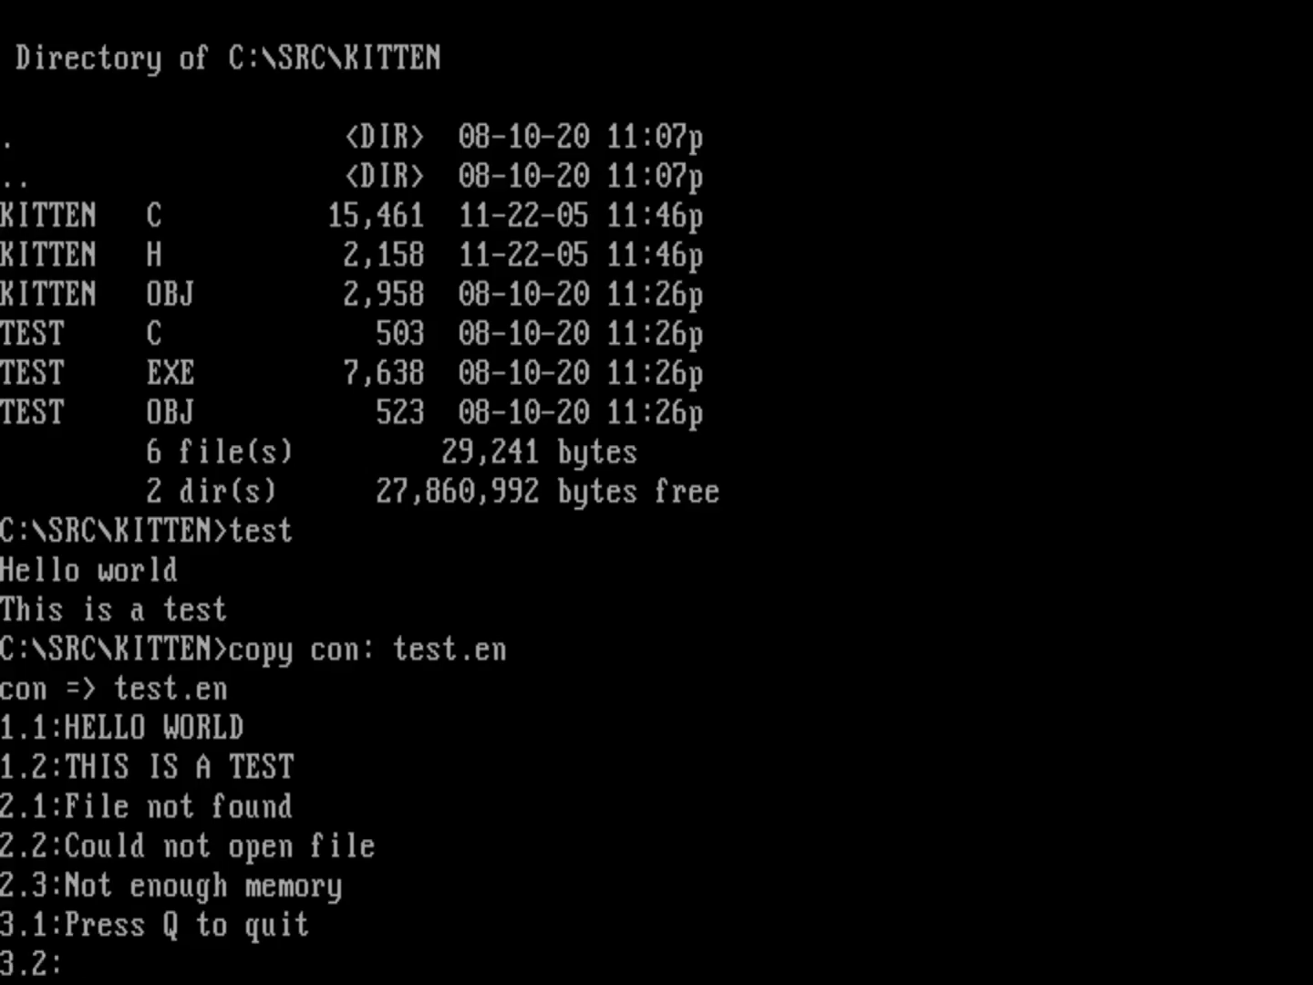
{"action": "type", "text": "Press"}
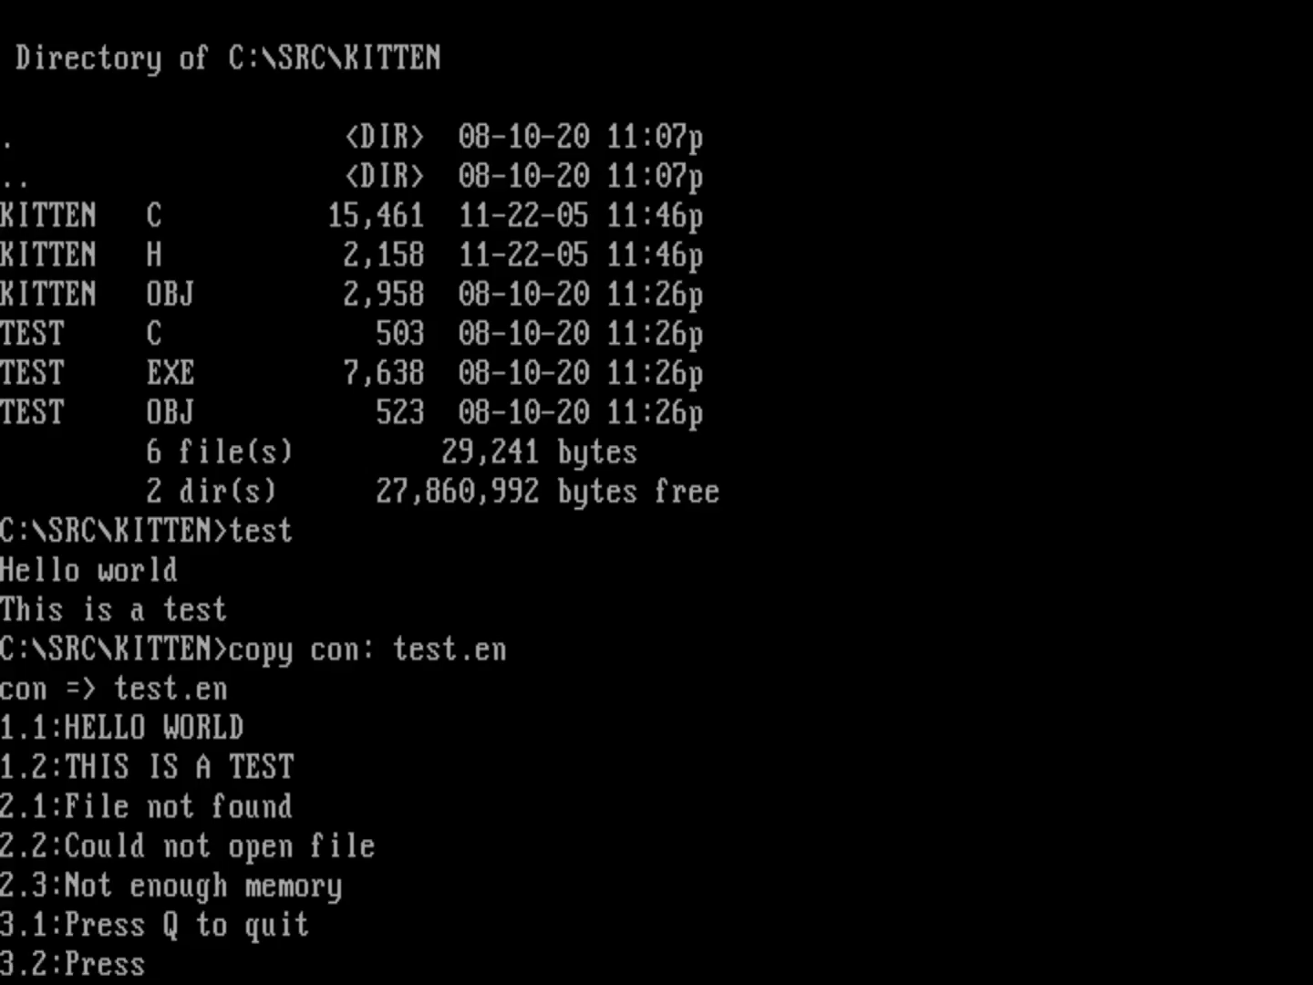
{"action": "type", "text": "F1 for help"}
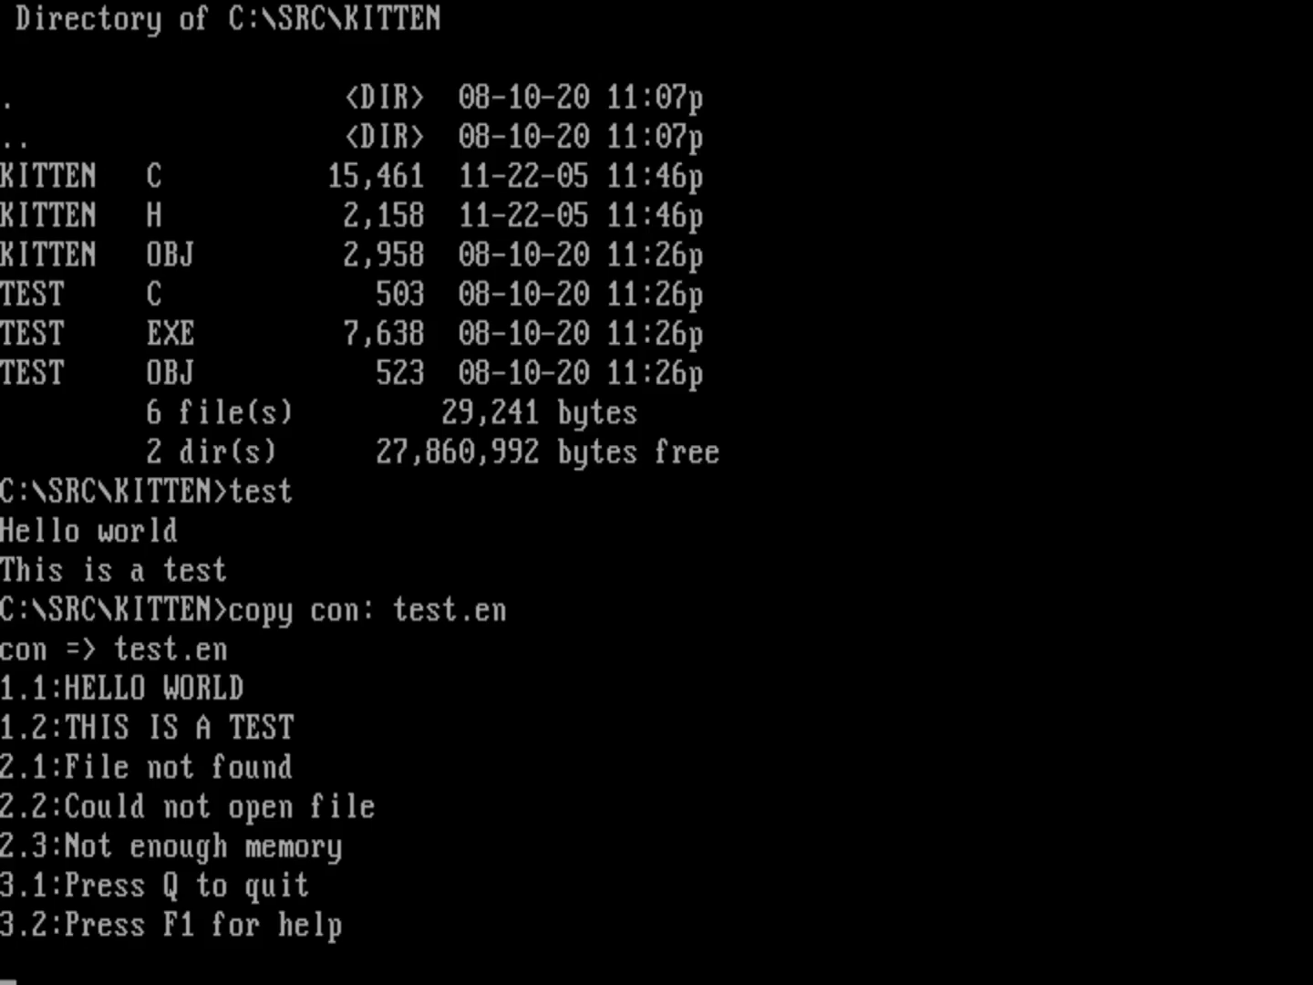
{"action": "key", "text": "ctrl+z"}
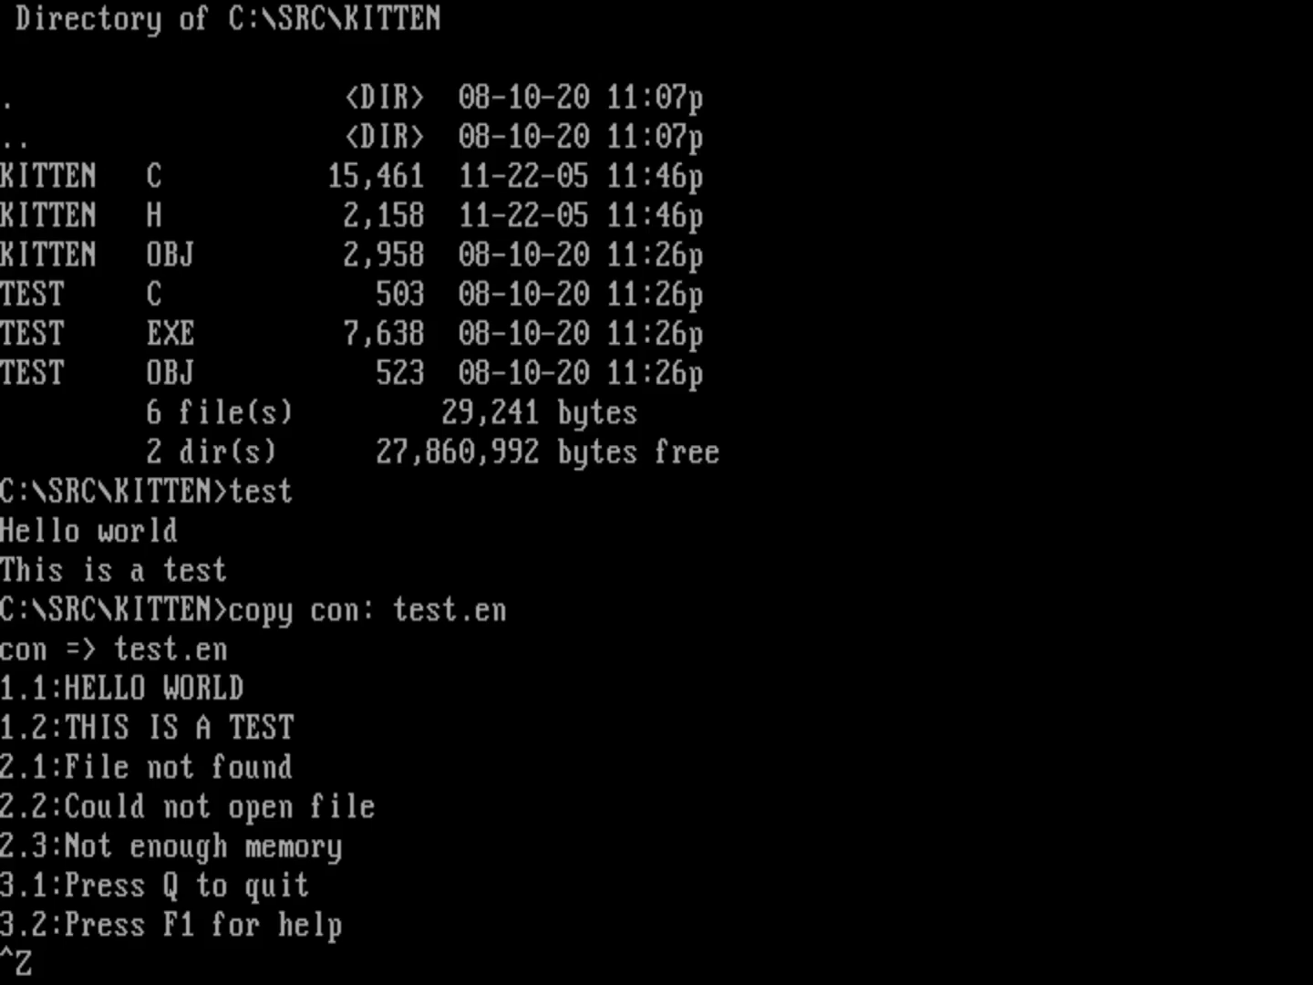
Display the saved test.en catalog with type, then set LANG=en.
{"action": "type", "text": "type test.en"}
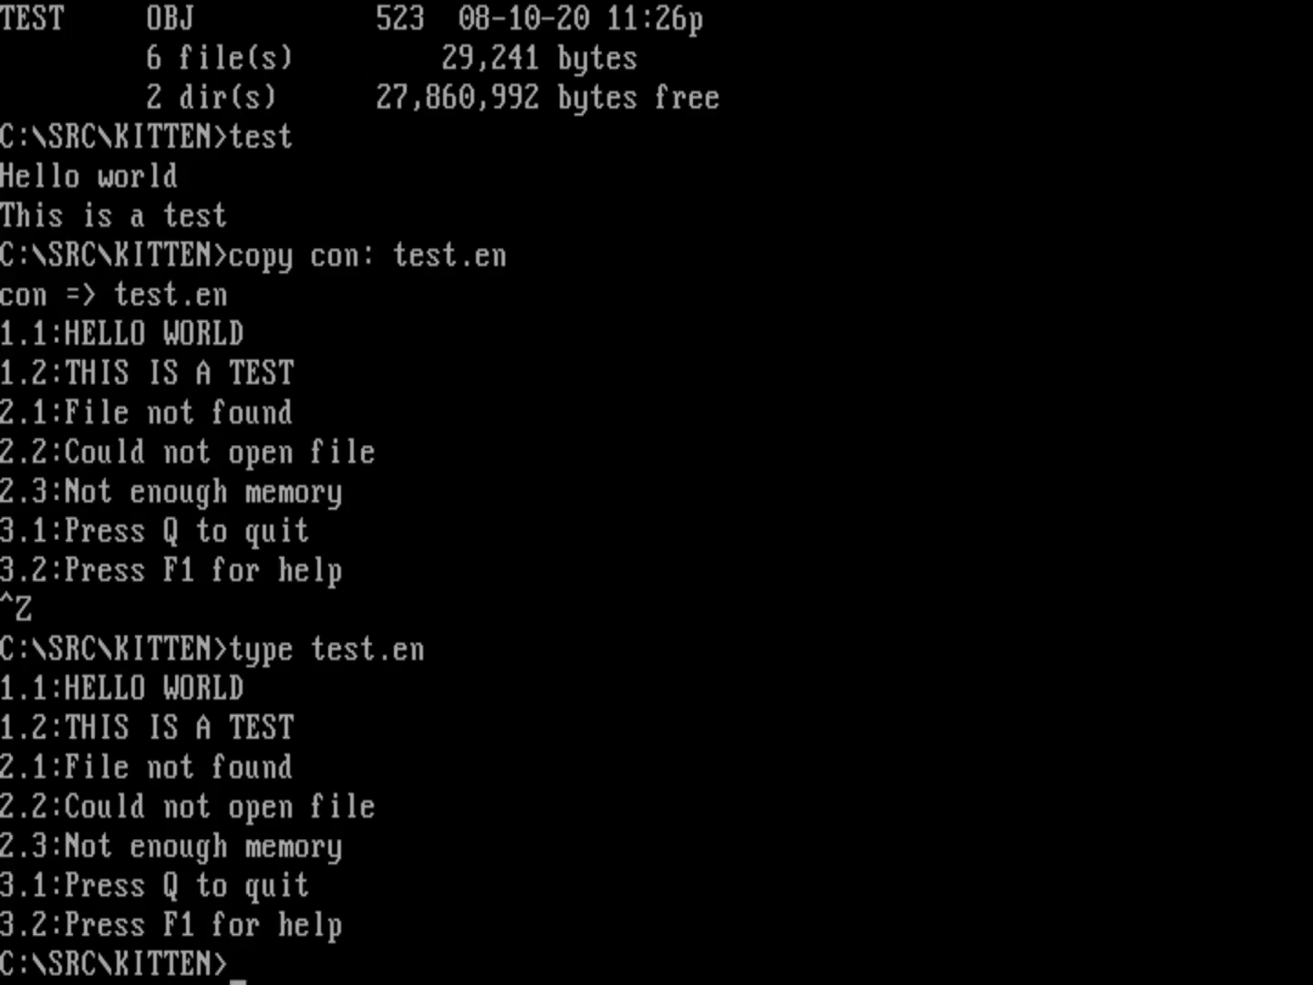
{"action": "type", "text": "set l"}
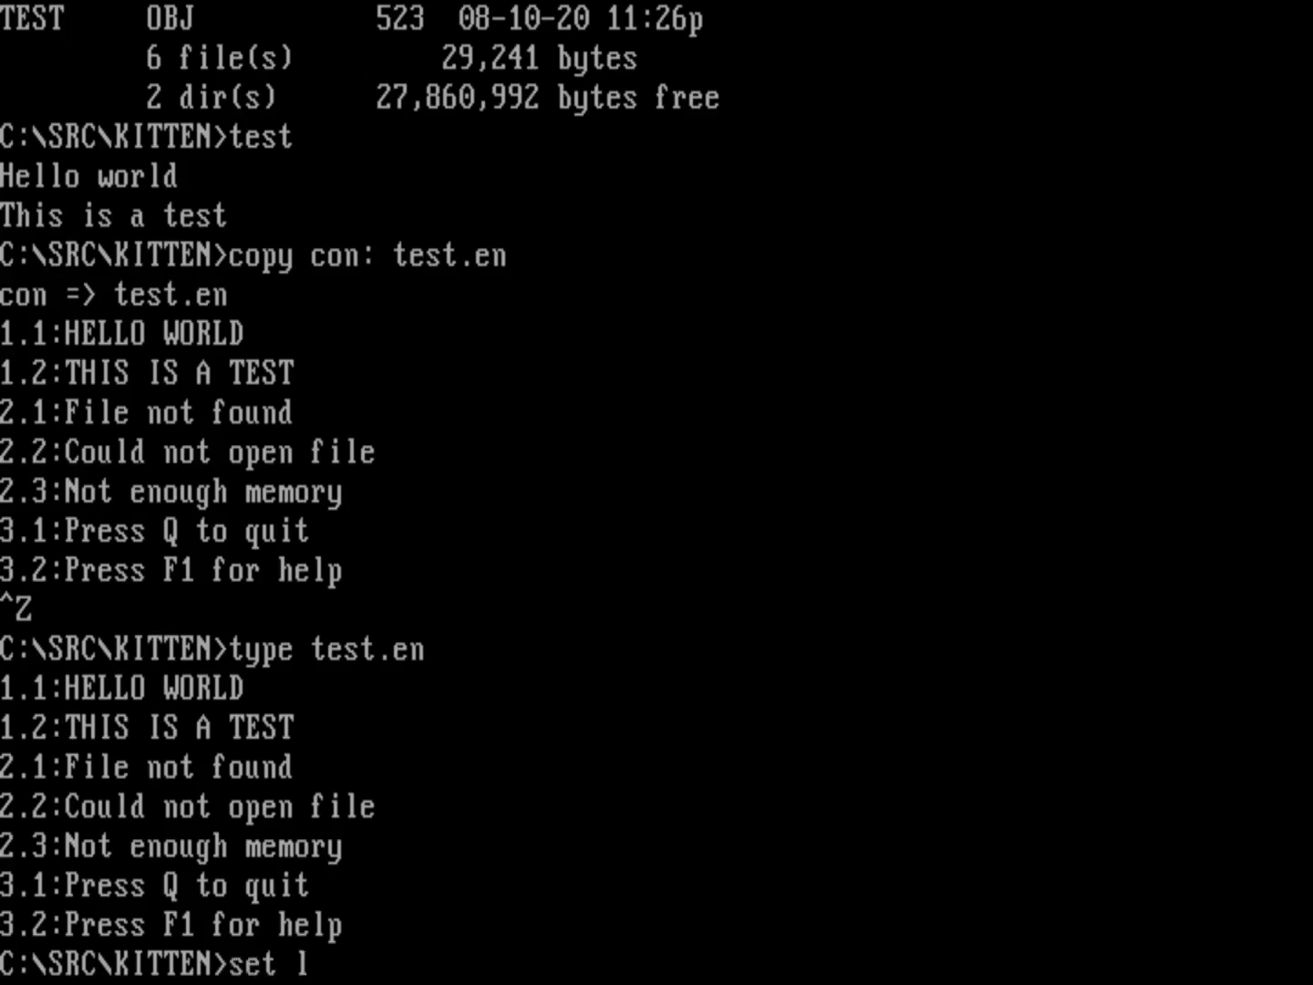
{"action": "type", "text": "ang"}
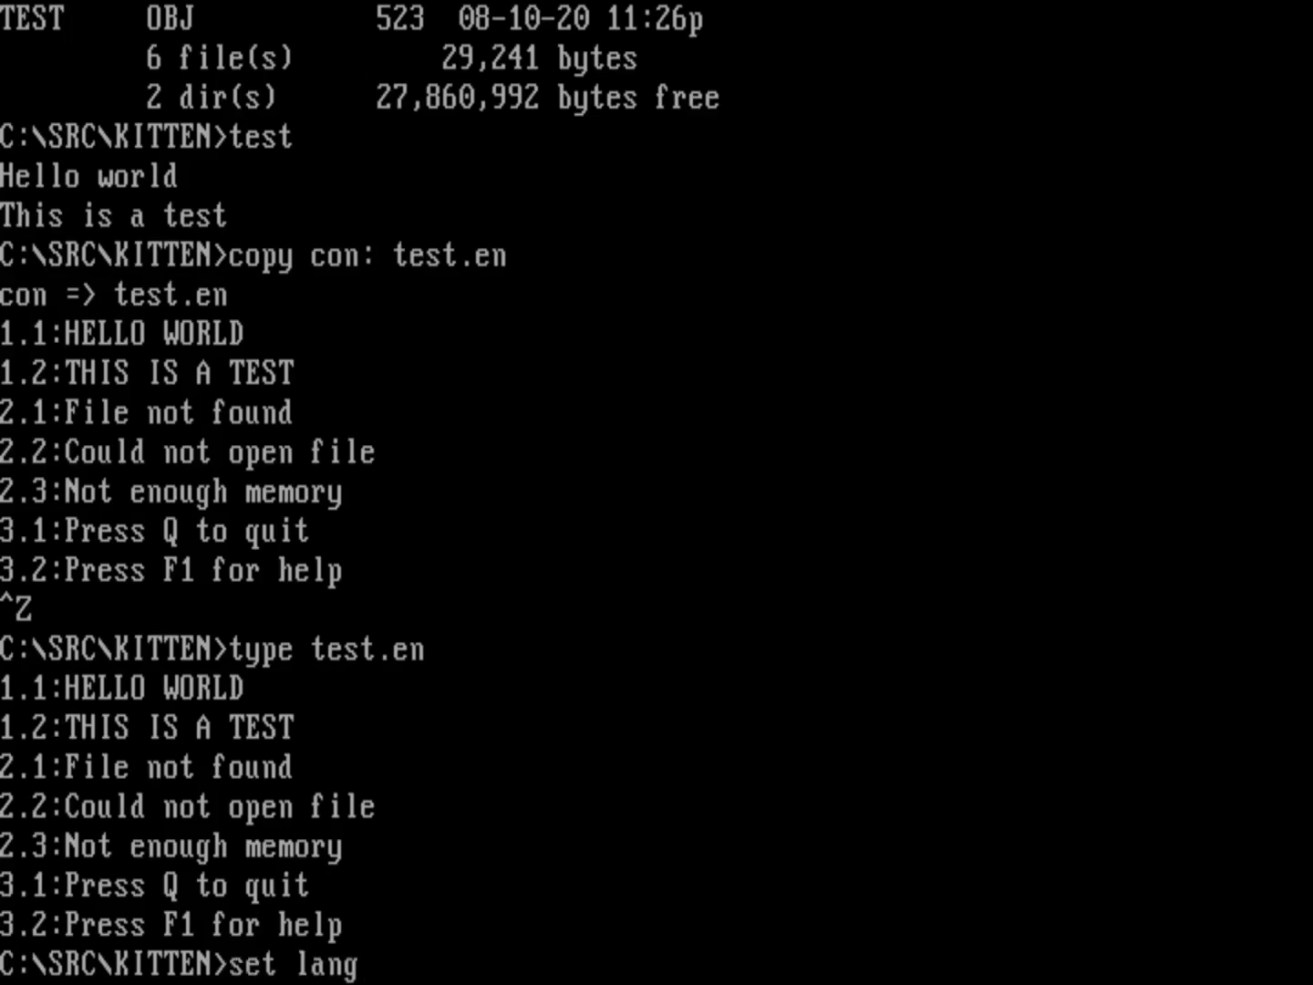
{"action": "type", "text": "=en"}
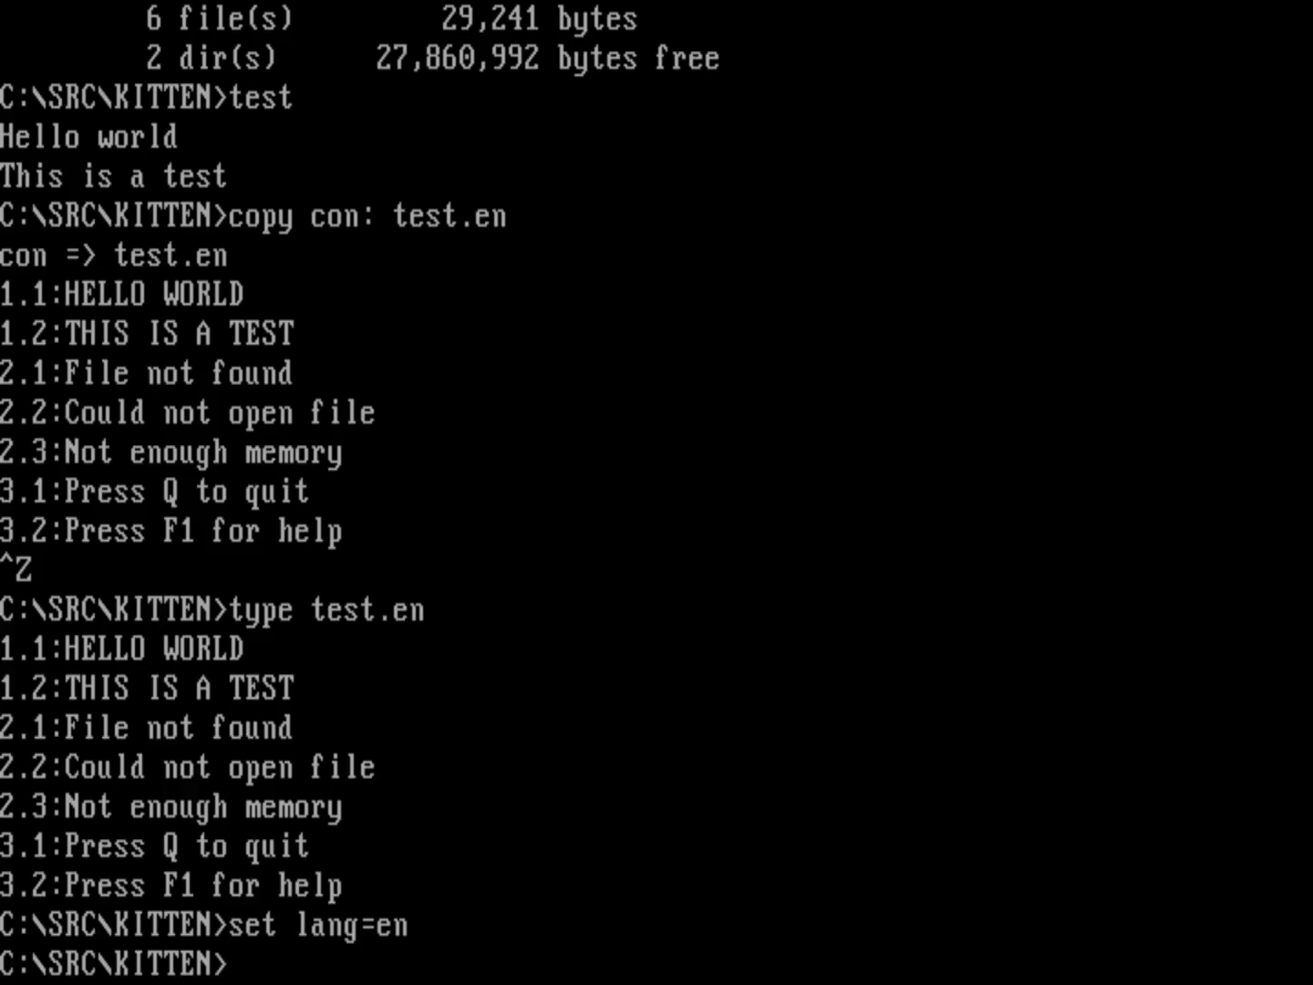
Set NLSPATH=C:\SRC\KITTEN and run test to print HELLO WORLD and THIS IS A TEST from the catalog.
{"action": "type", "text": "set nlsp"}
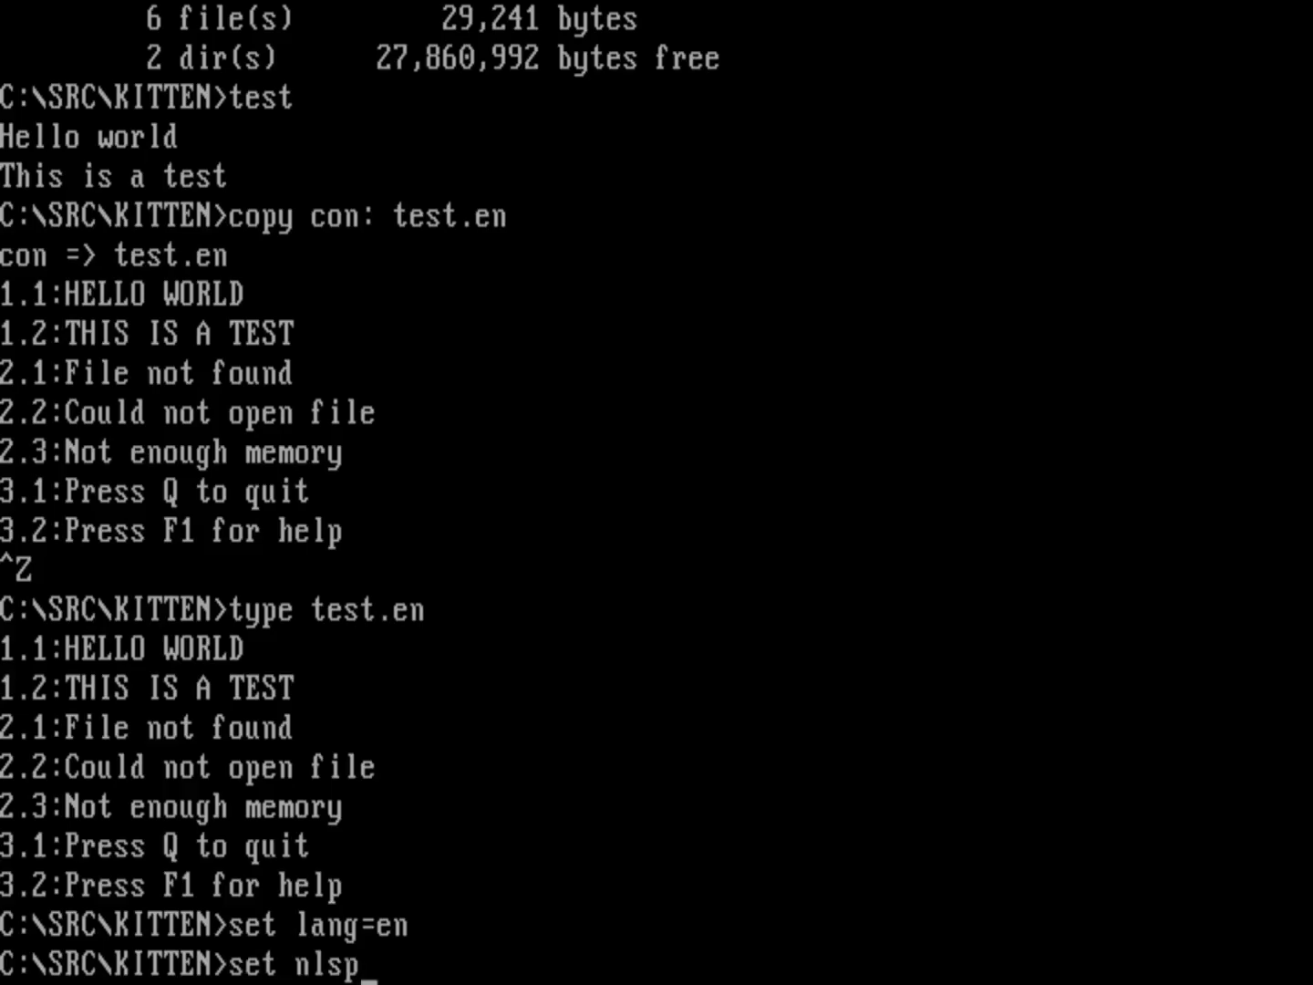
{"action": "type", "text": "ath="}
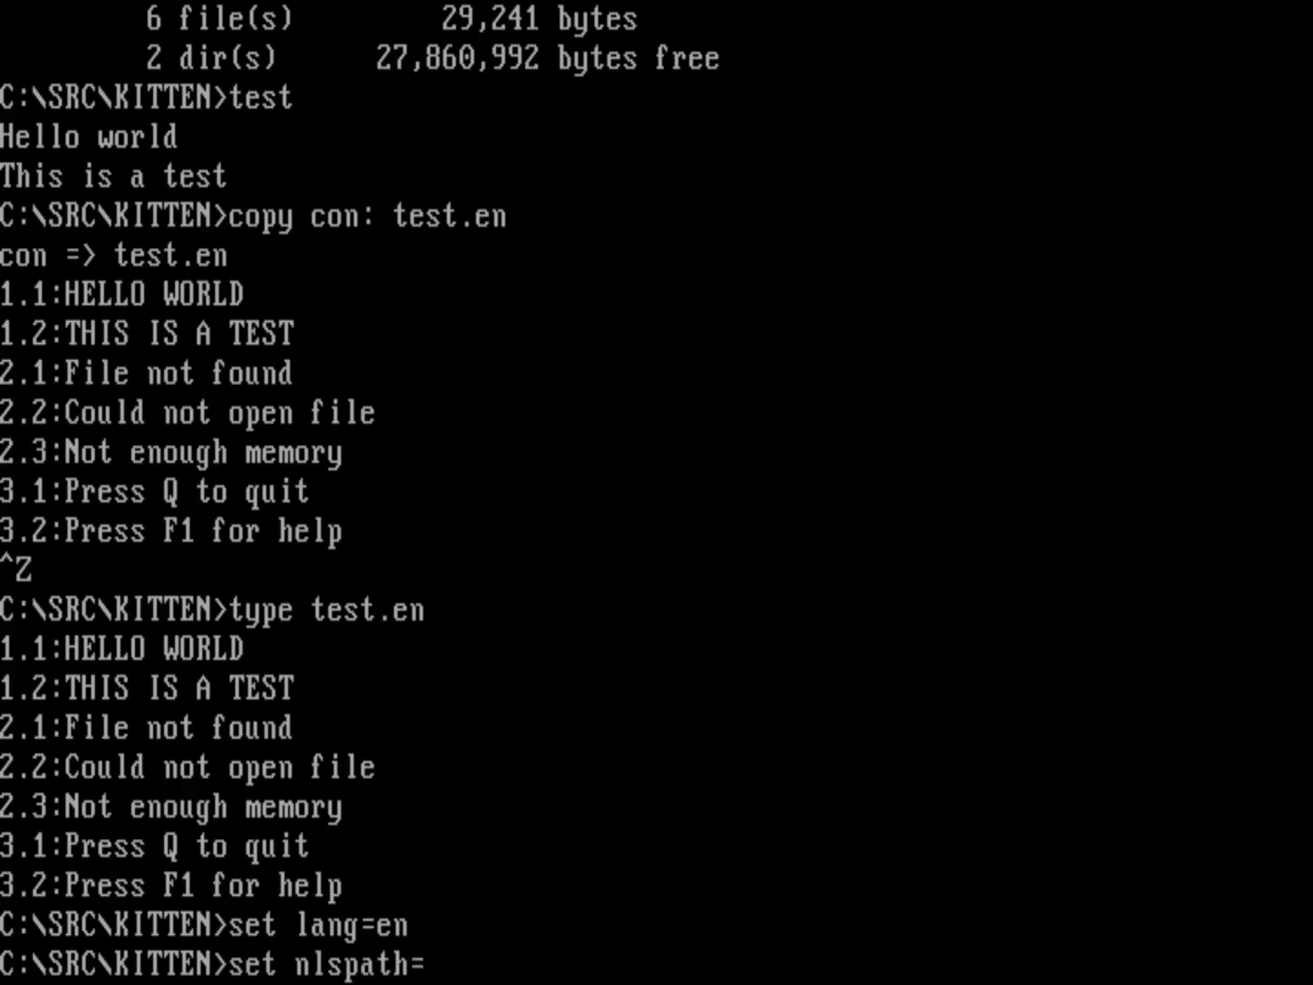
{"action": "type", "text": "C:\\"}
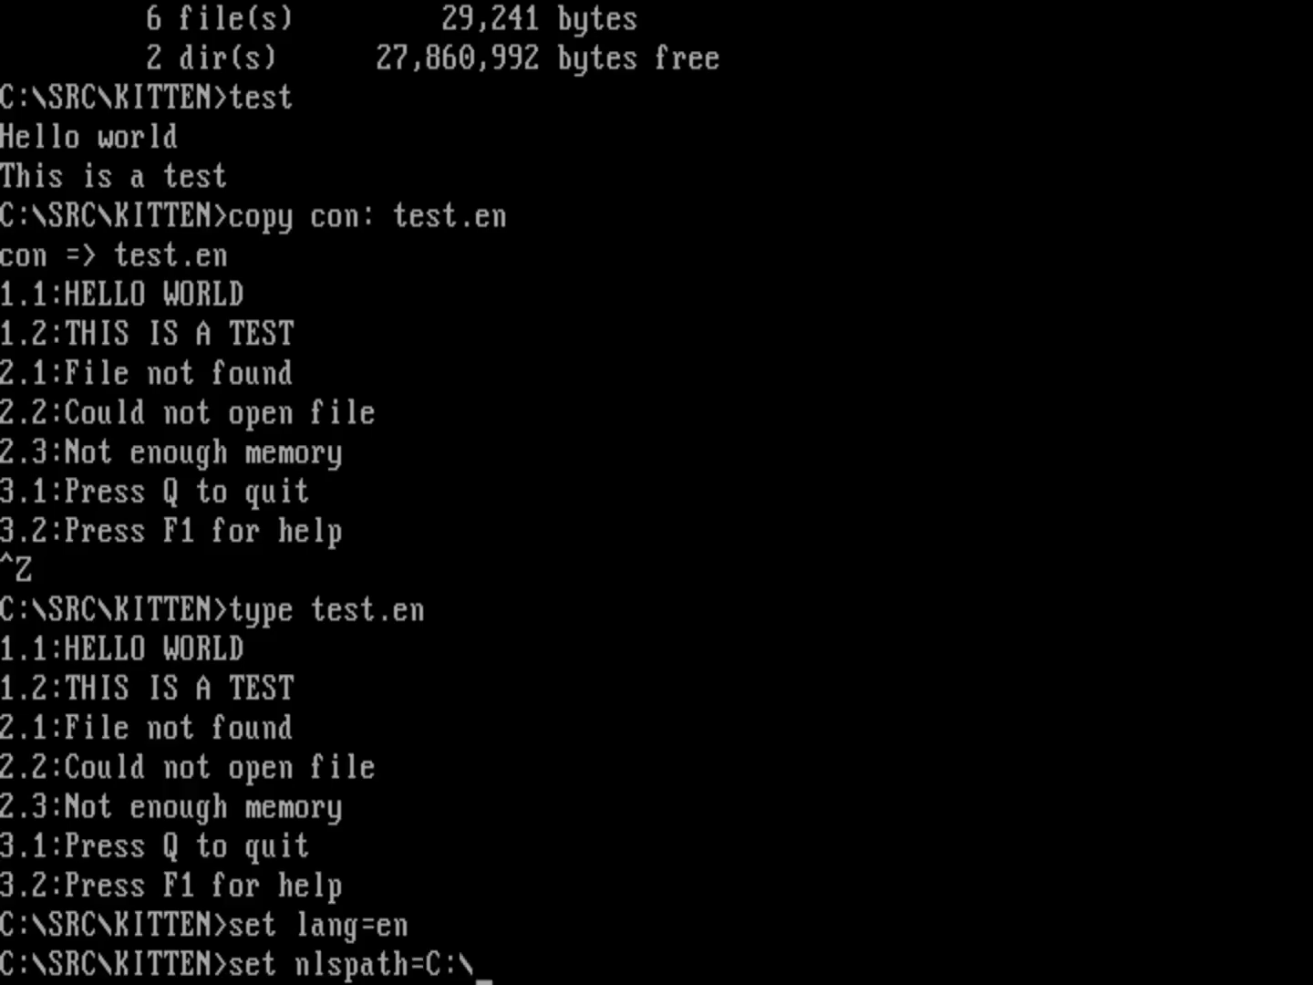
{"action": "type", "text": "S"}
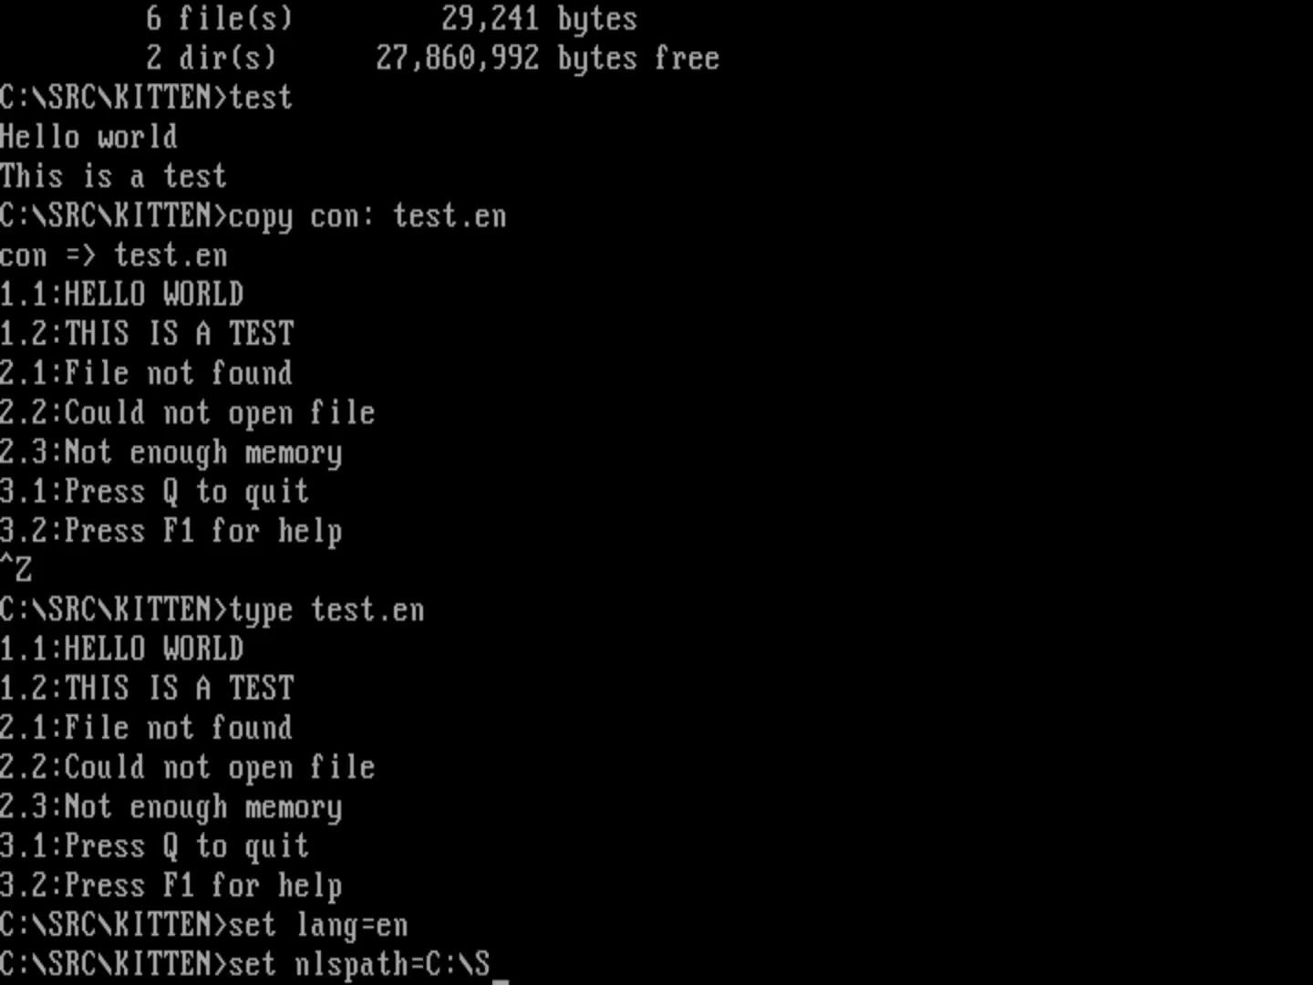
{"action": "type", "text": "RC\\KITTEN"}
{"action": "type", "text": "dir"}
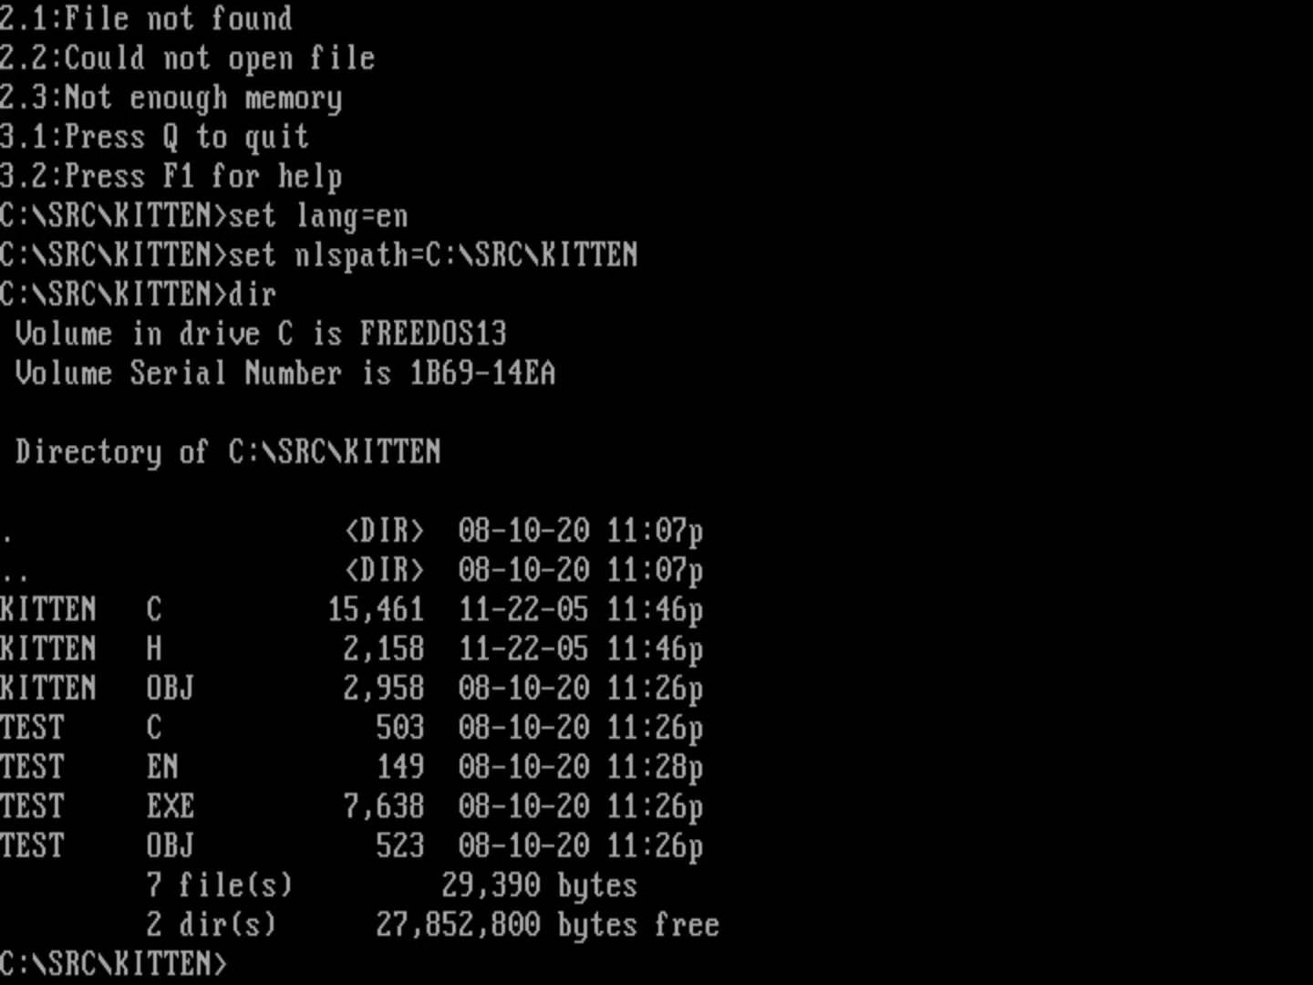
{"action": "type", "text": "test"}
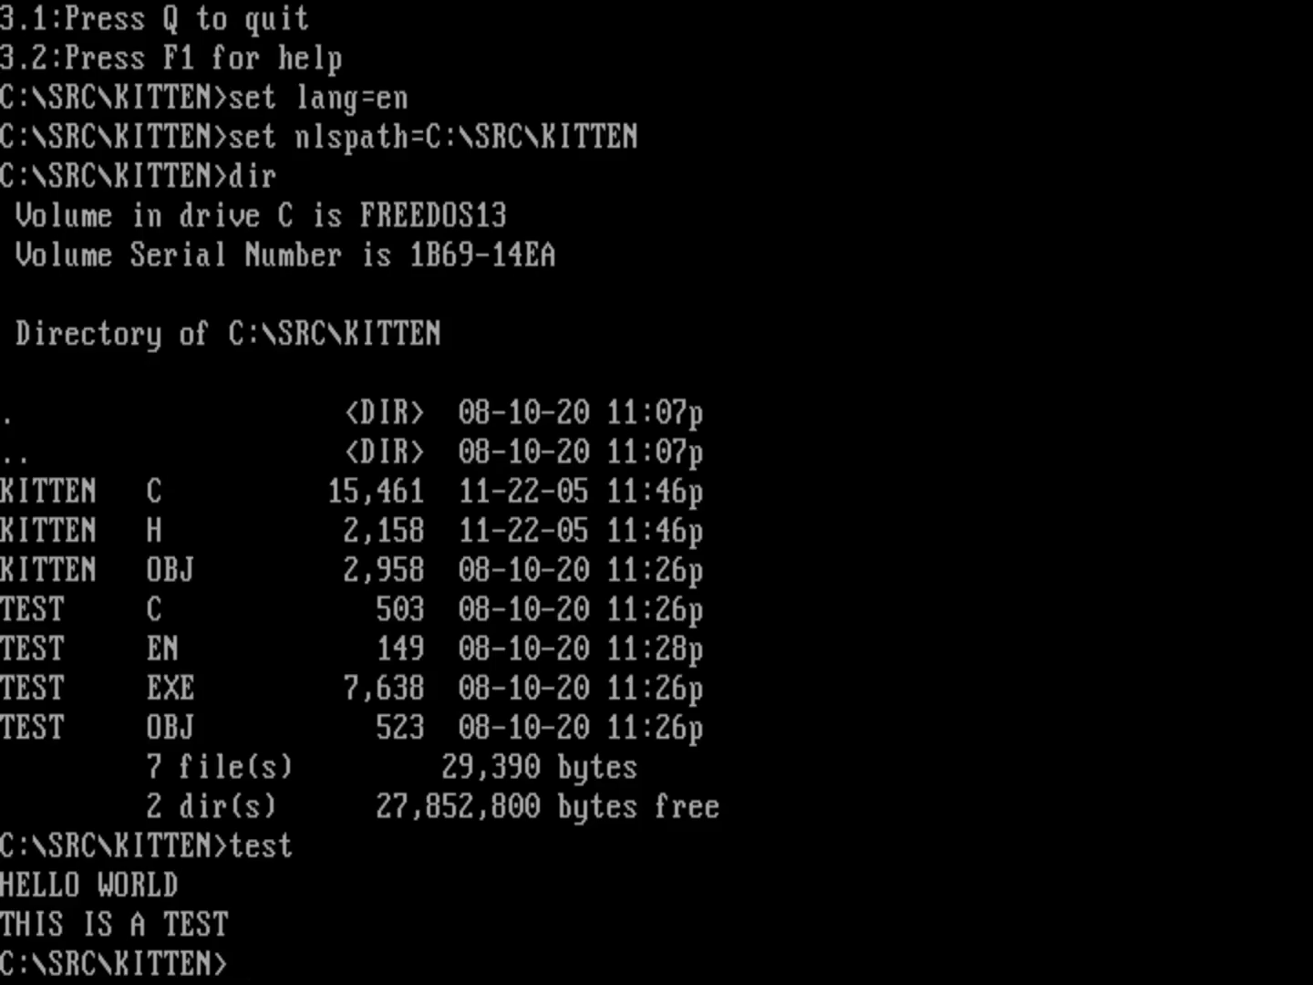
Set LANG=ZZ, a language with no catalog, and run test again.
{"action": "type", "text": "set la"}
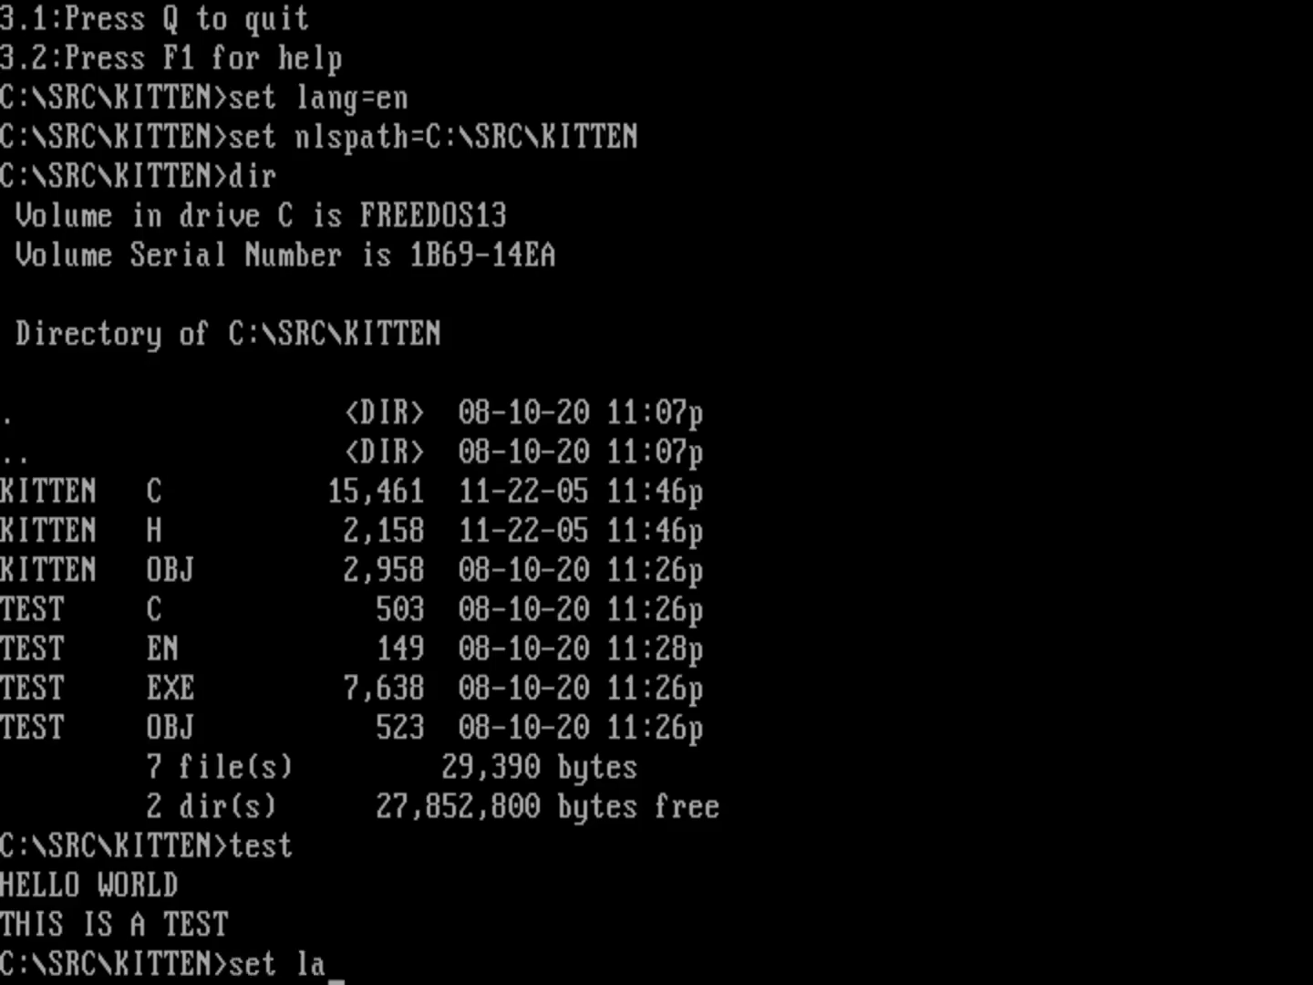
{"action": "type", "text": "ng="}
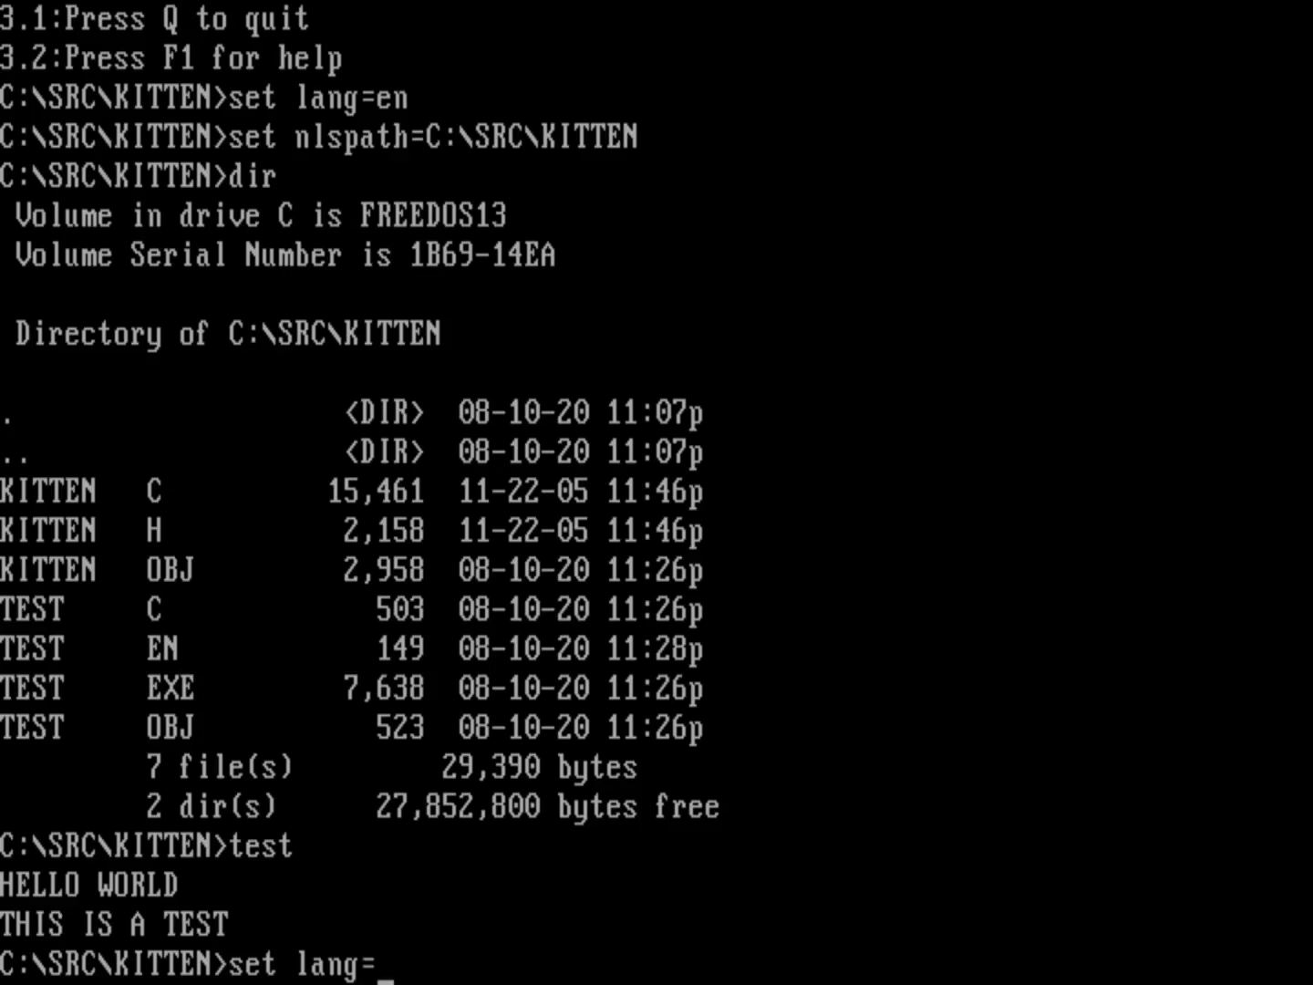
{"action": "type", "text": "ZZ"}
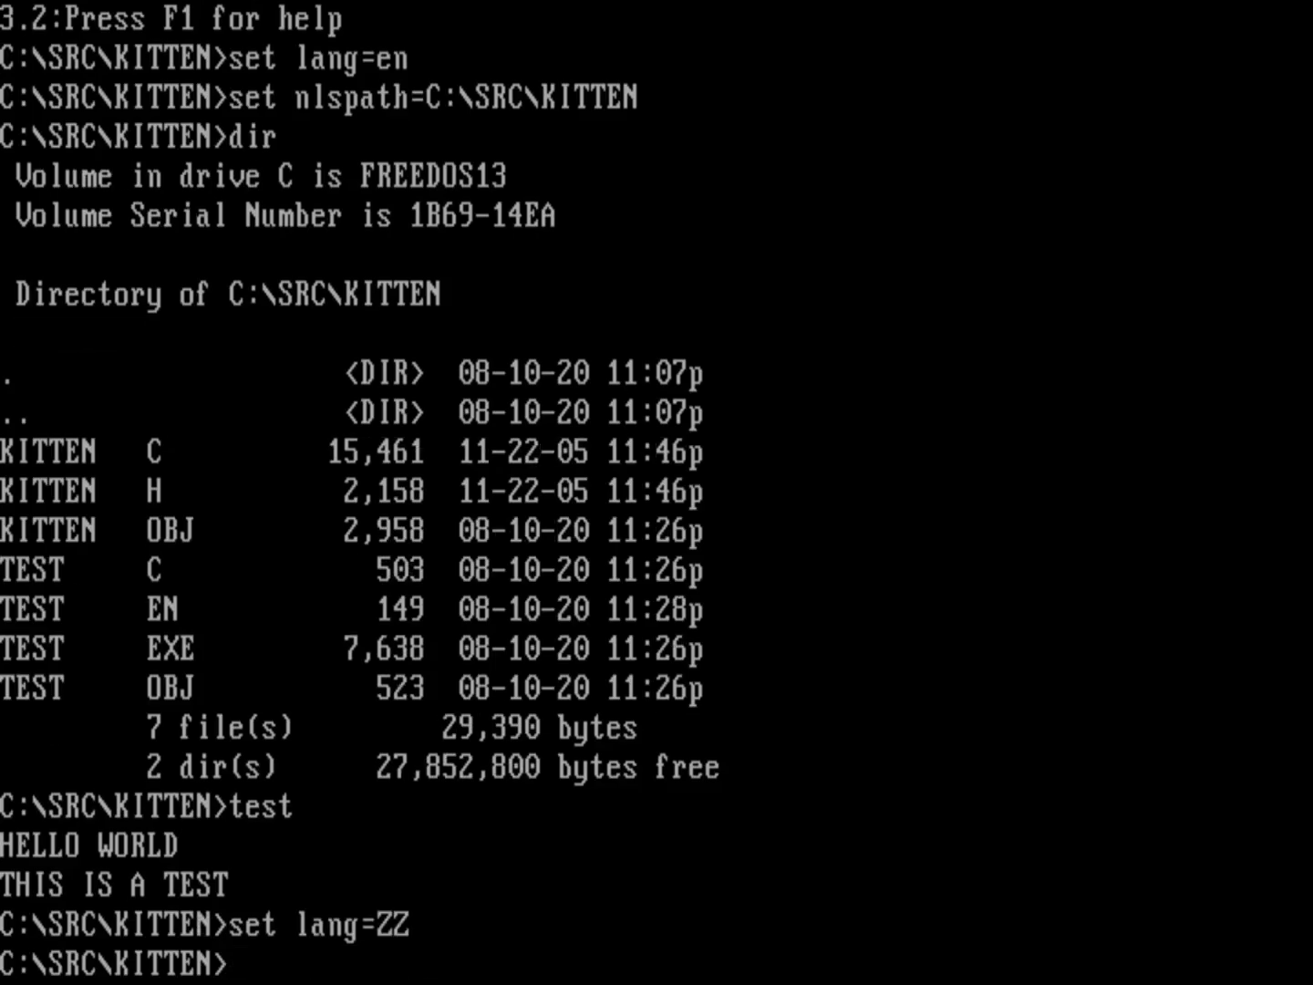
{"action": "type", "text": "test"}
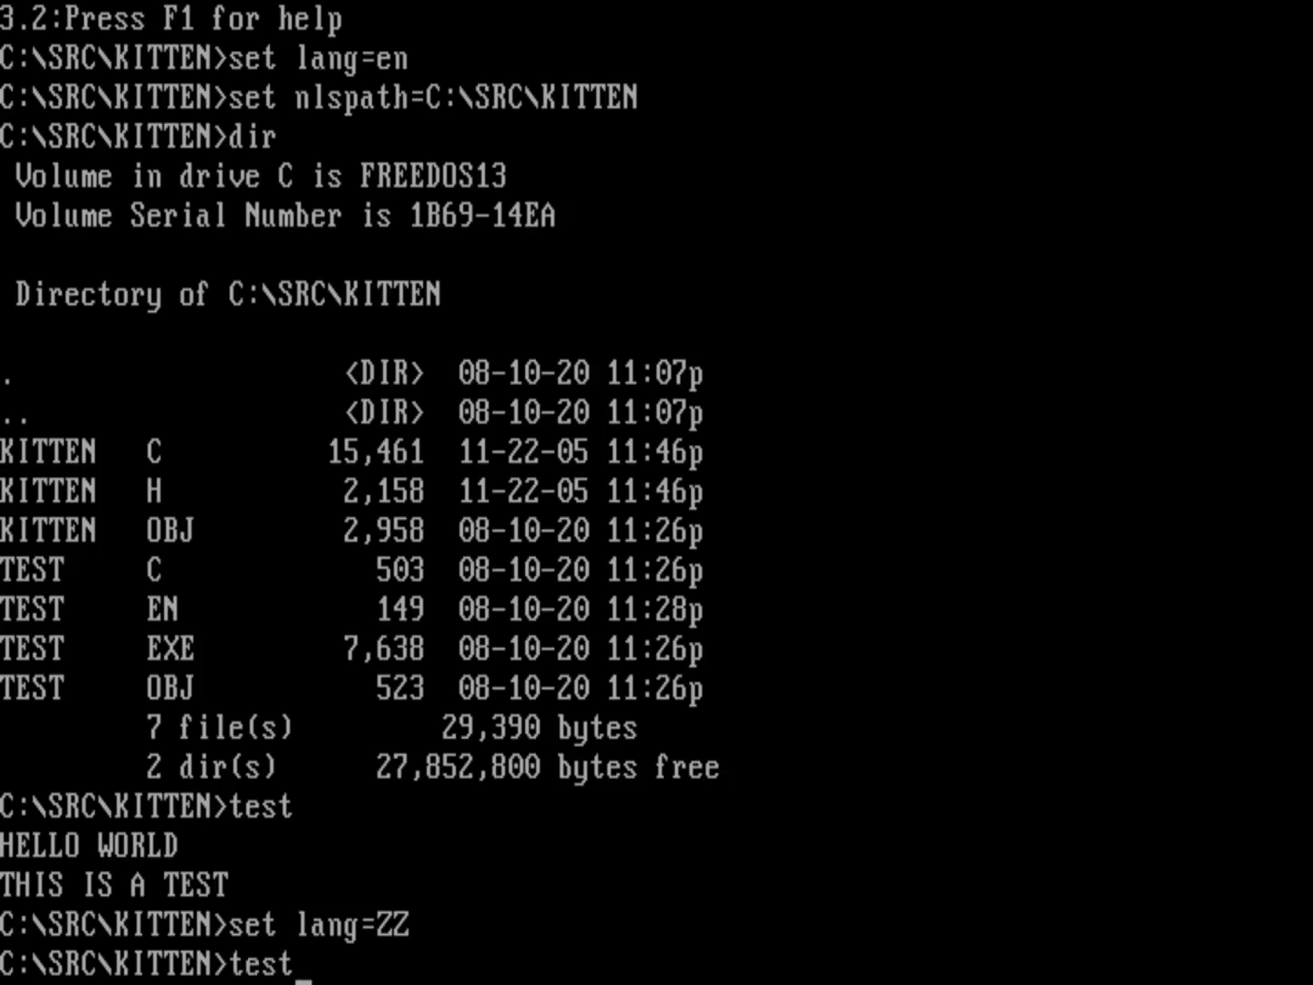